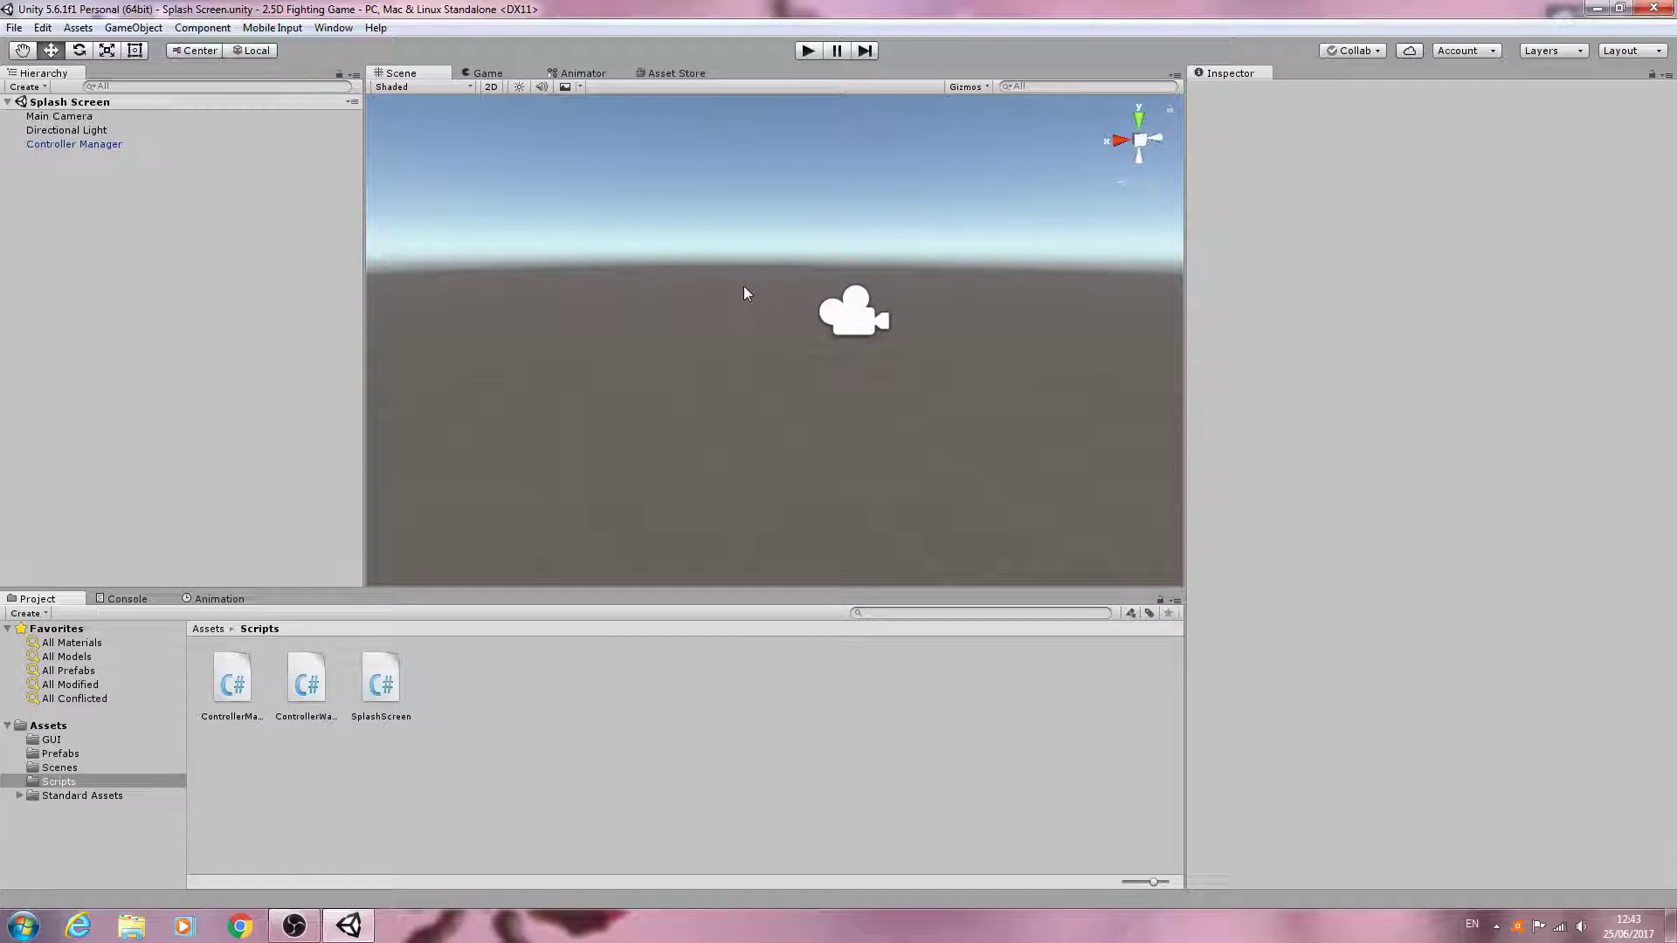
mouse_move(677, 463)
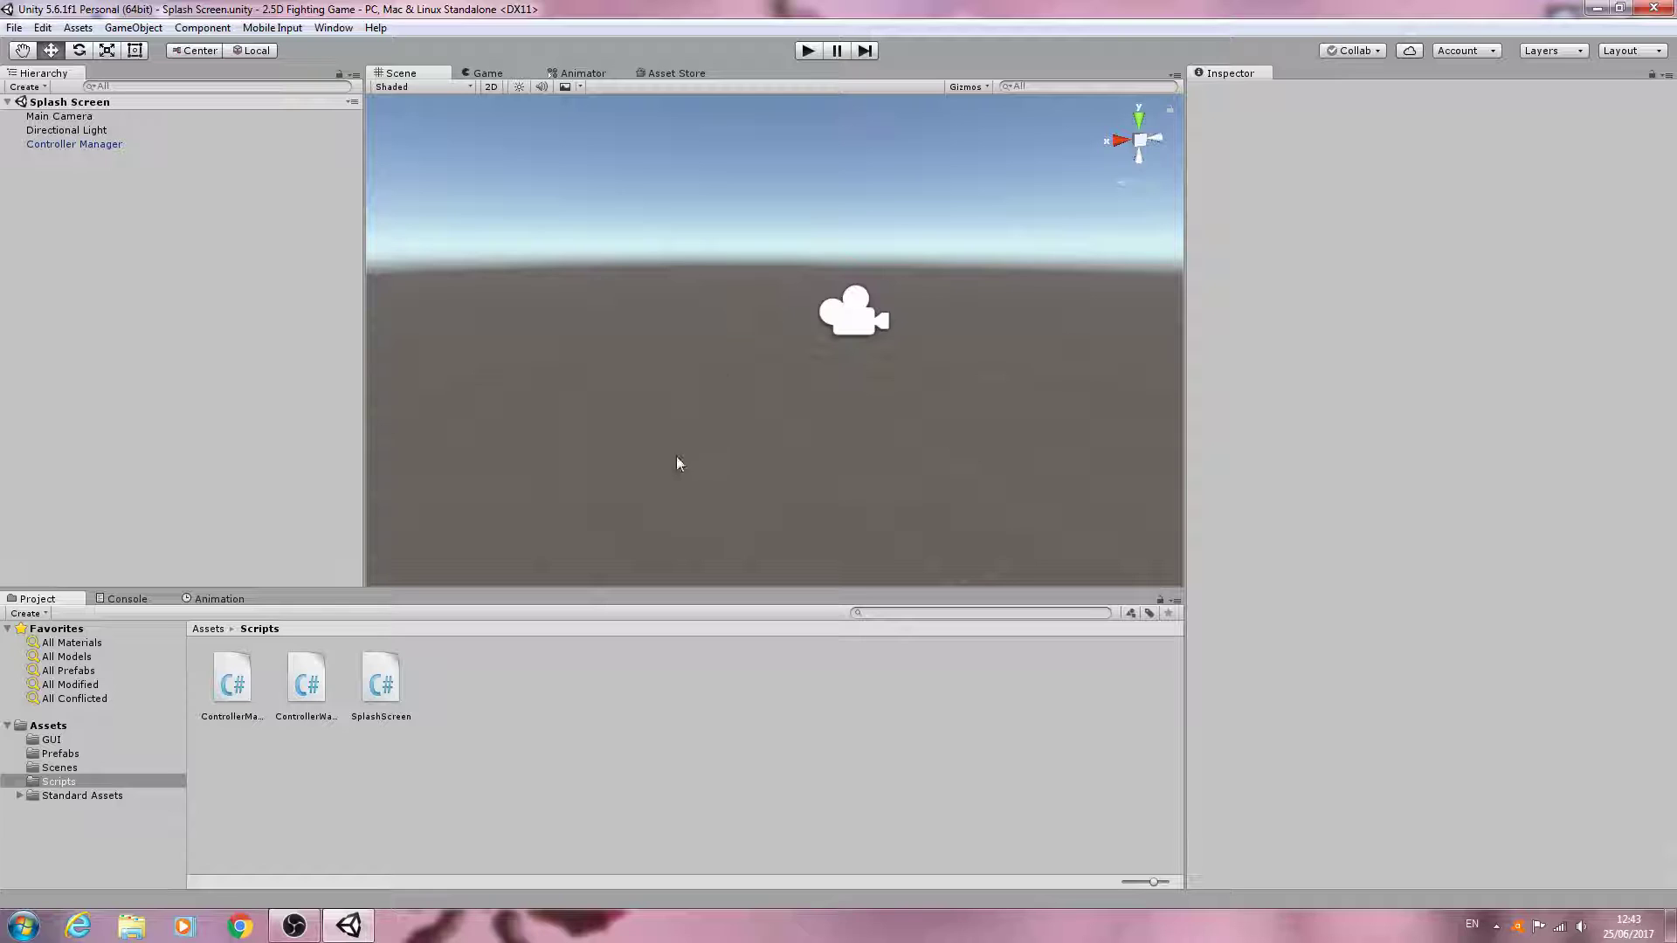
mouse_move(303, 225)
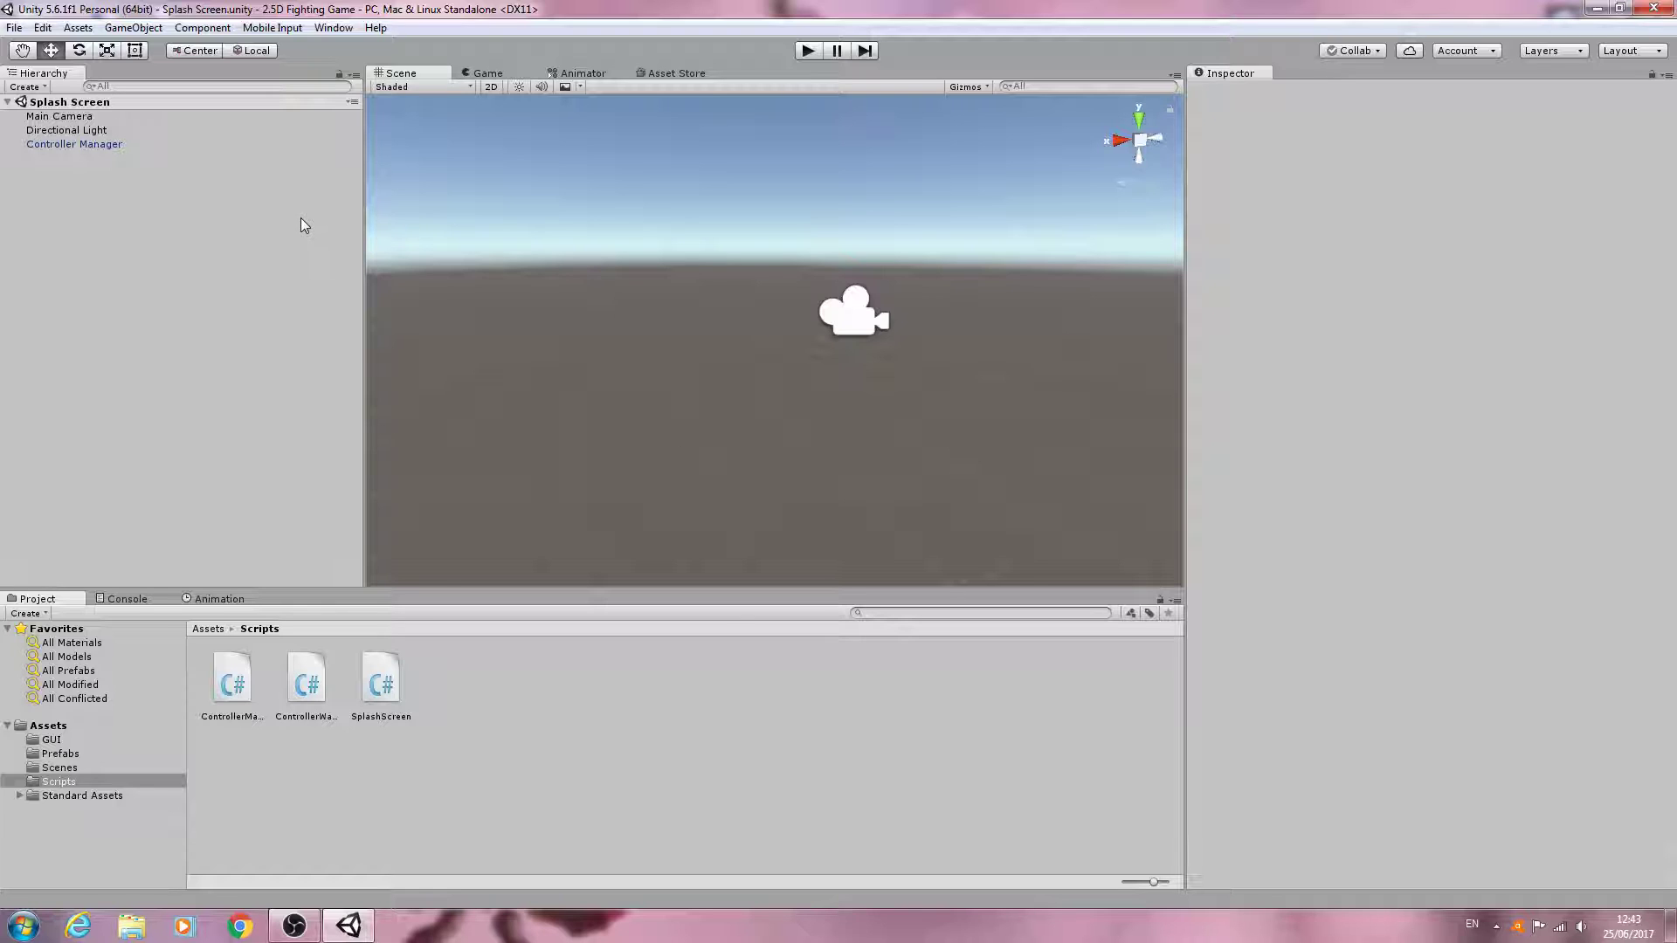
mouse_move(287, 359)
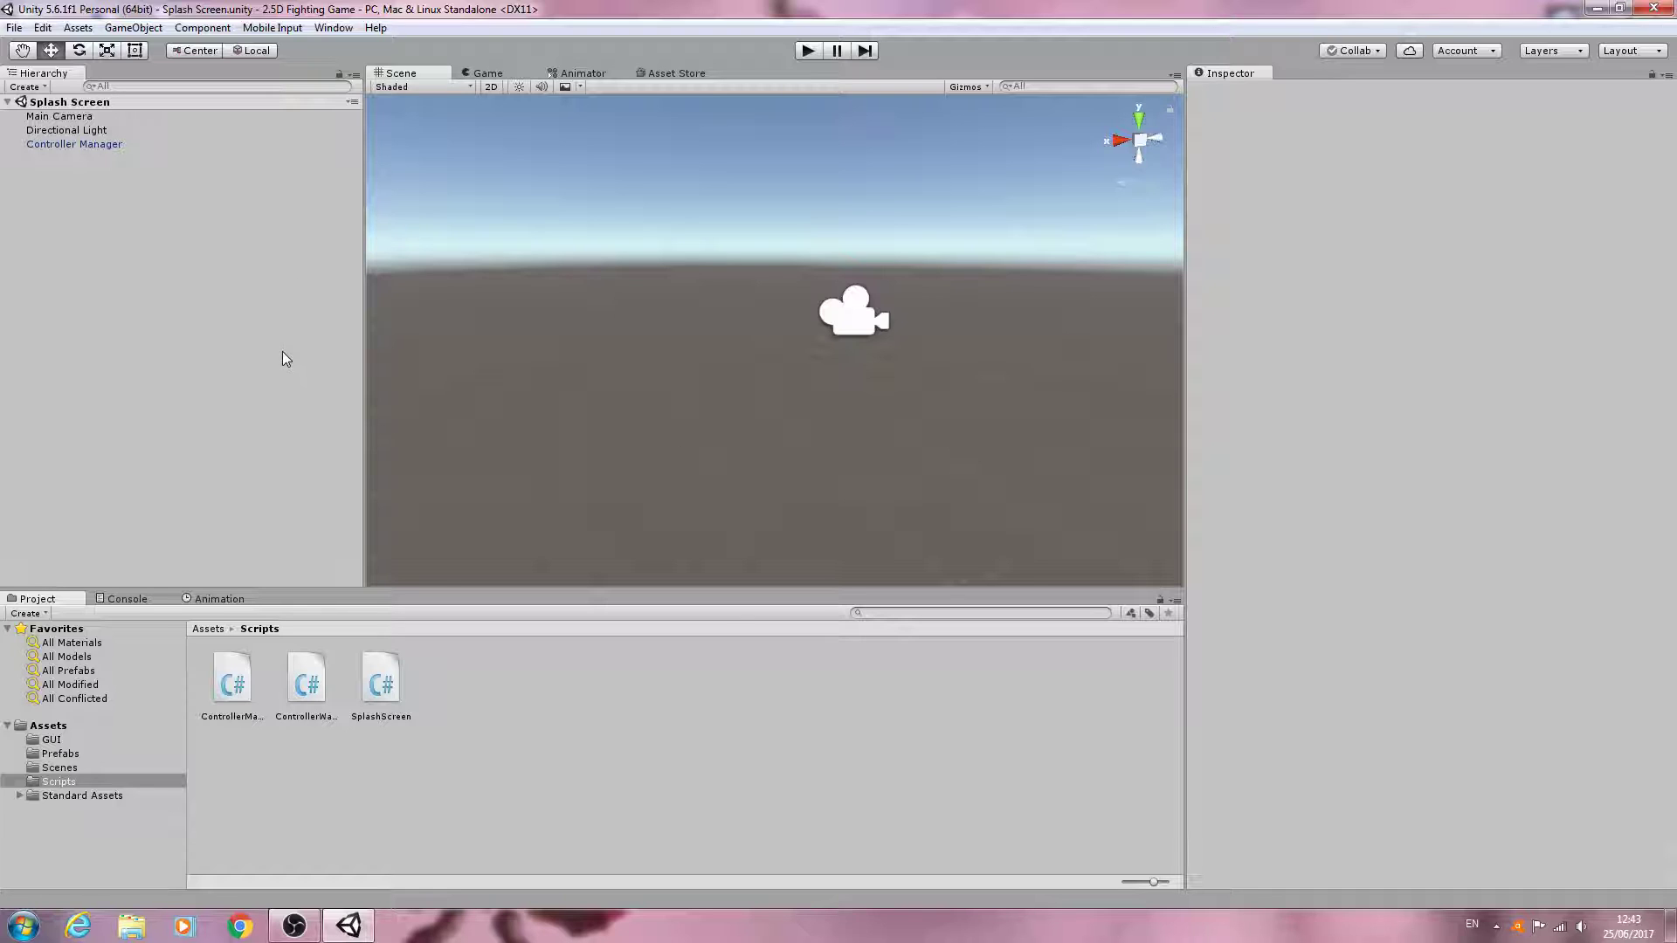
mouse_move(716, 405)
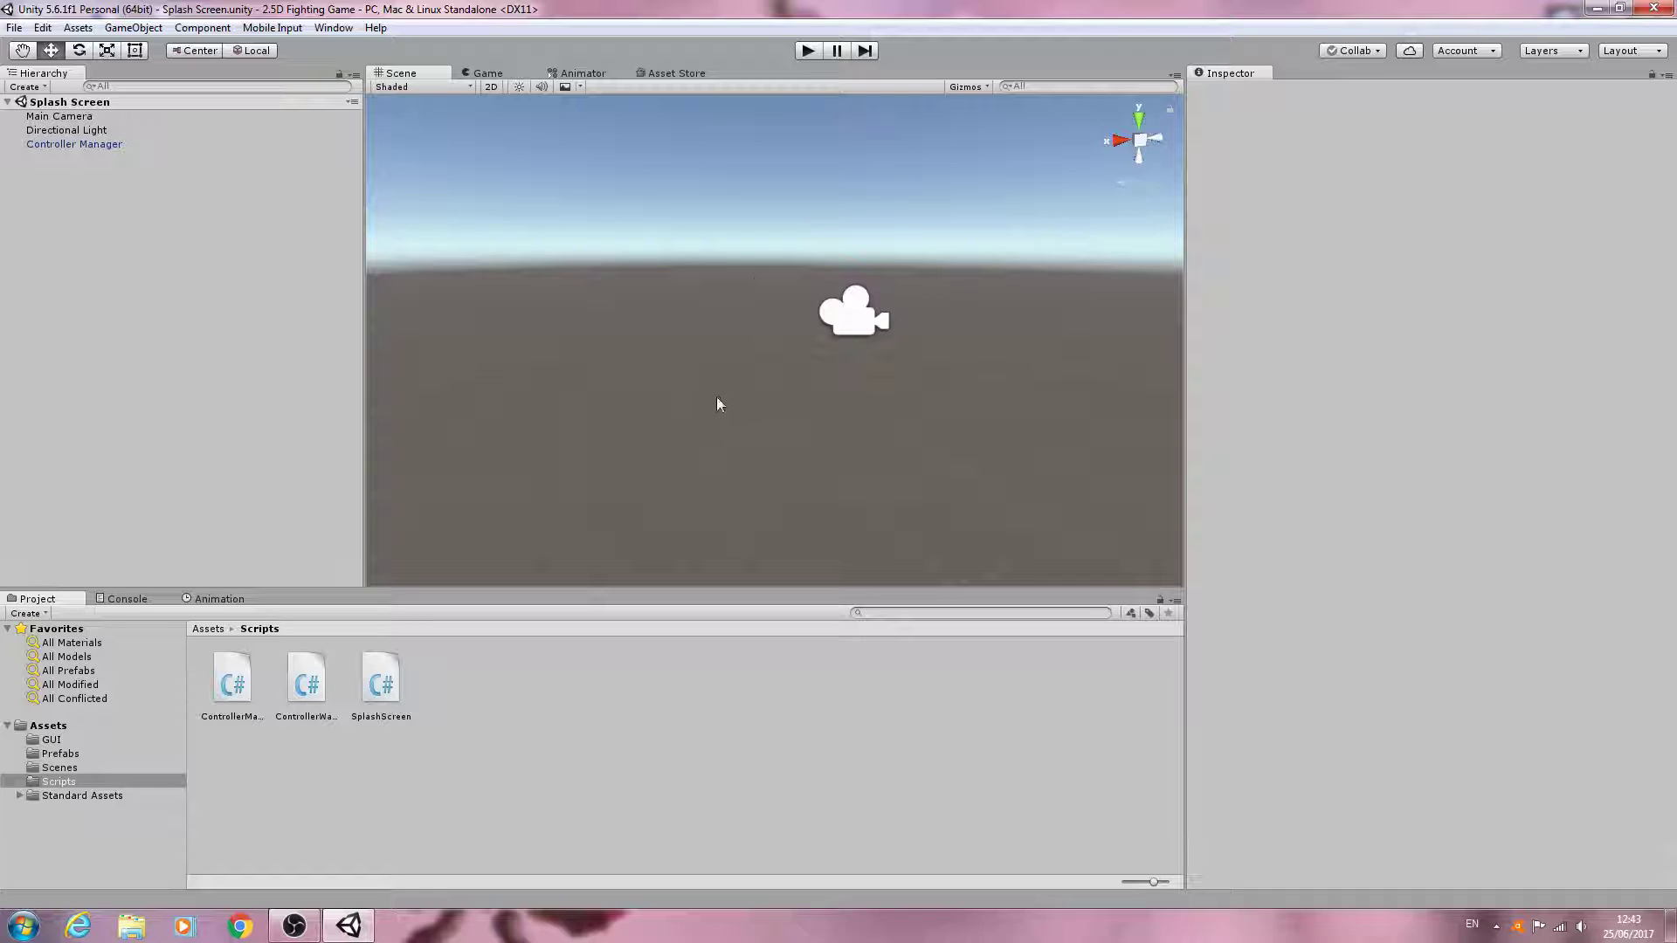
mouse_move(993, 553)
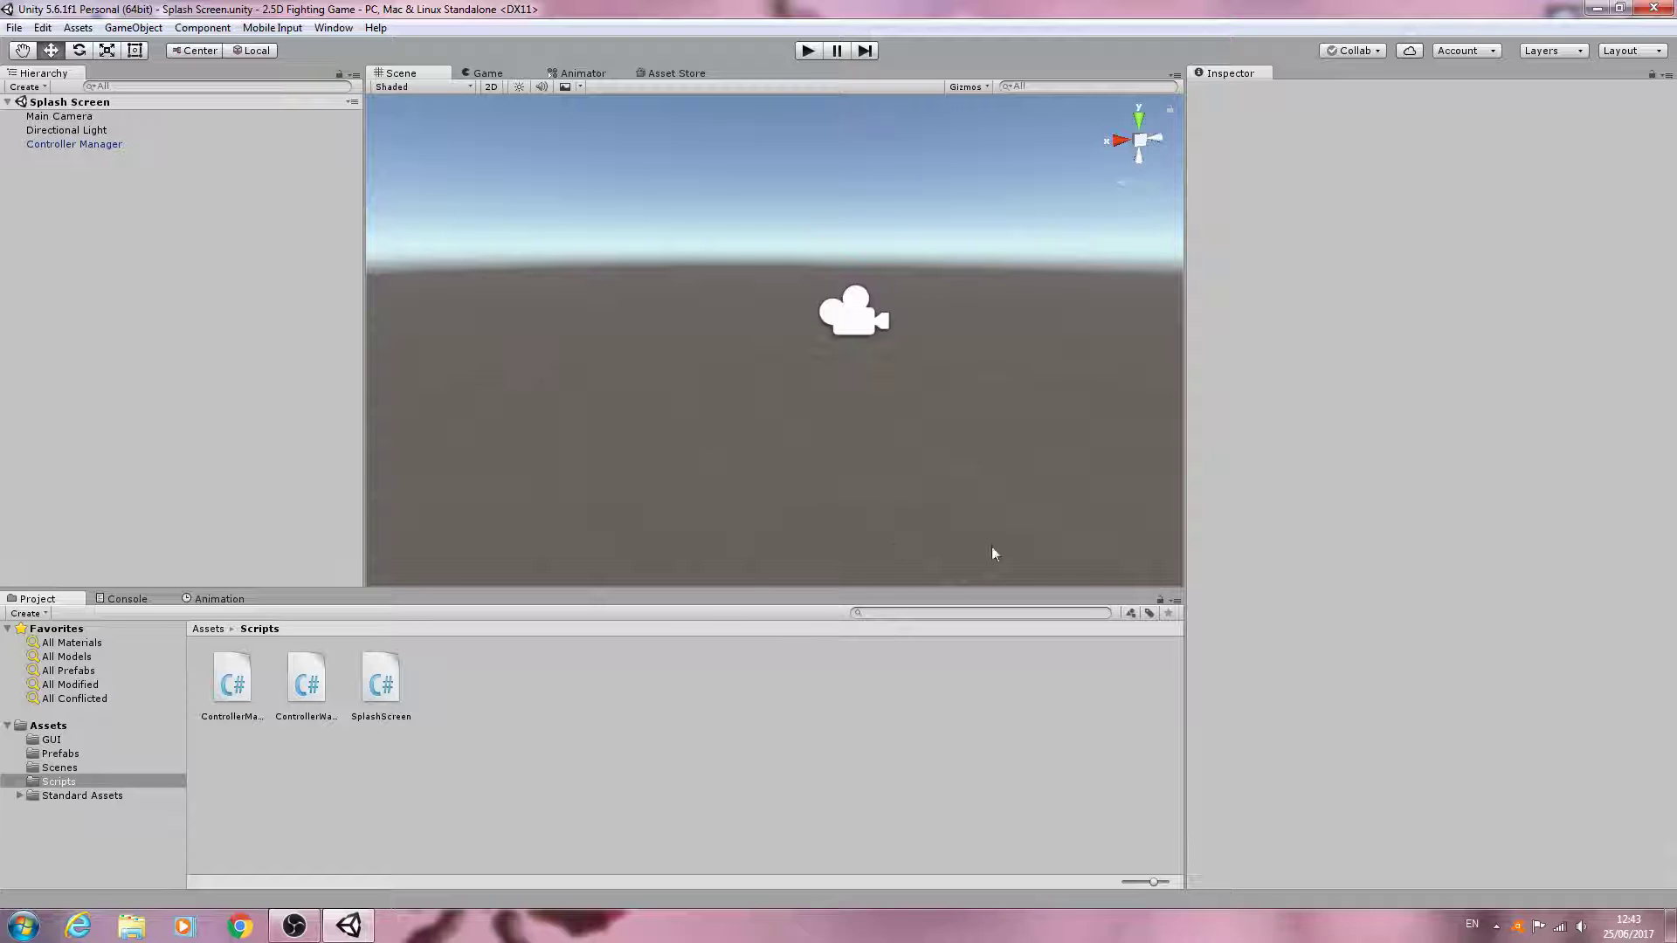
mouse_move(585, 698)
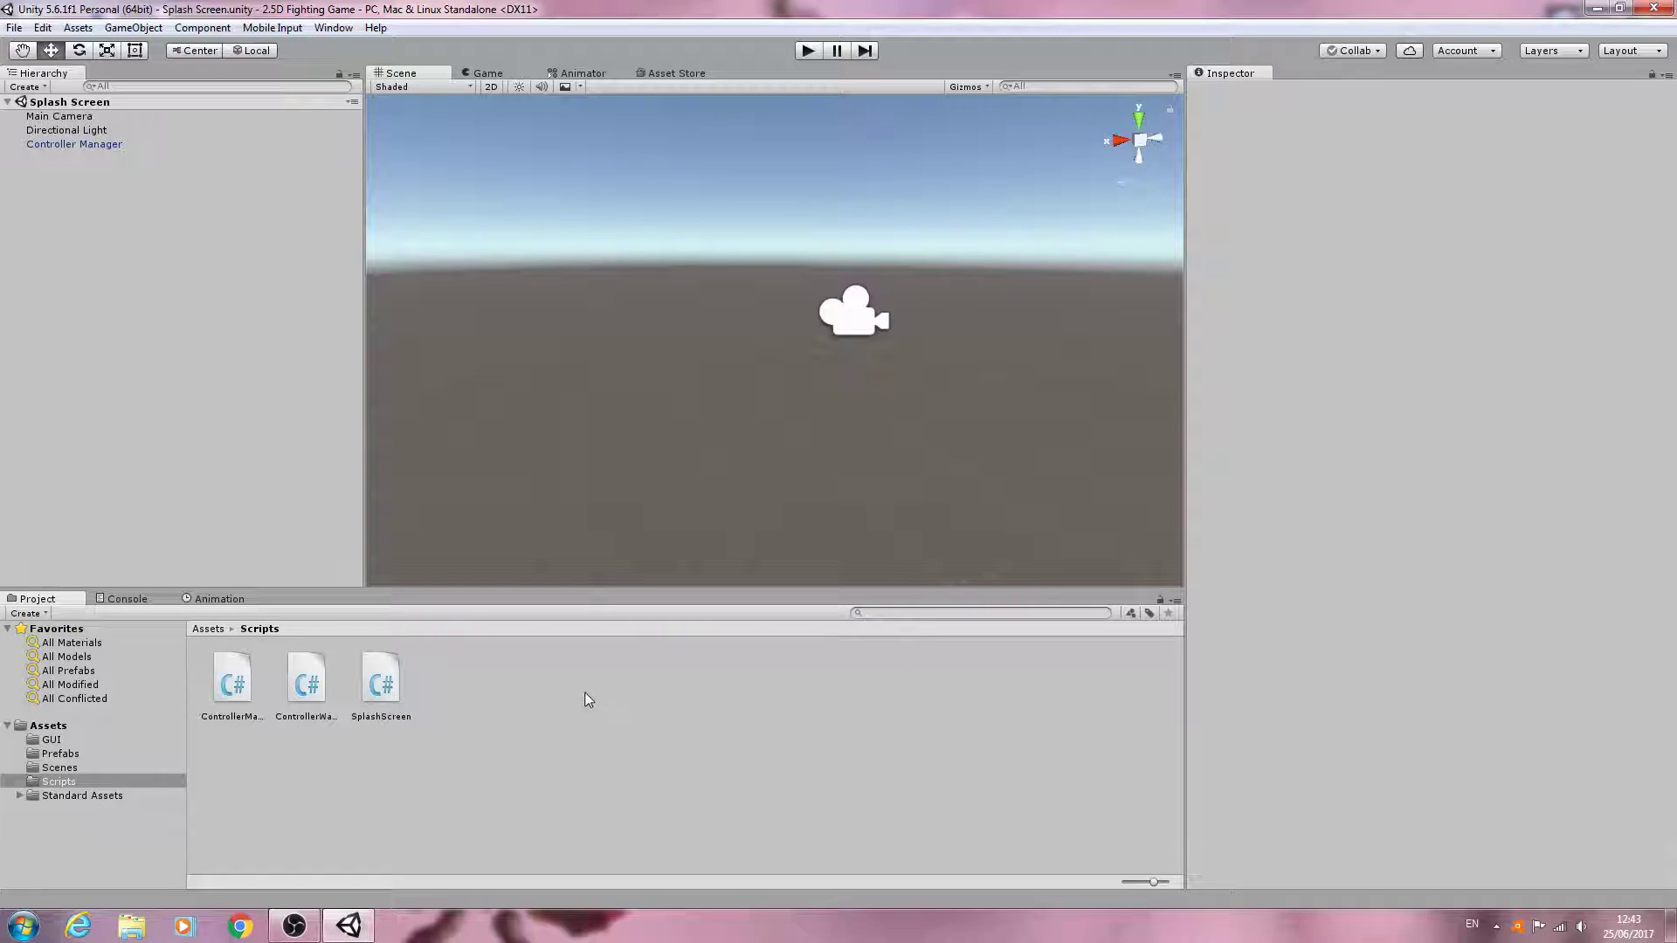
mouse_move(469, 693)
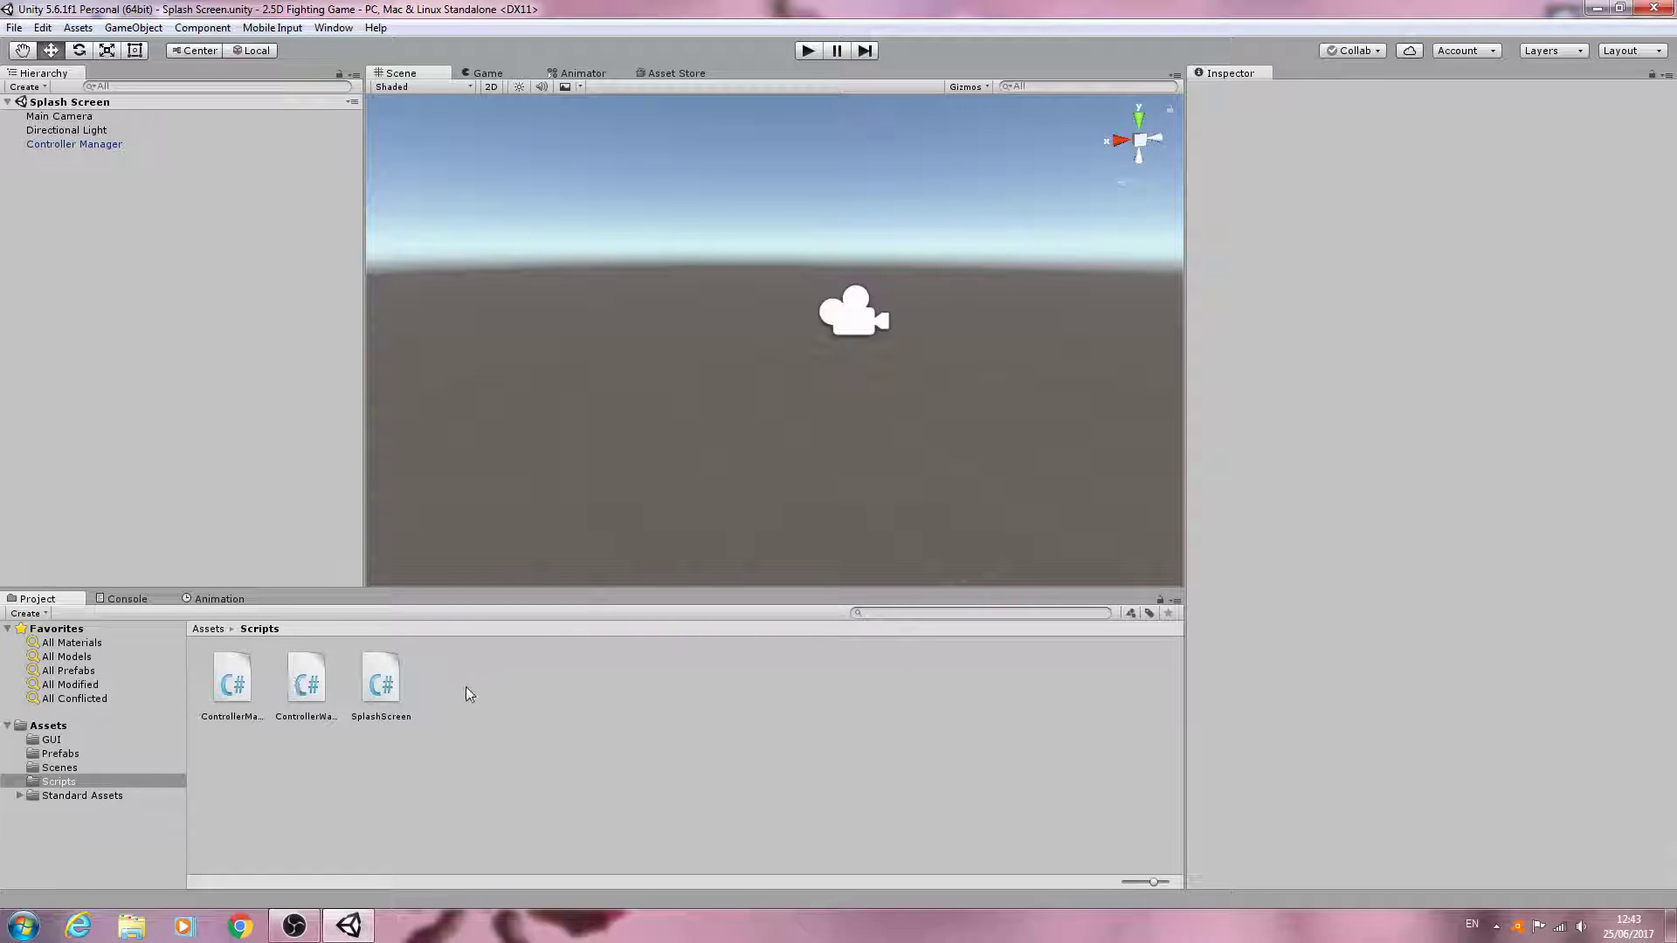
mouse_move(436, 692)
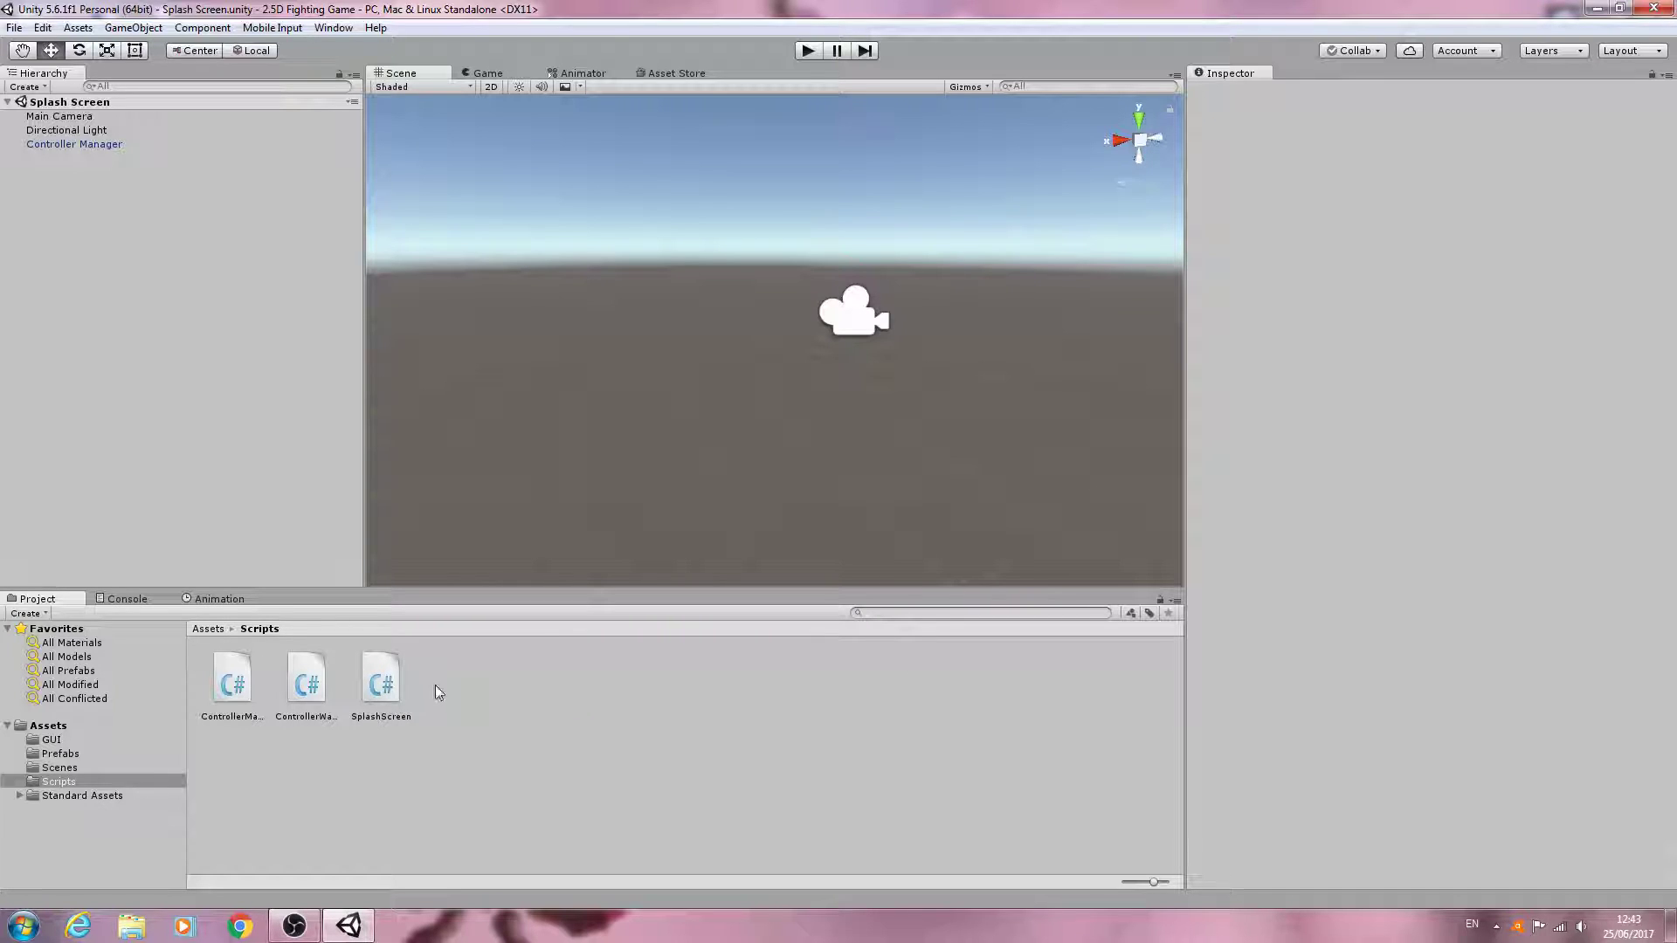
mouse_move(491, 688)
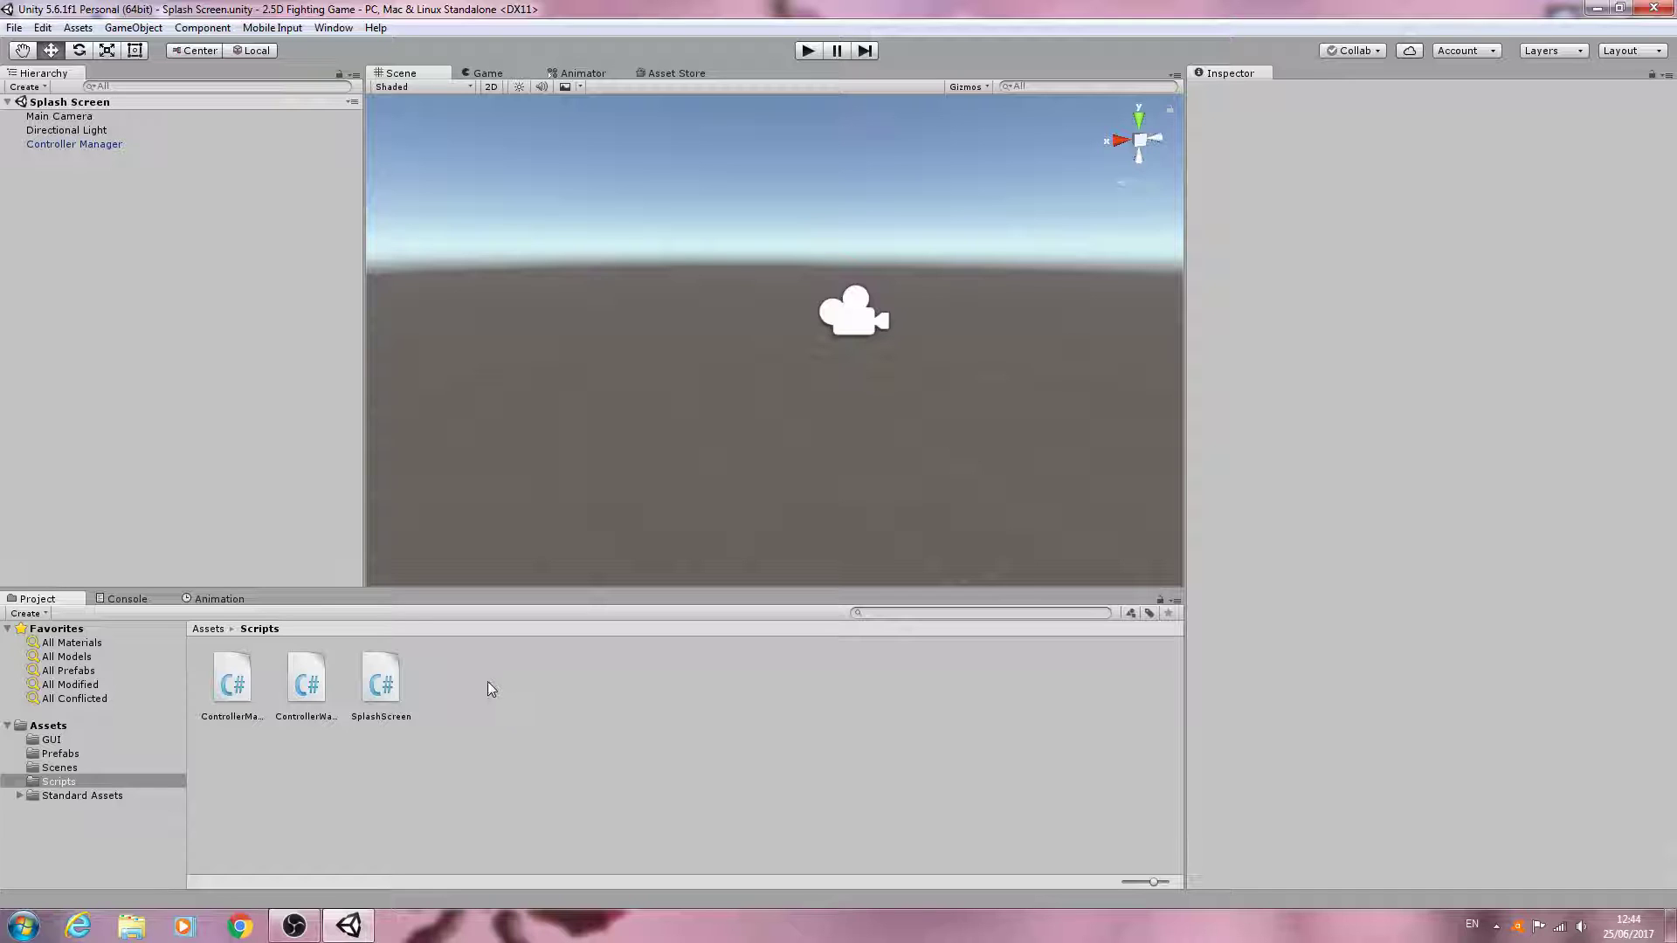
mouse_move(241, 760)
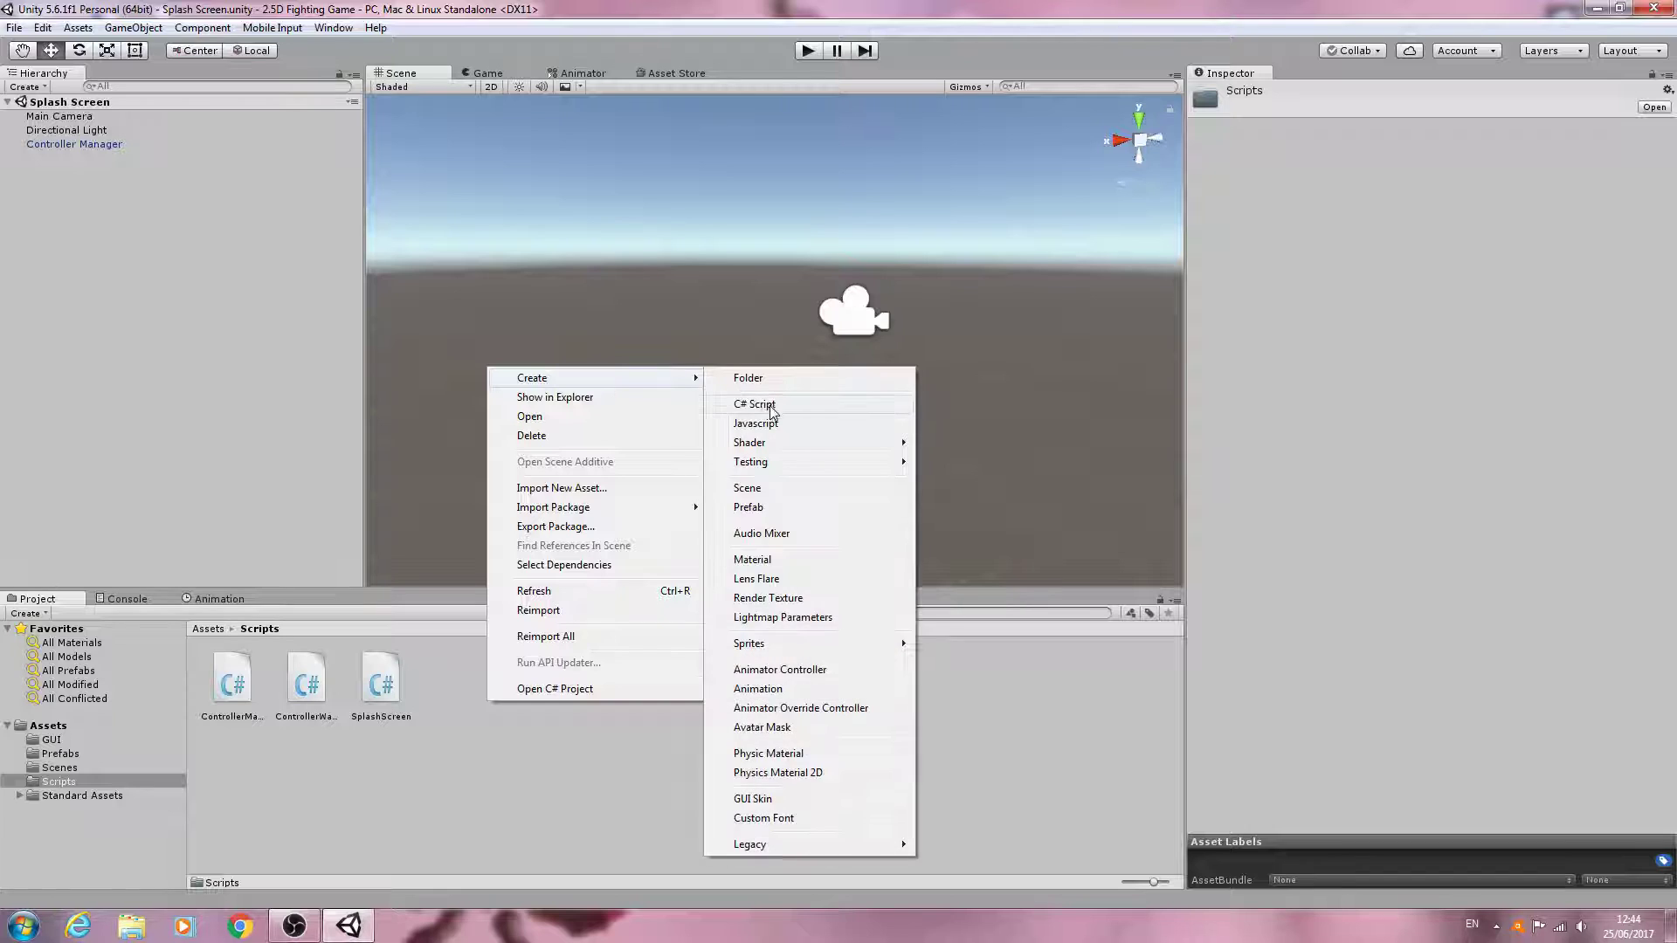
Create a C# script named GameManager in the Scripts folder and open it in MonoDevelop.
left_click(755, 406)
type("GameManager")
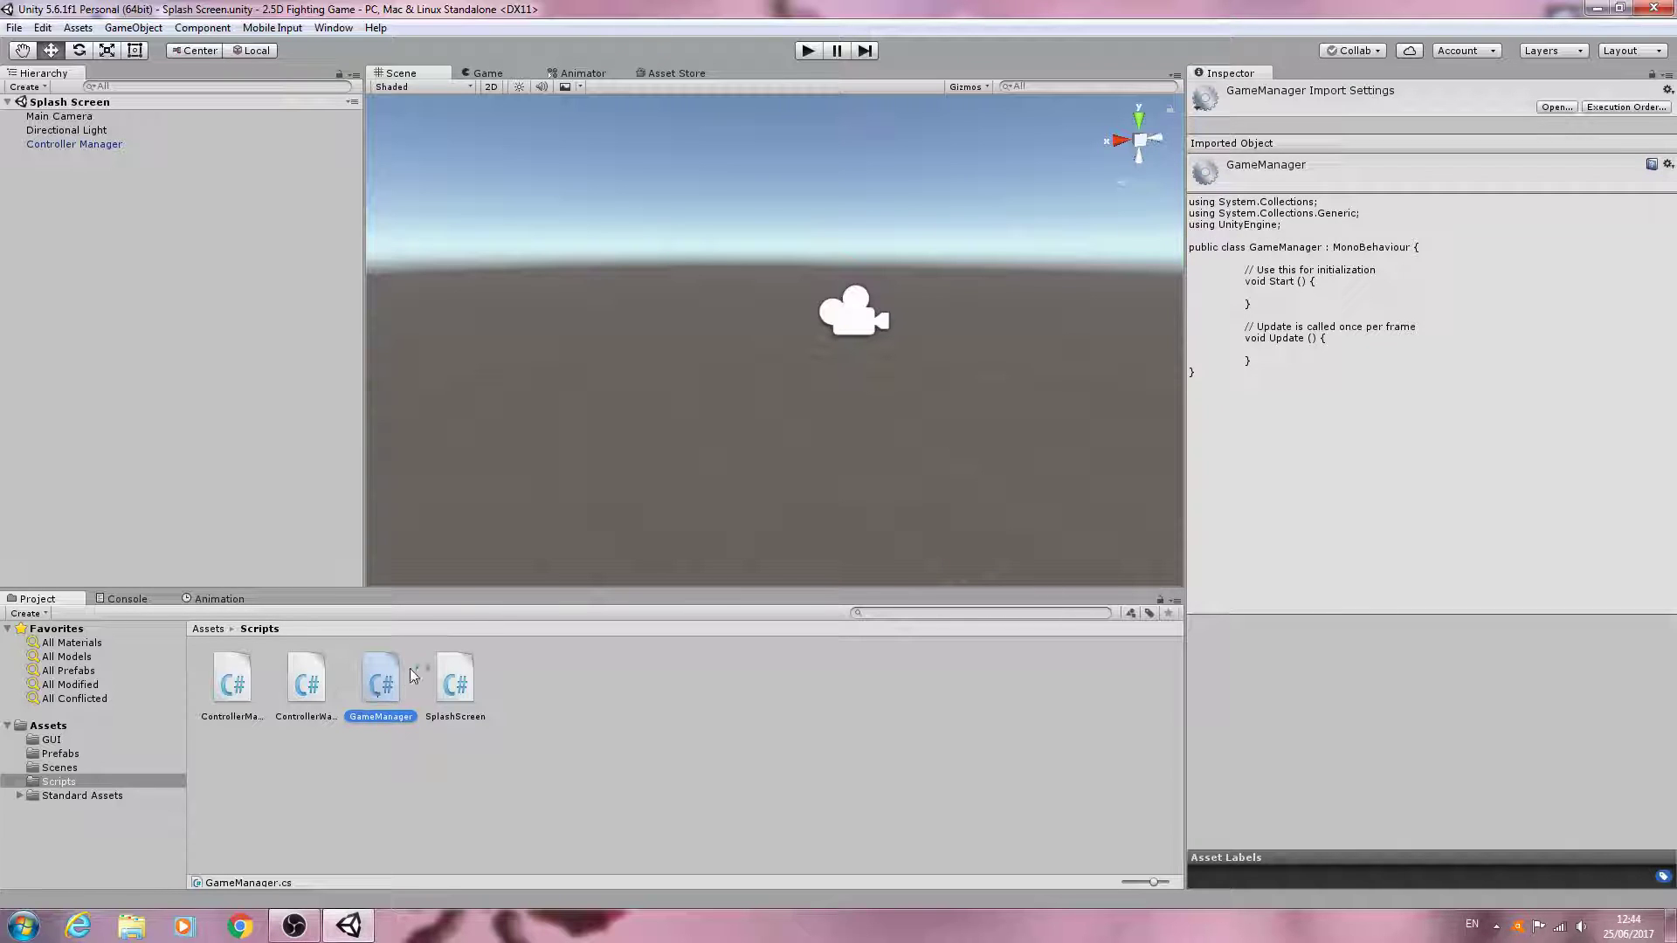
double_click(381, 678)
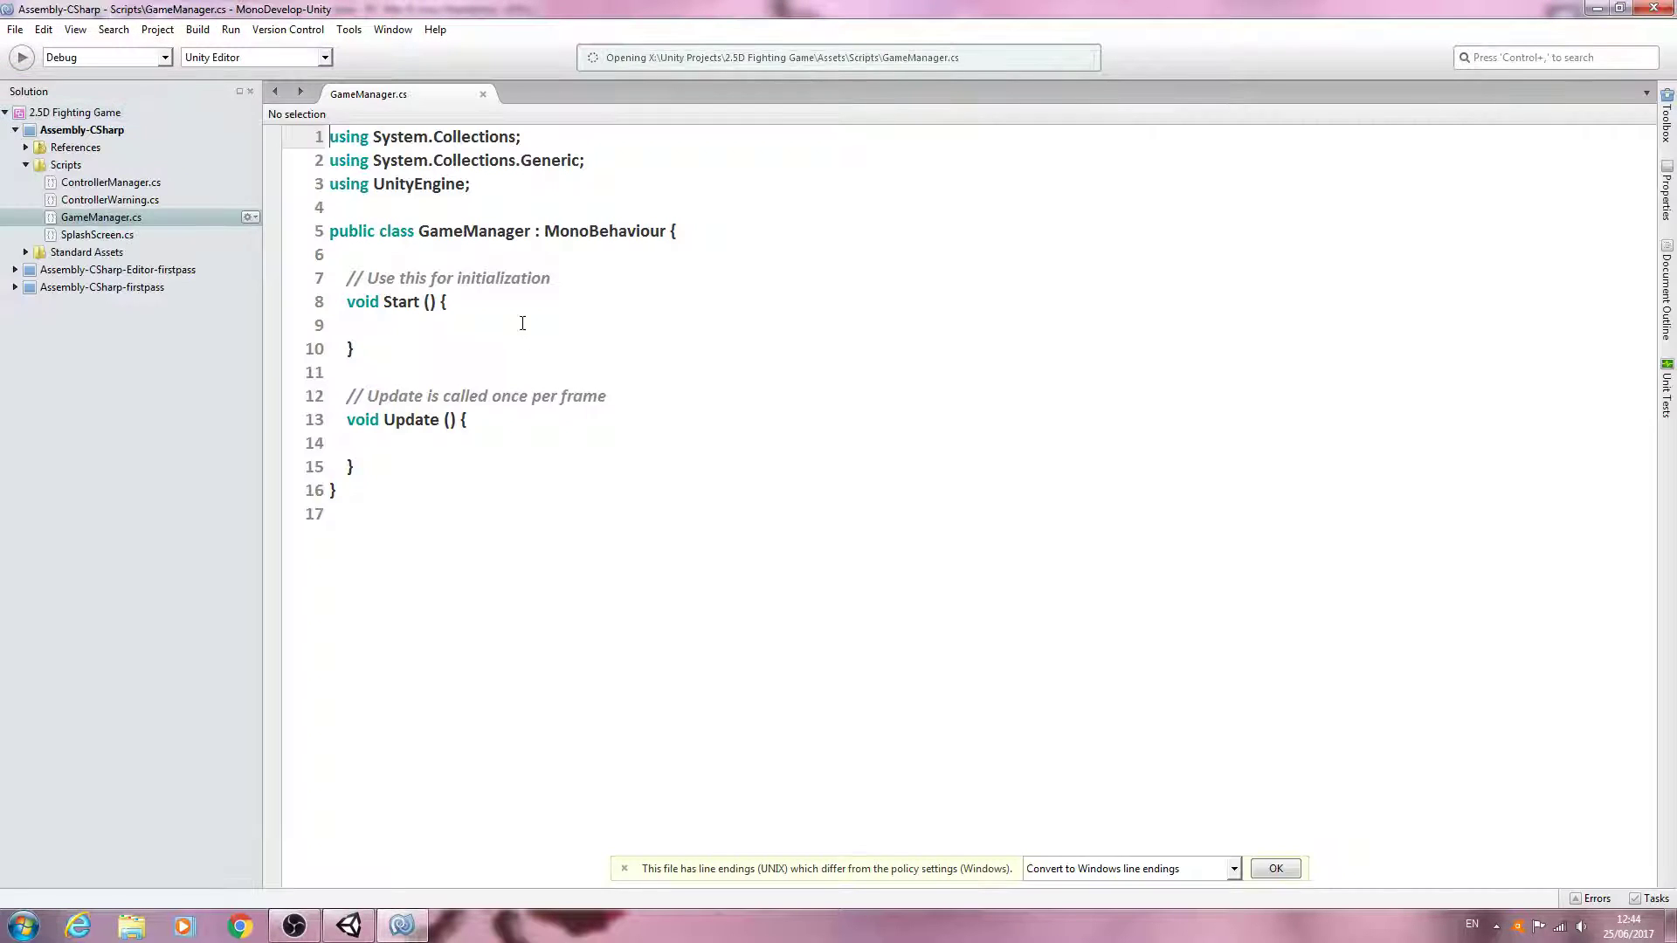
Add an Awake() method above Start that sets Cursor.visible = false.
left_click(1275, 868)
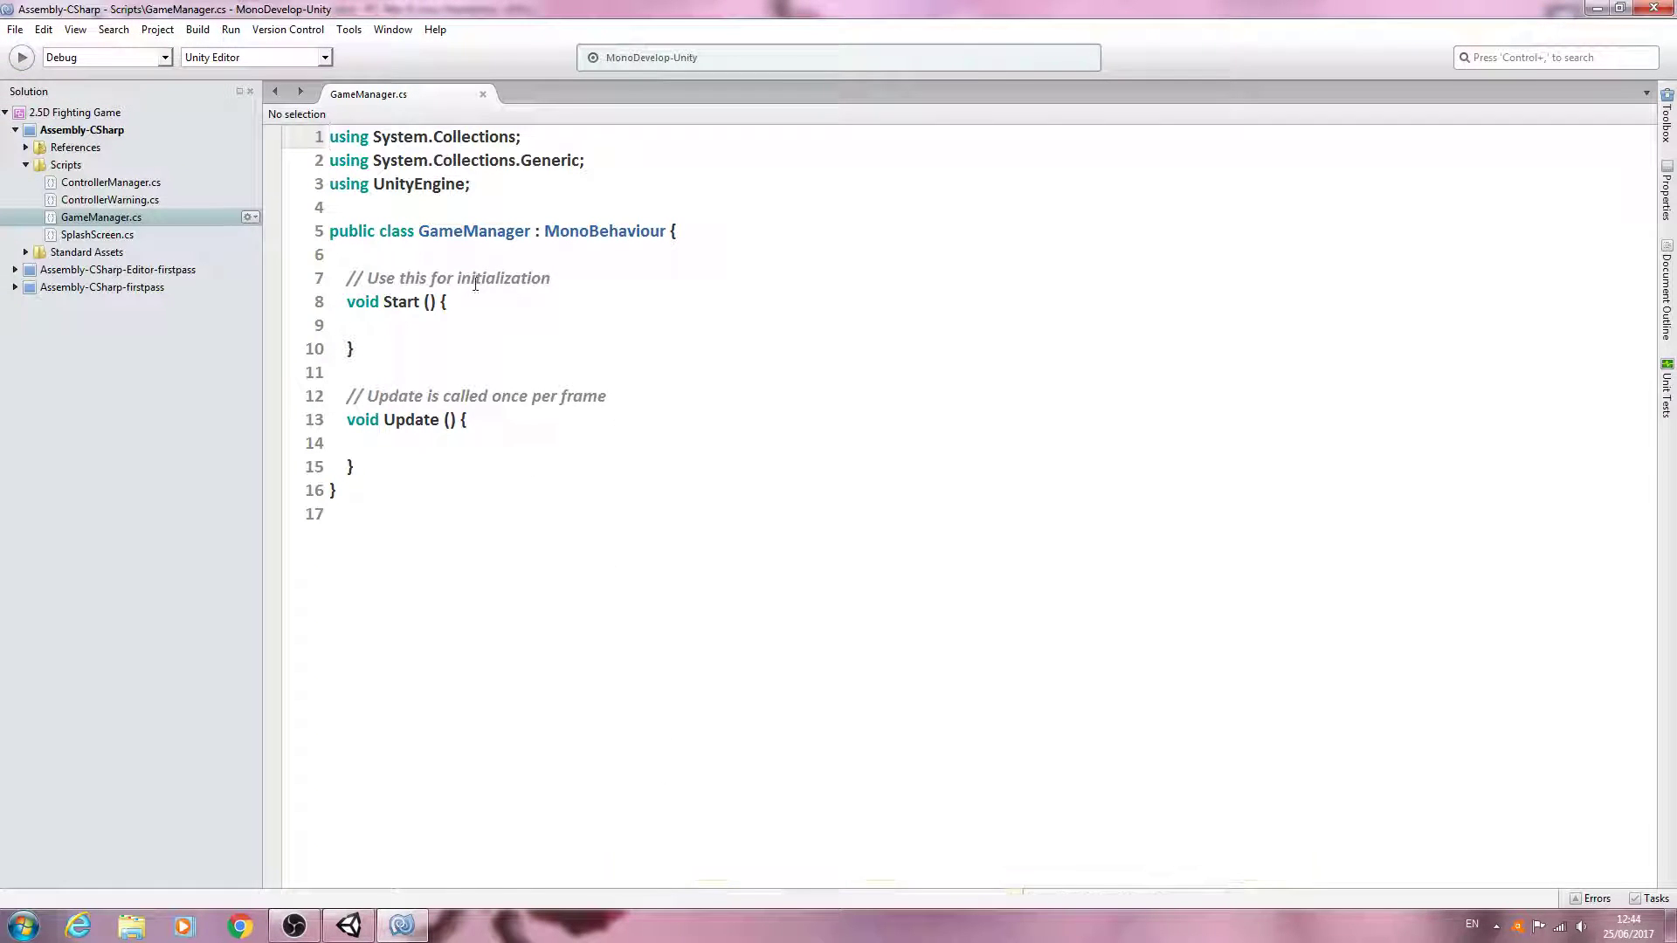
left_click(464, 255)
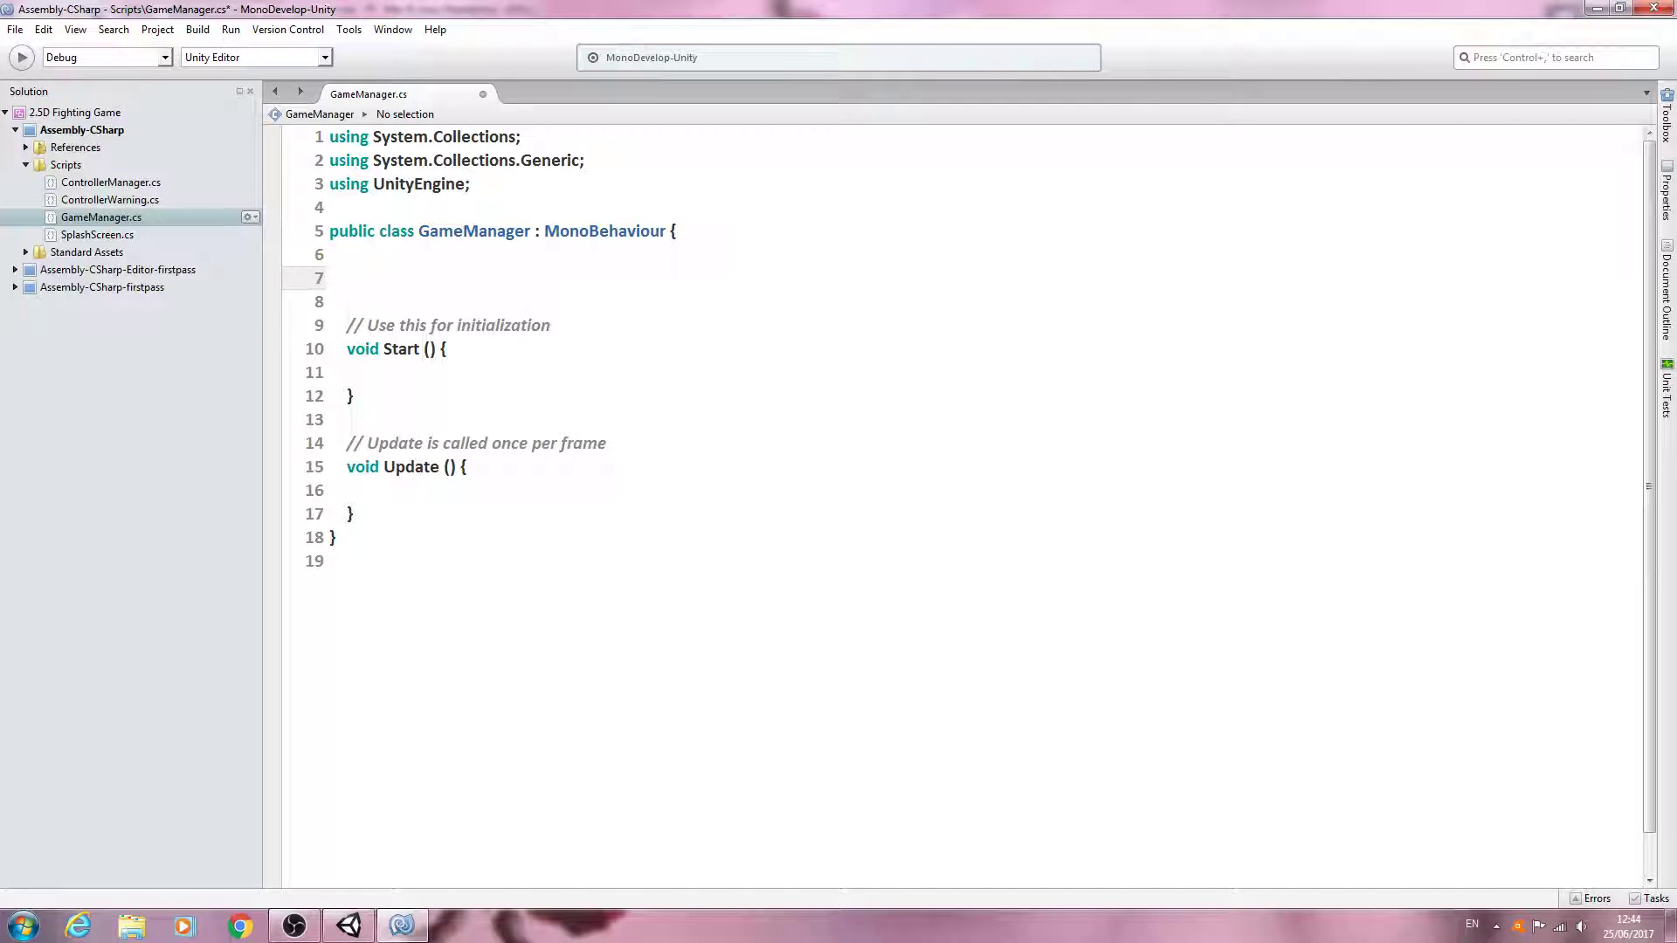
type("void")
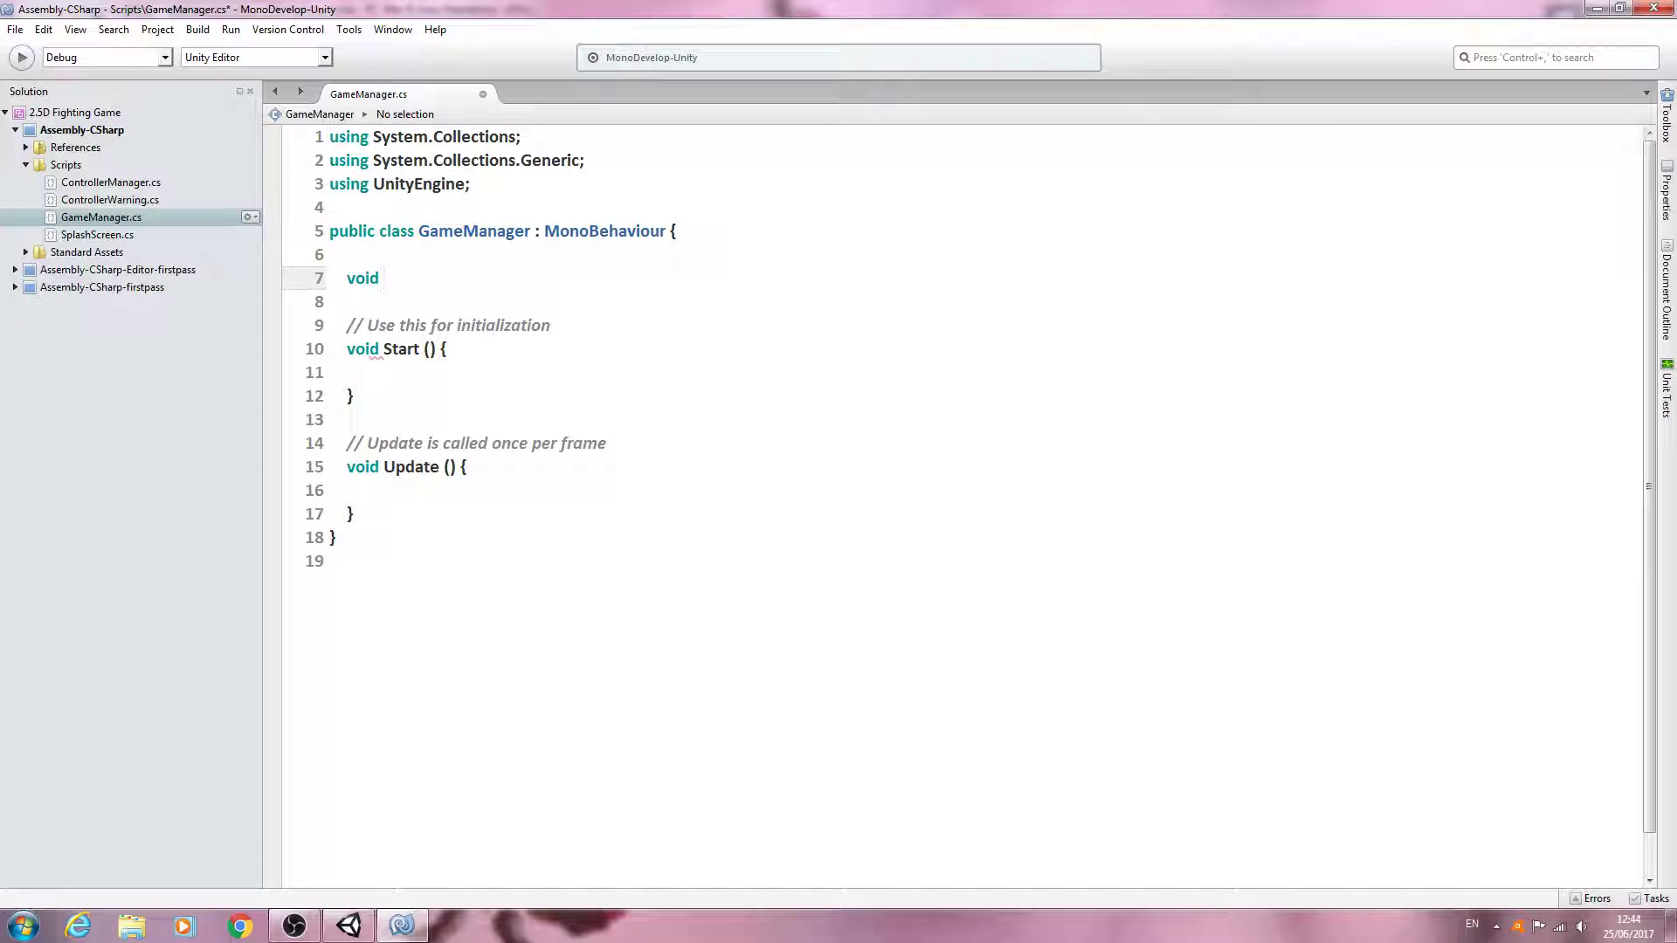
type("Awa")
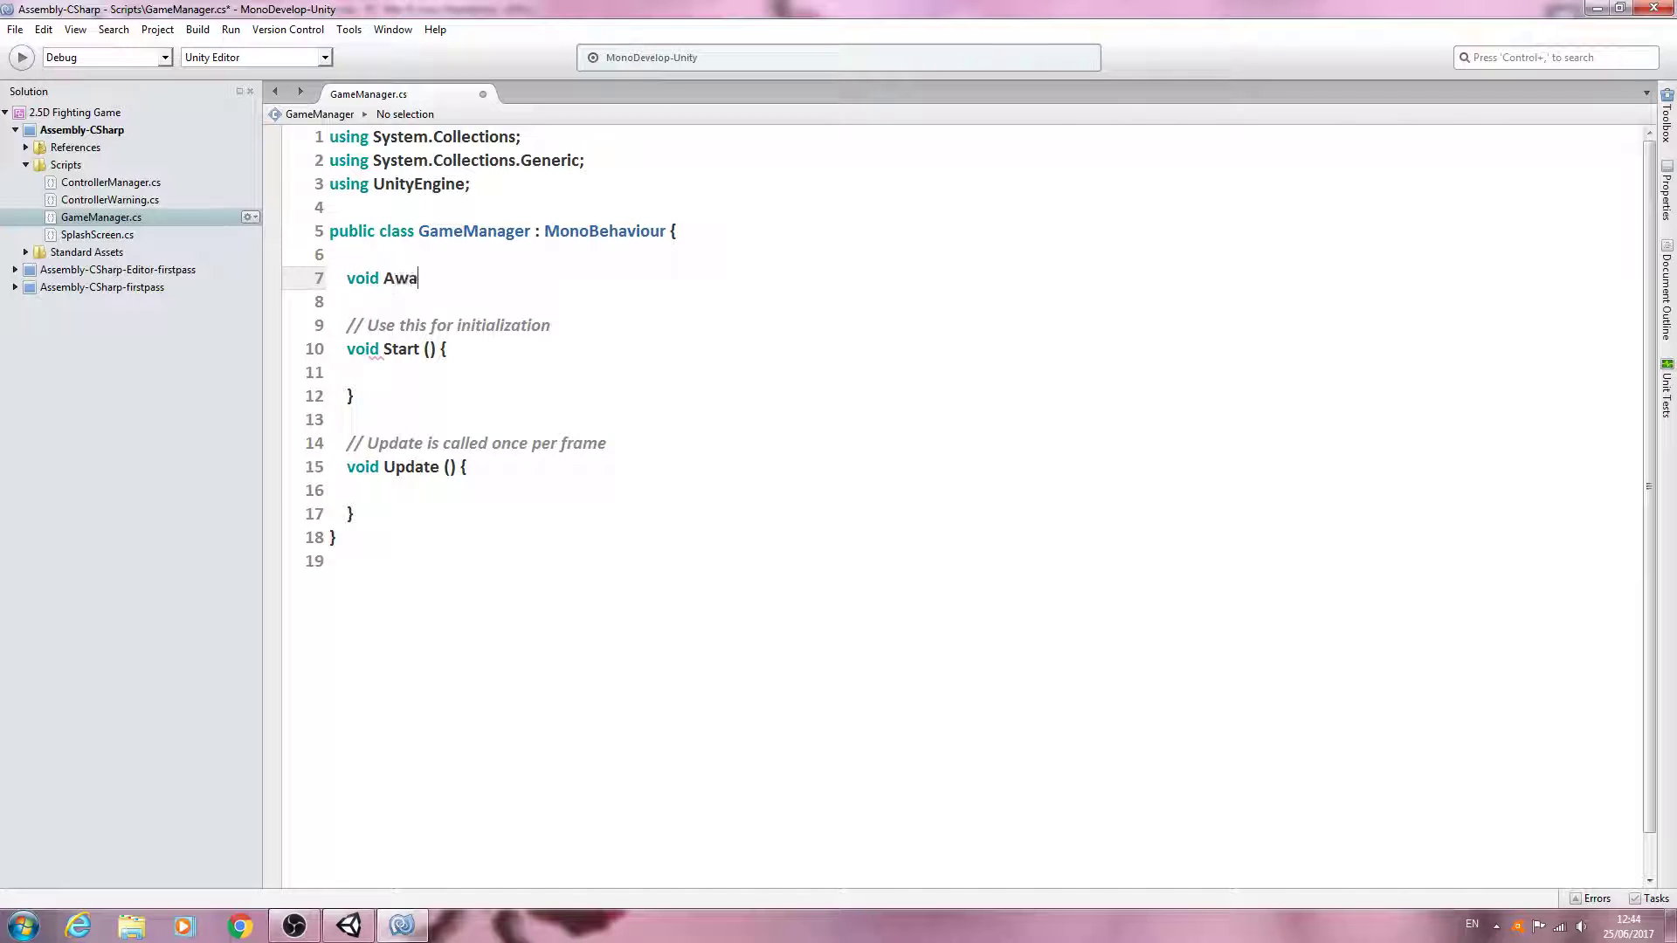
type("ke()")
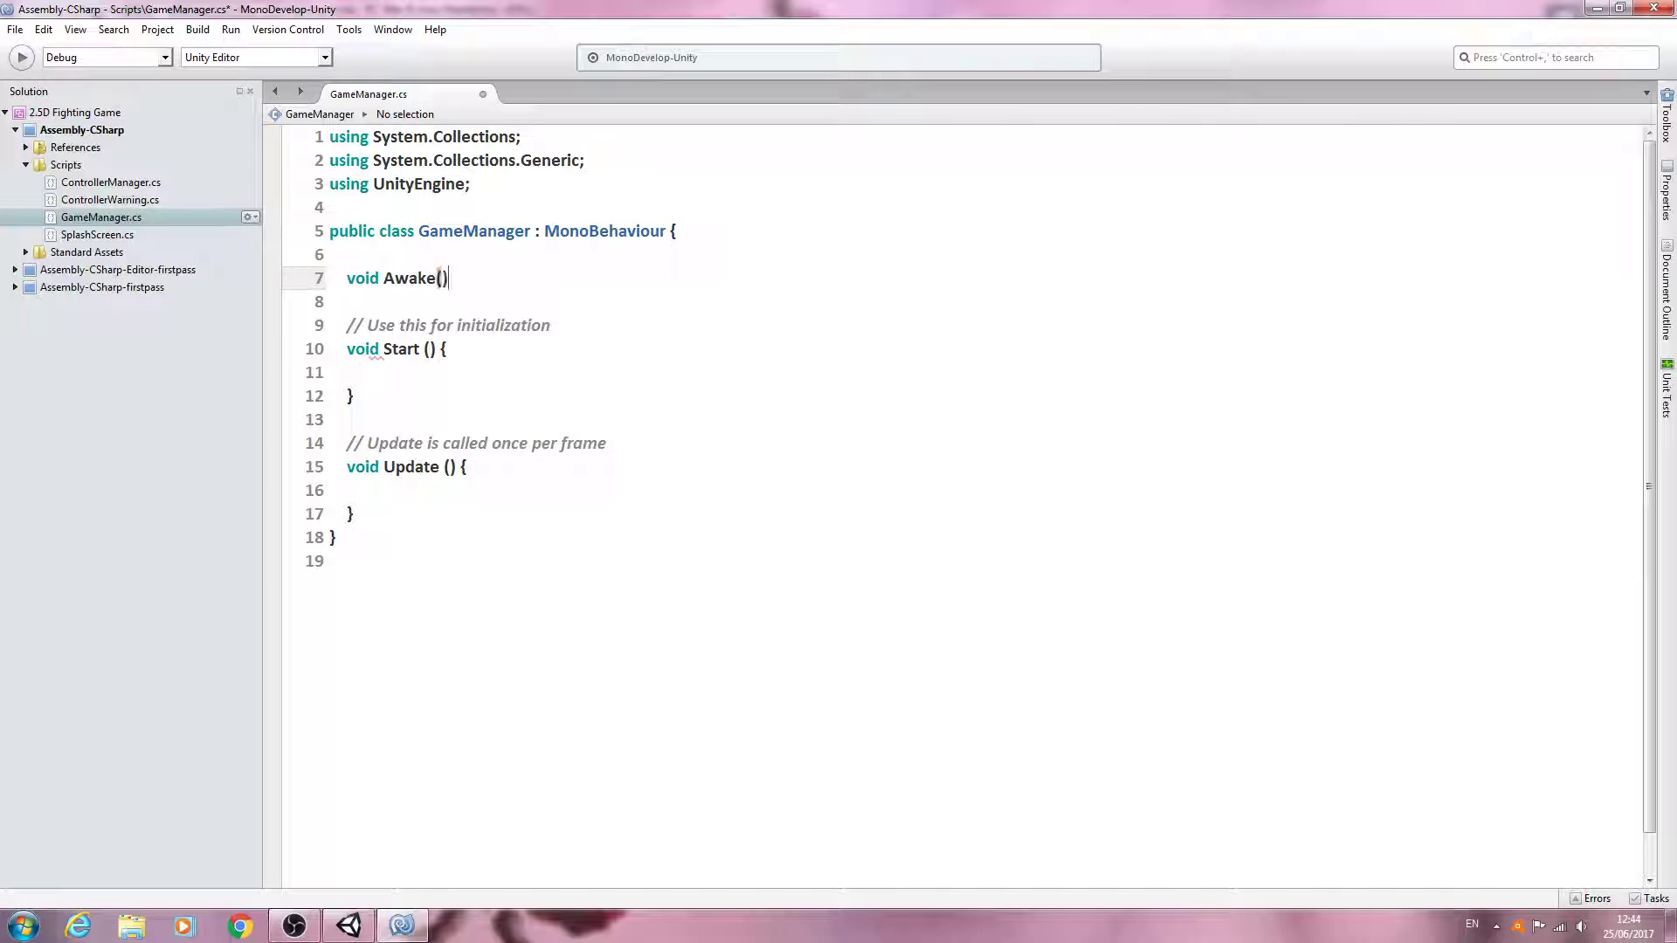
type("{")
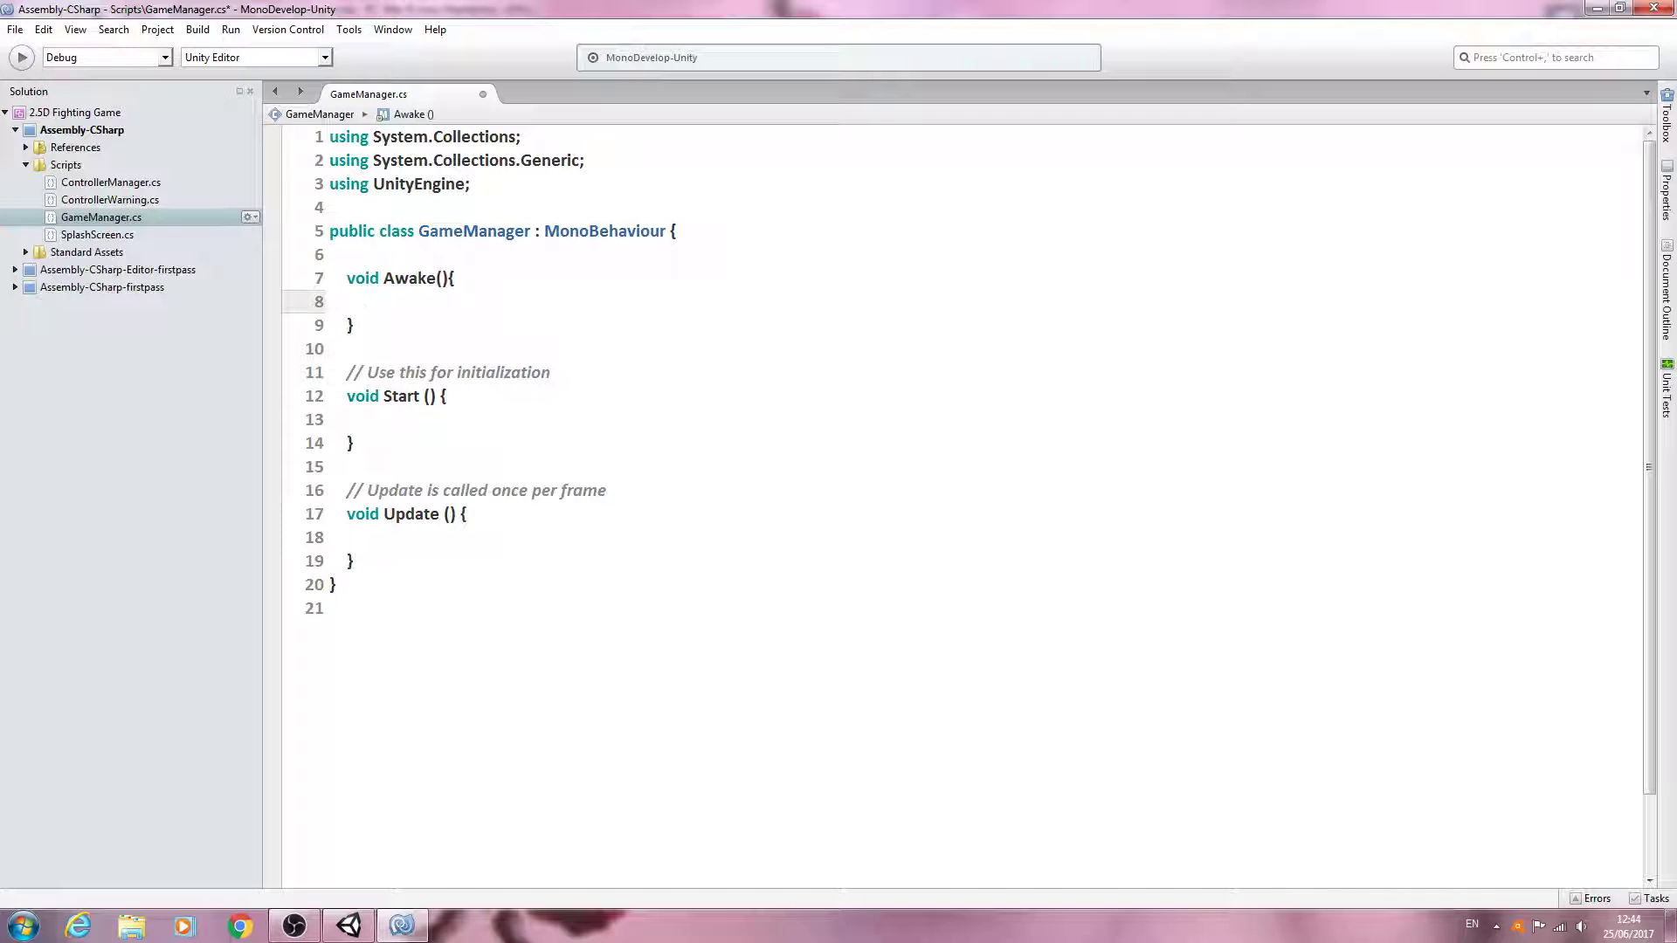
type("Cursor.v")
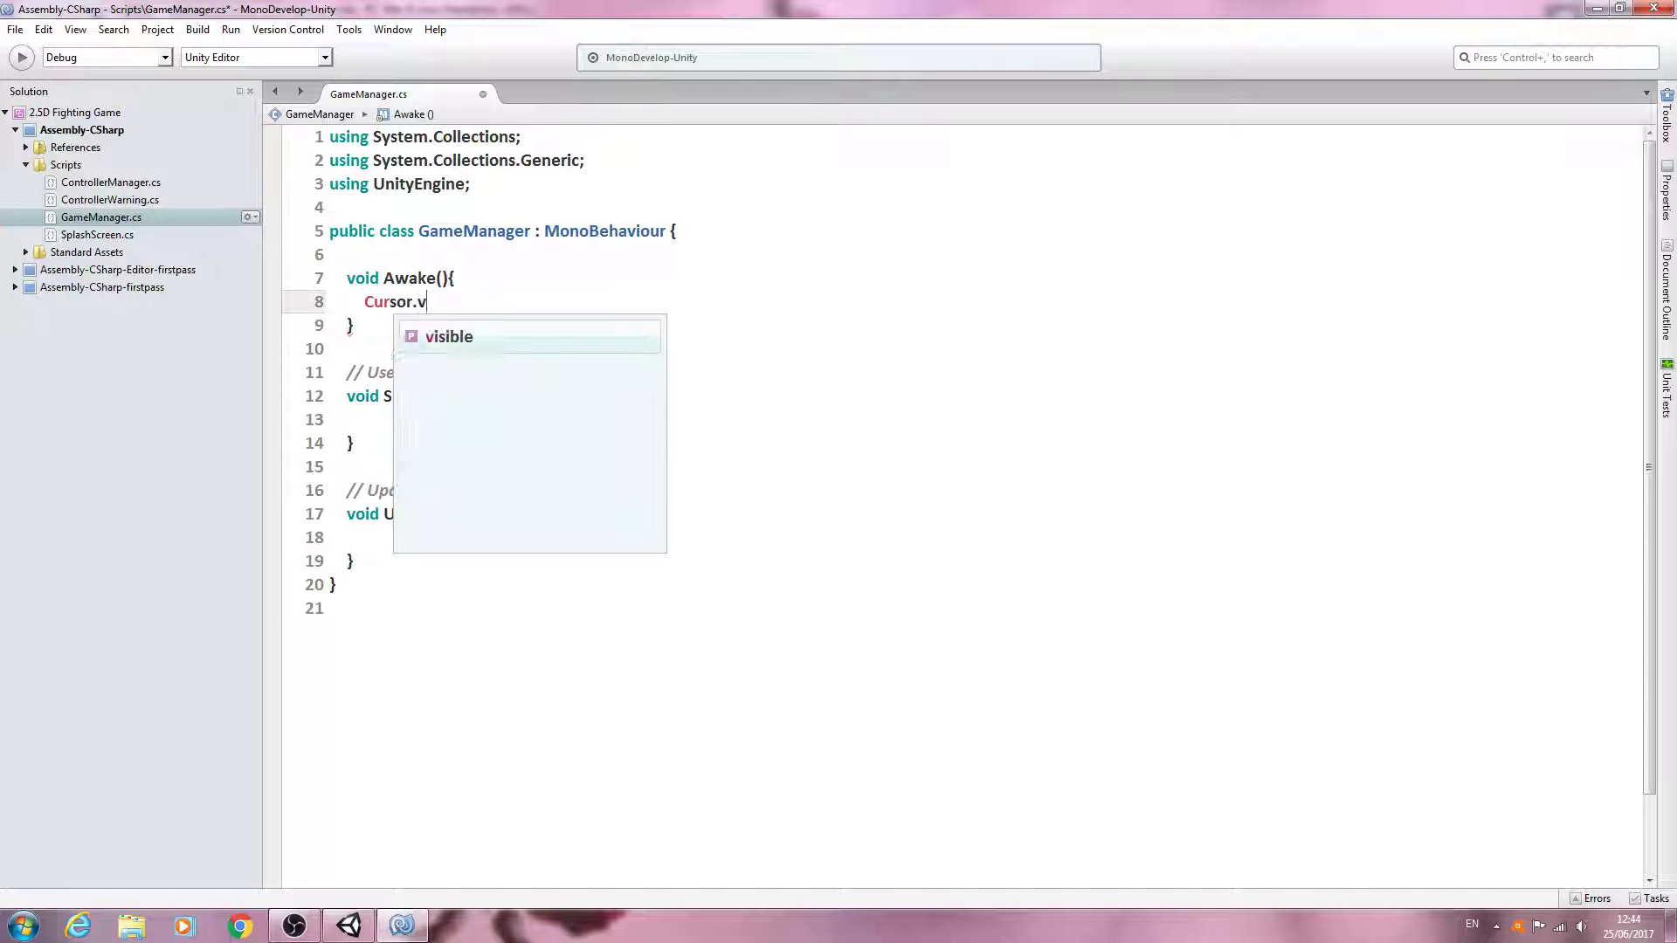
type("isible =")
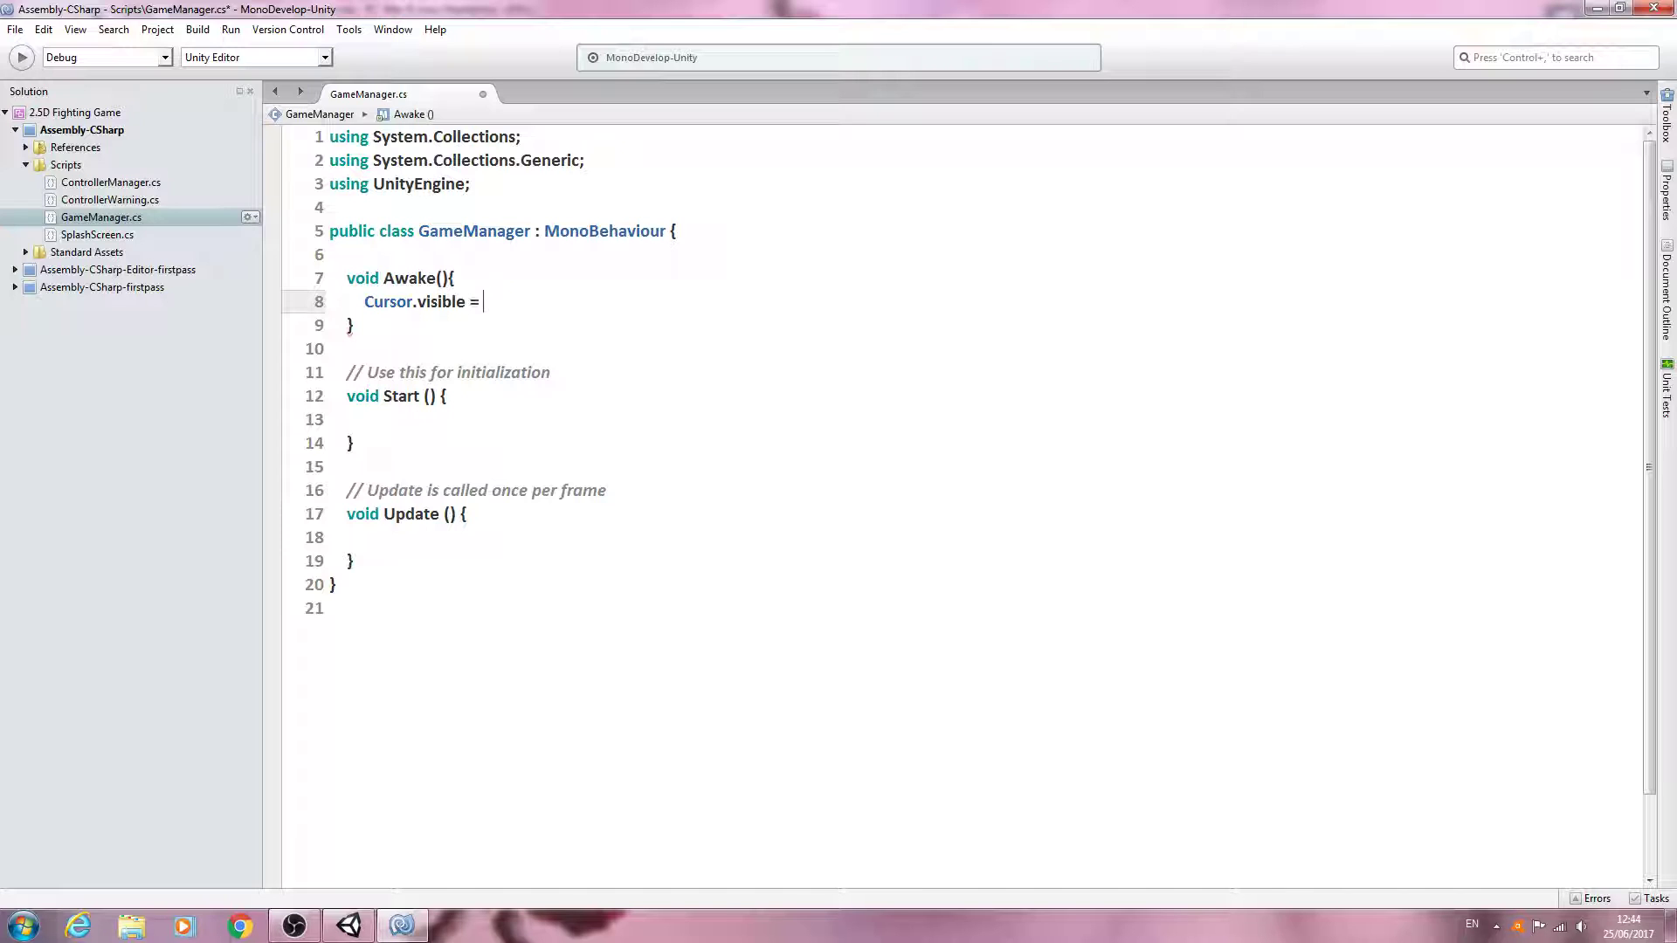
type("false;")
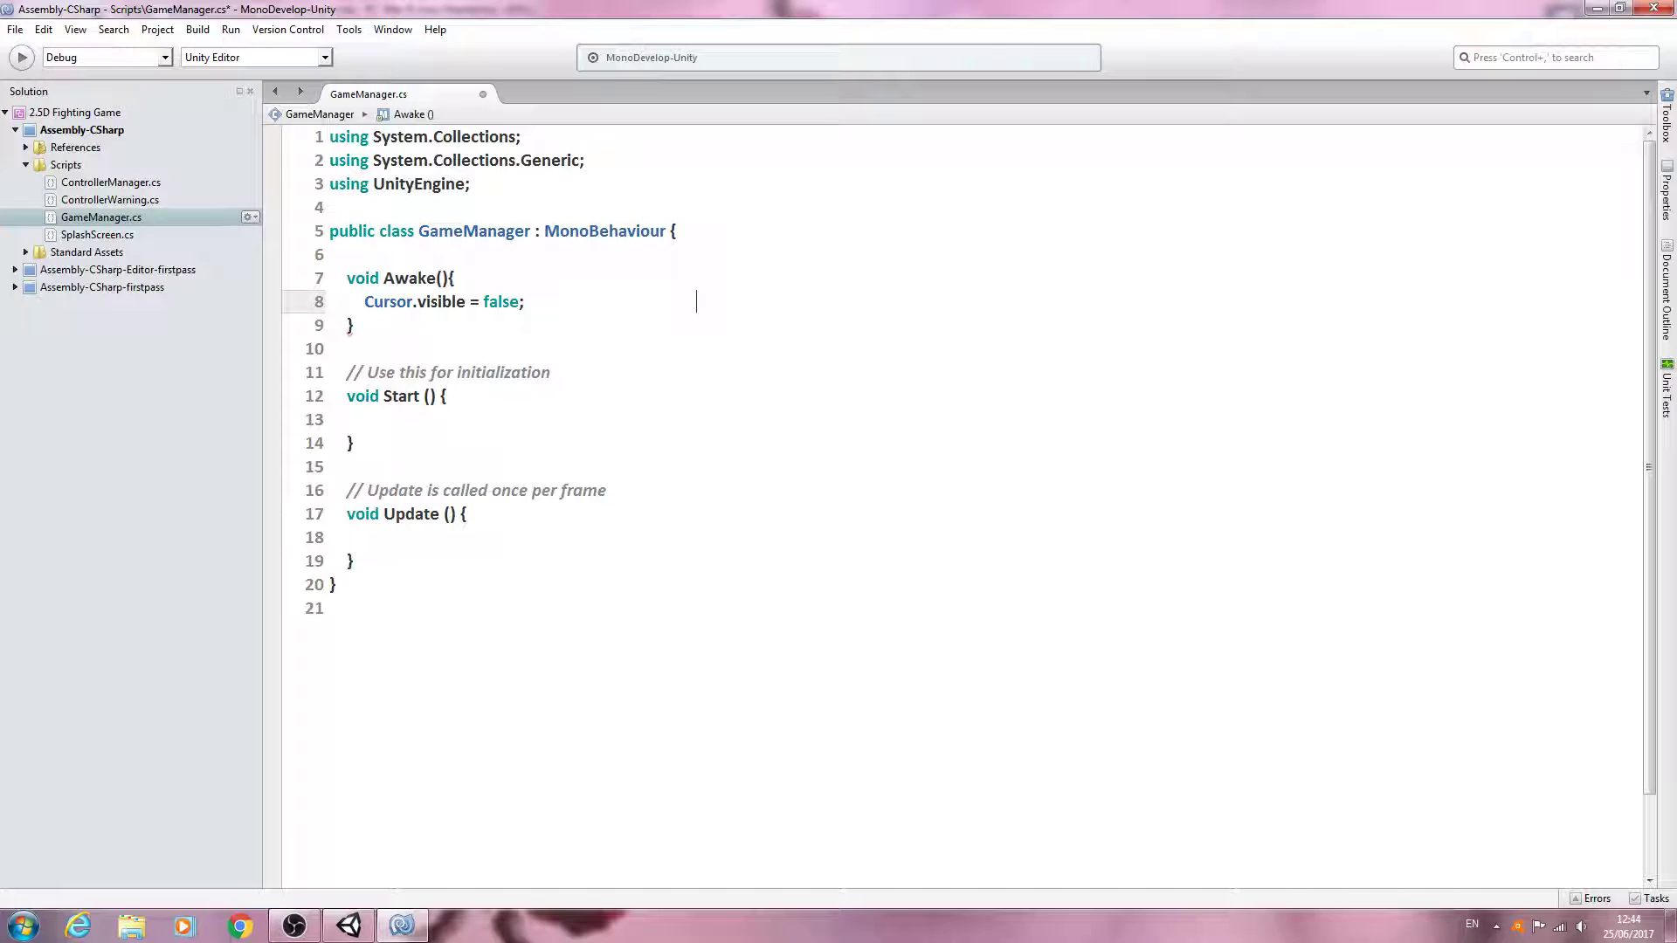
Add a comment noting the cursor is set visible to false.
type("//Set the")
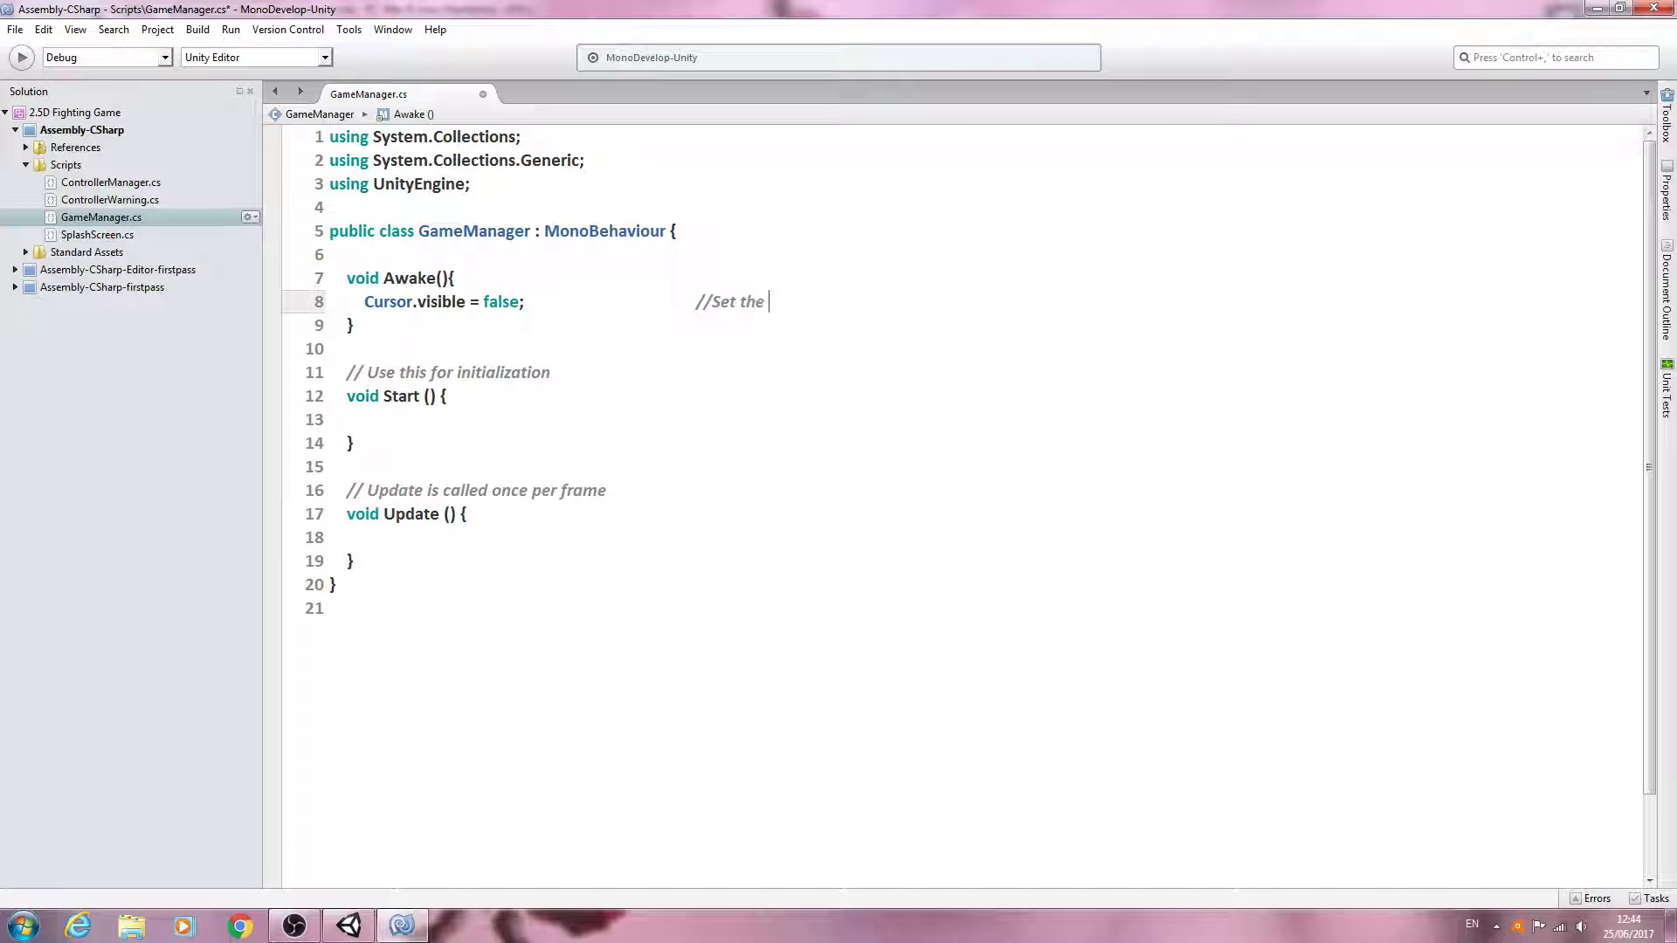
type("cursor")
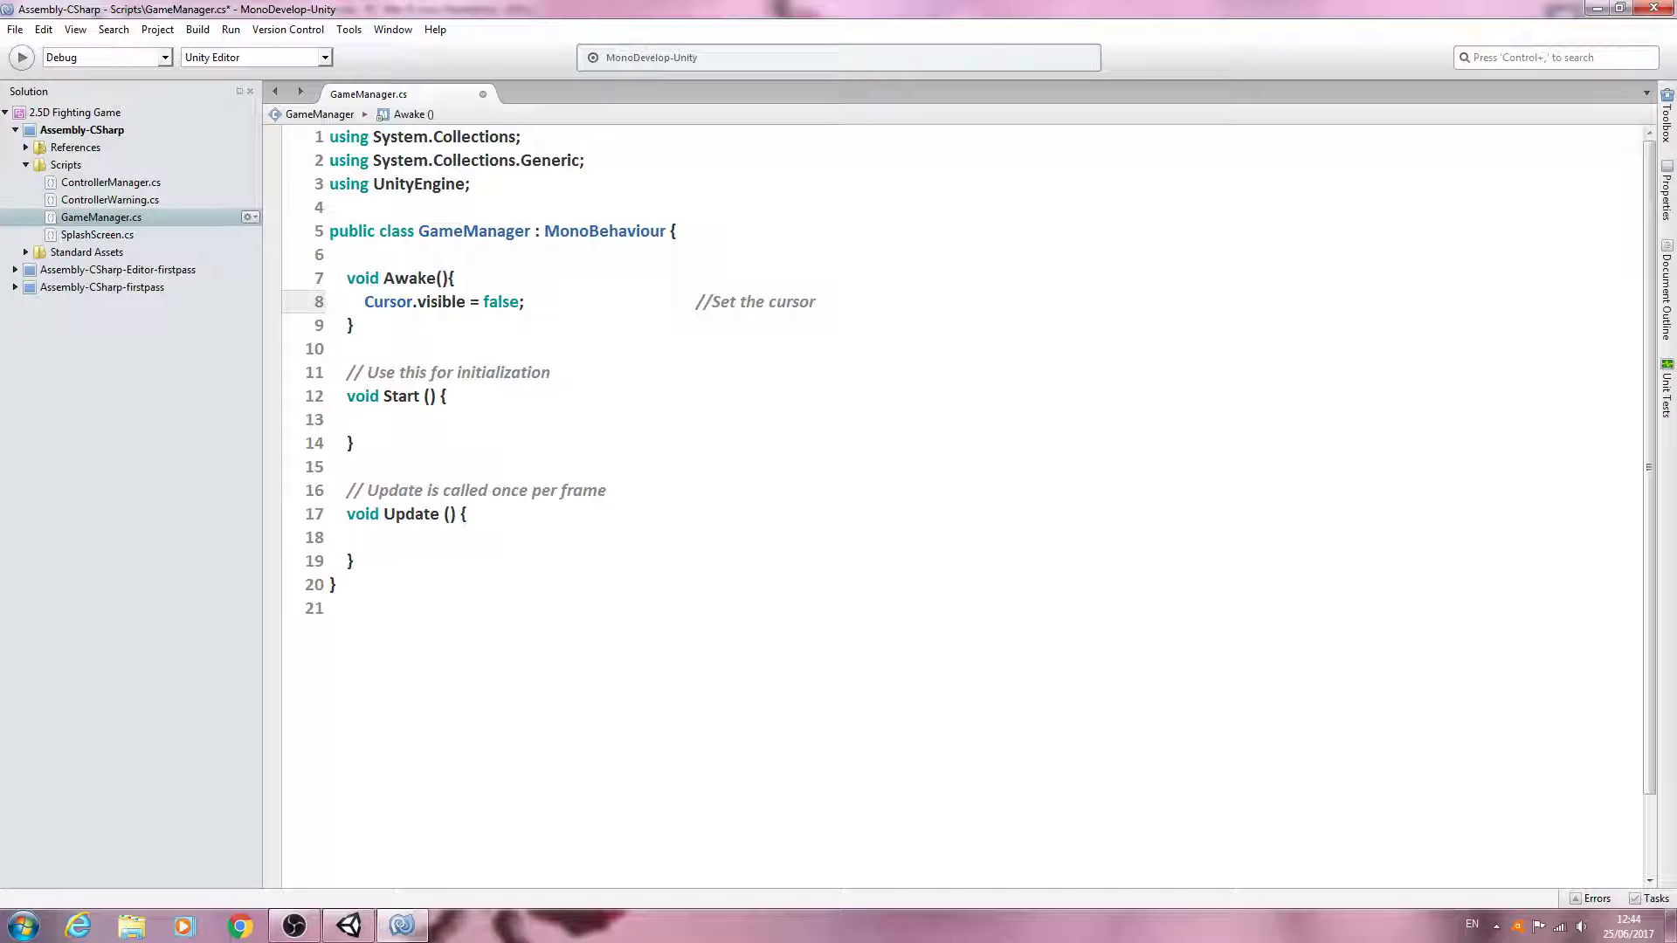
type("visable")
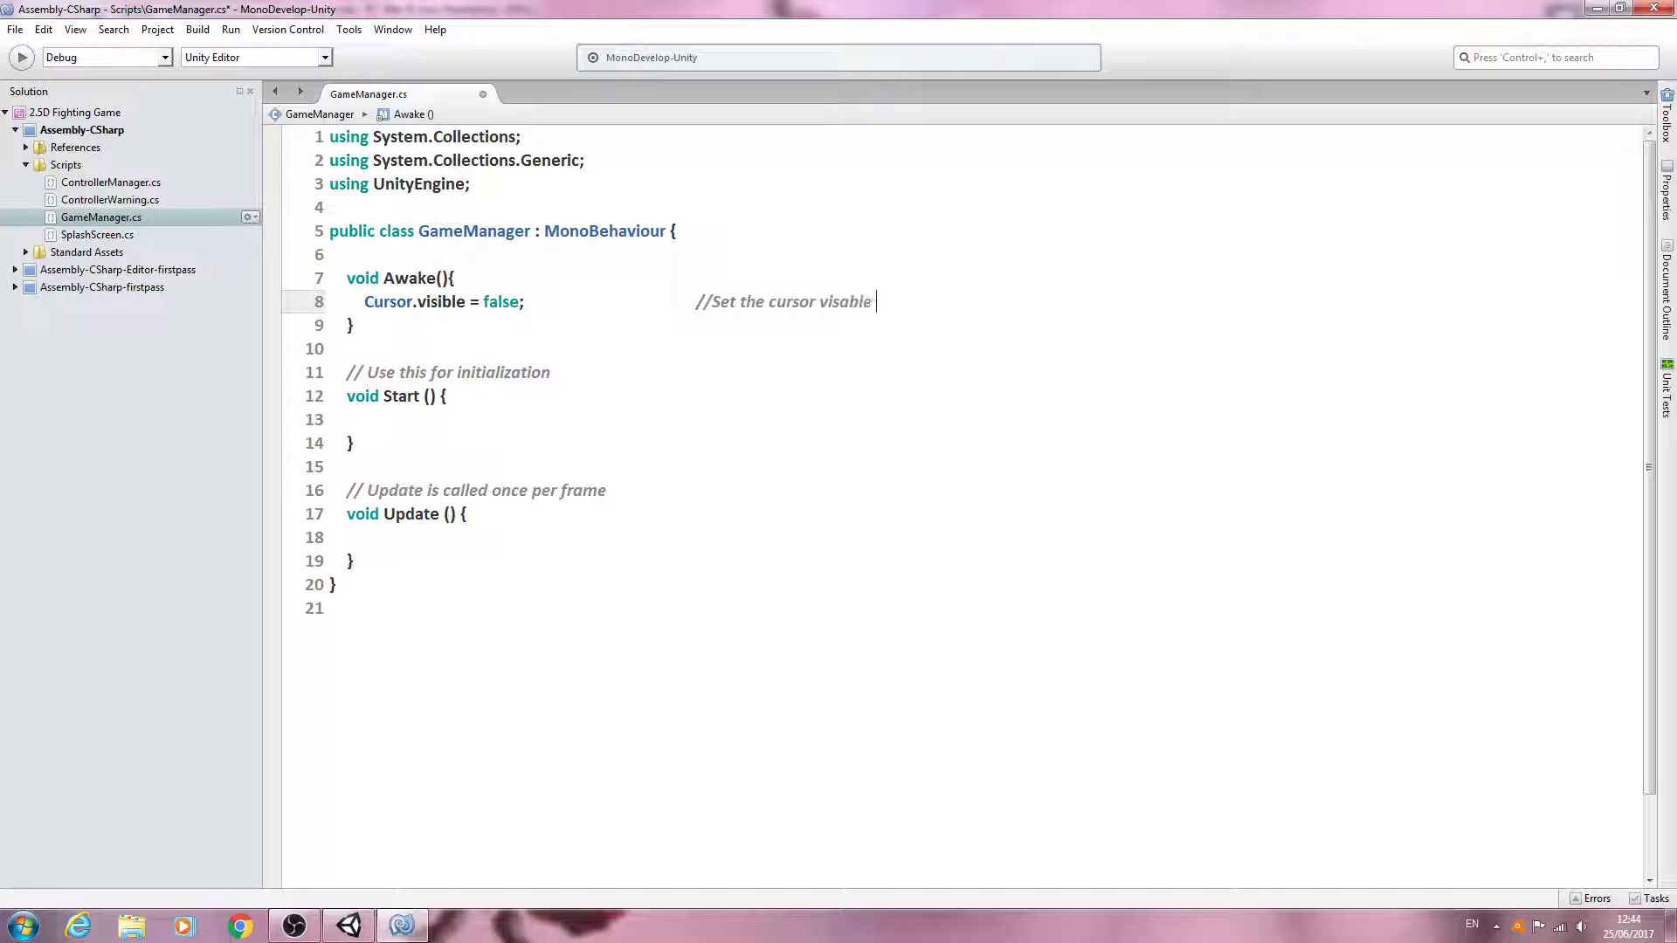
type("to false on awake")
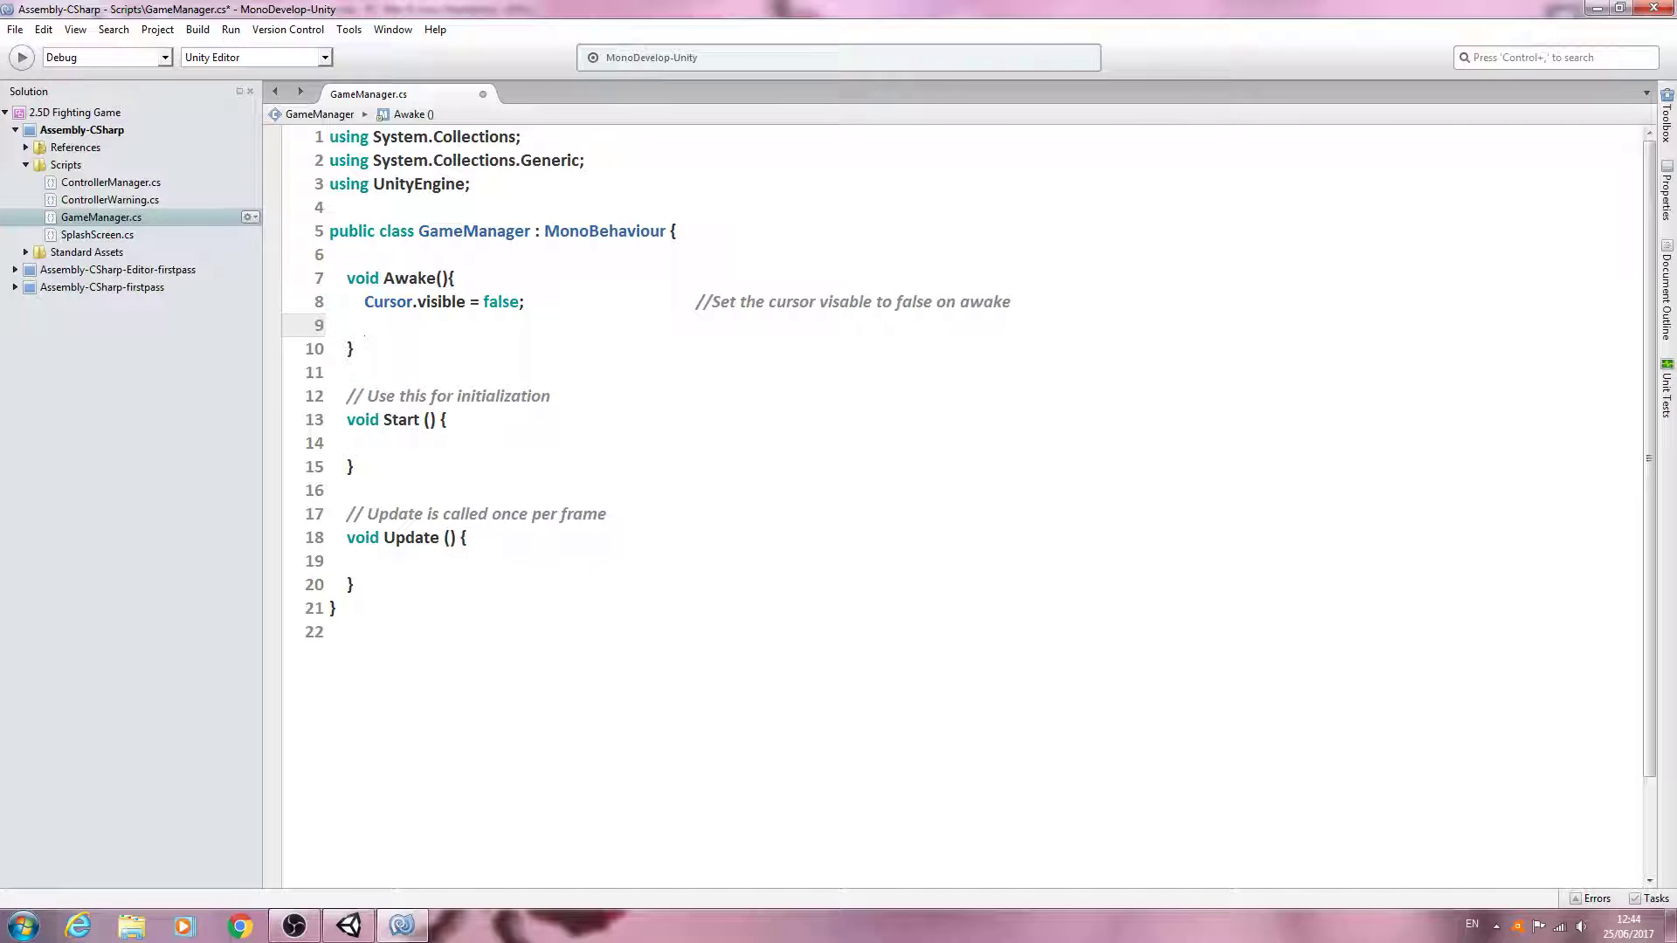
Add Cursor.lockState = CursorLockMode.Locked; to the Awake method.
type("Cursor")
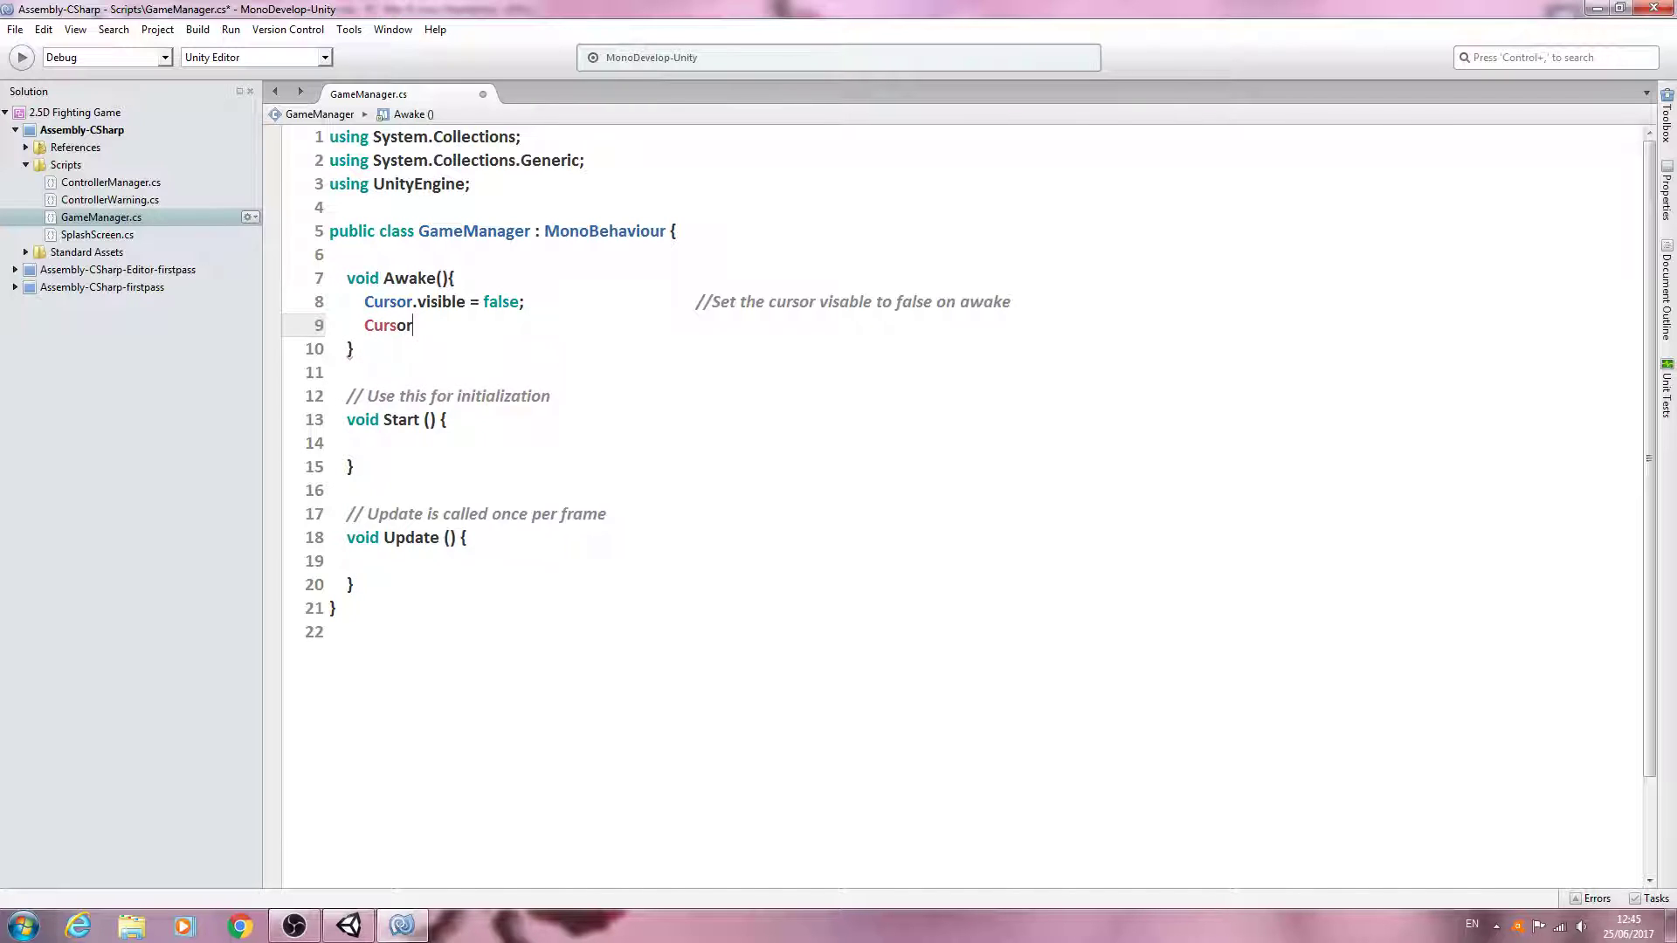
type(".lockState")
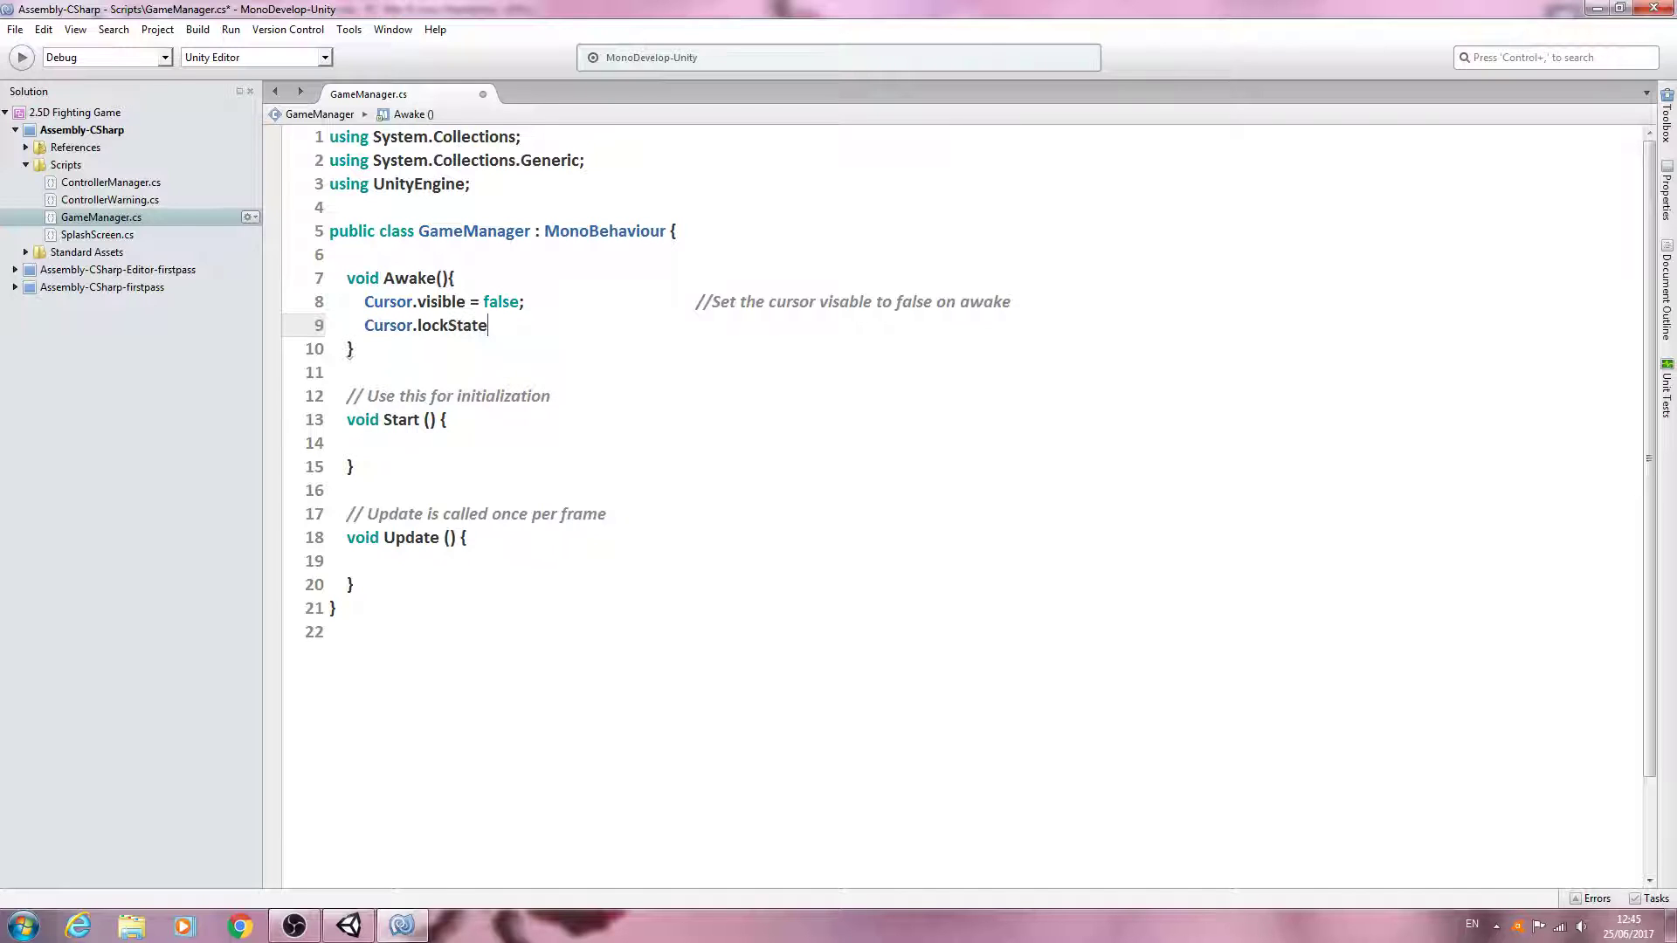
type("=")
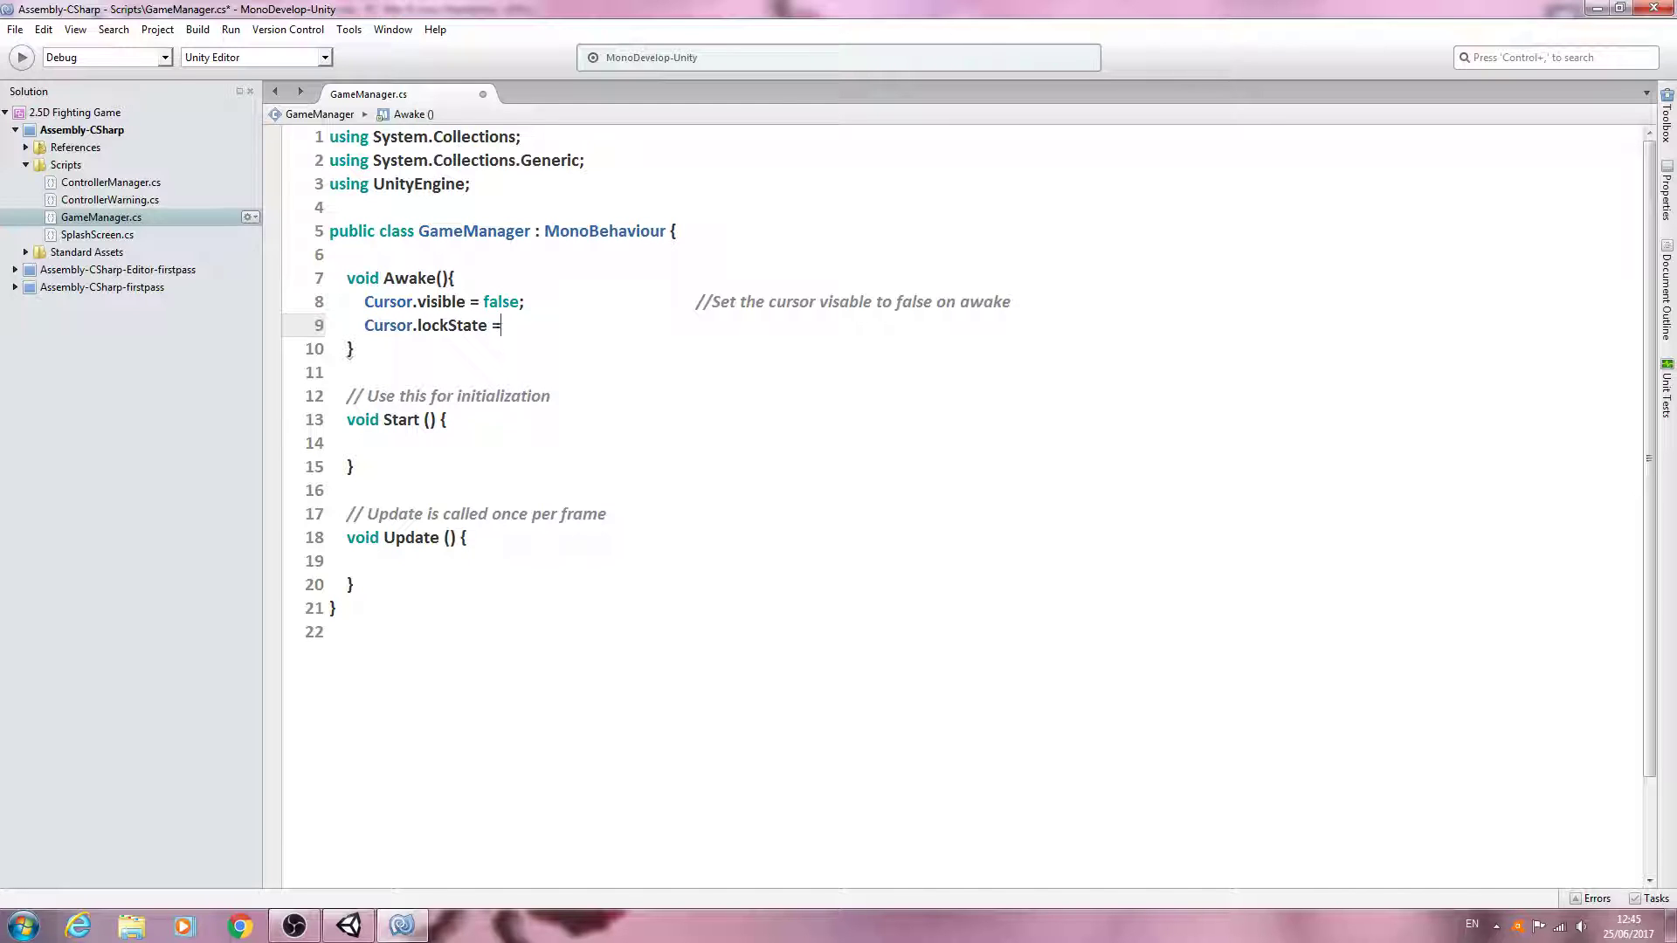
type("Cursor")
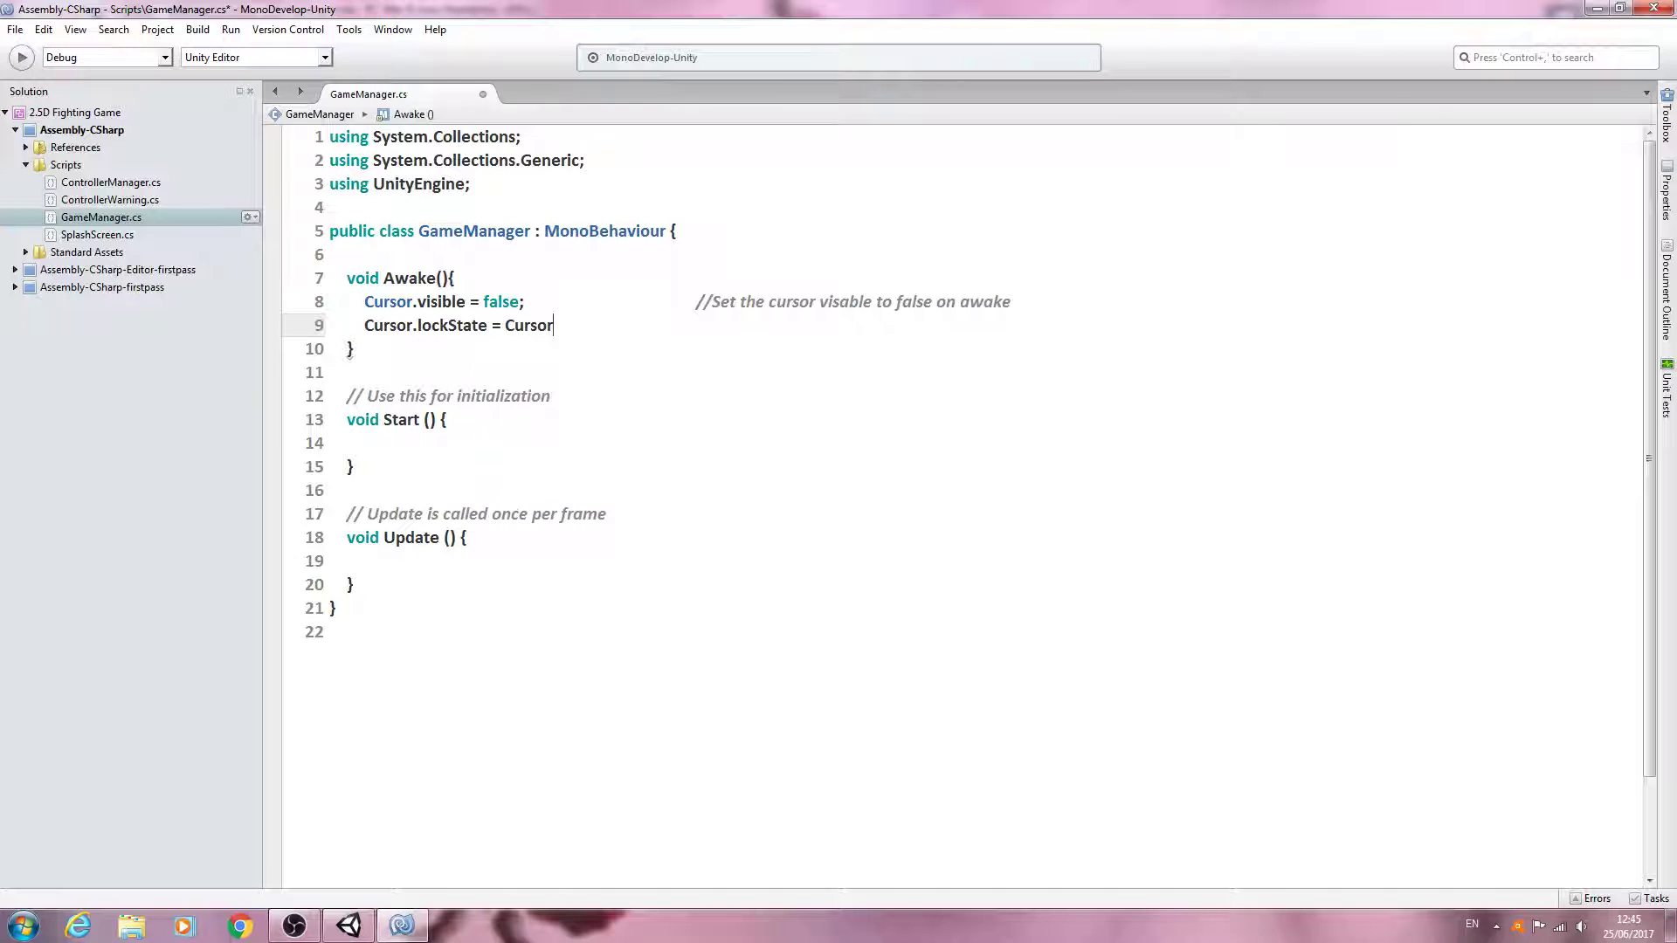
key("Backspace")
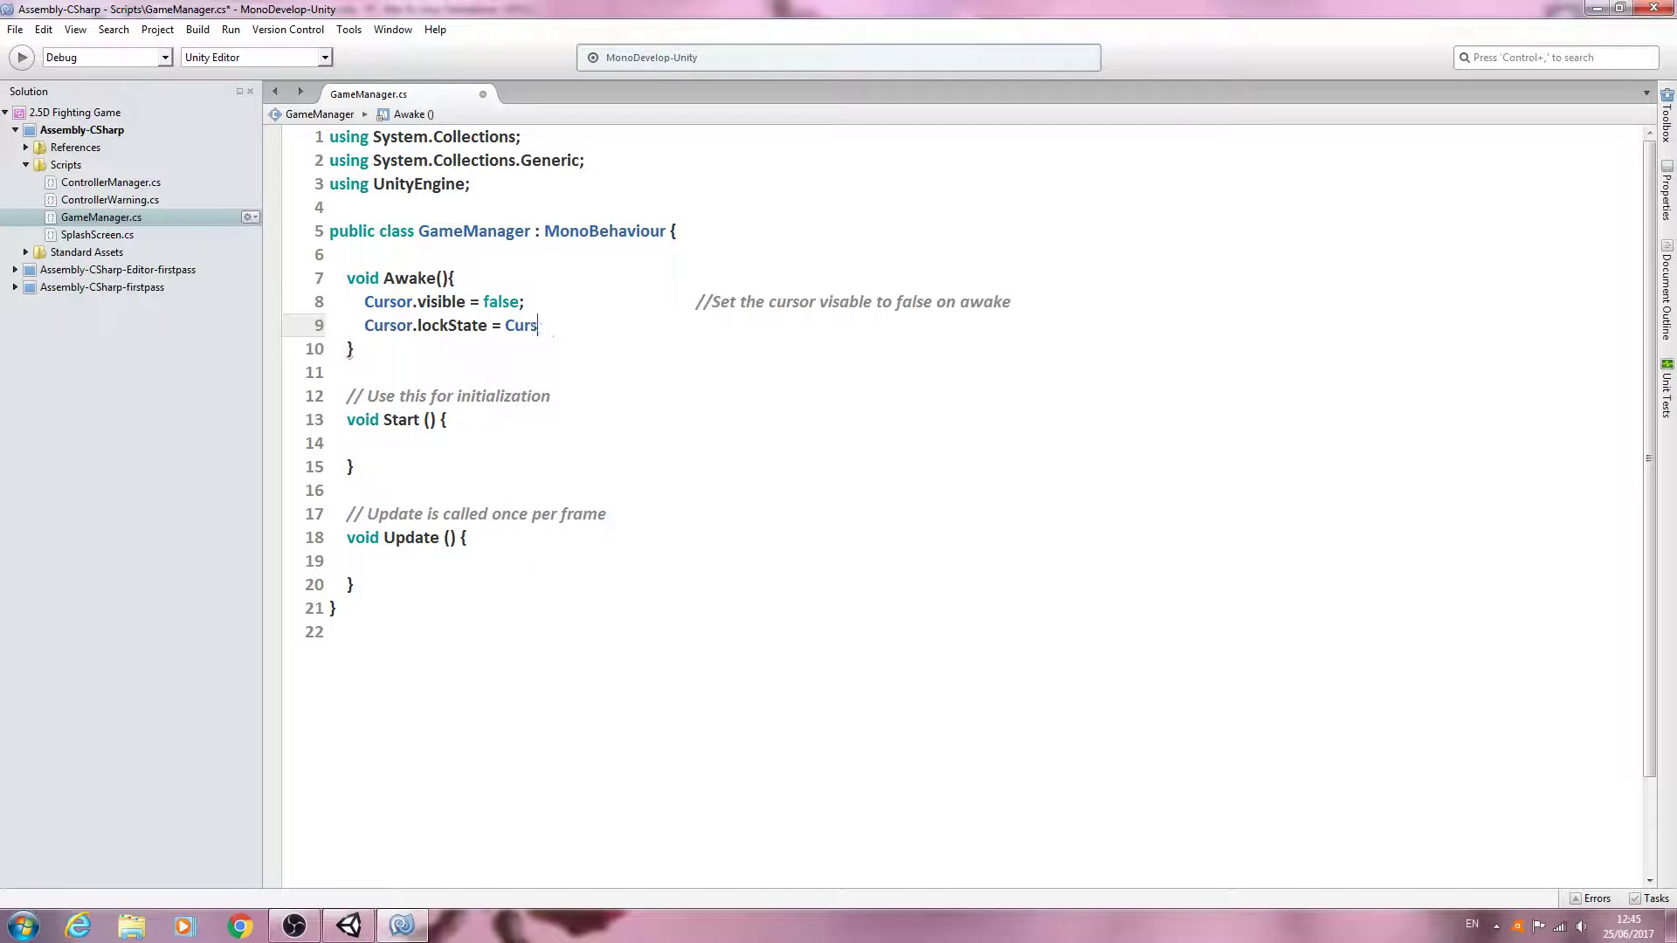
type("ckMode.Locked")
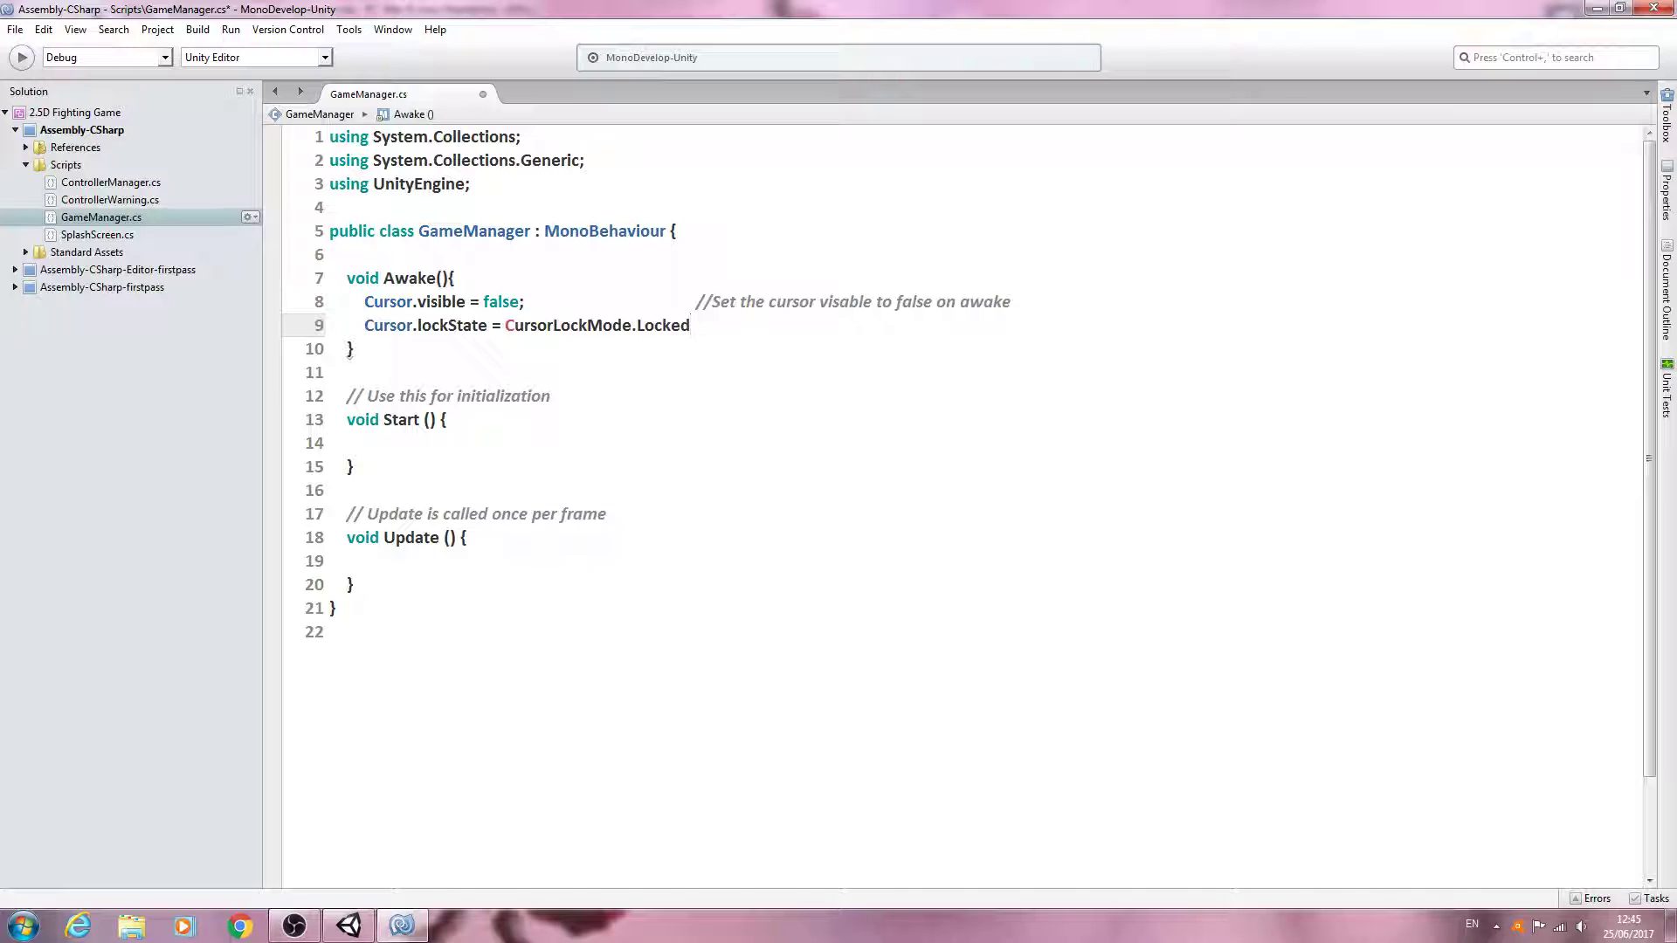
type(";")
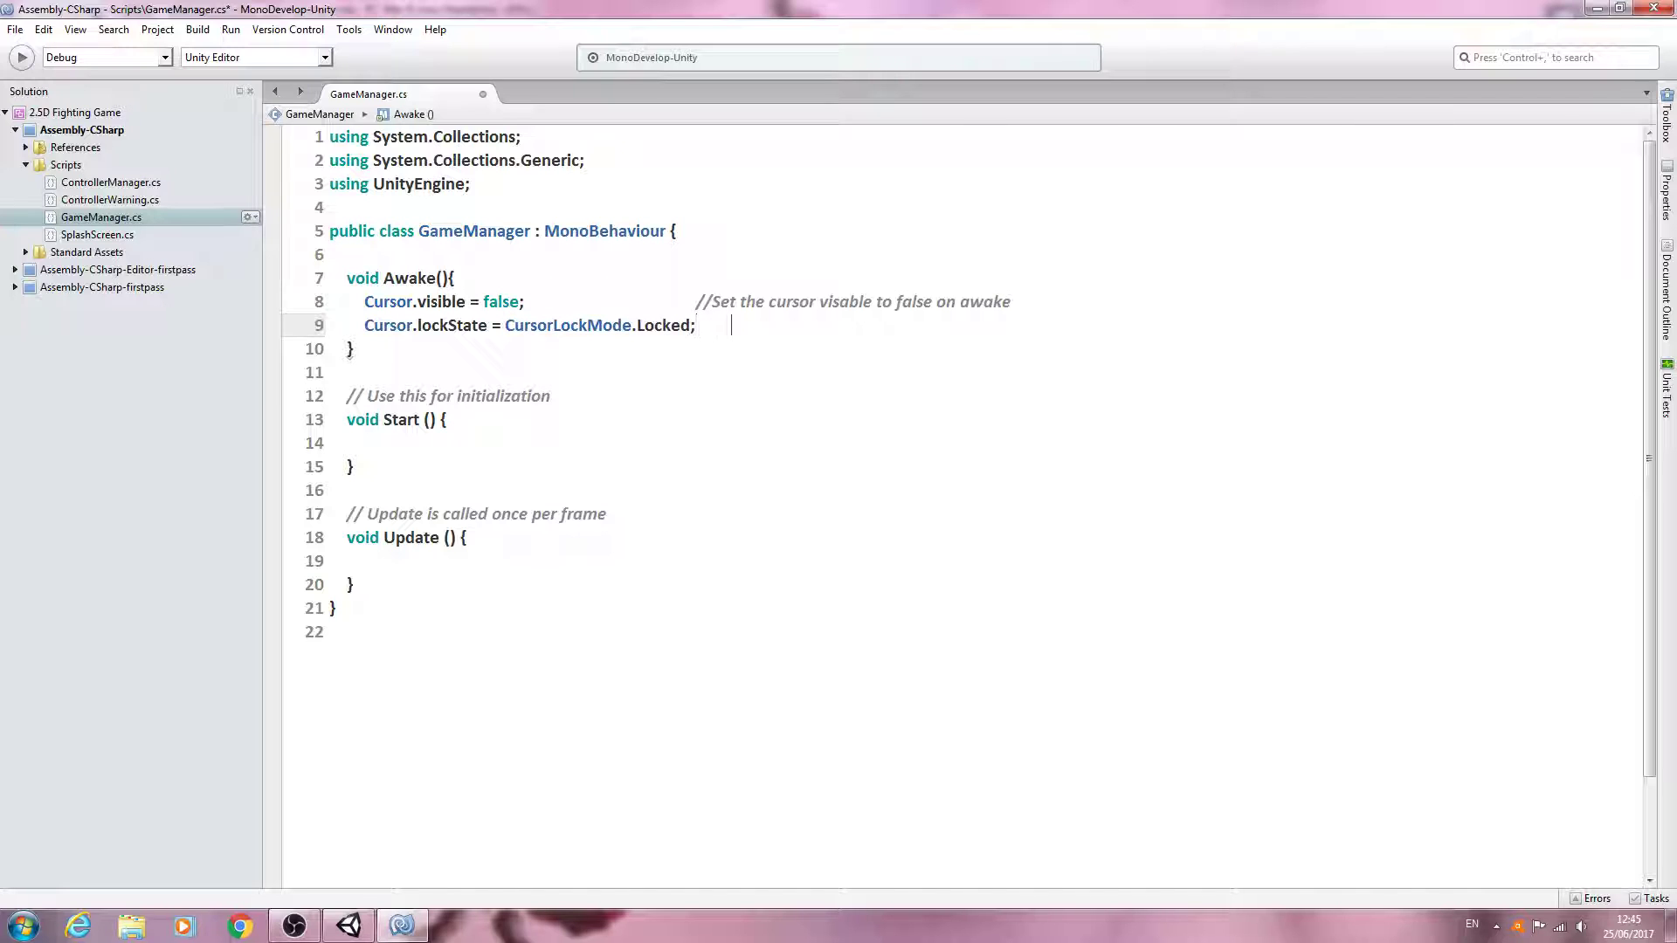
Add the comment '//and lock the cursor on awake' beside it.
type("//")
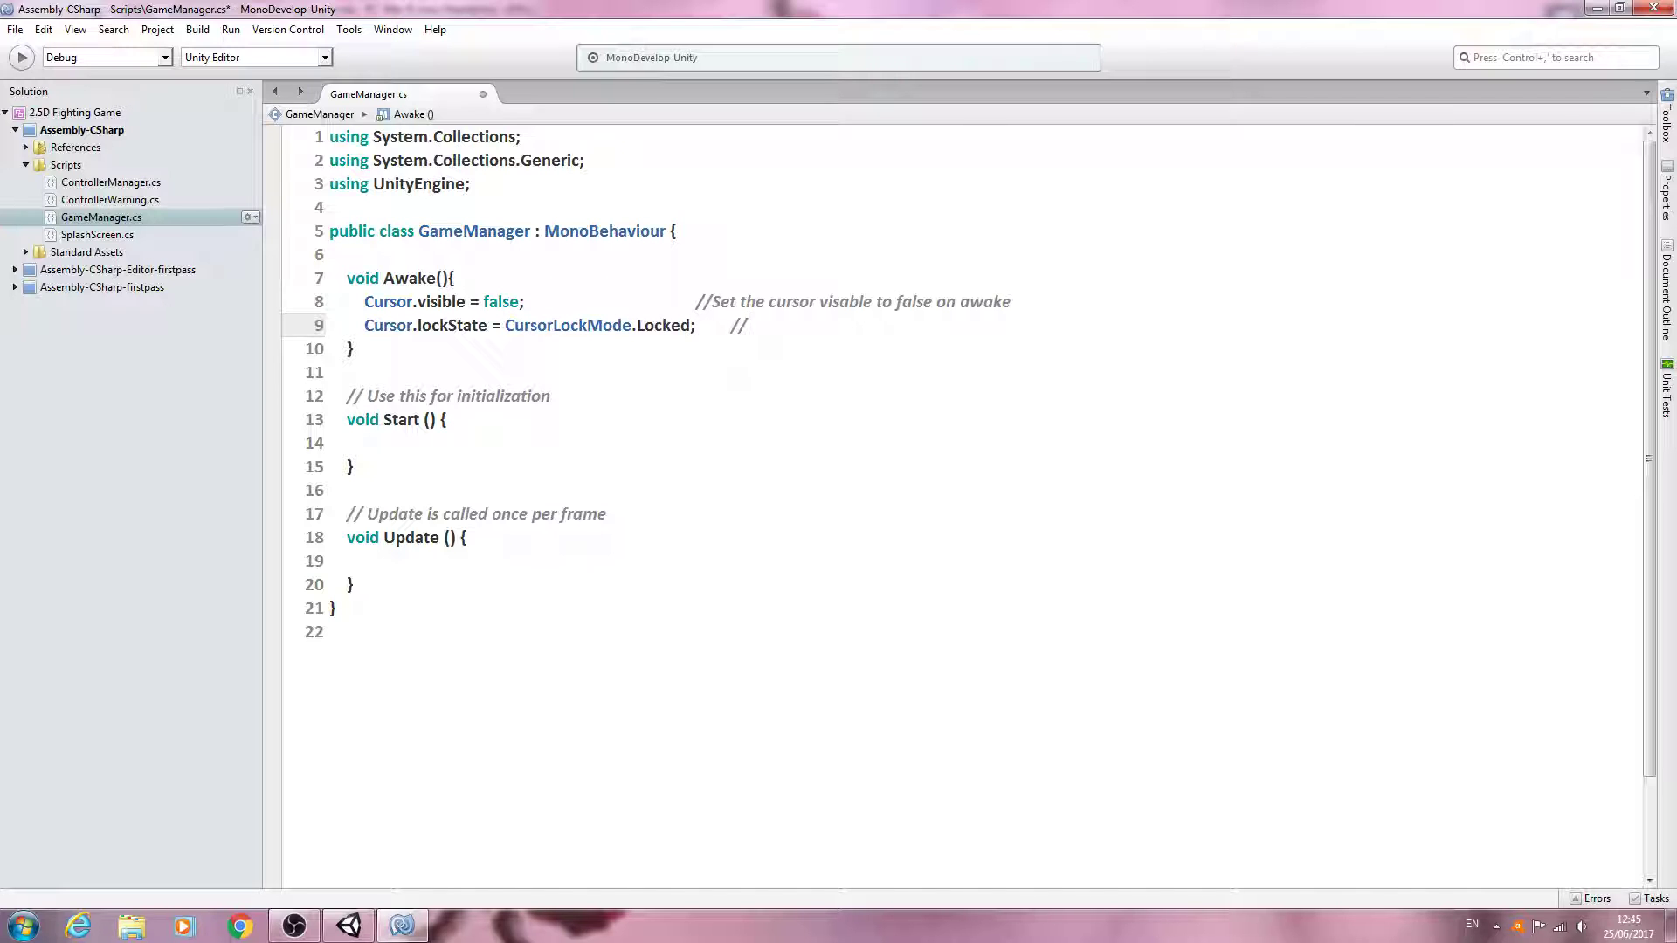
type("and lock t")
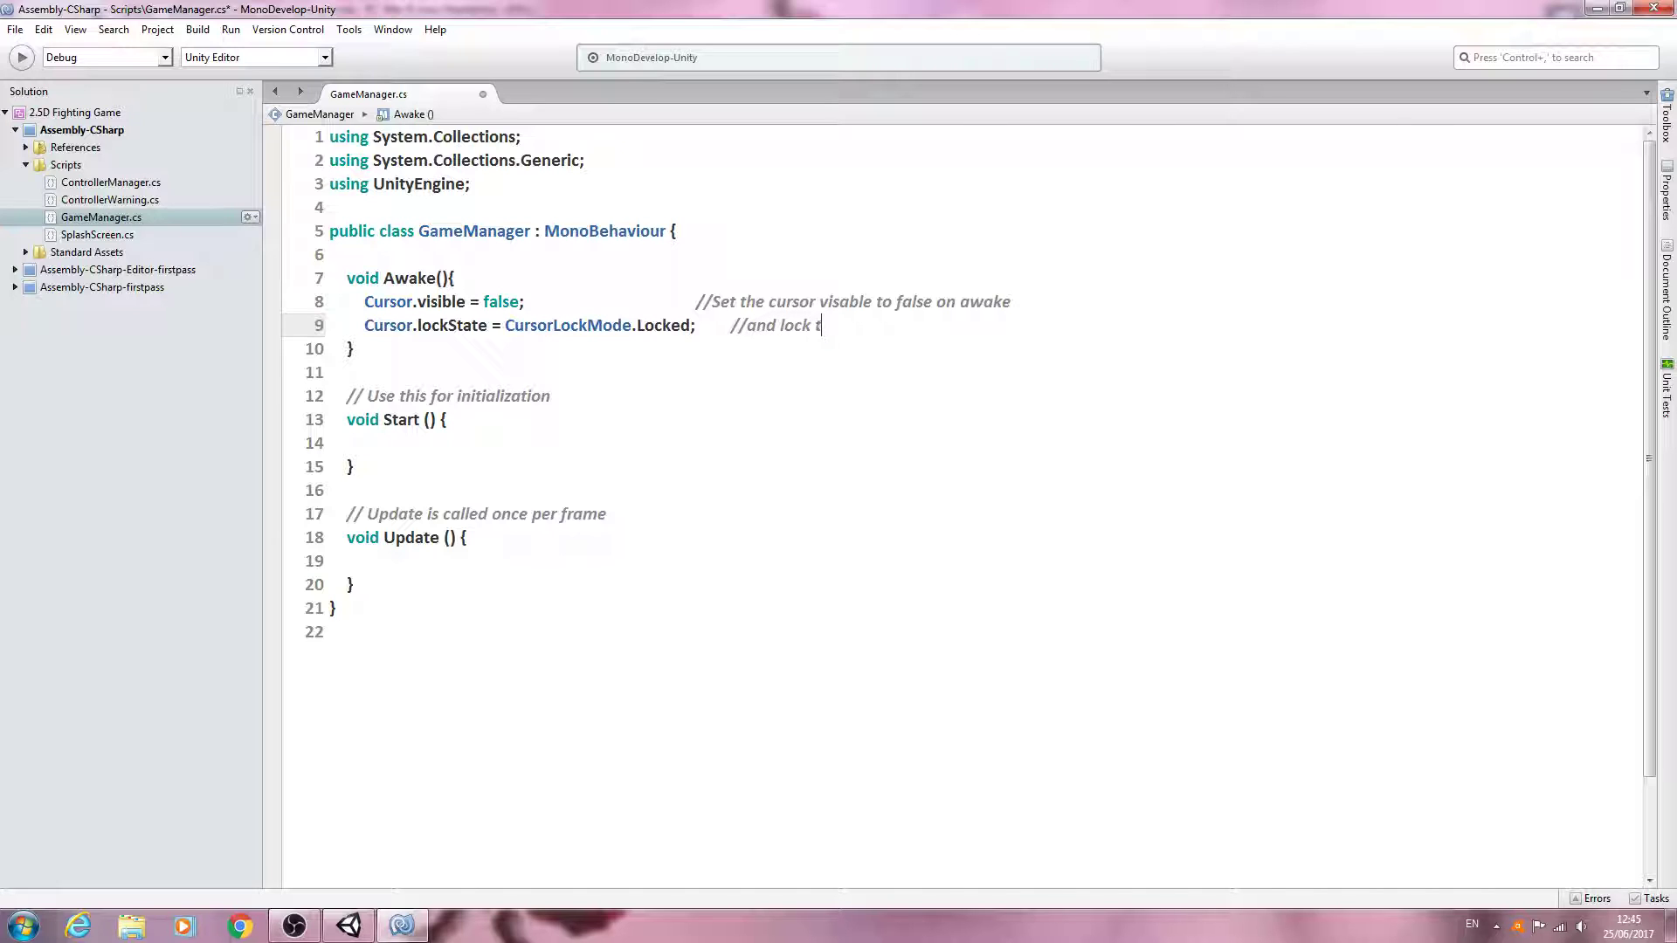
type("he cursor")
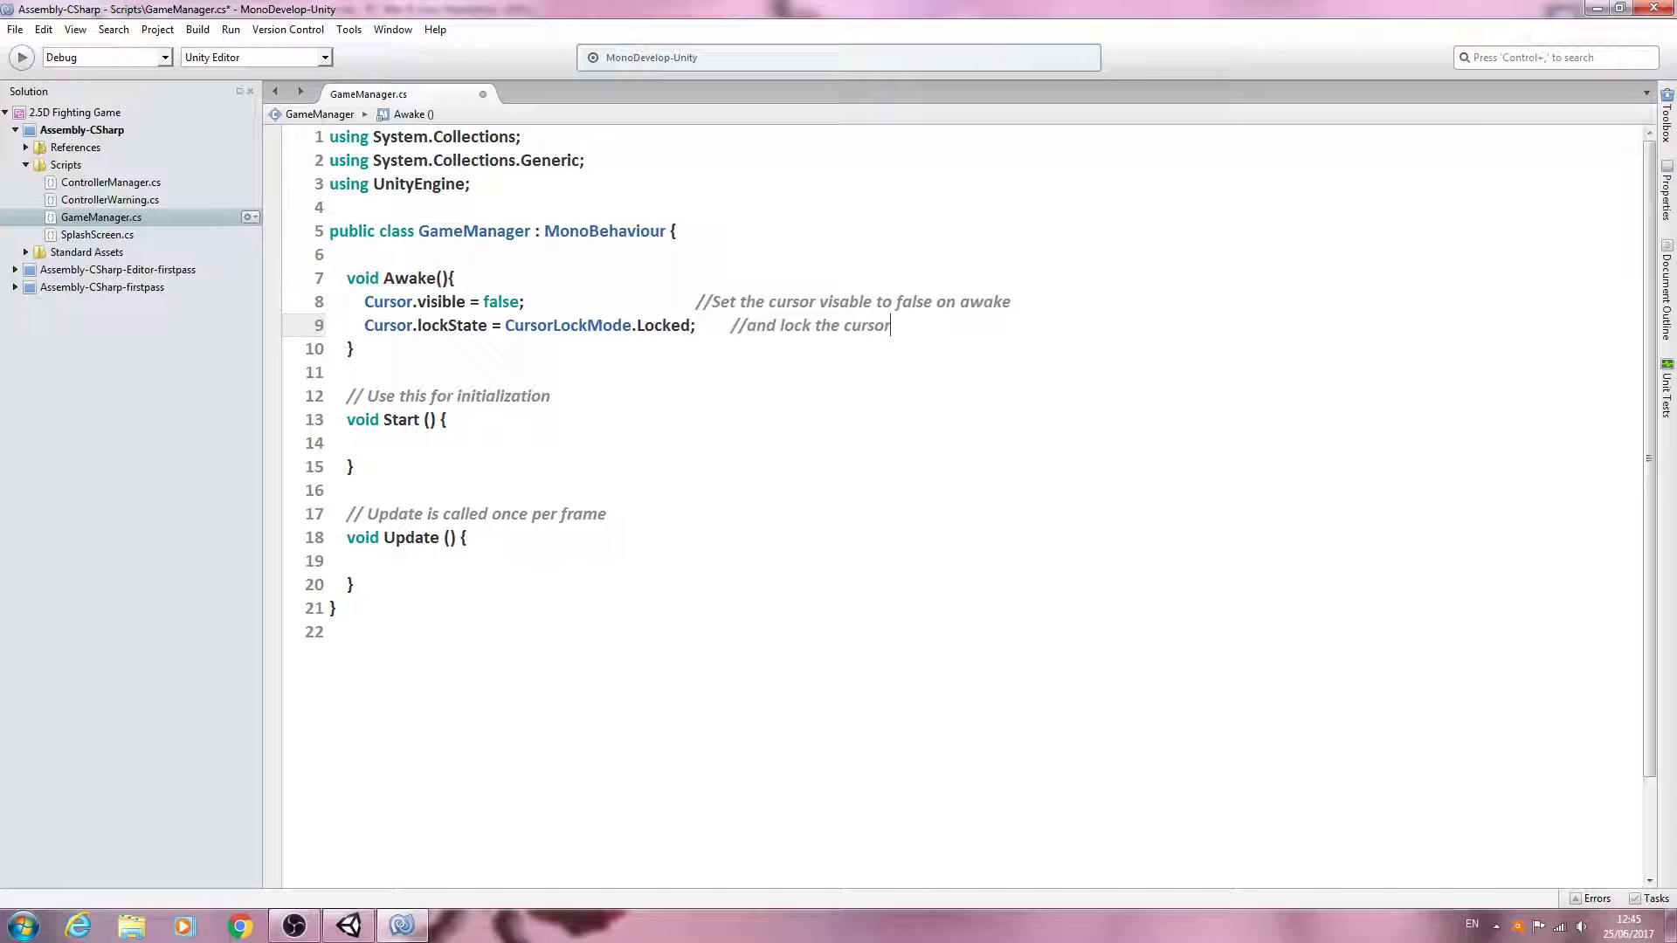
type("on")
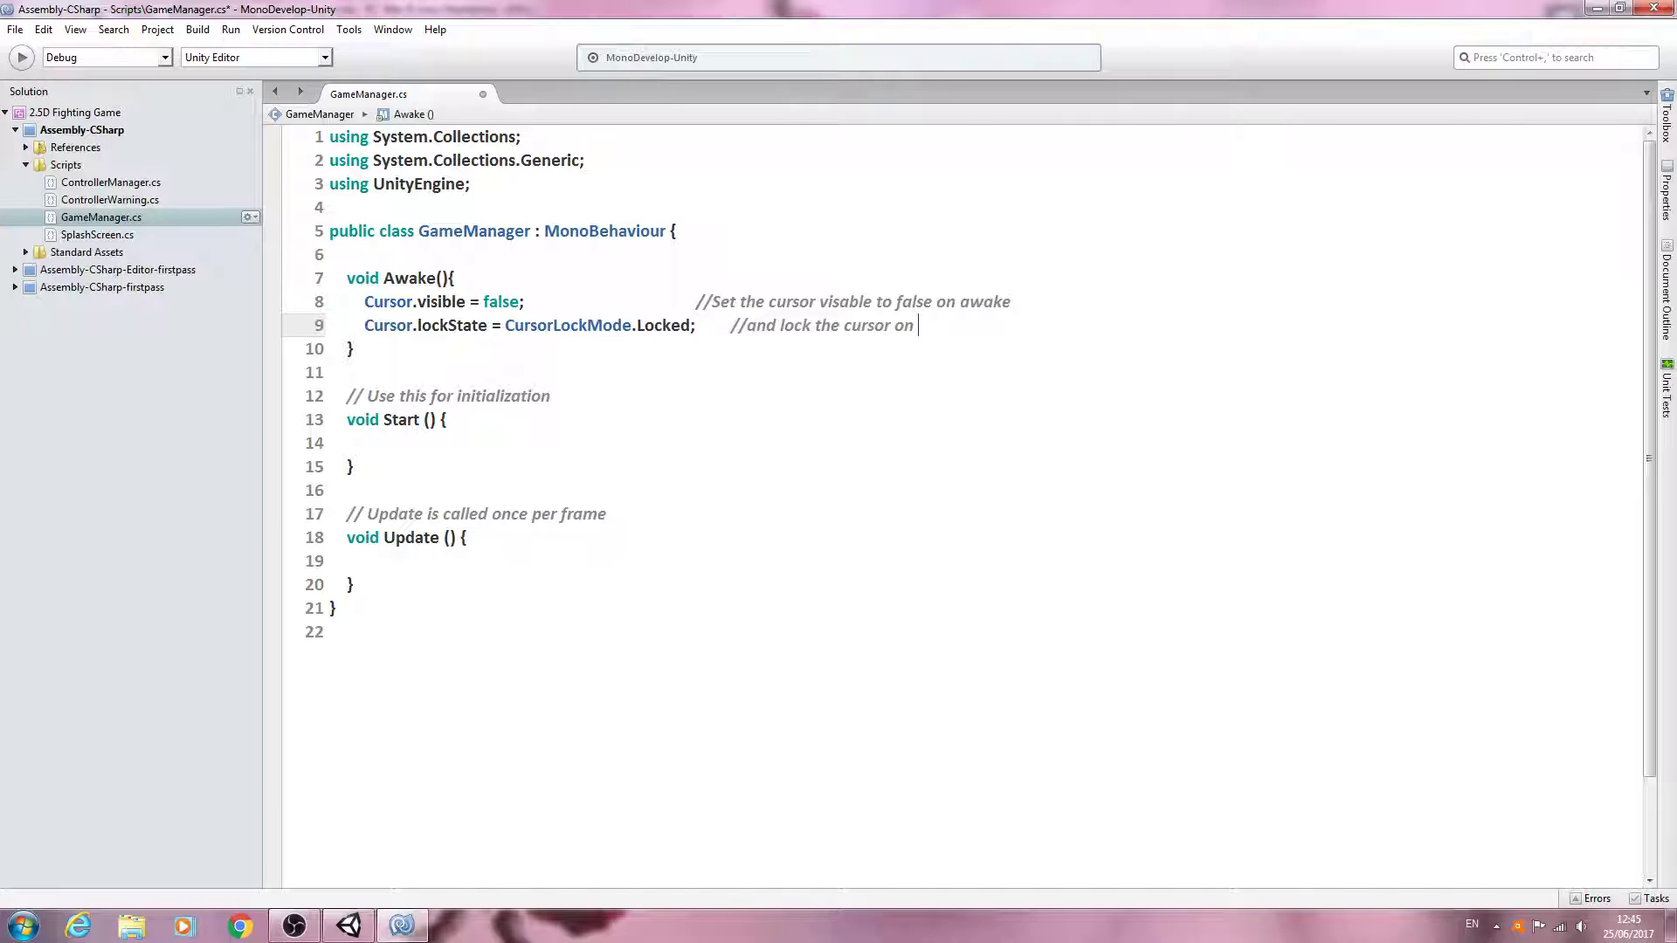
type("awake also")
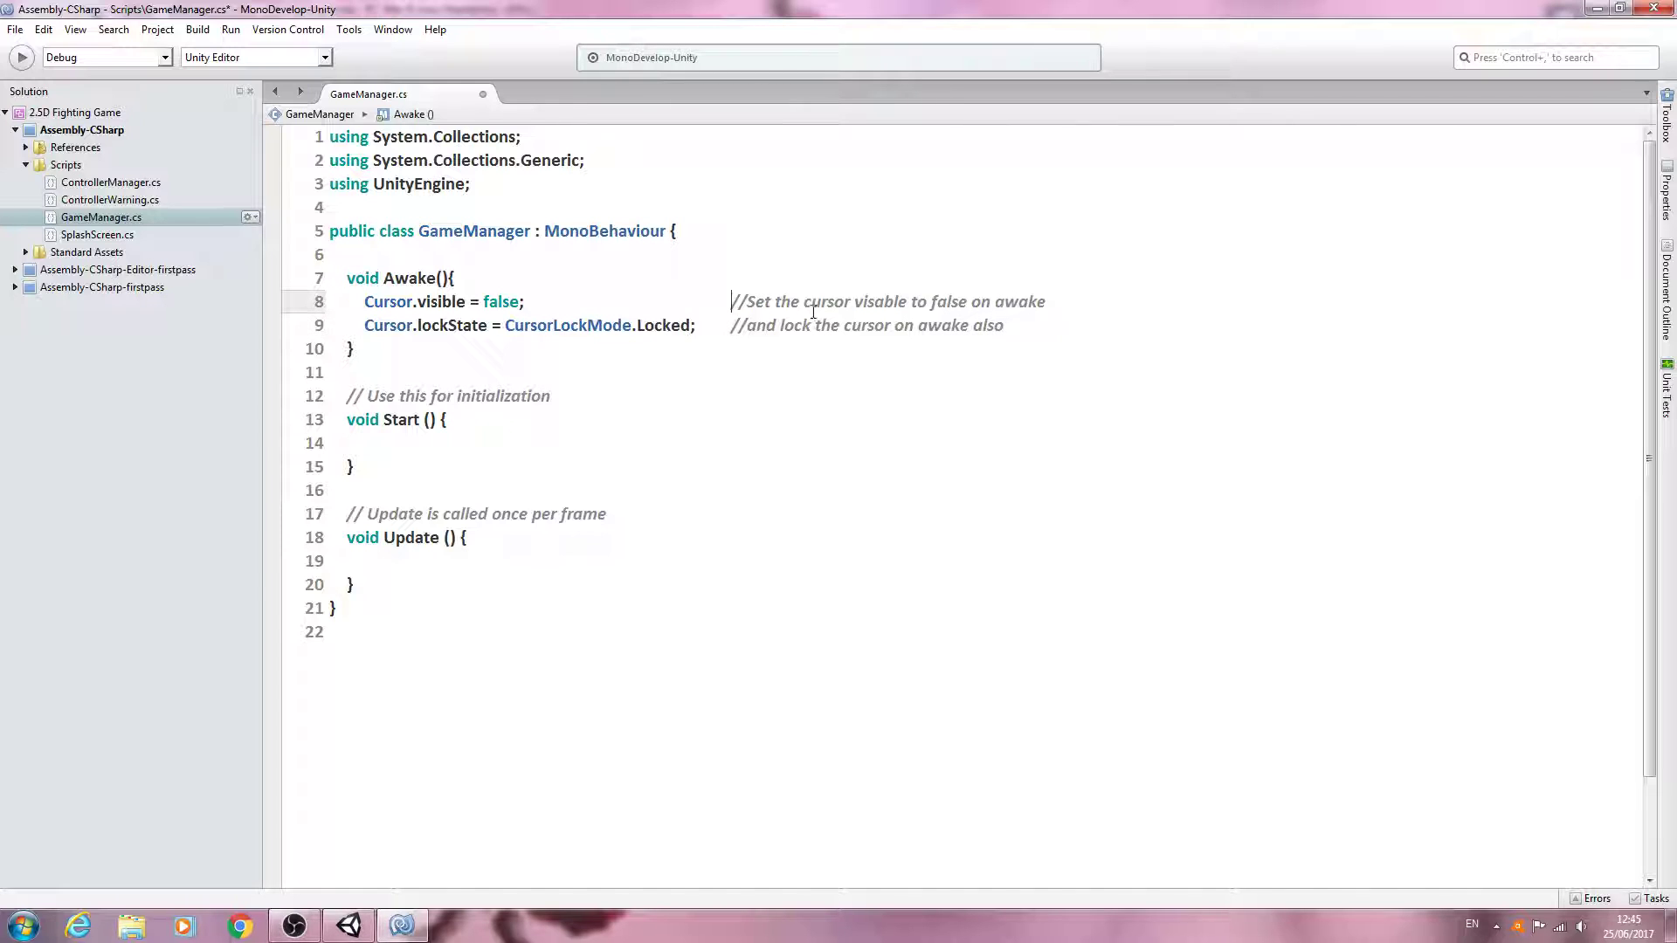
left_click(501, 277)
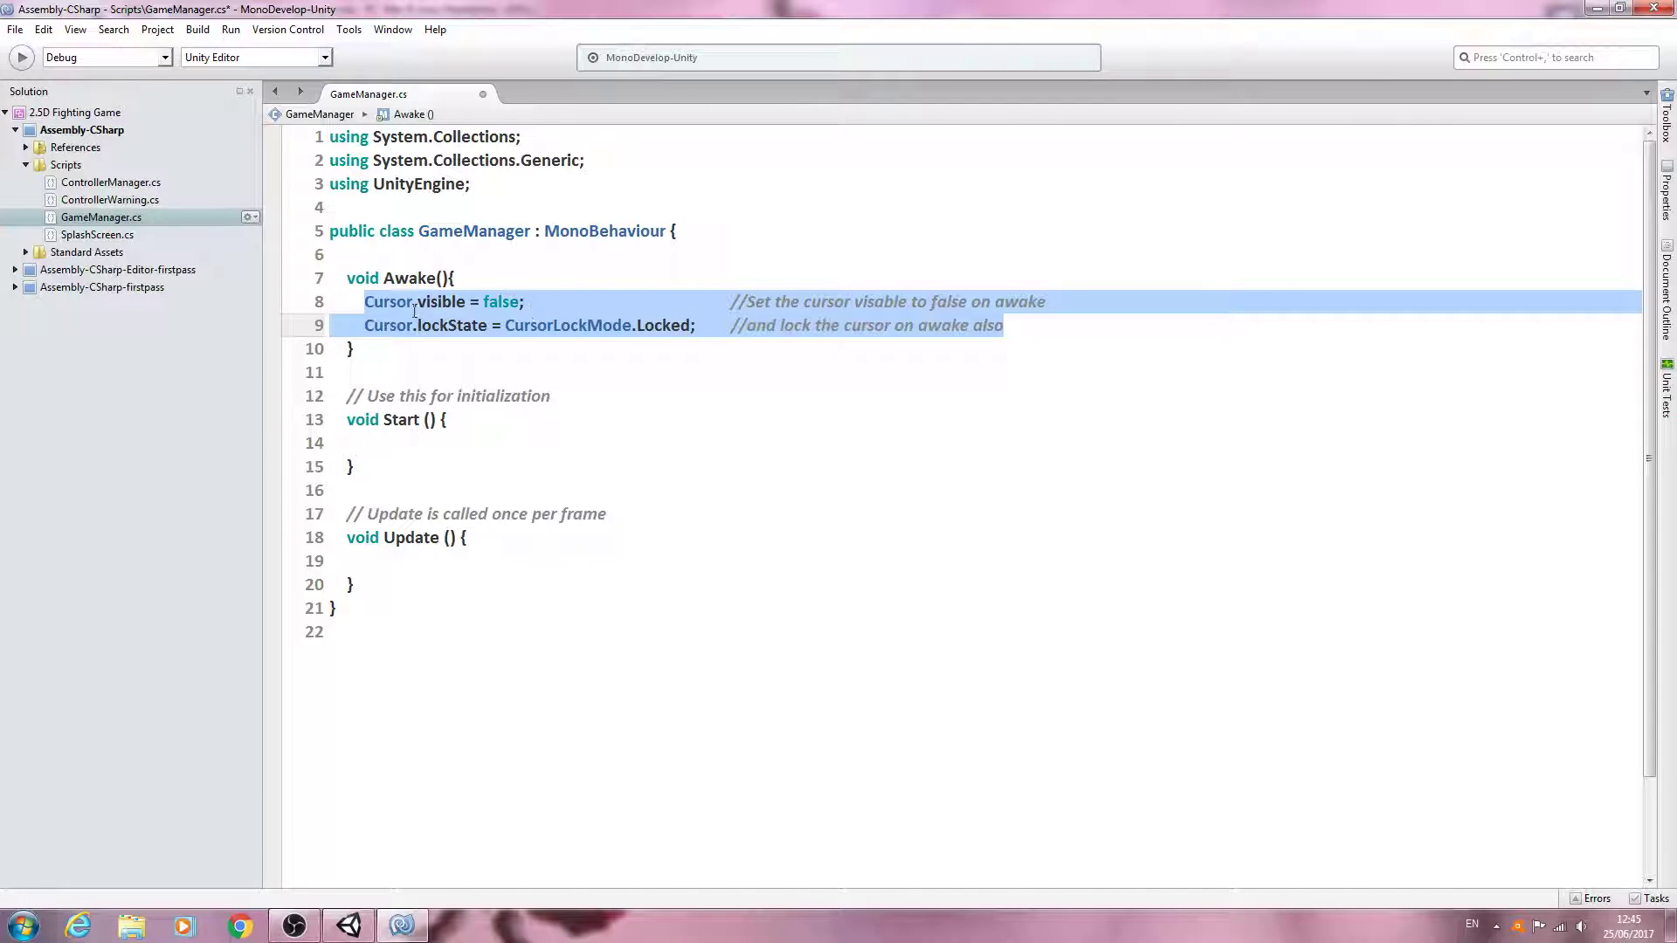
left_click(359, 300)
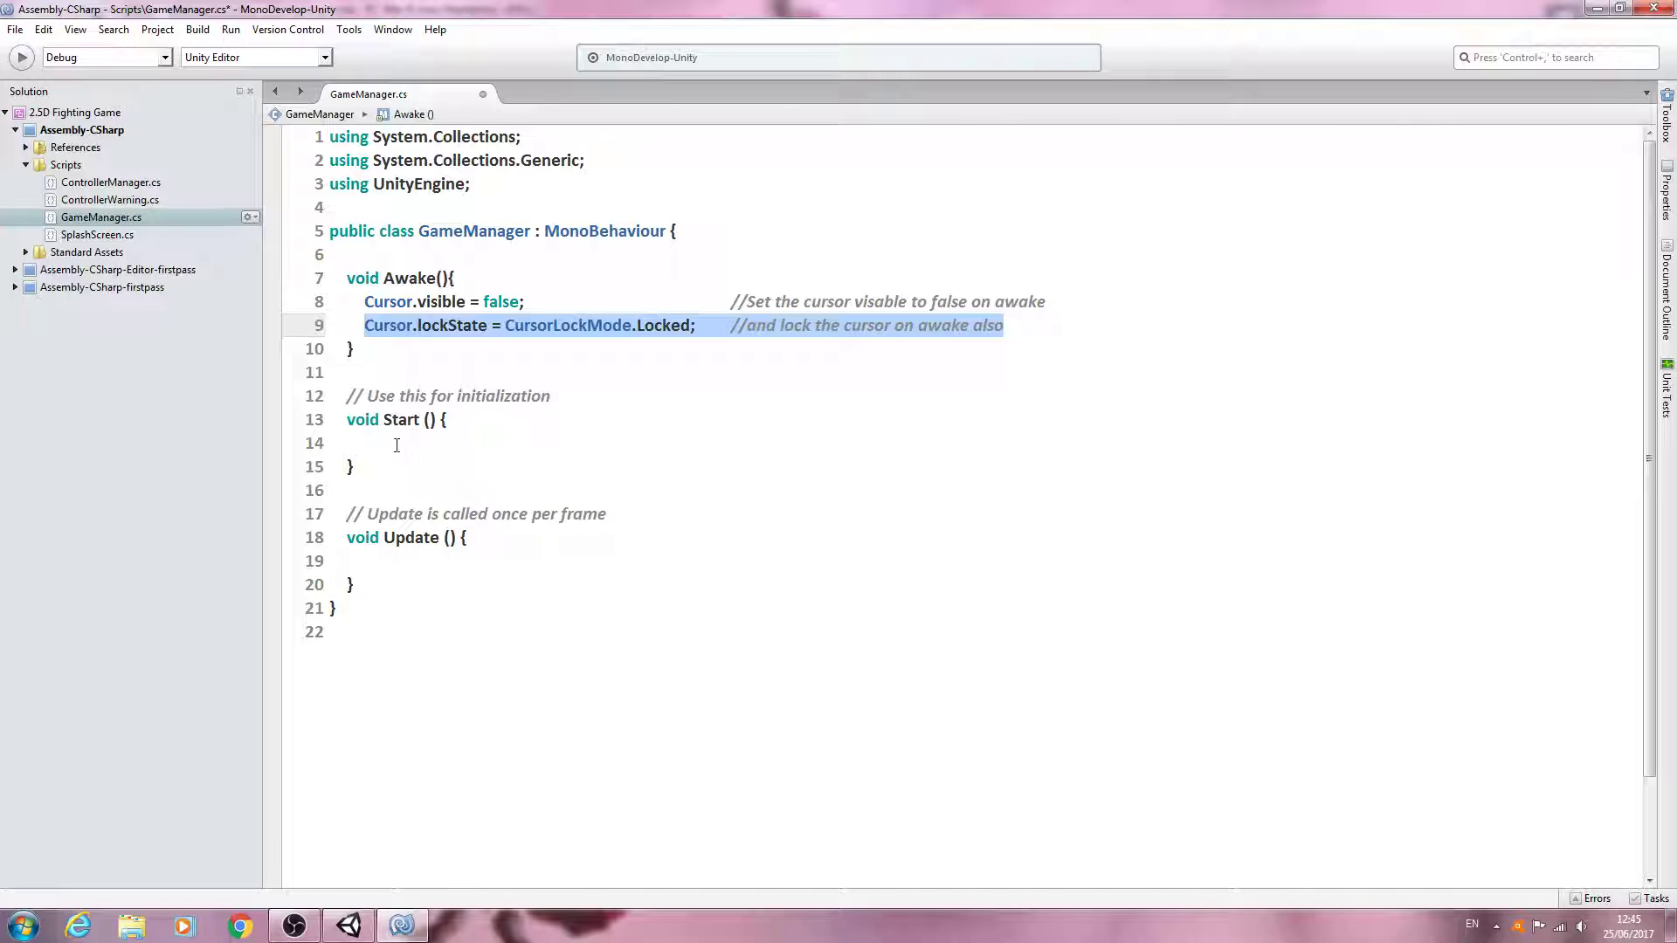
left_click(528, 440)
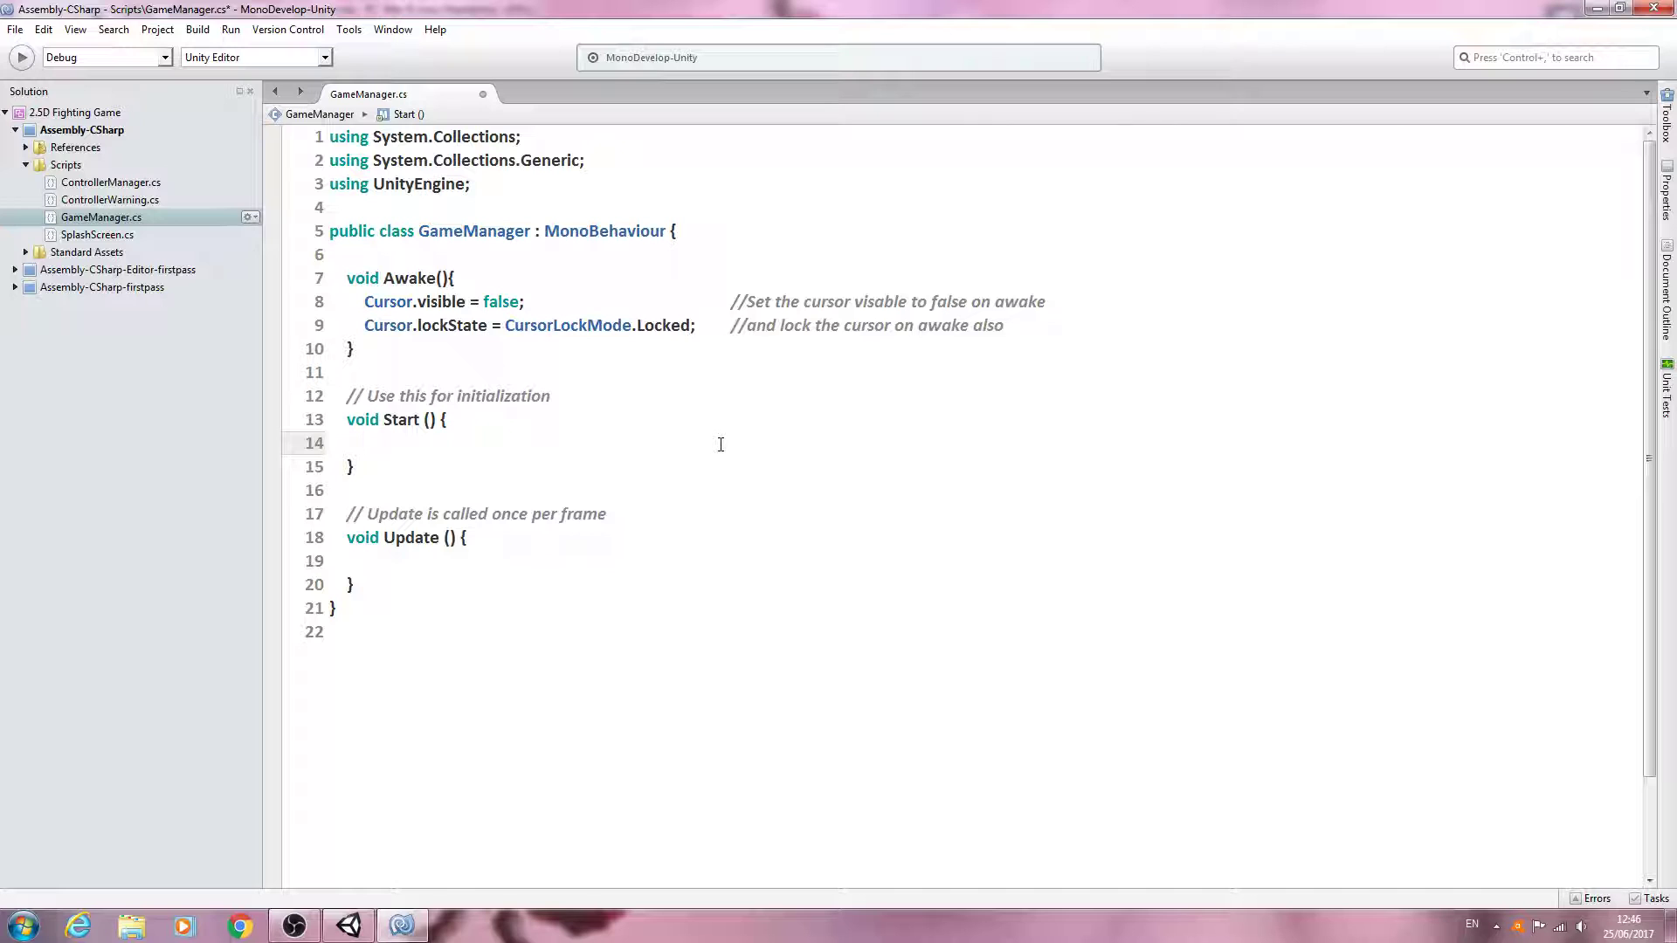
Add DontDestroyOnLoad(this); to the Start method.
type("Dont")
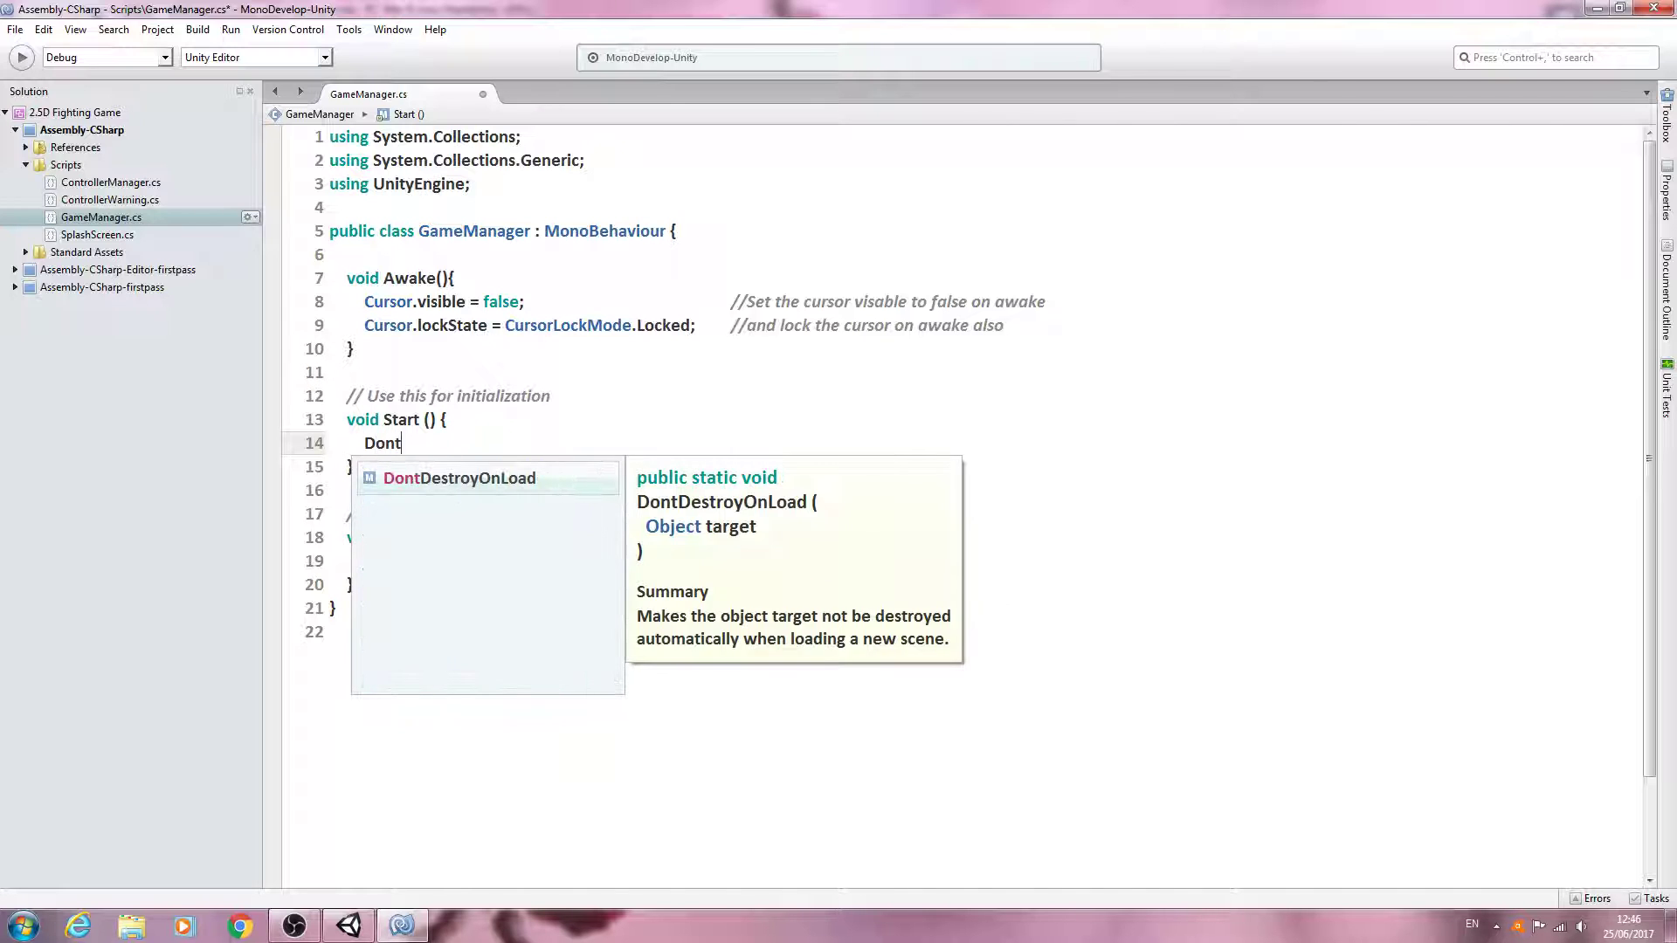
key("Tab")
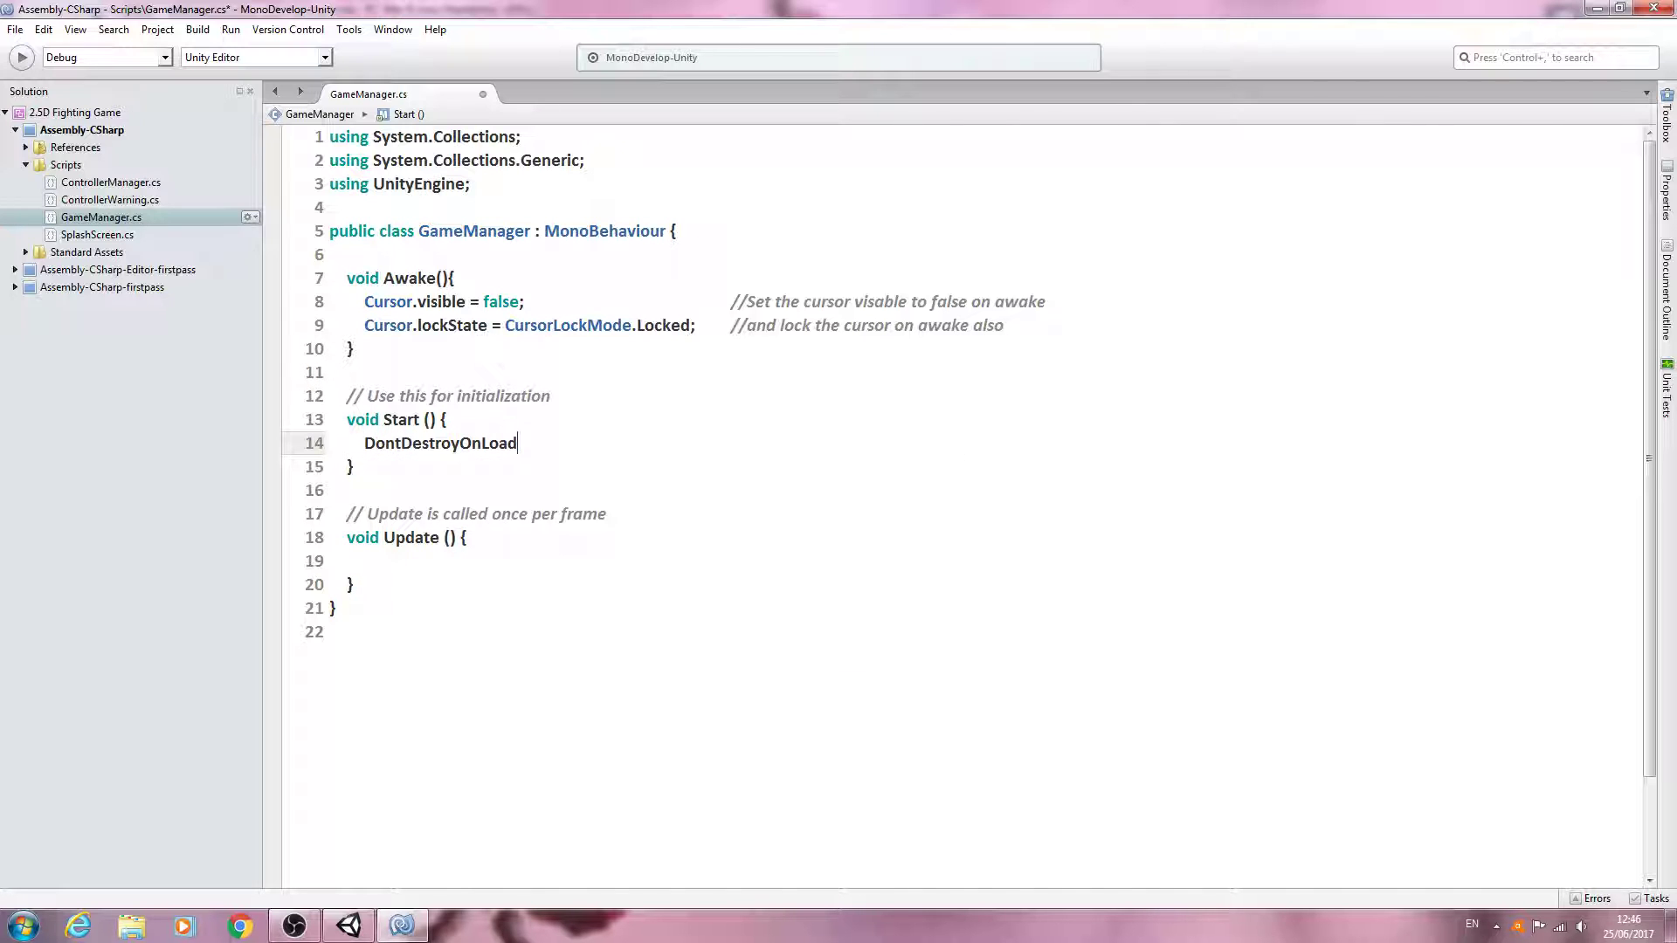
type("();")
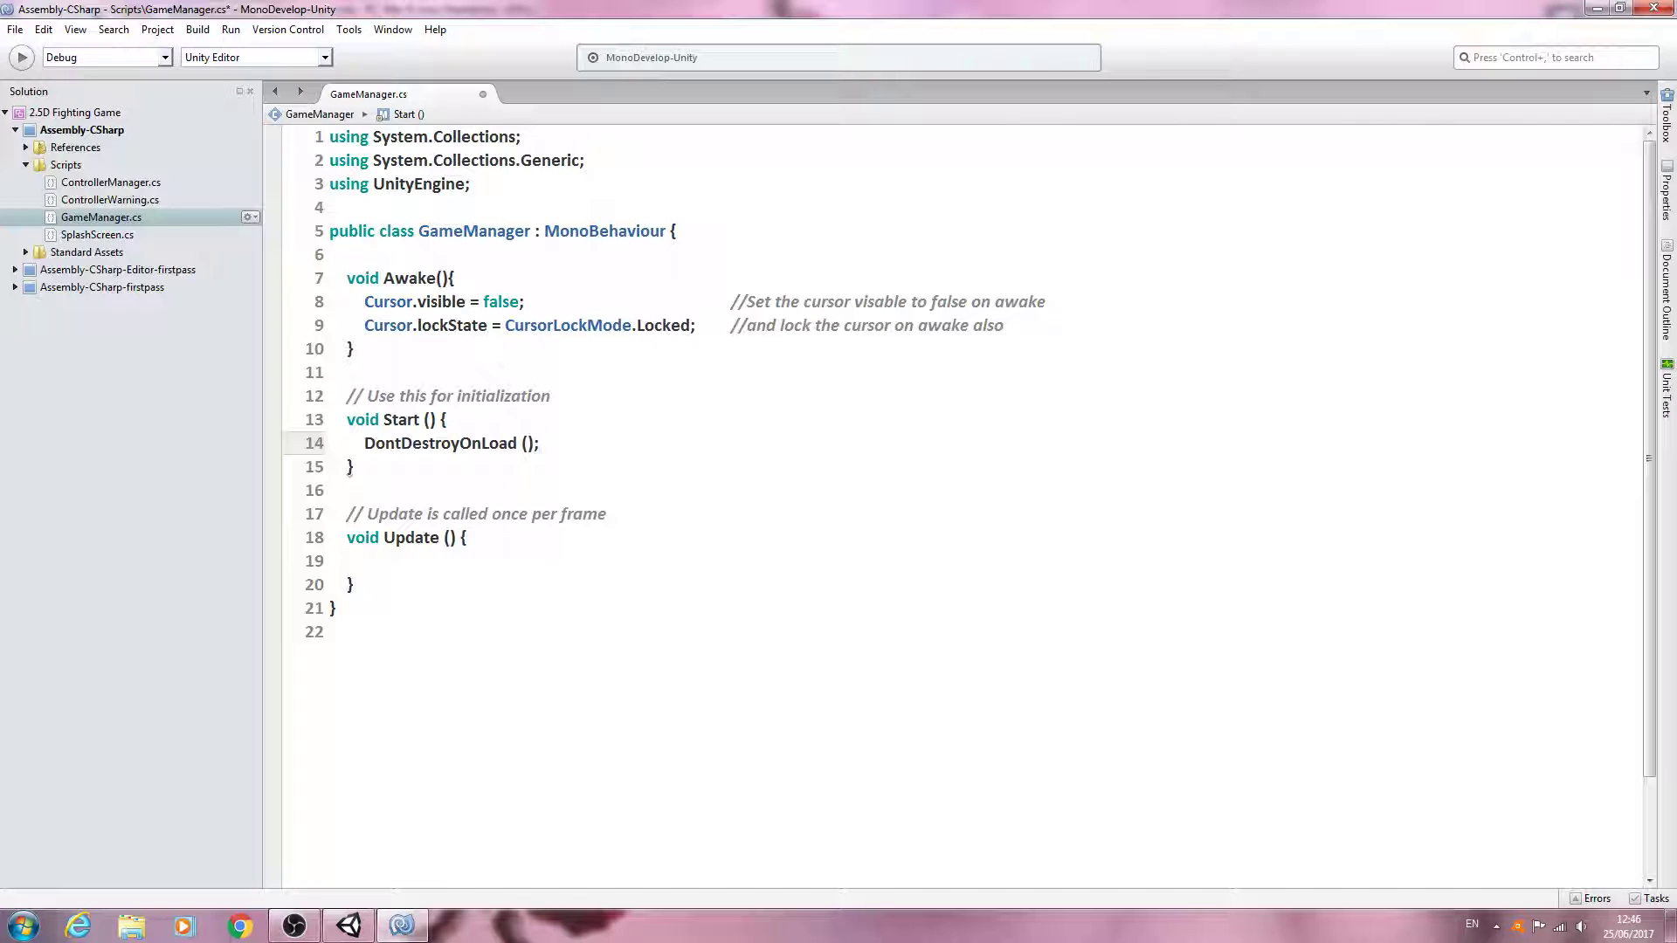
type("t")
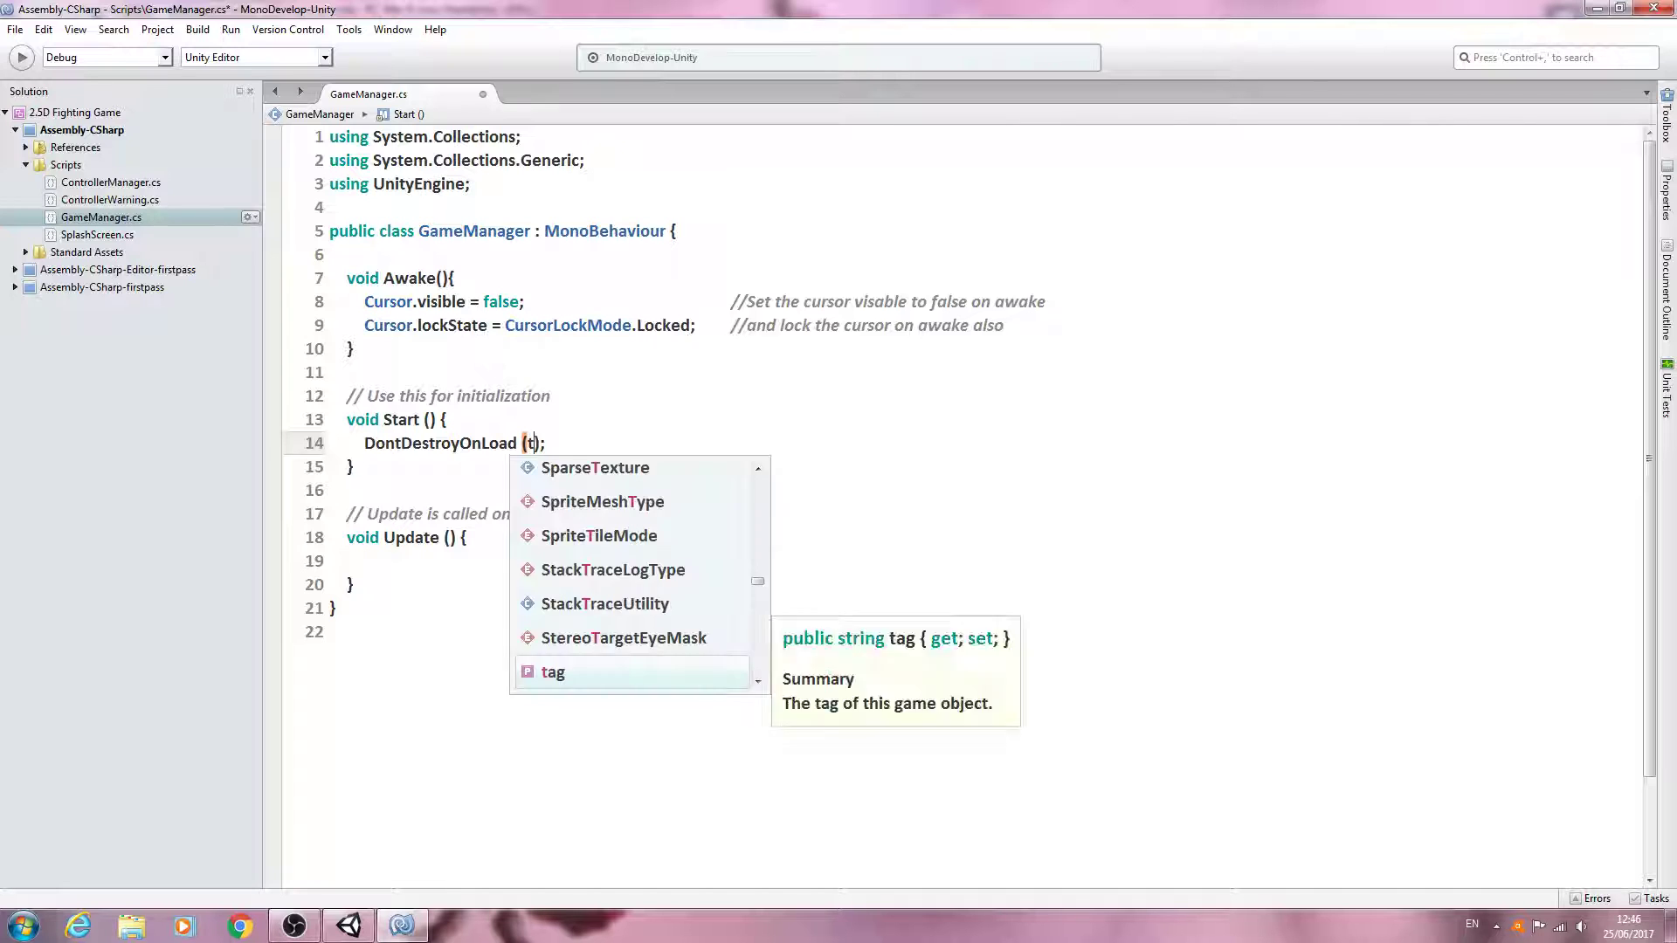
type("his")
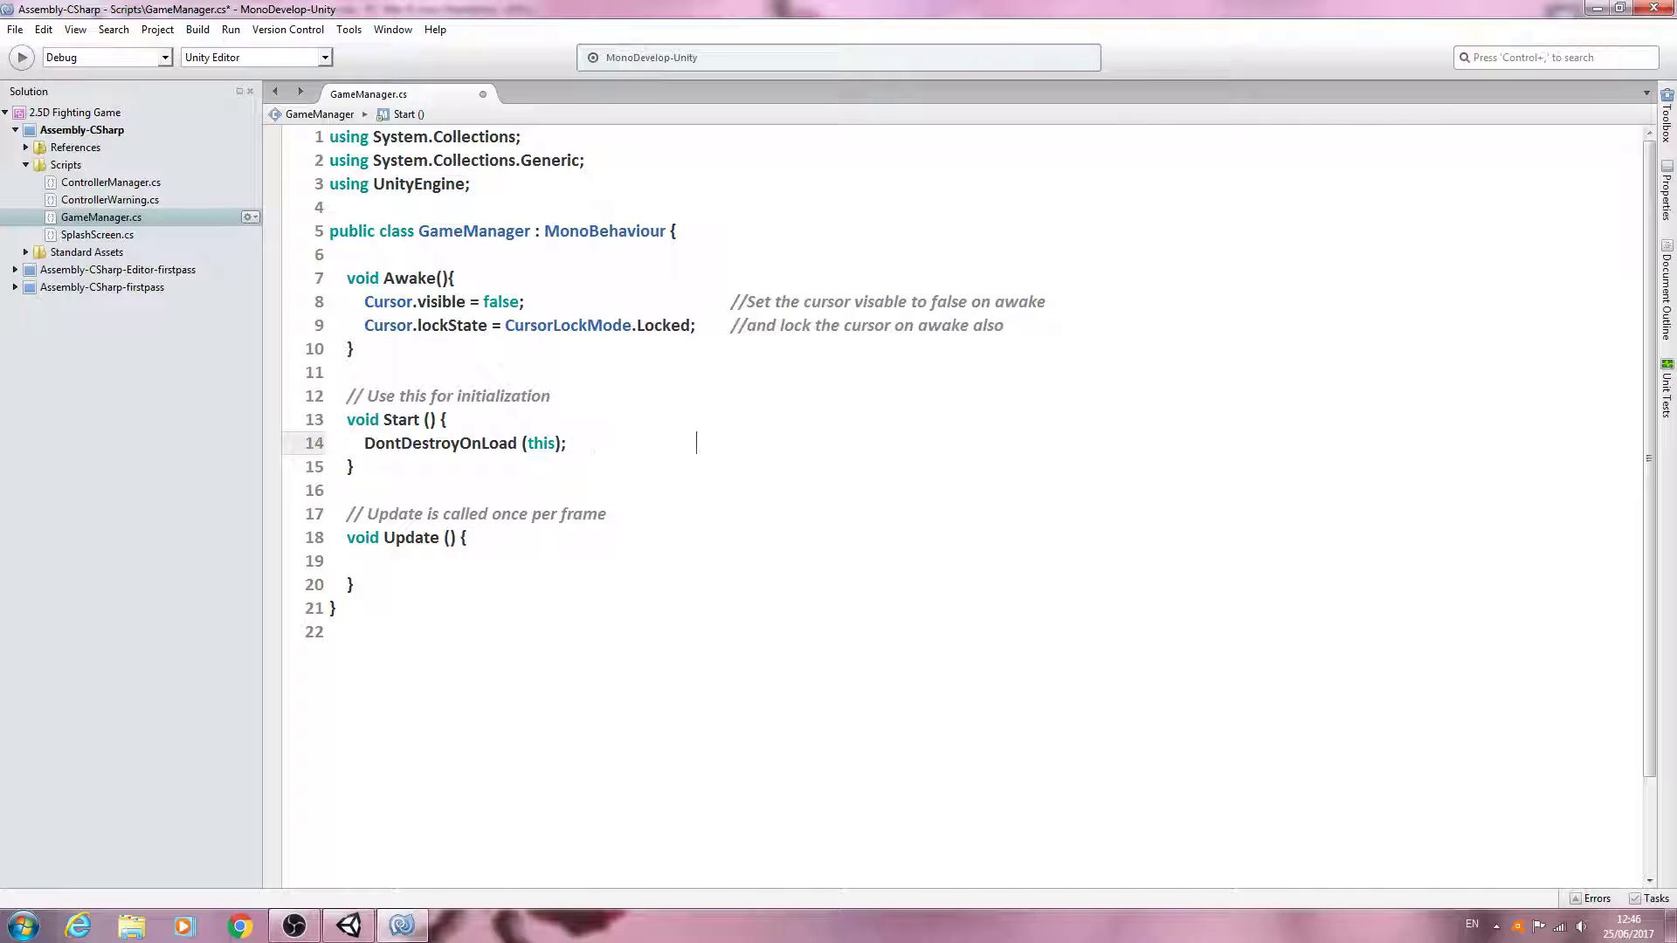
Add a comment about not destroying this gameobject when loading a new scene.
type("//")
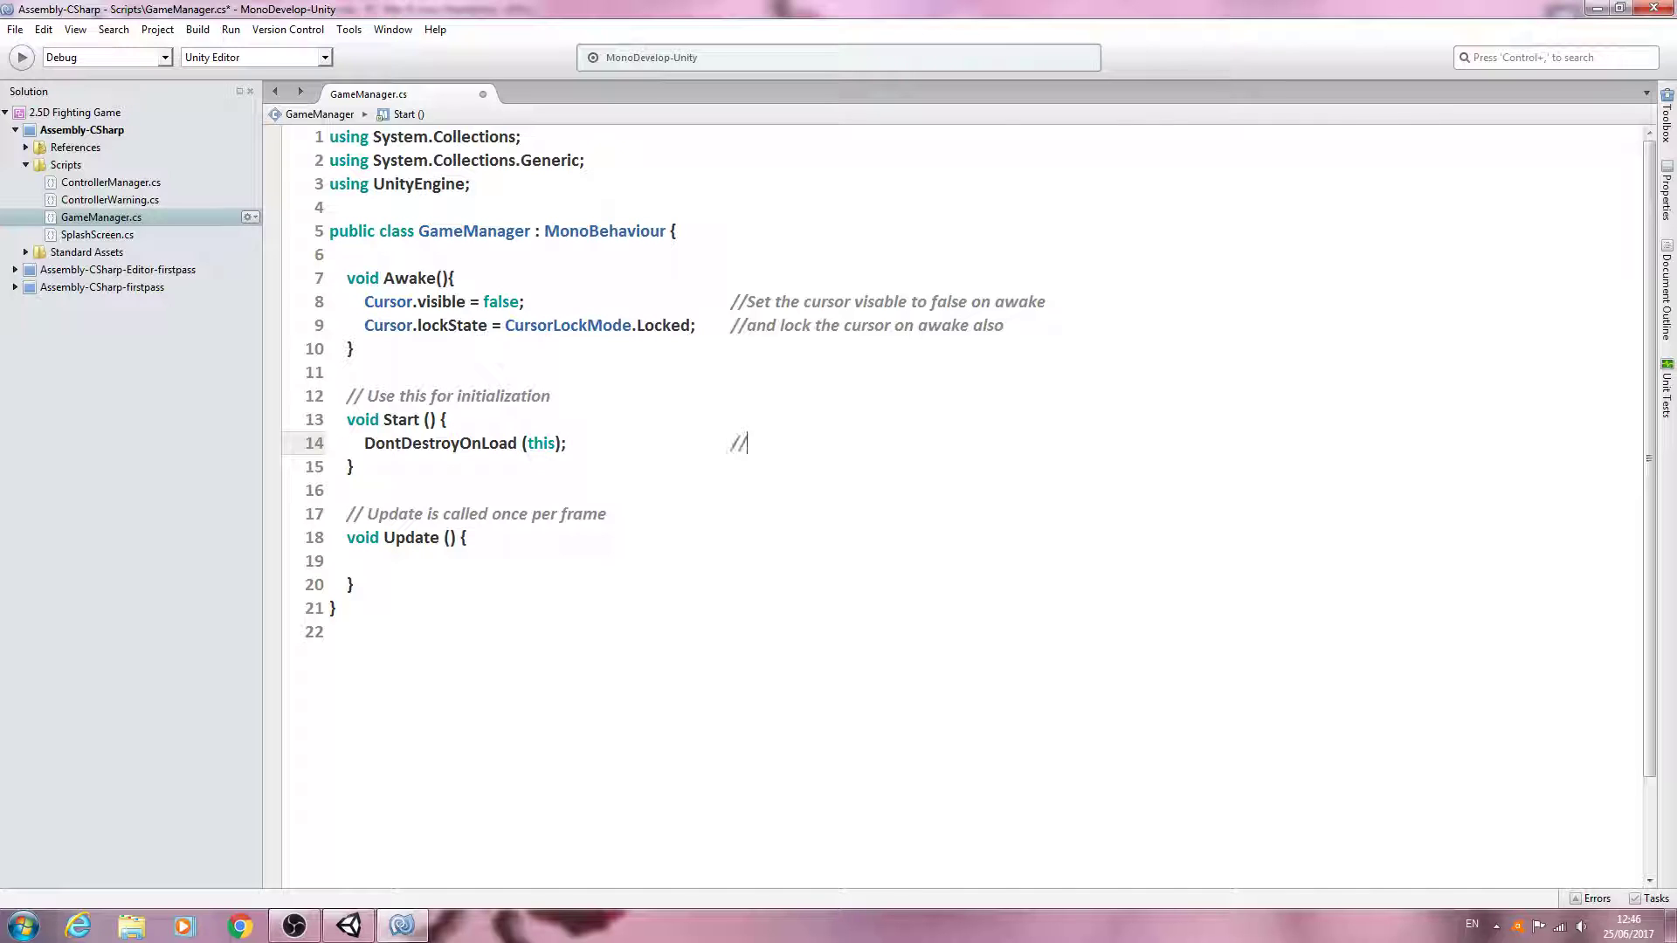
type("Don't de")
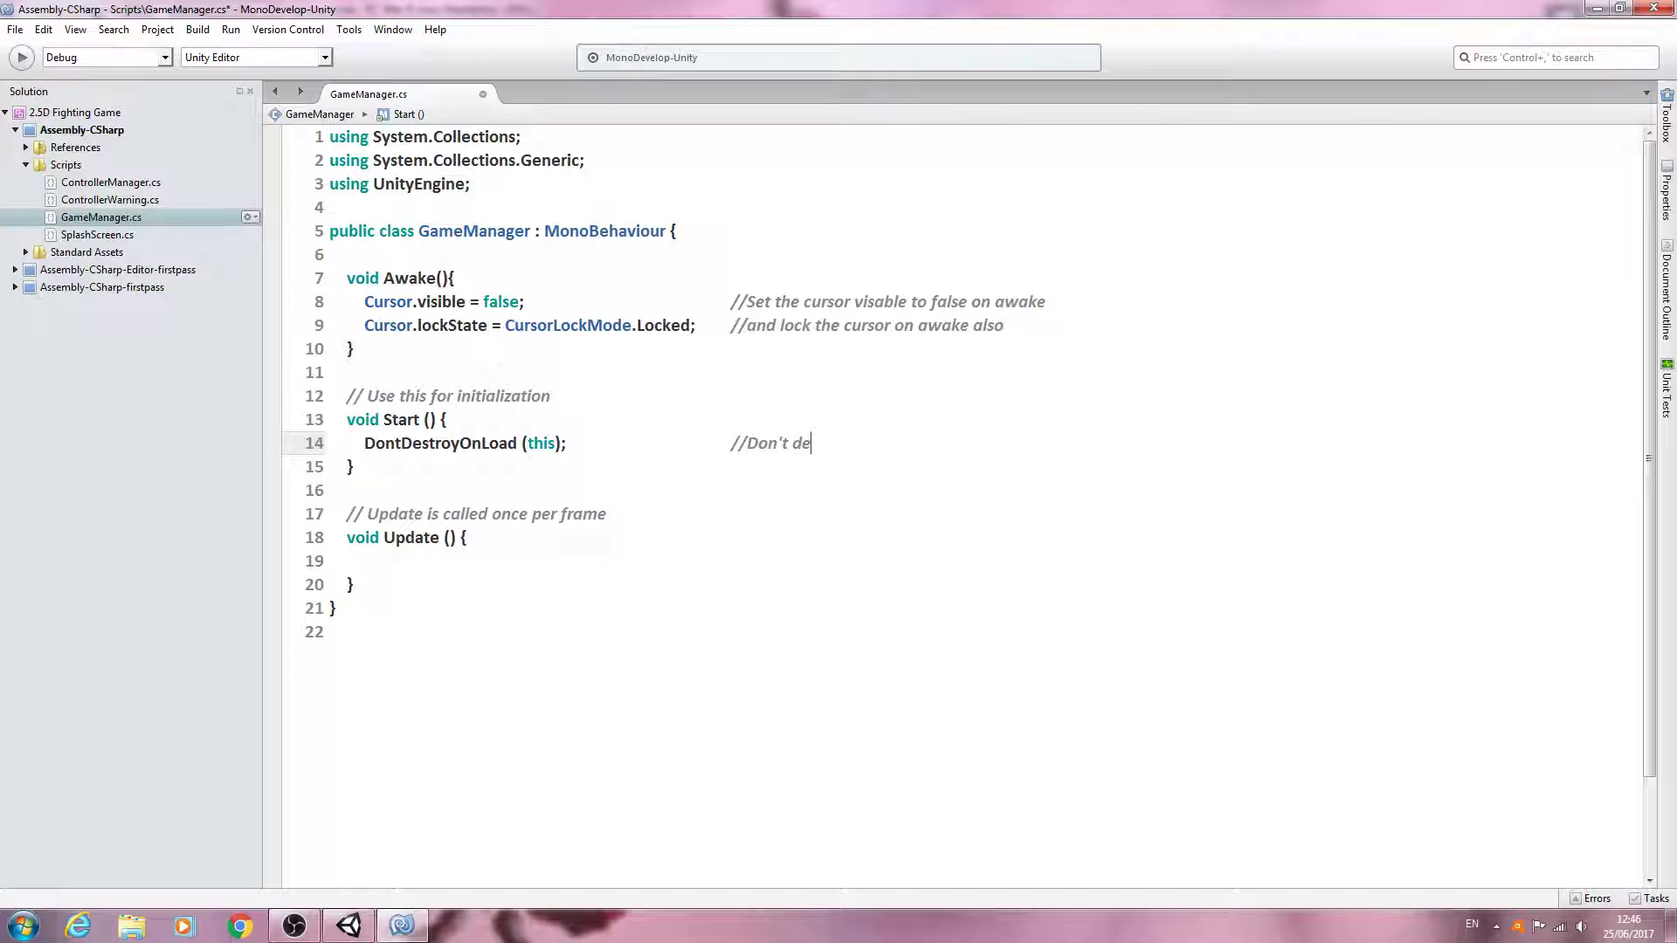
type("stroy the")
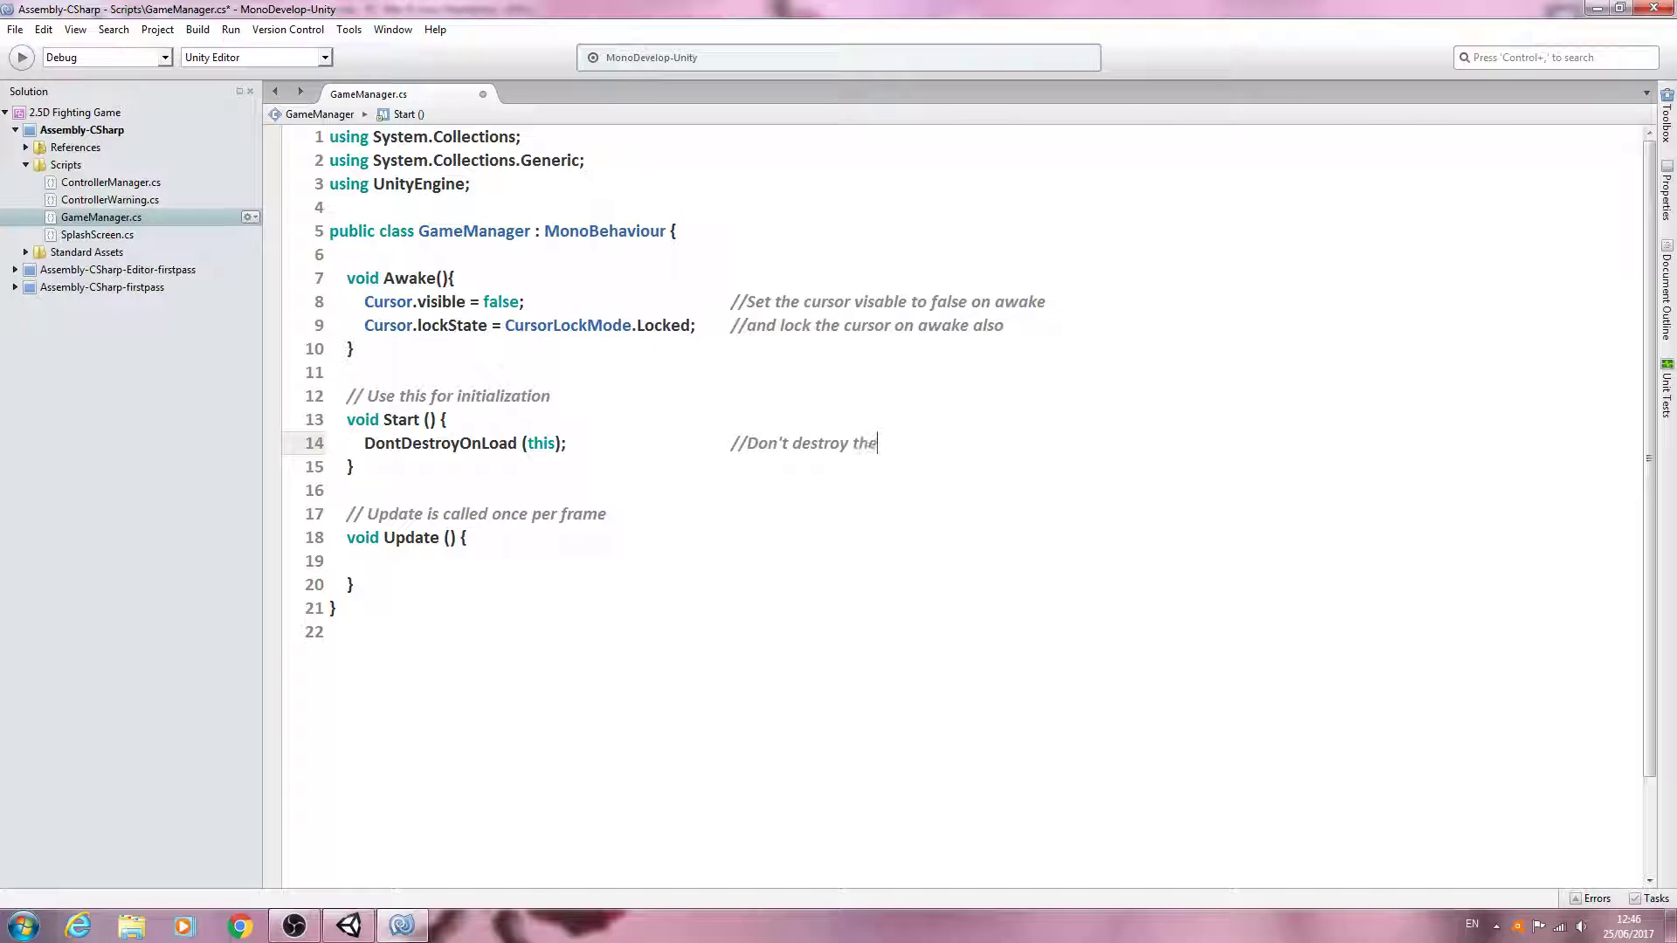
type("this gameo")
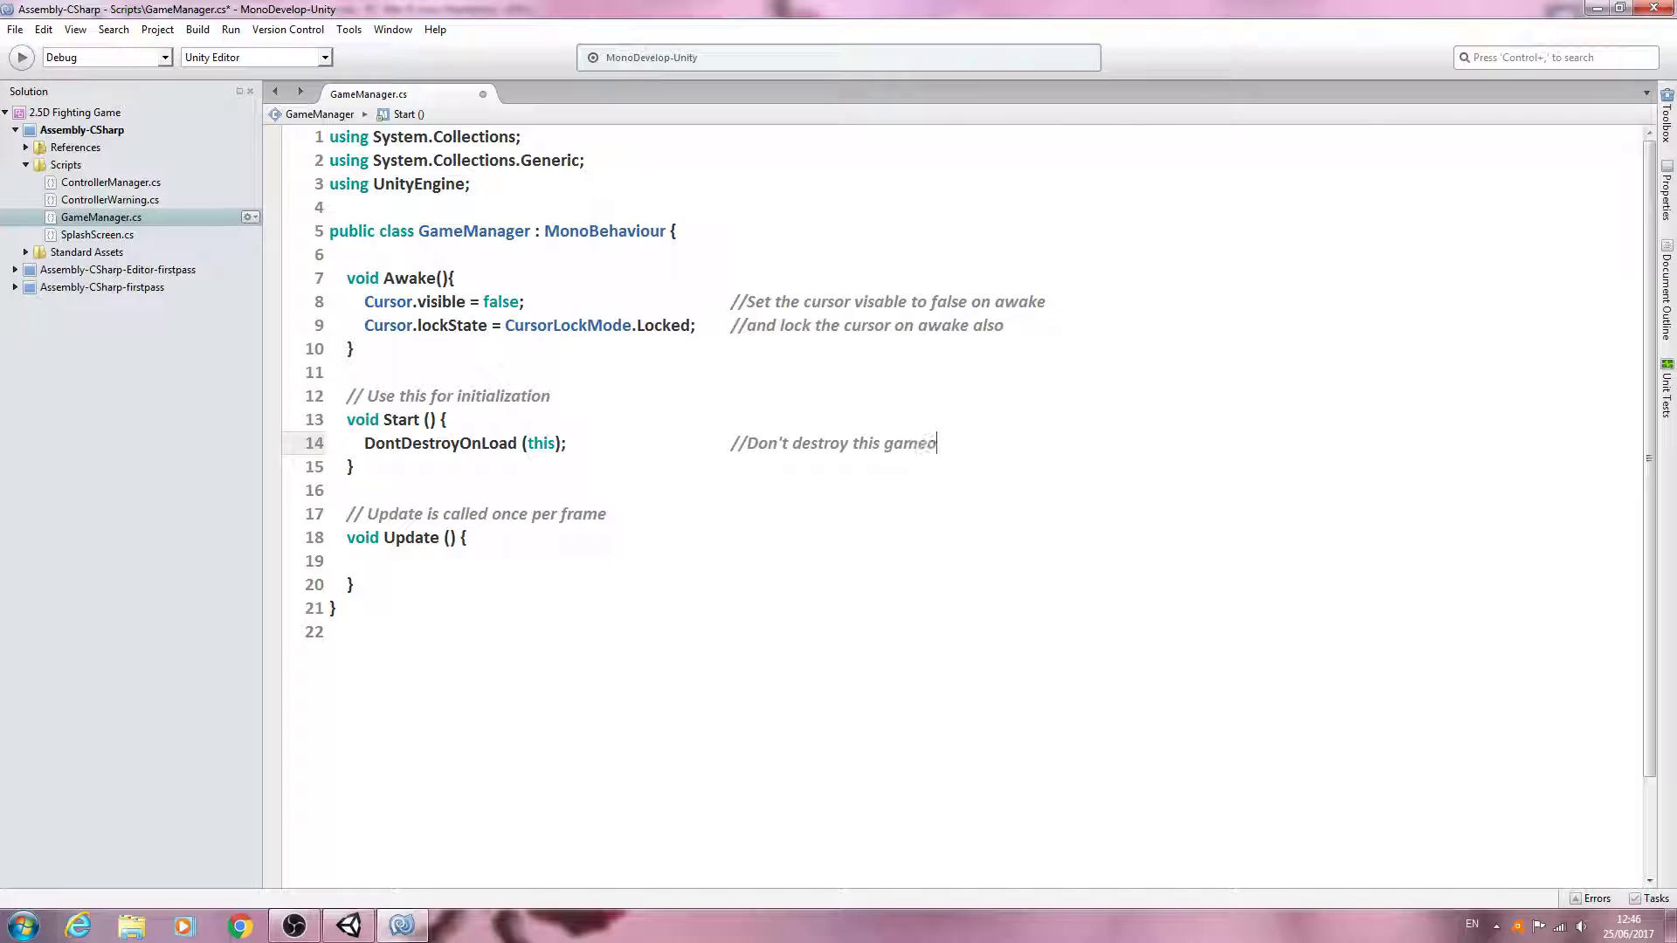
type("bject when")
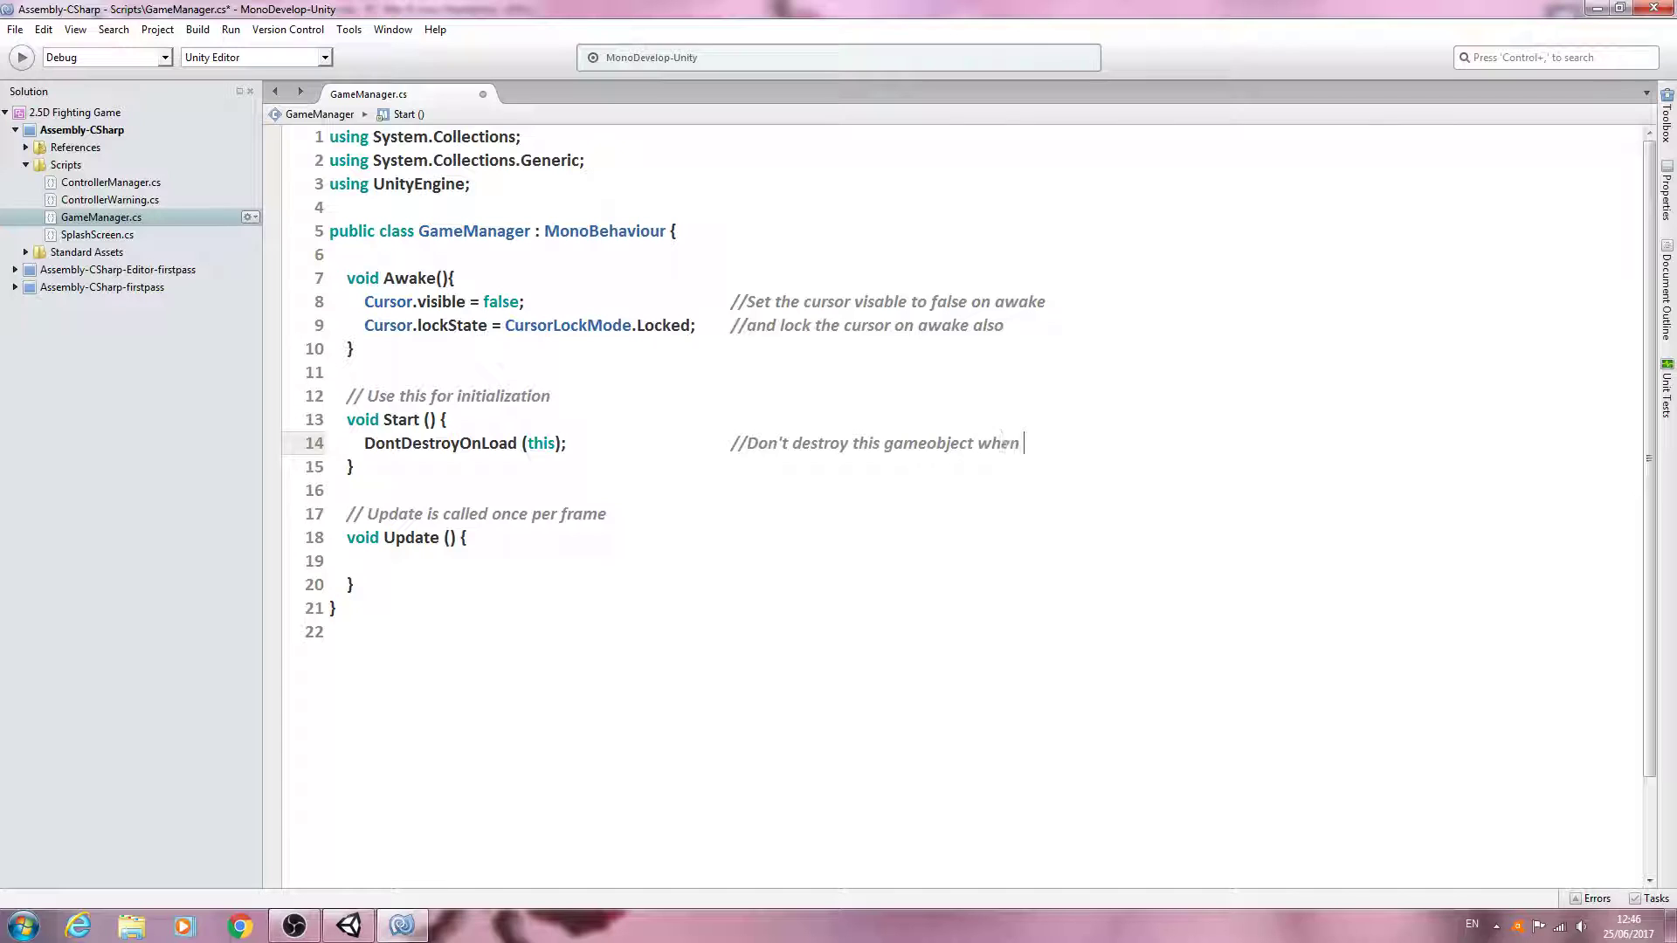
type("loading")
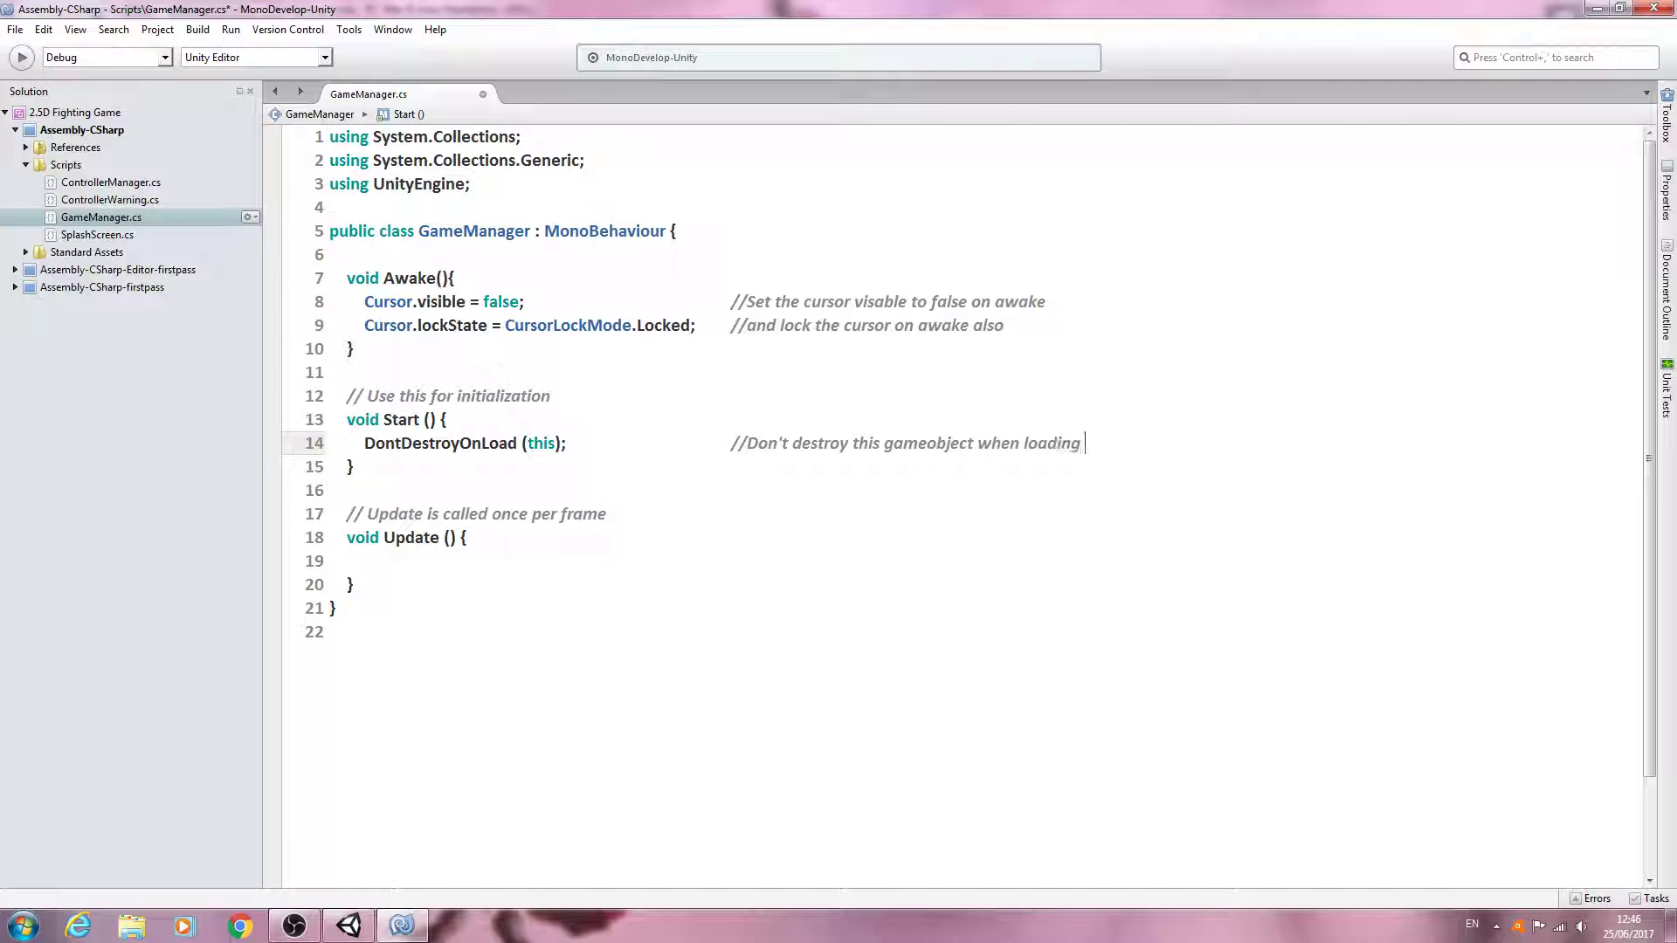
type("a new sce")
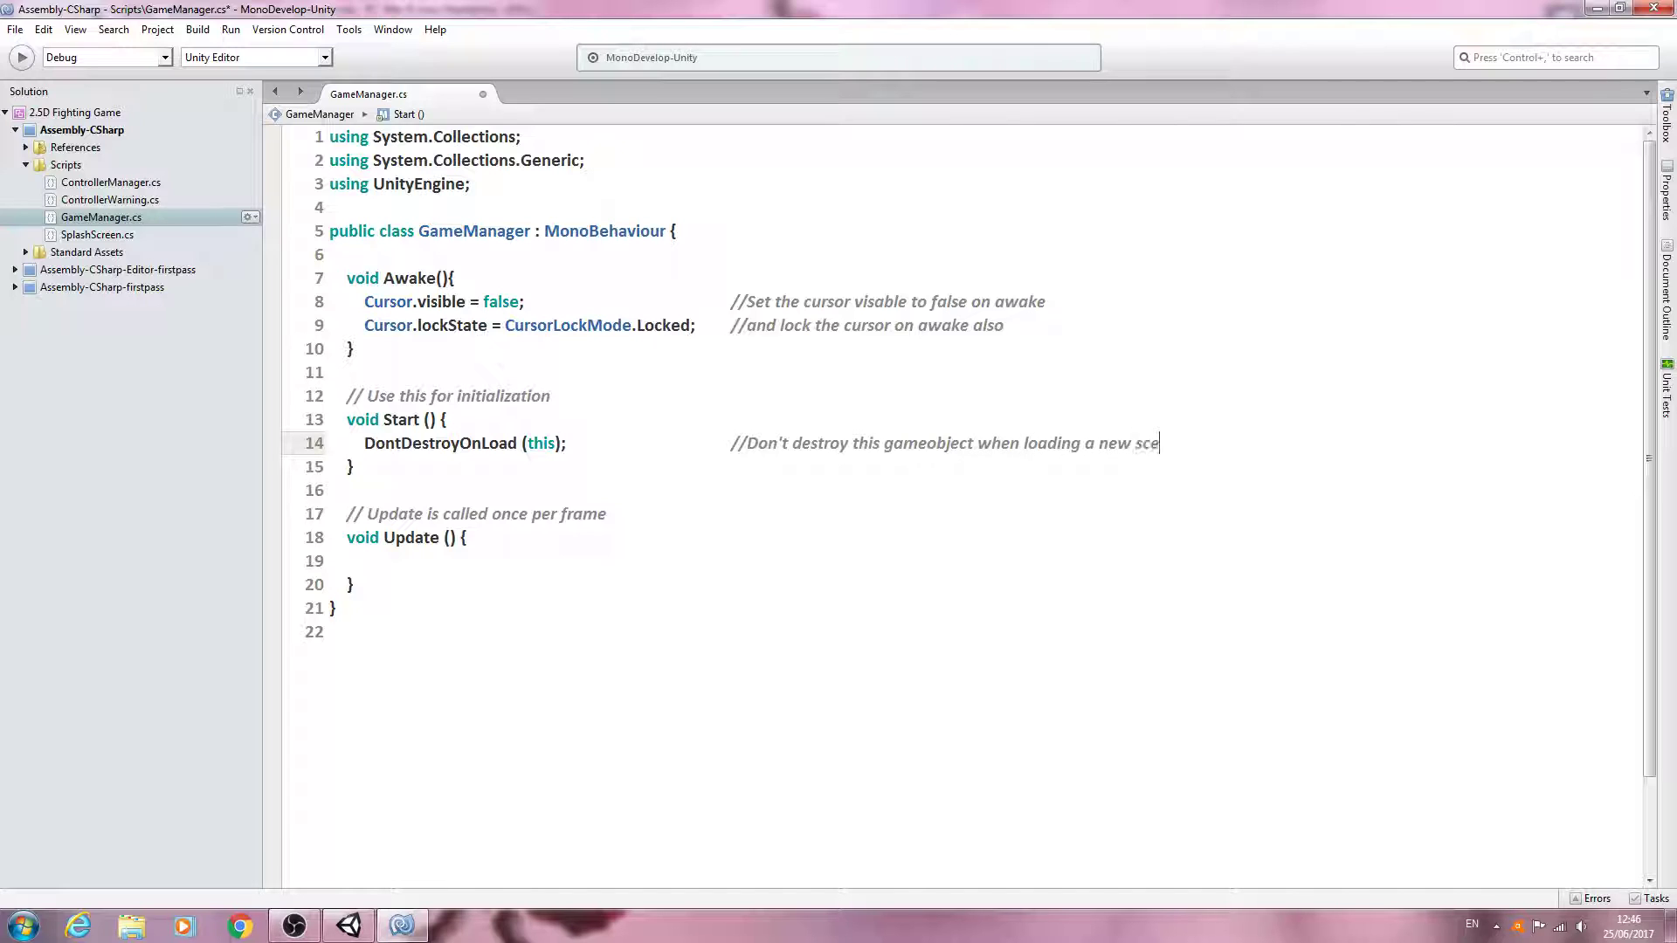
type("ne")
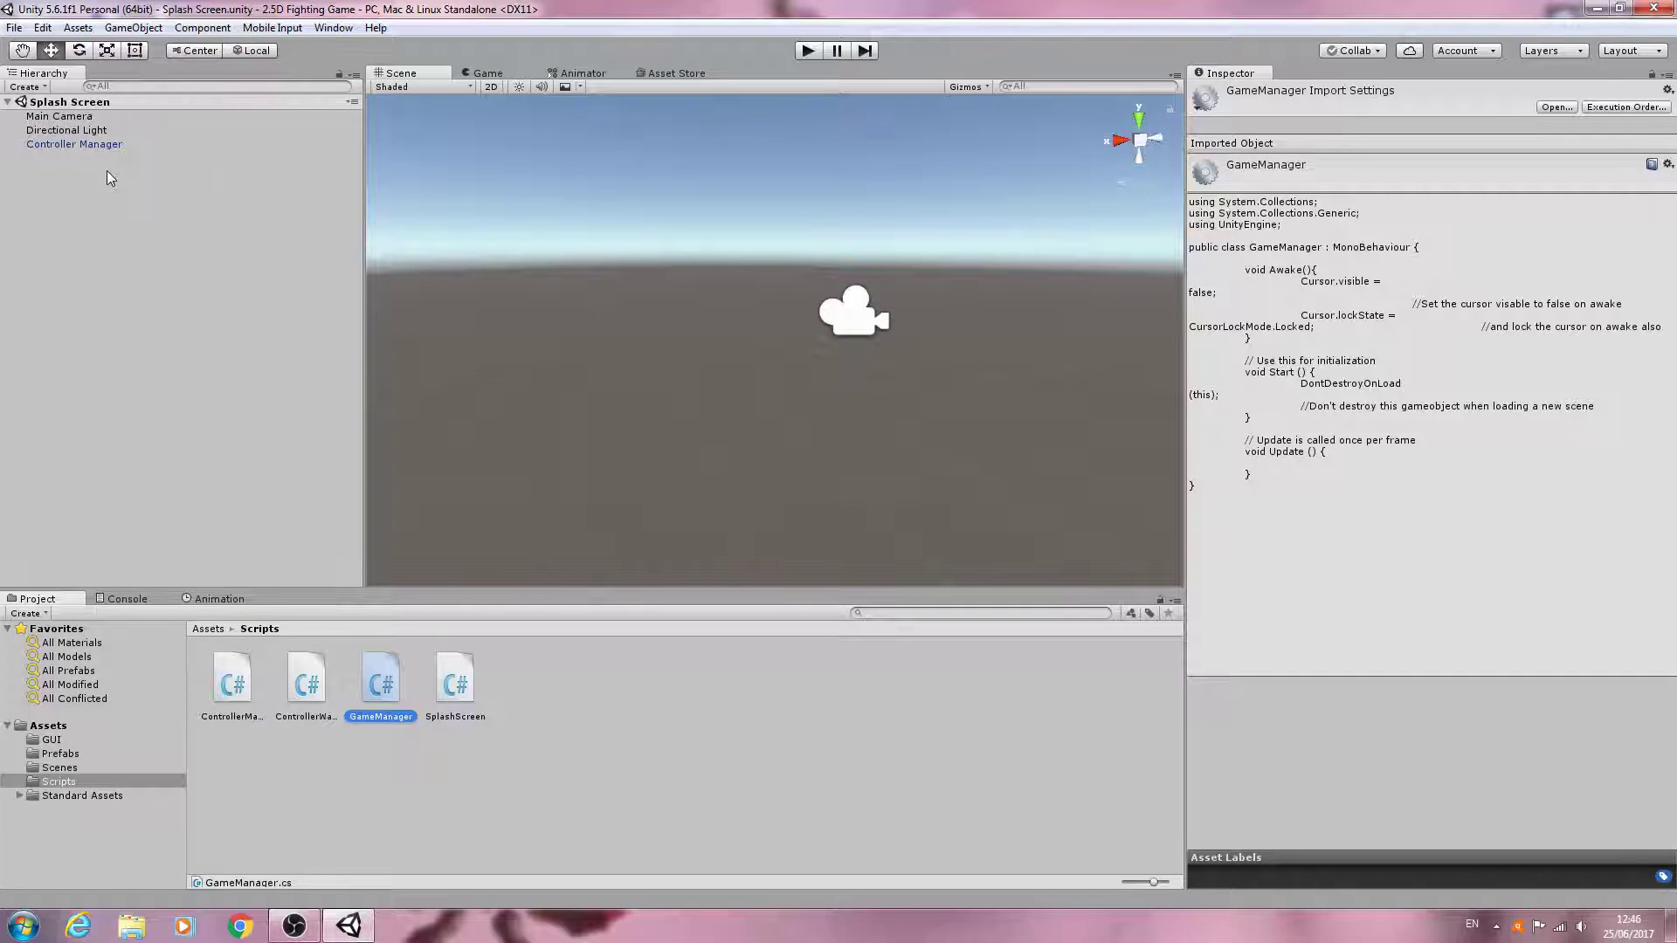
mouse_move(68, 109)
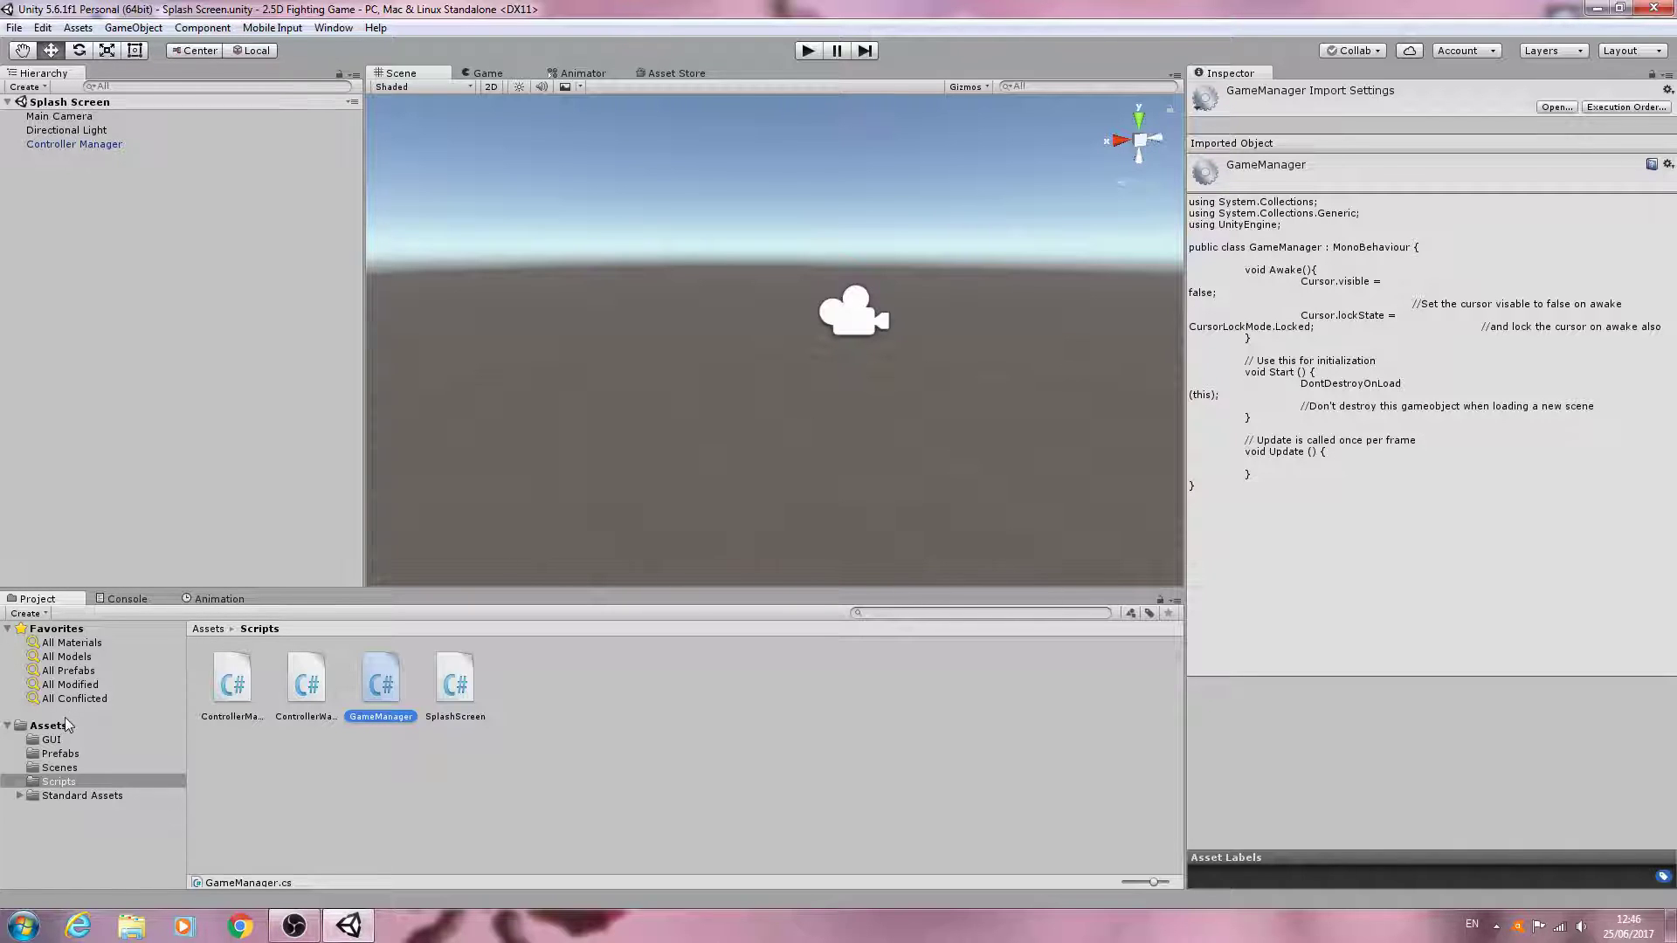
mouse_move(129, 220)
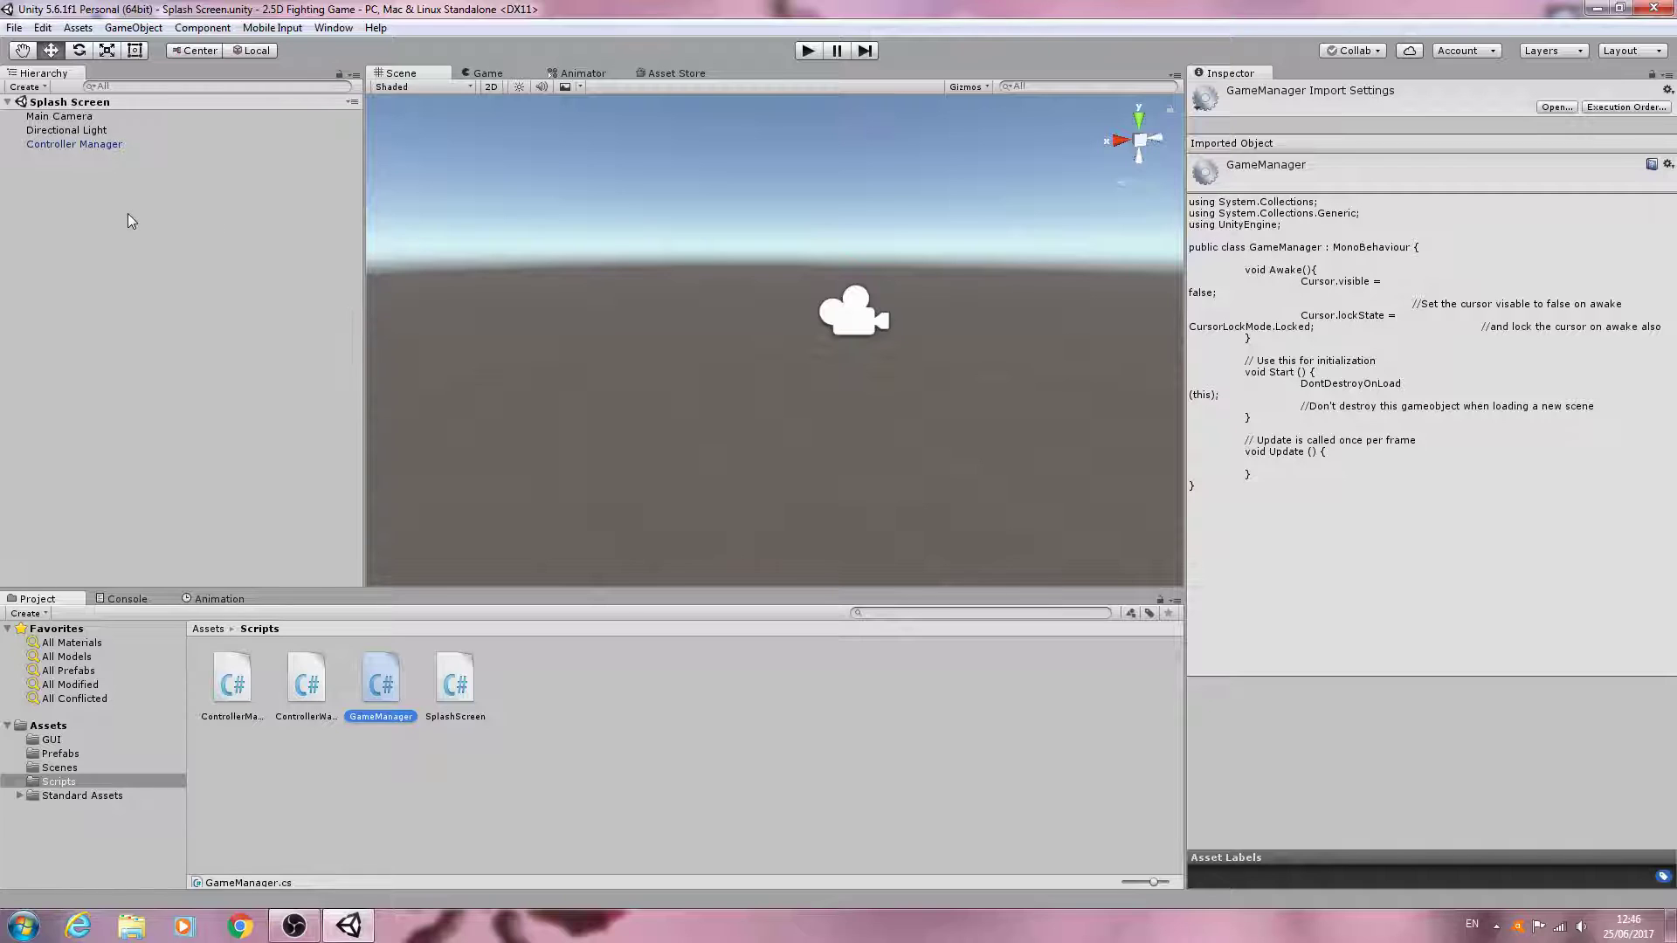
Create an empty GameObject in the scene and rename it Game Manager.
left_click(144, 28)
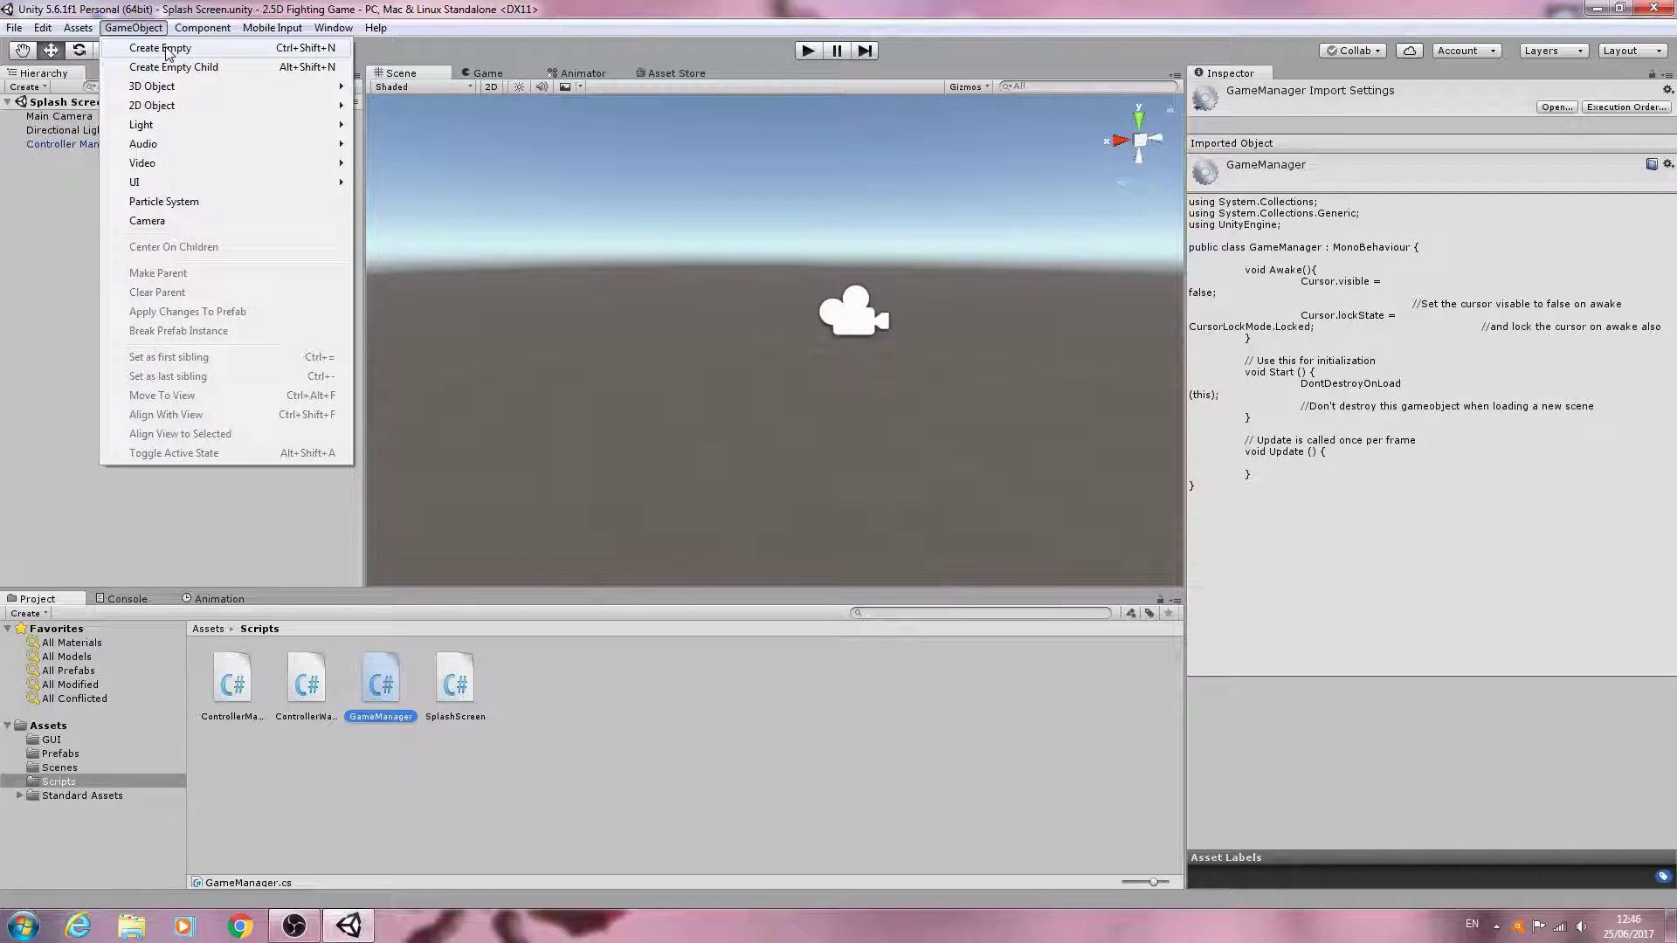
left_click(161, 49)
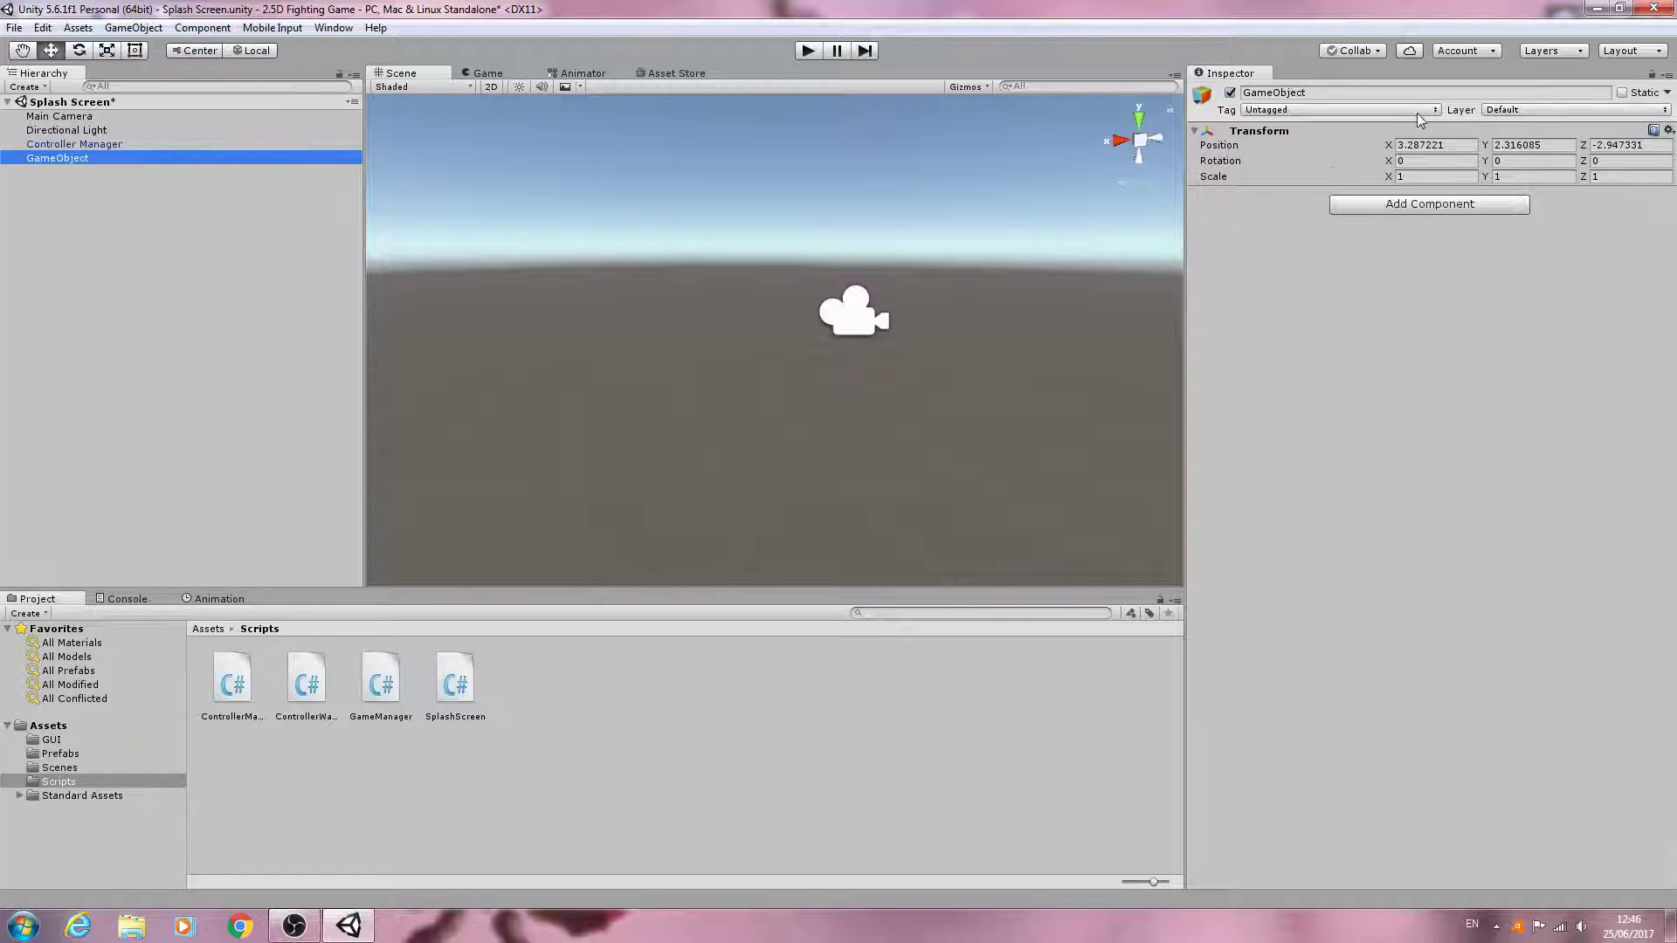
double_click(1273, 91)
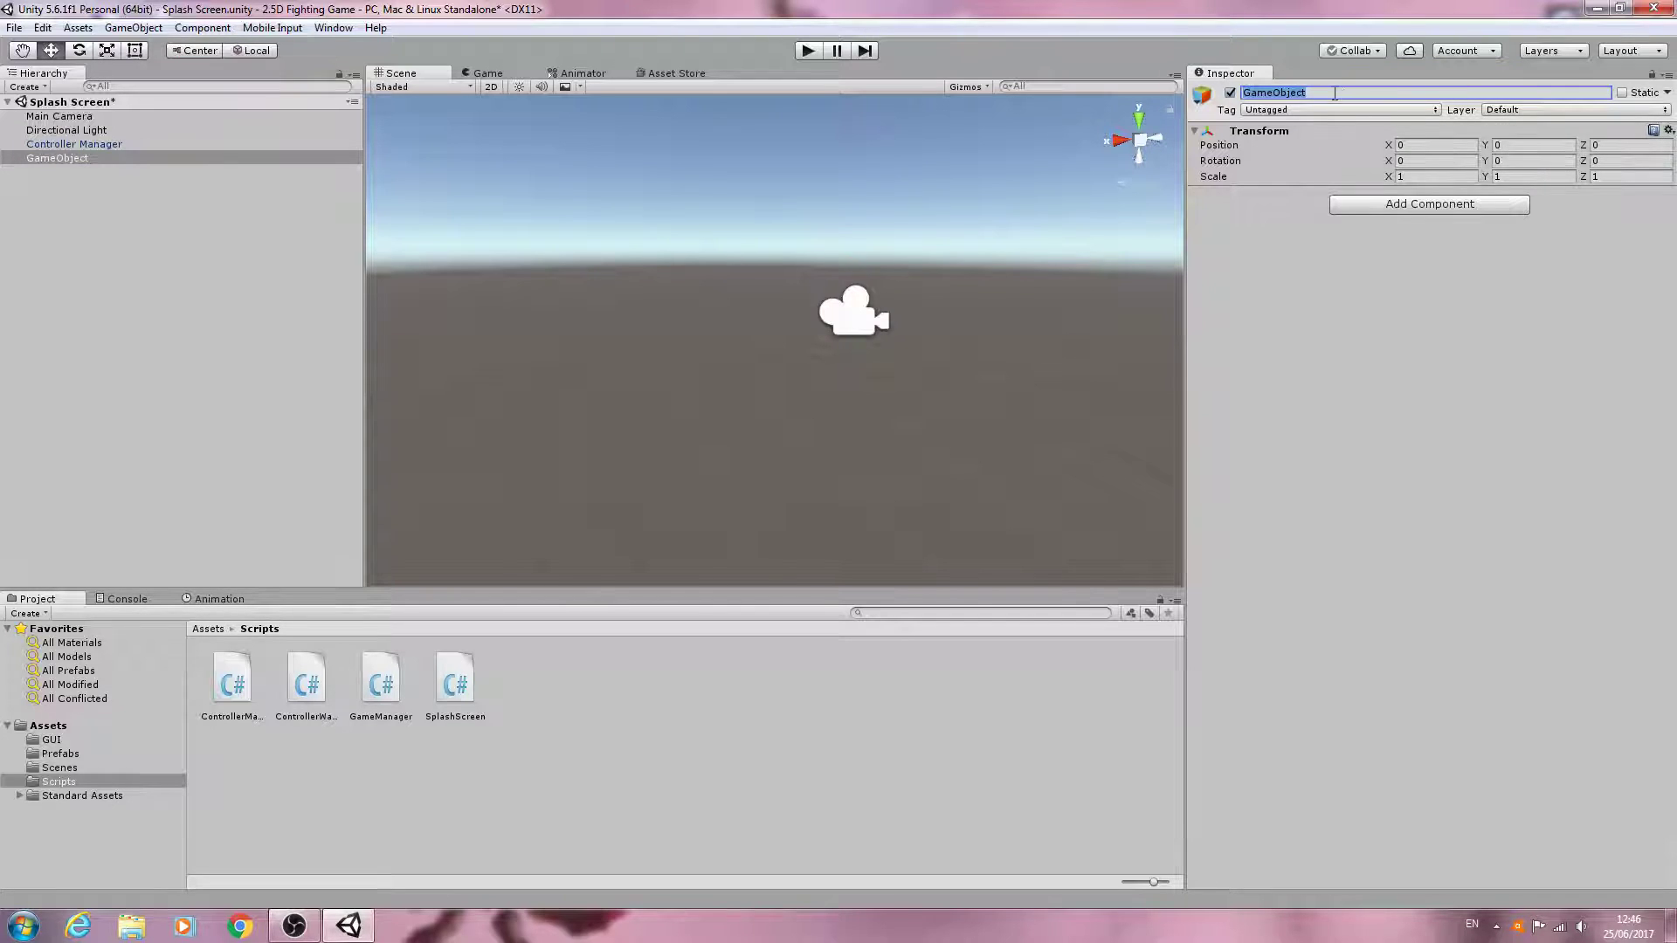
key("ctrl+a")
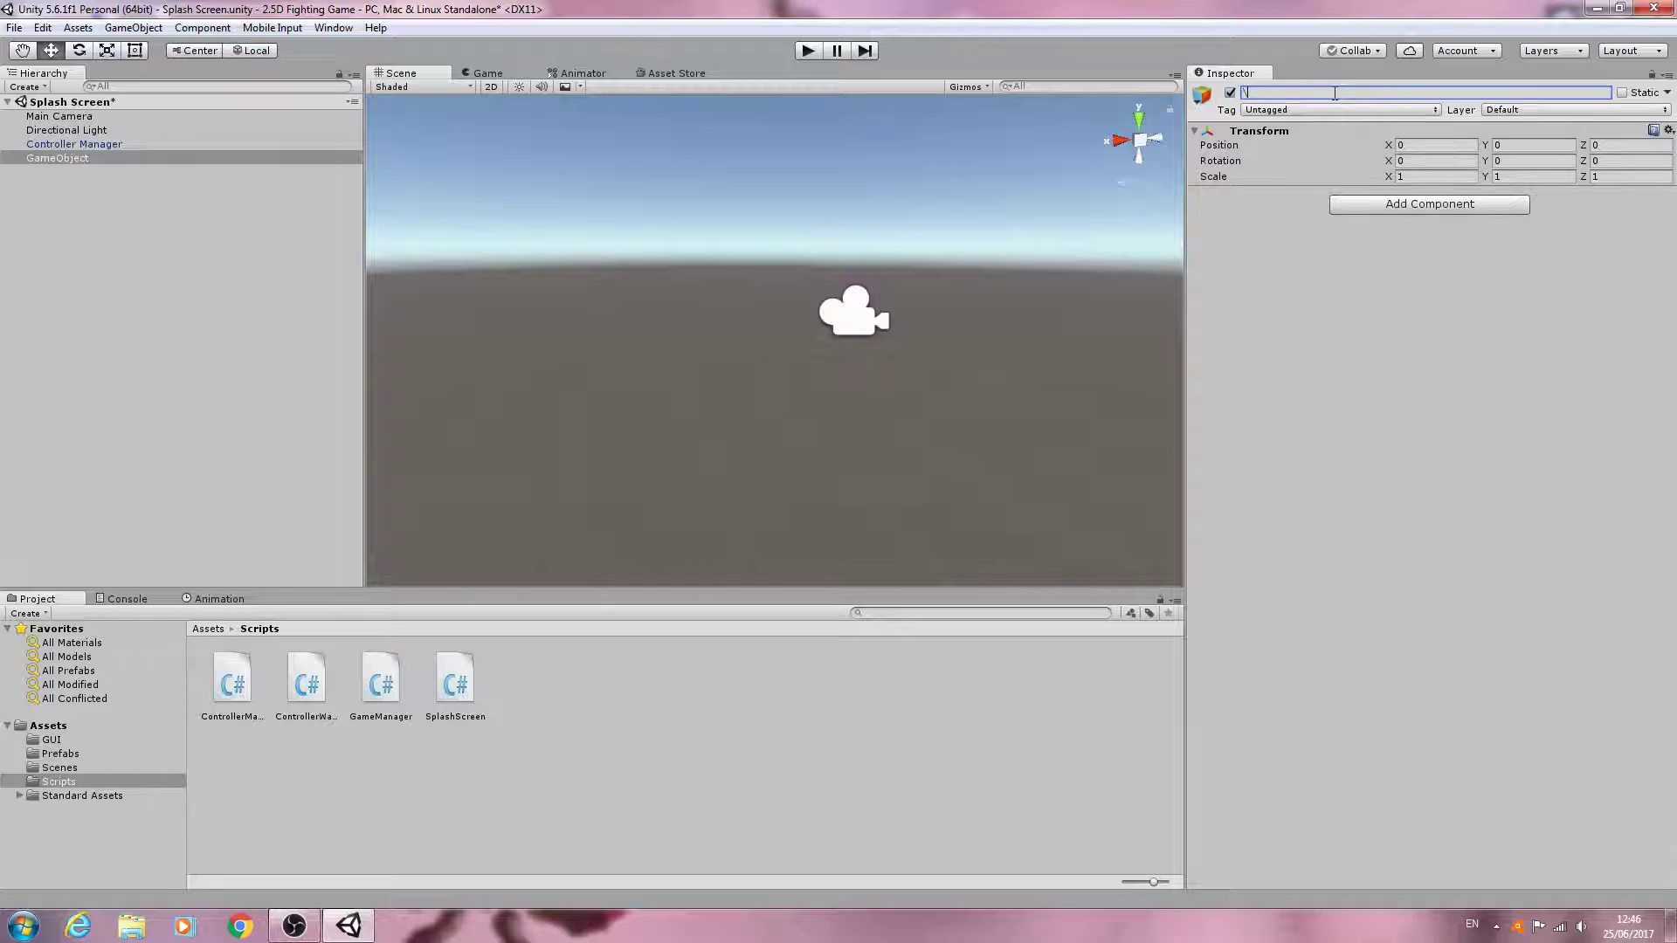
type("Game Manager")
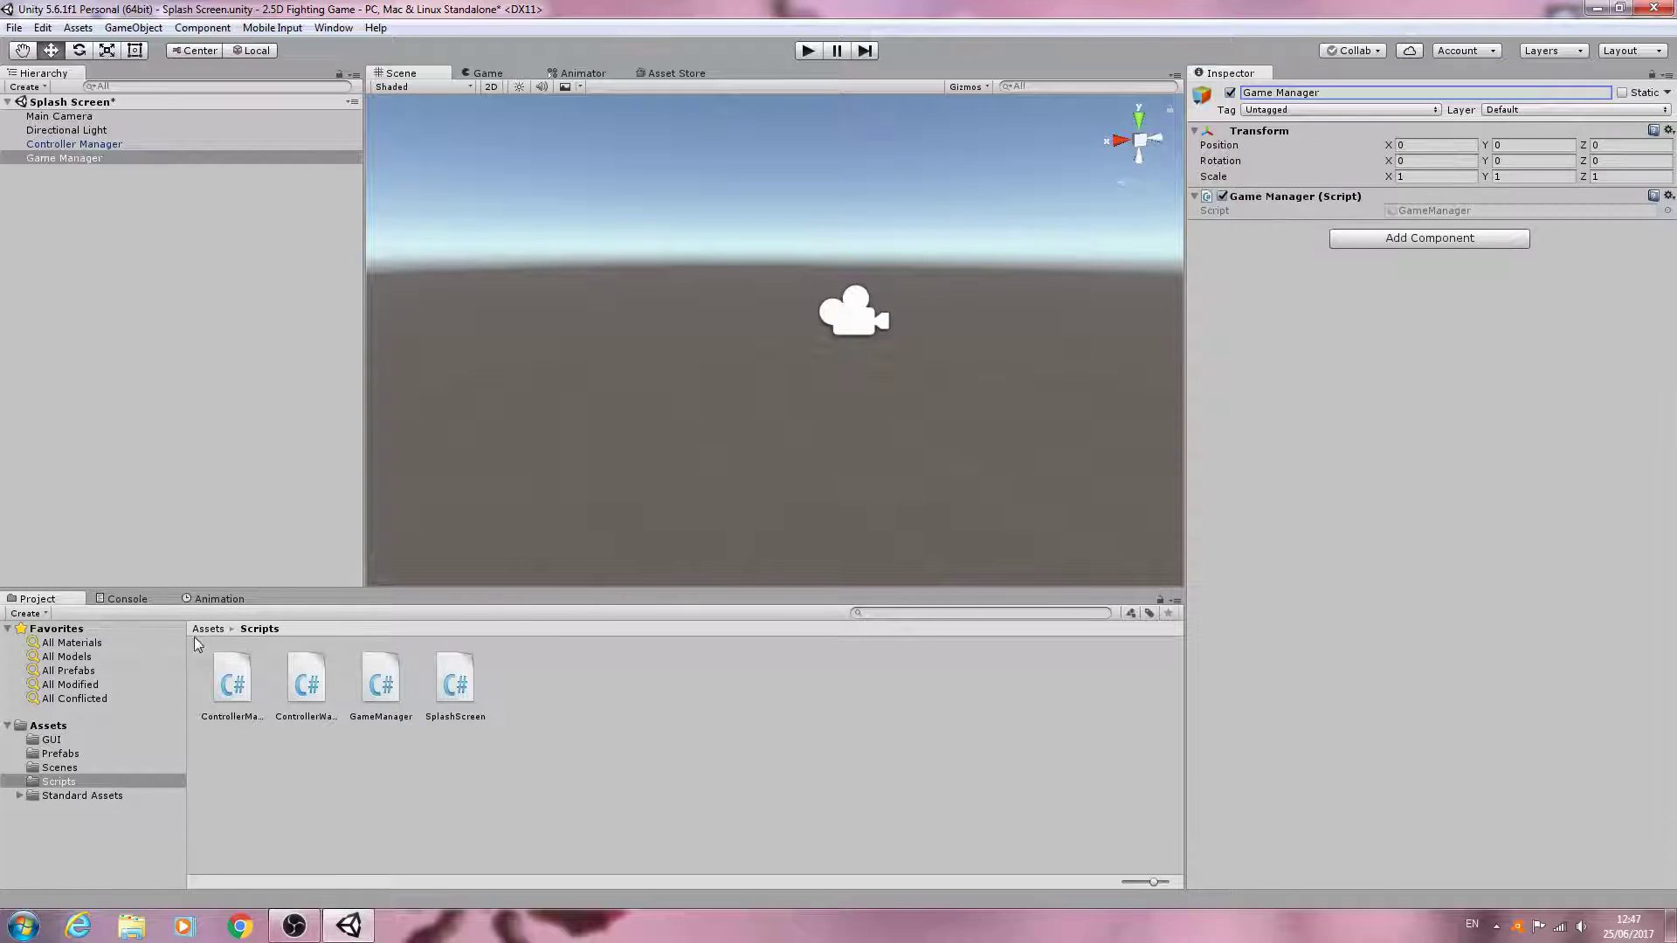
Drag the Game Manager object into the Prefabs folder to make it a prefab.
left_click(60, 754)
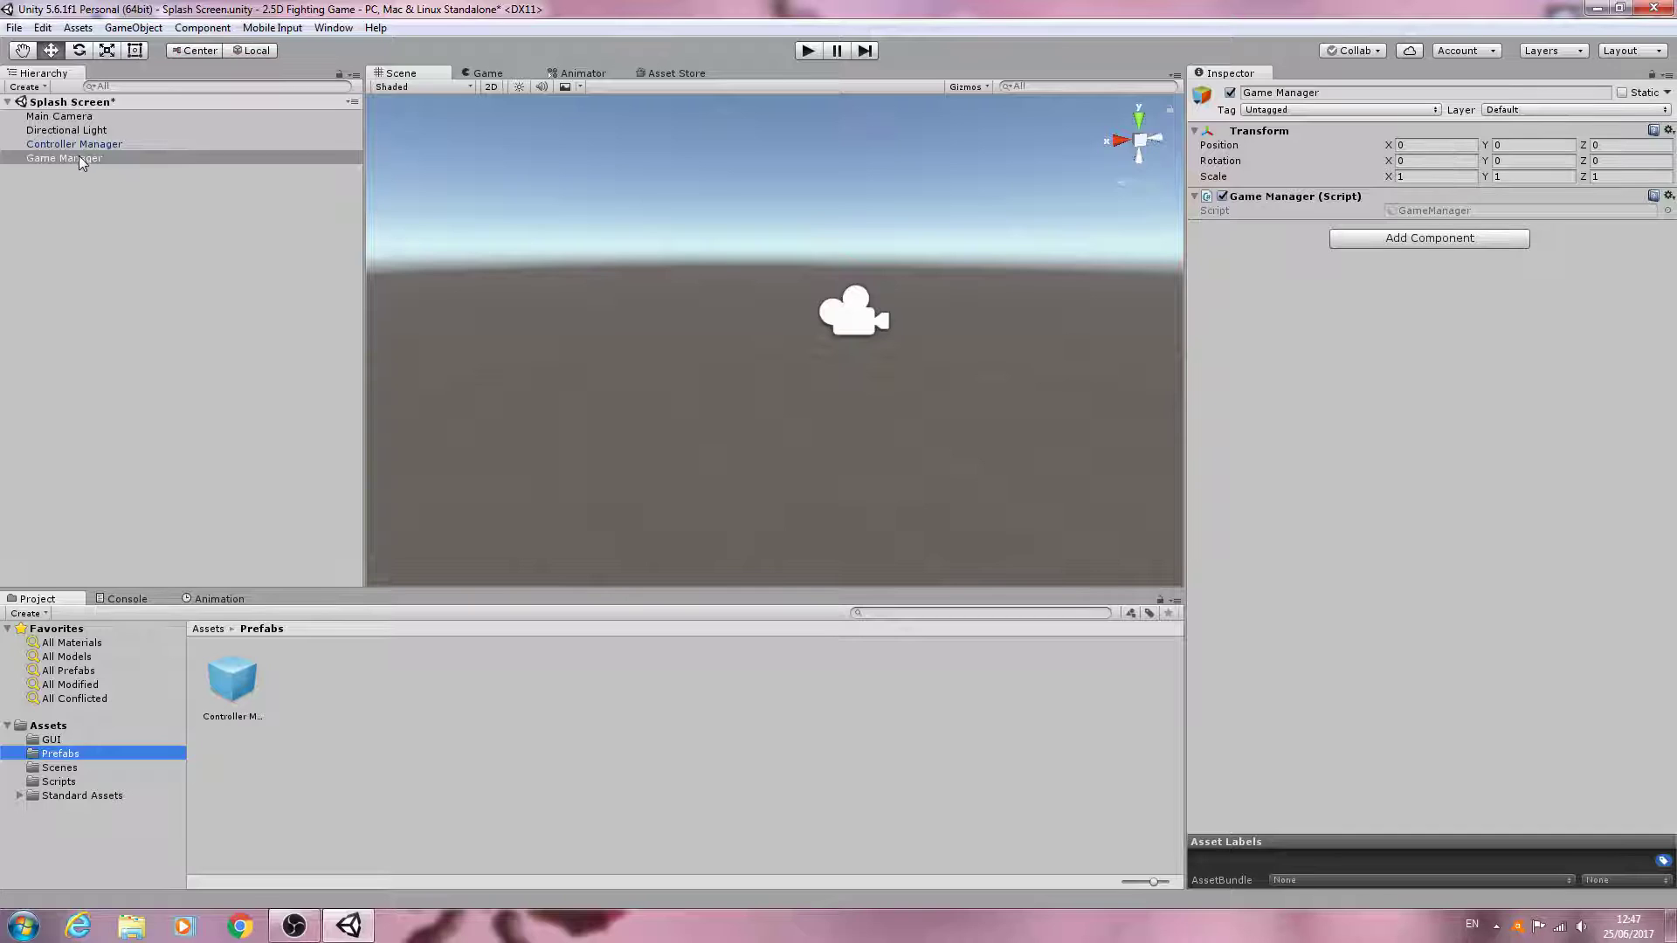
left_click_drag(65, 157, 304, 679)
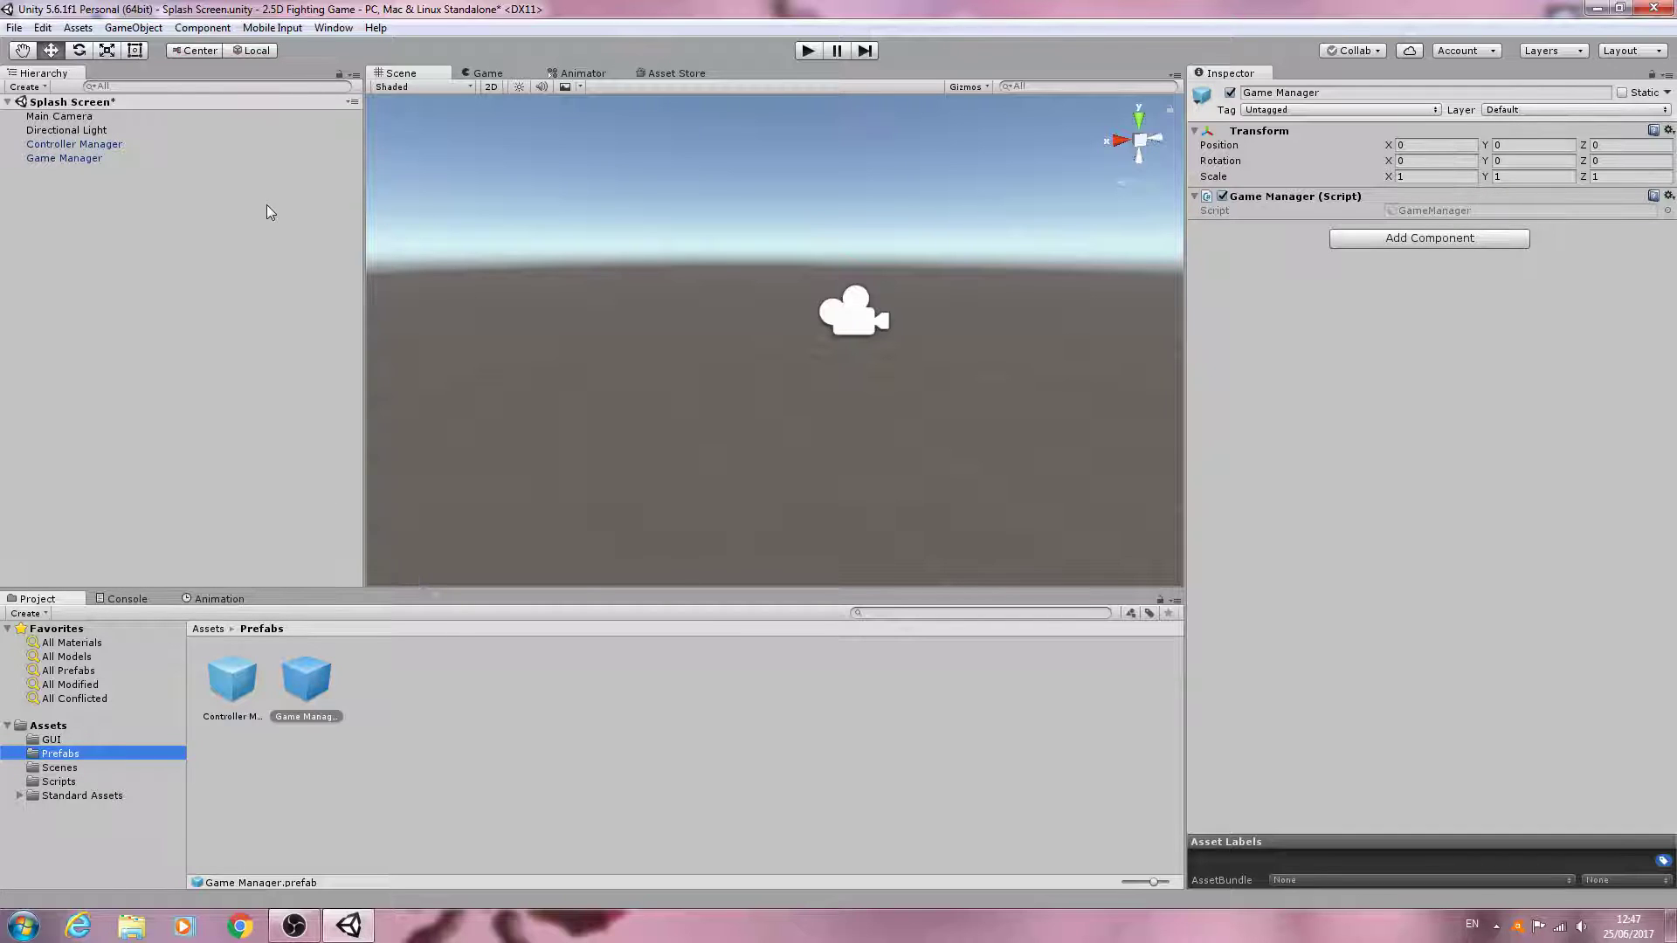
mouse_move(118, 730)
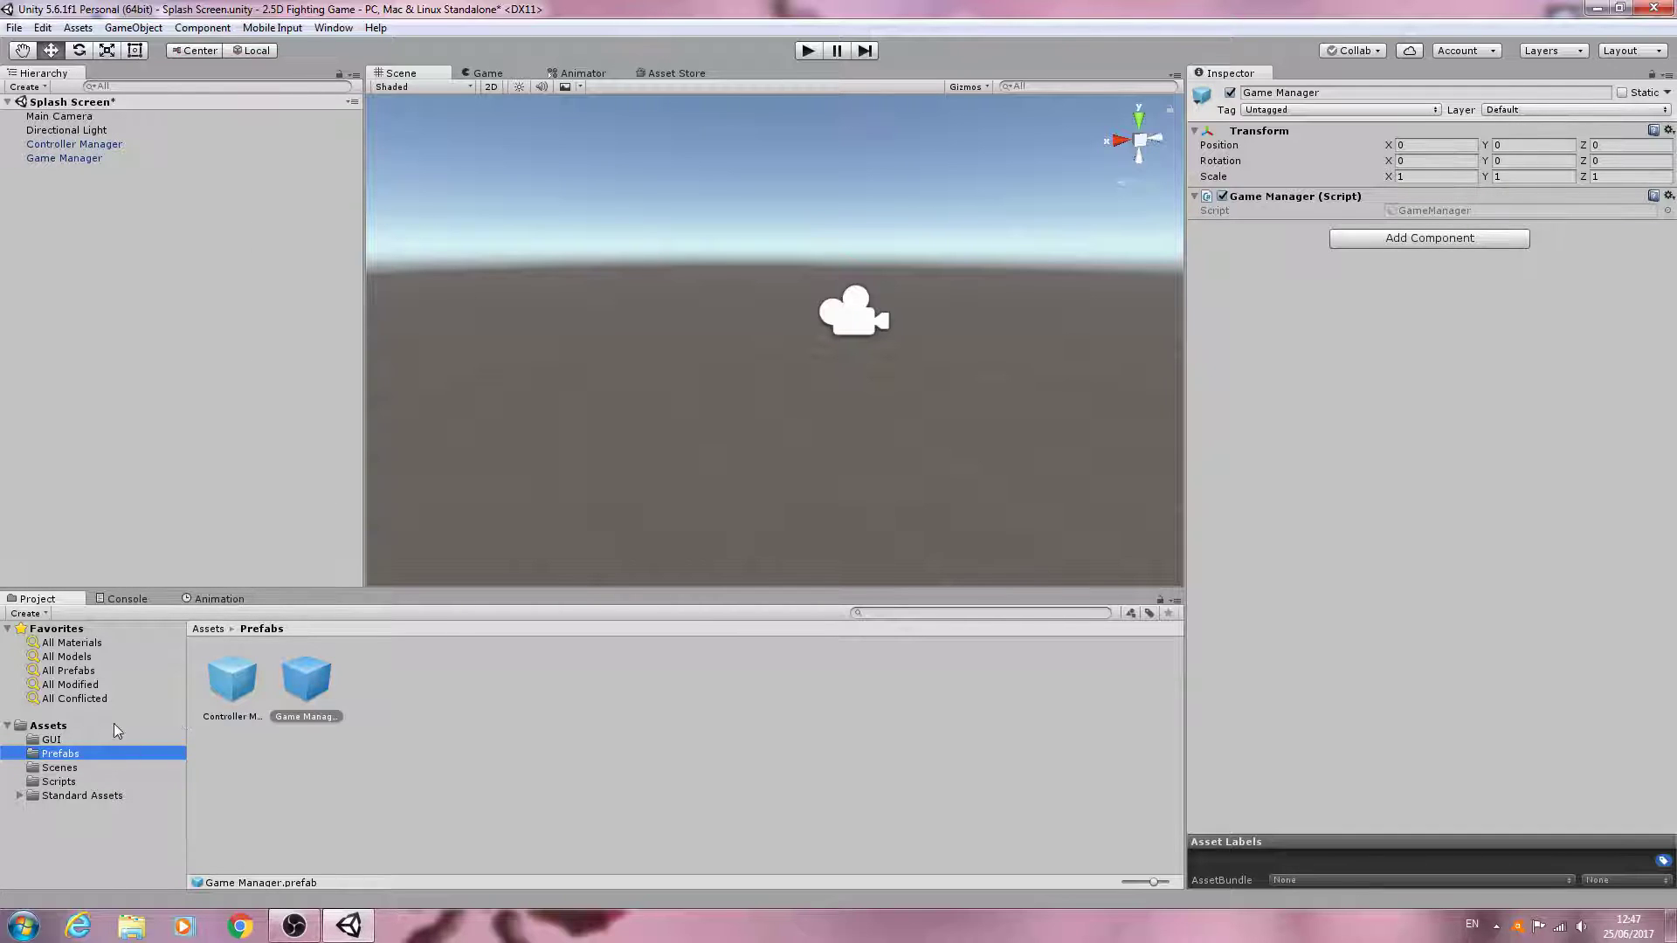
Open the ControllerWarning scene, saving Splash Screen, and select Main Camera with its warning script.
left_click(49, 725)
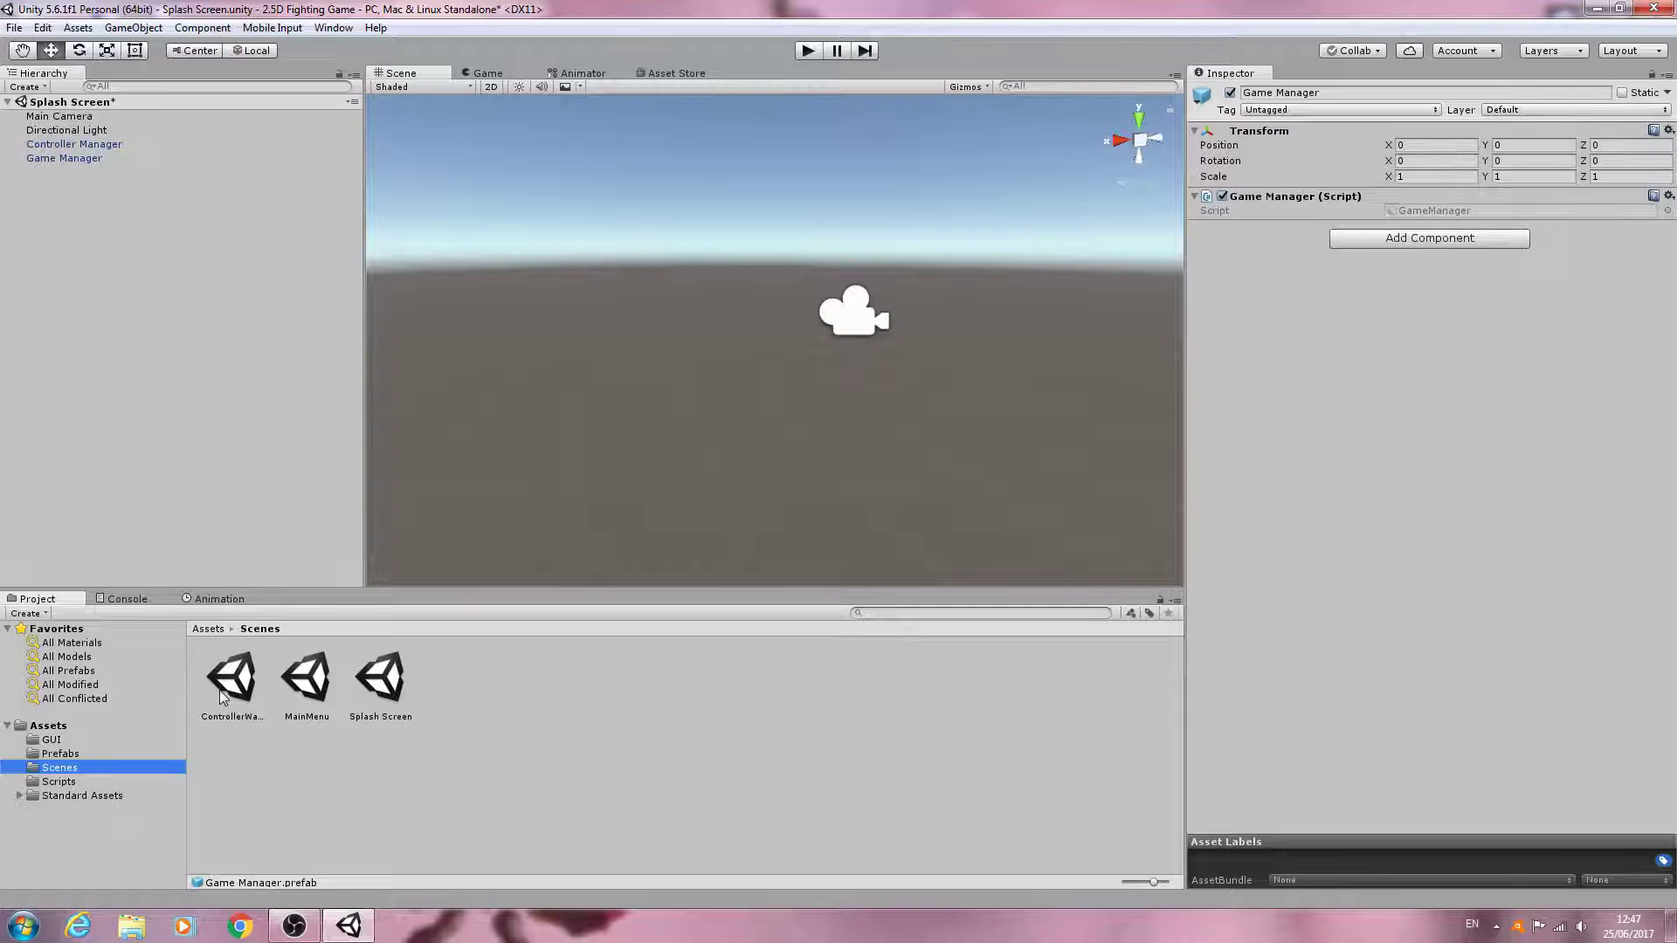
double_click(230, 677)
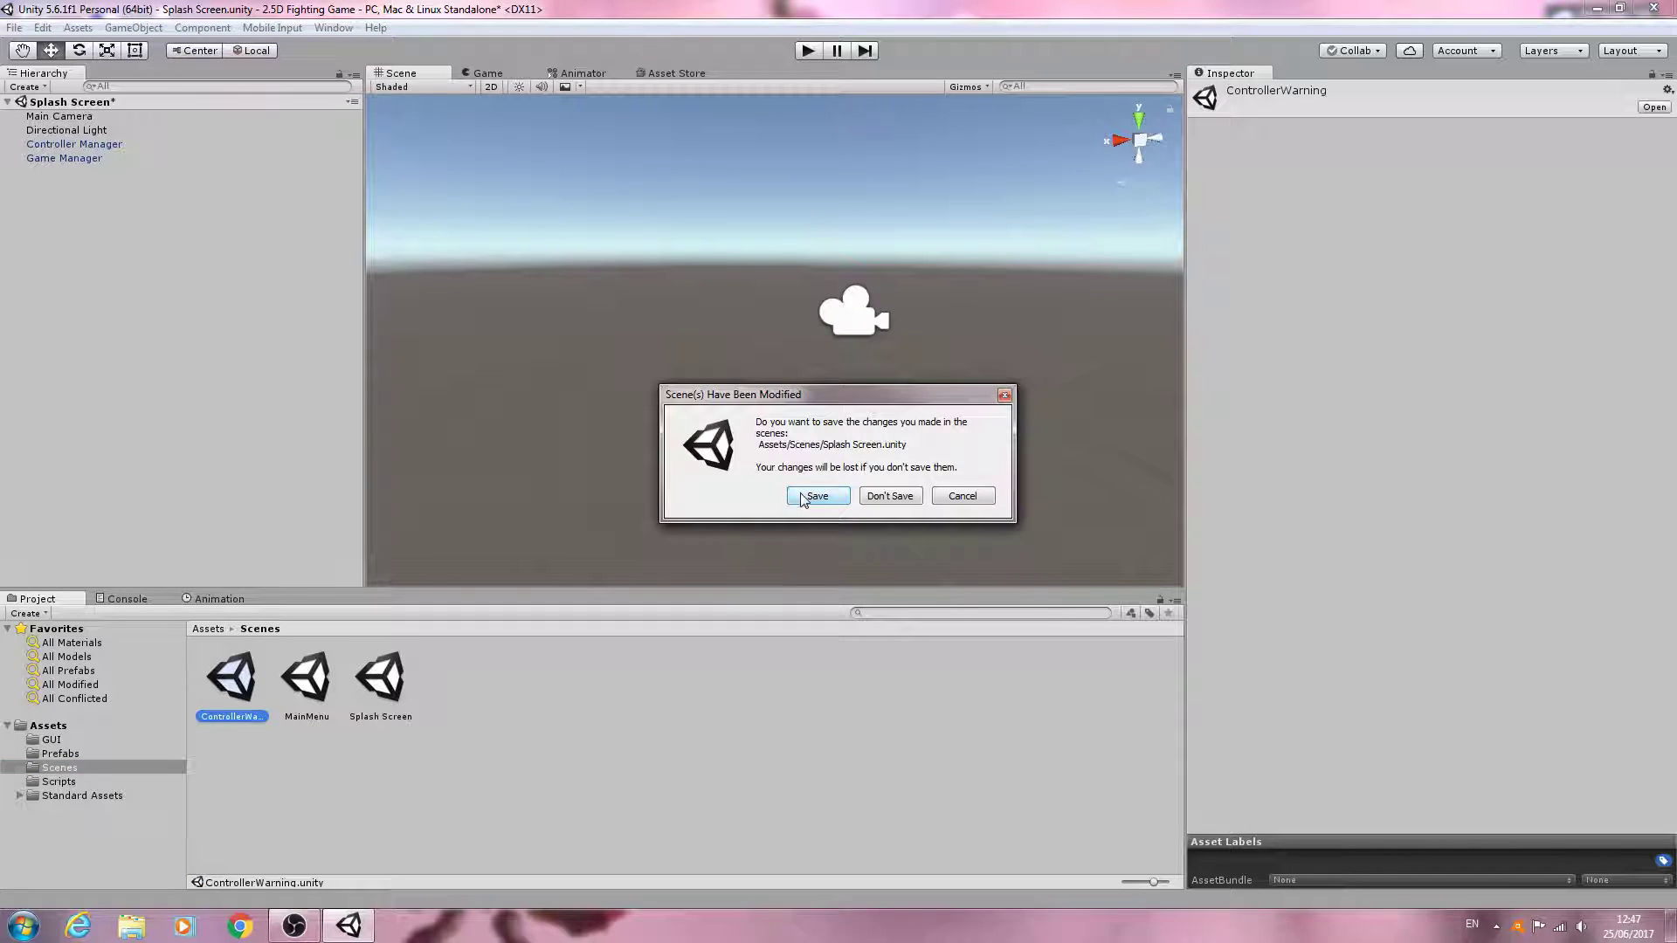
left_click(818, 496)
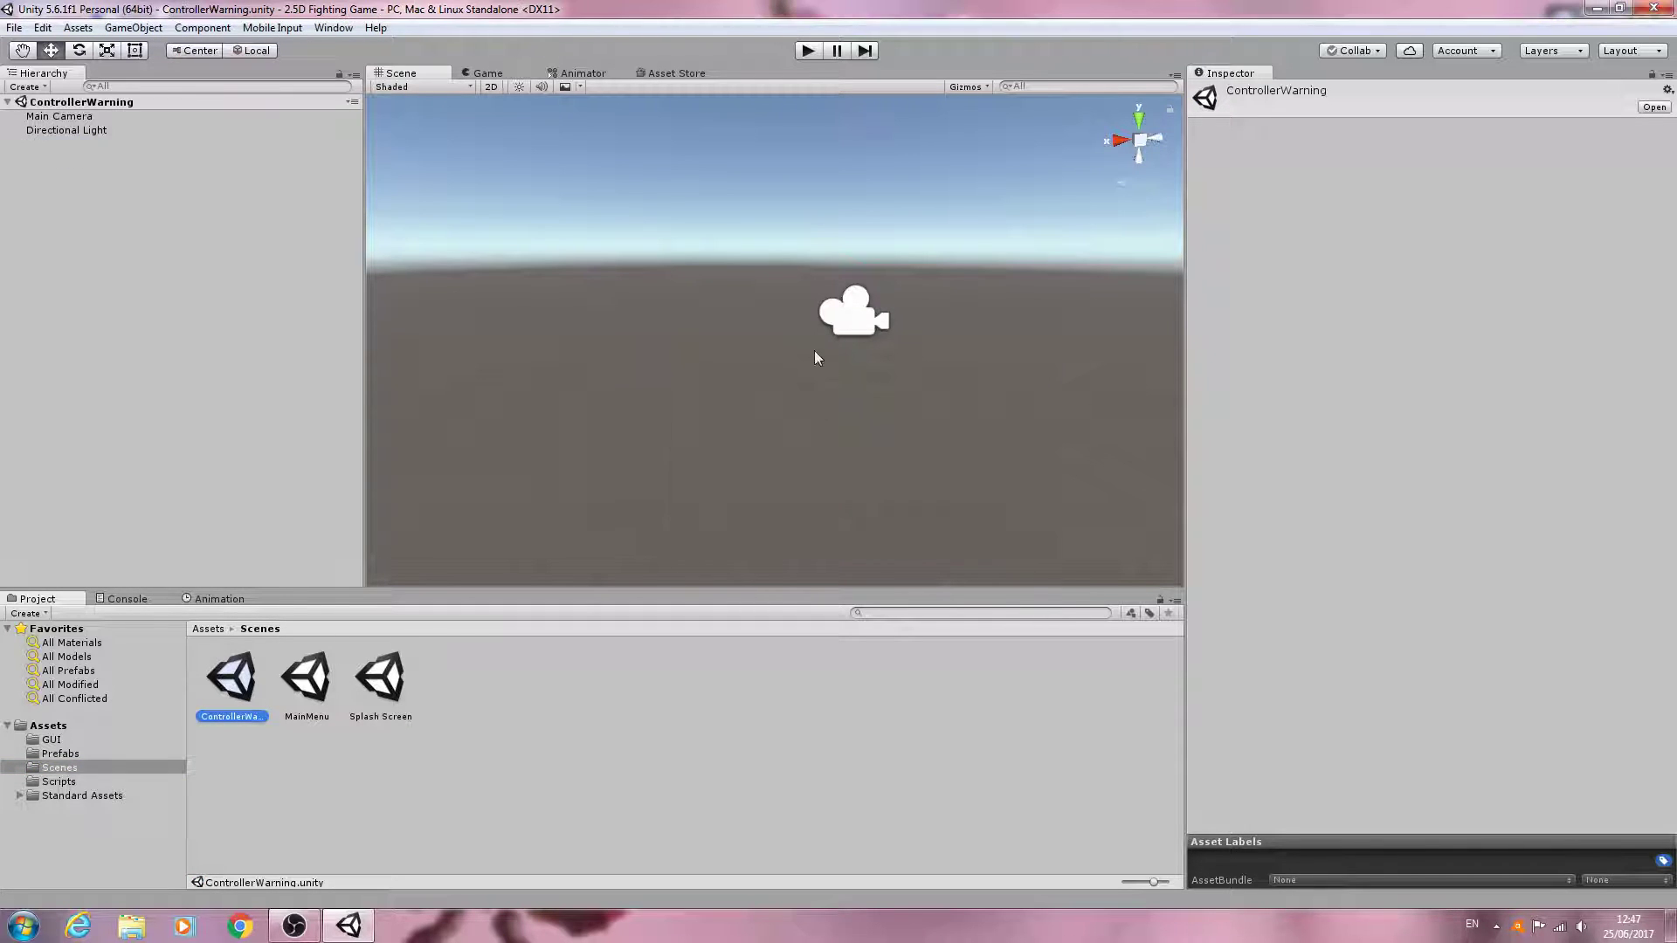
left_click(60, 115)
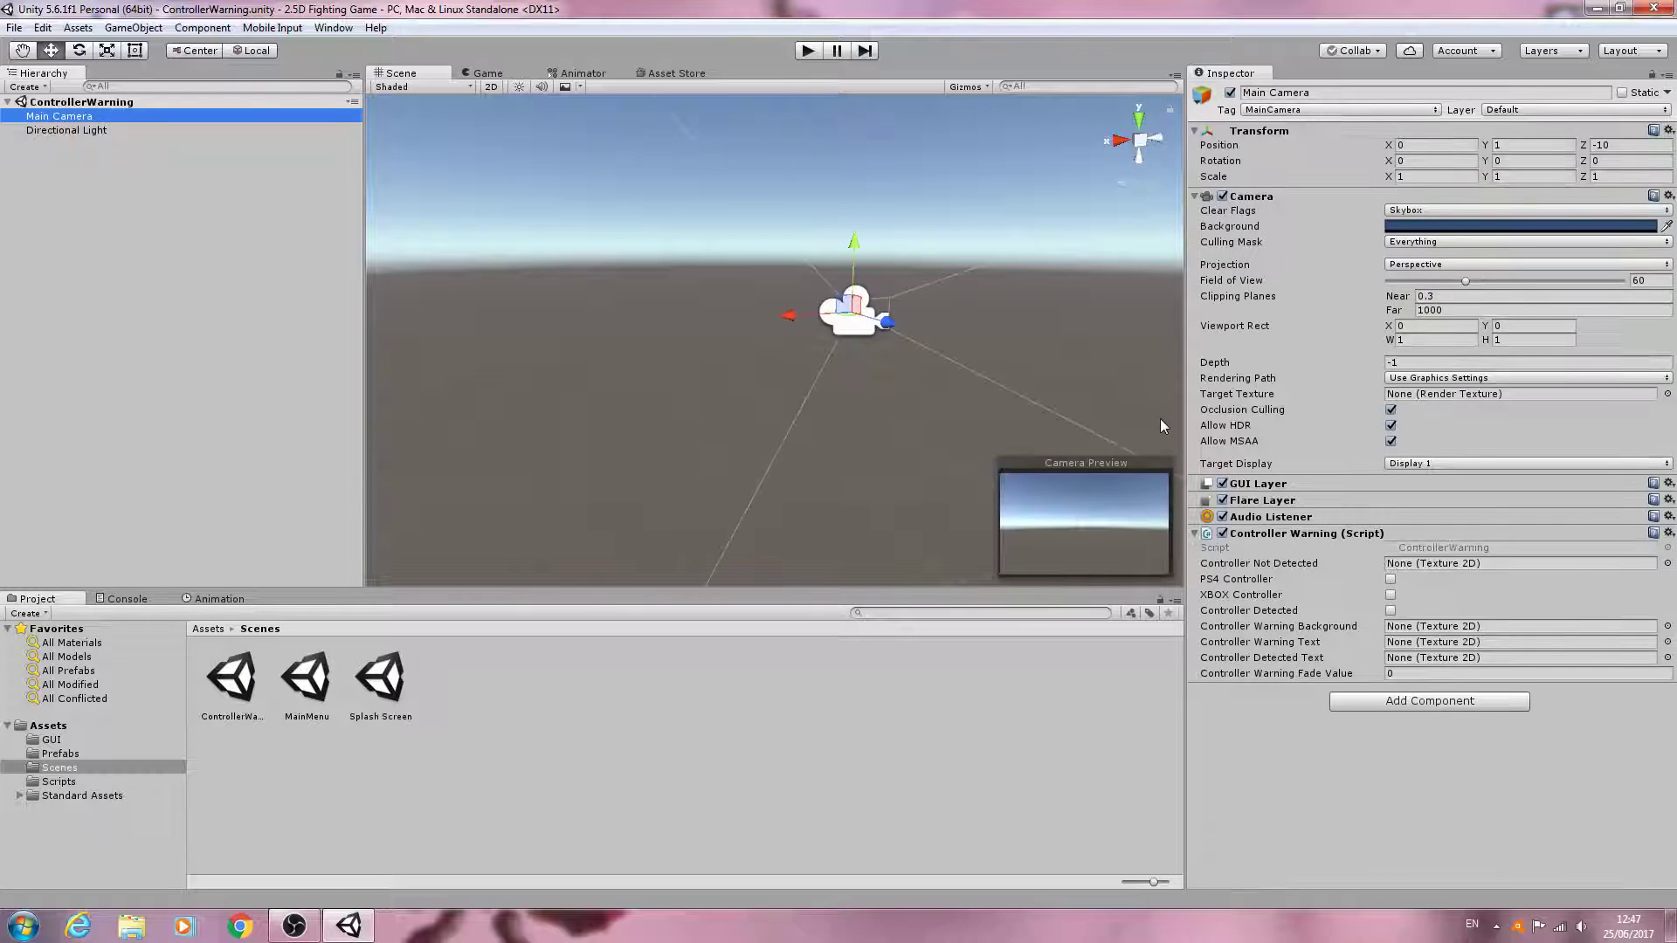
mouse_move(1278, 611)
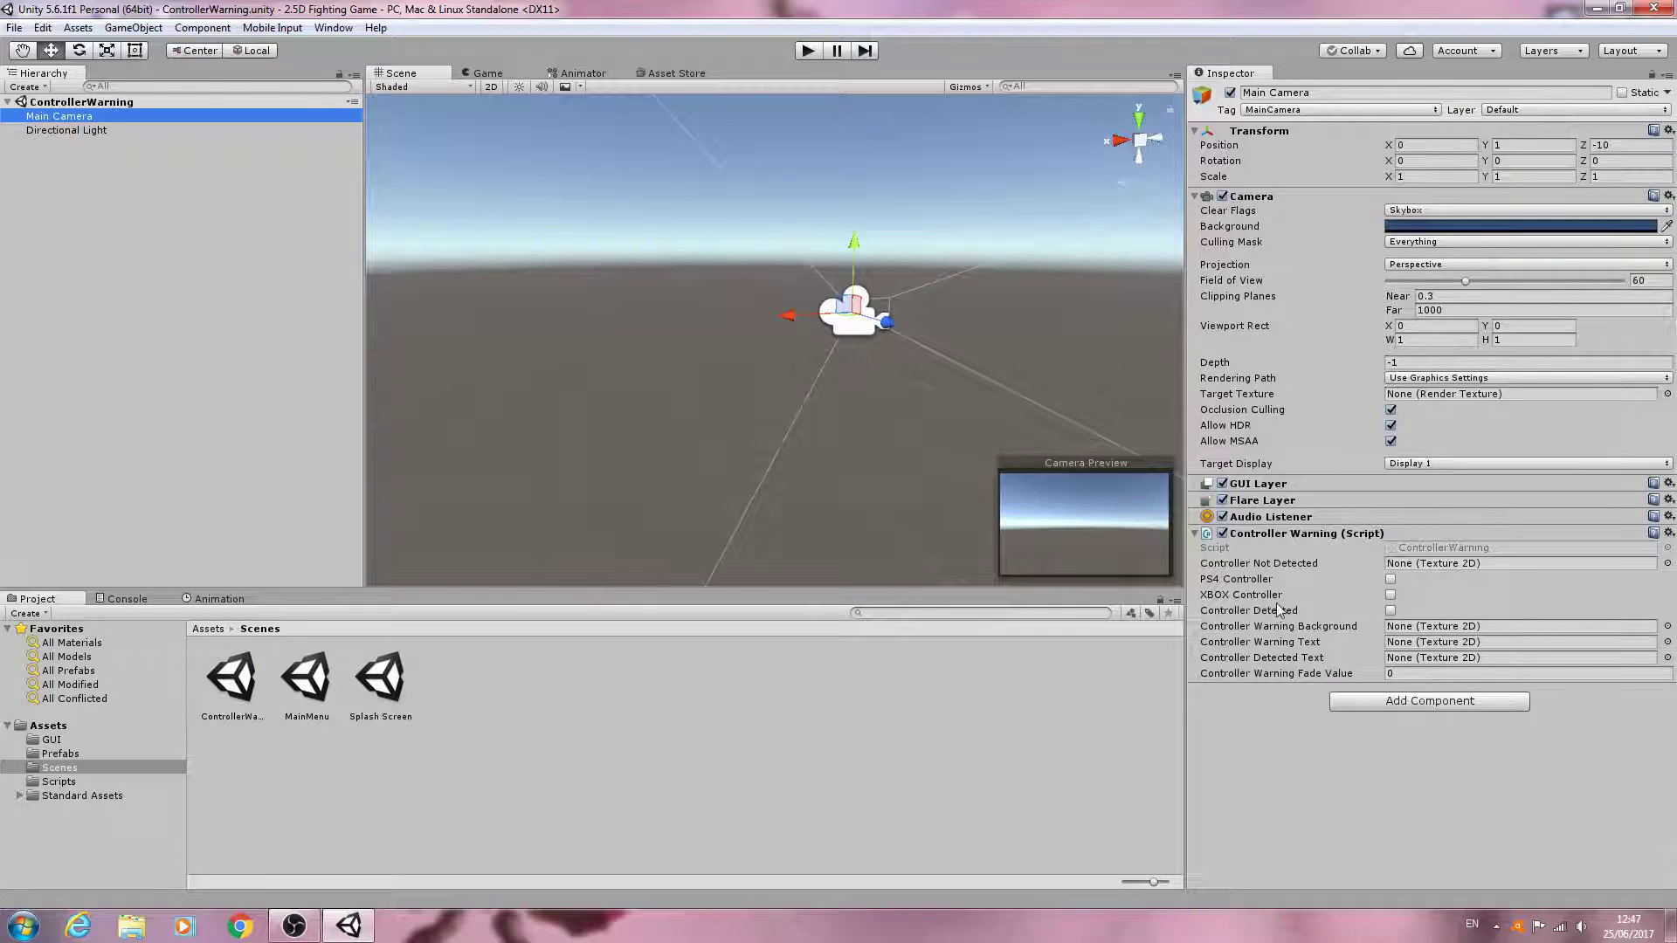
mouse_move(1379, 571)
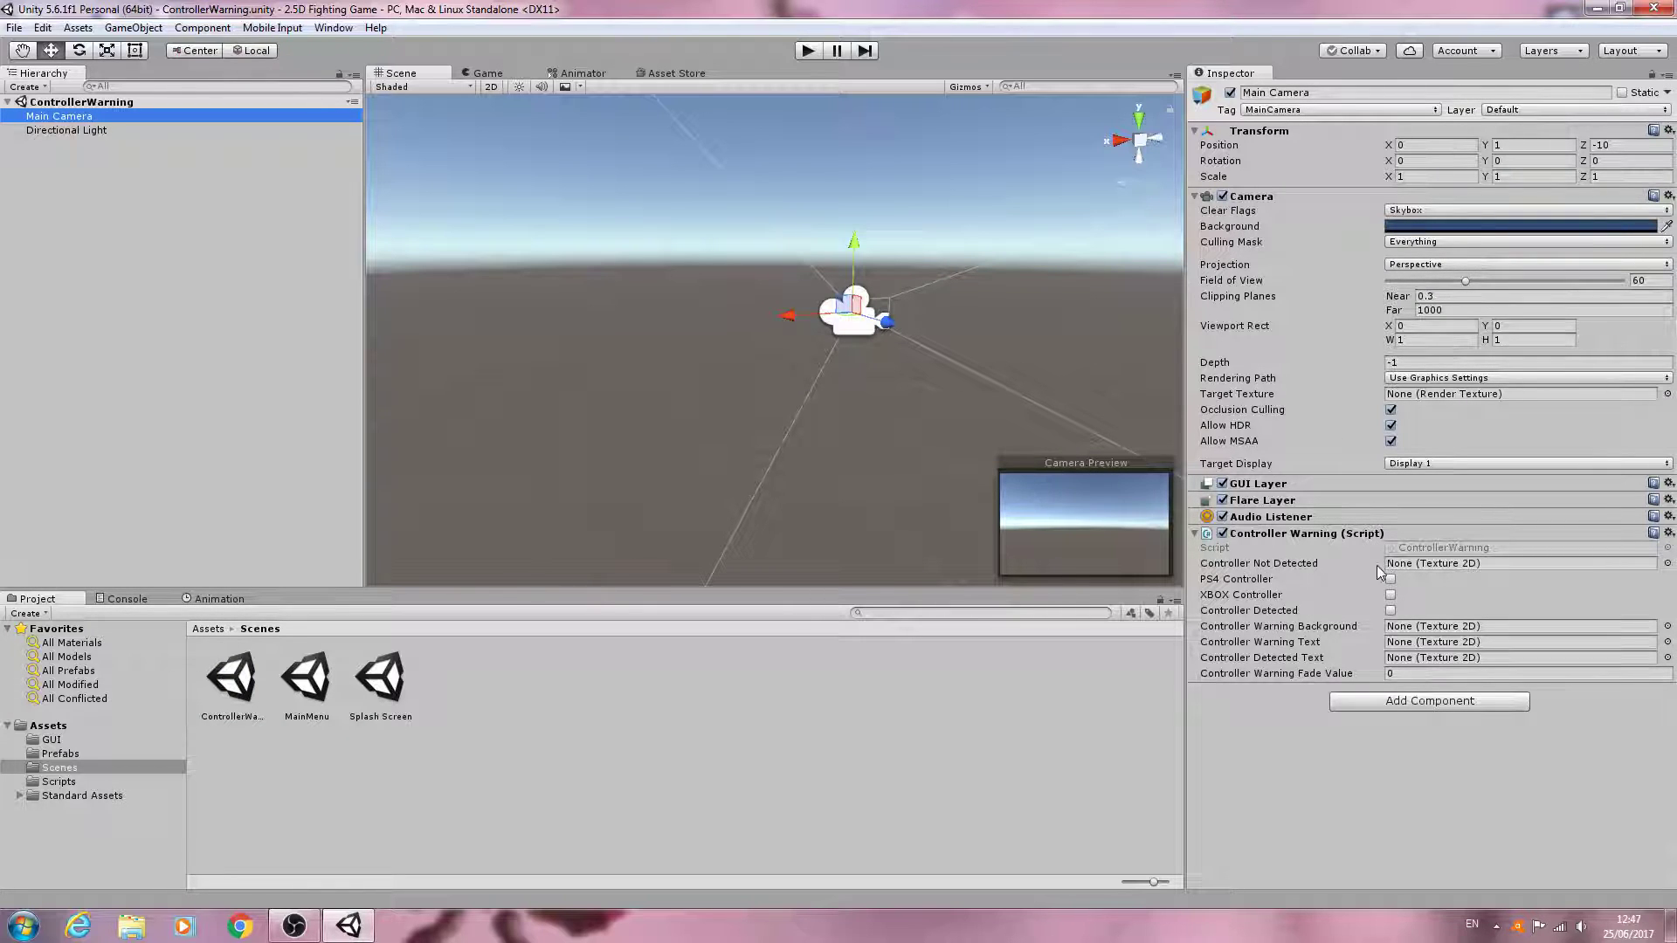
left_click(1520, 563)
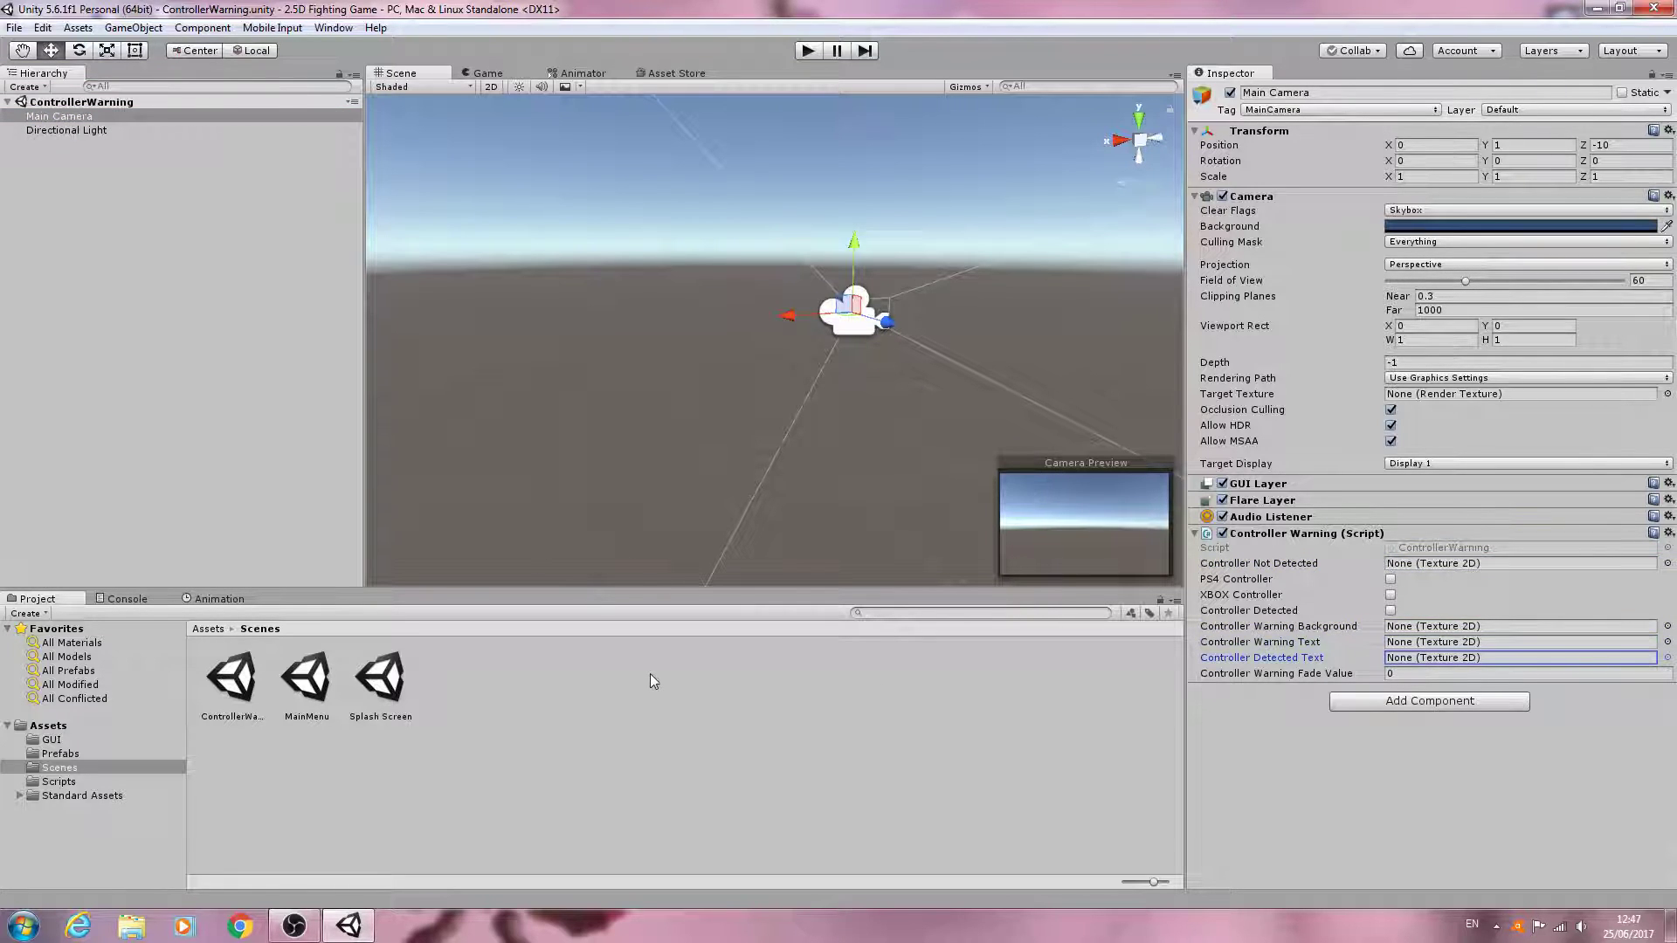
Assign the ControllerWarningBackground texture from GUI to the script's background slot.
left_click(51, 741)
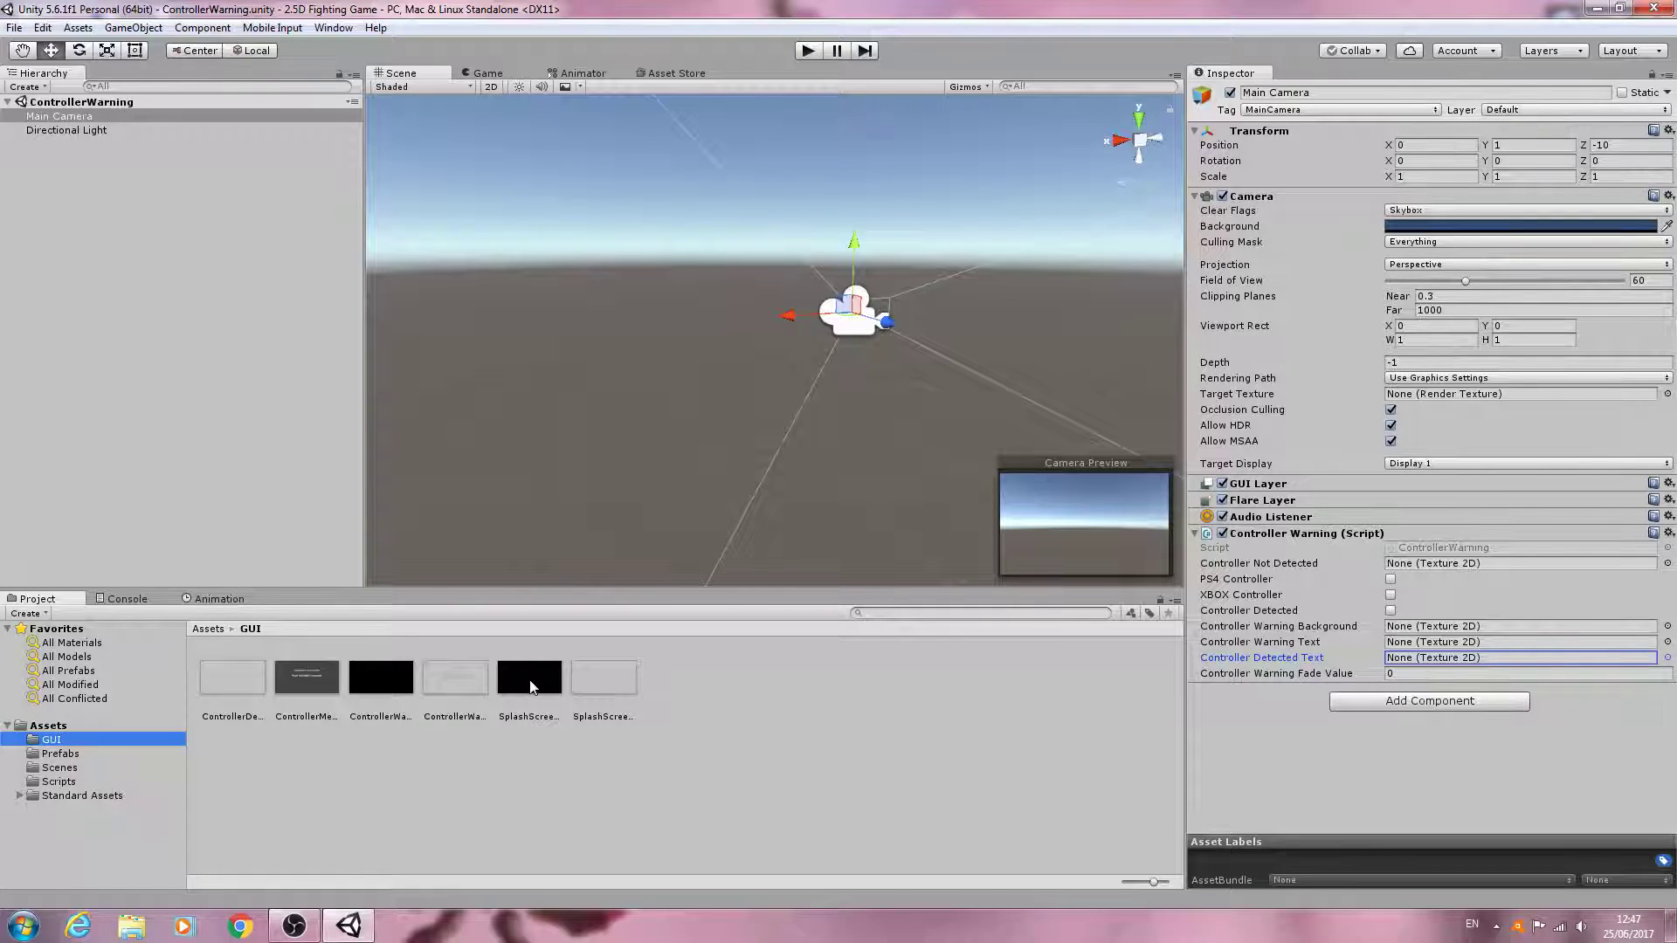
left_click(381, 677)
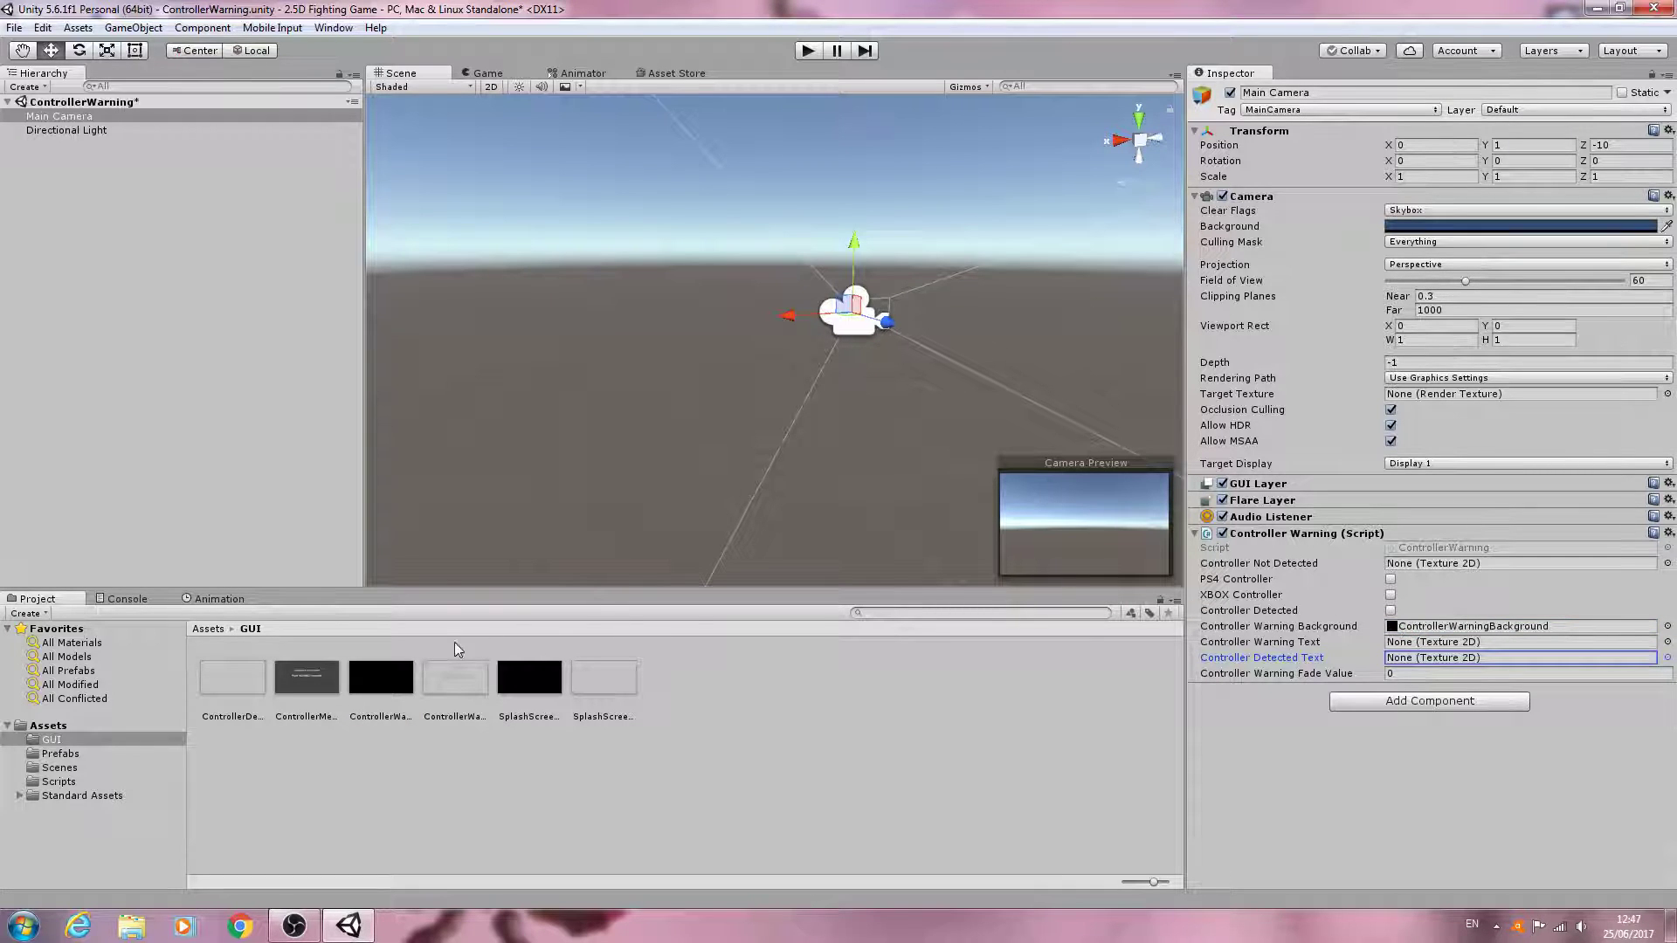
Preview the black background image, then view the ControllerWarningText image full size.
double_click(381, 678)
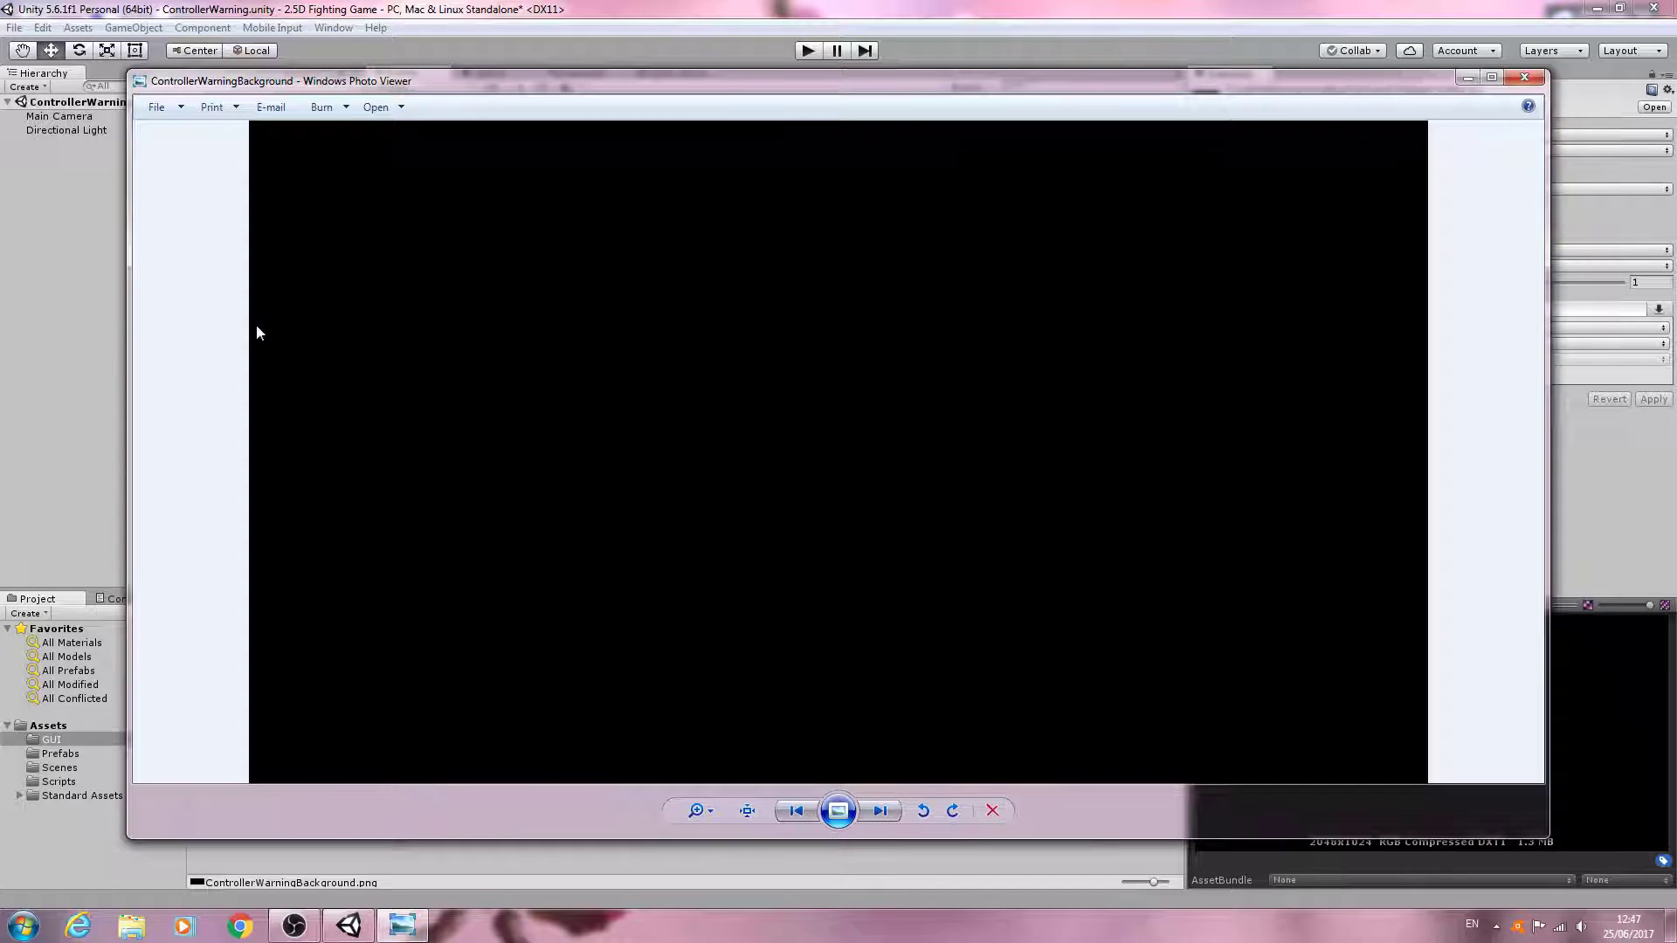
mouse_move(1345, 252)
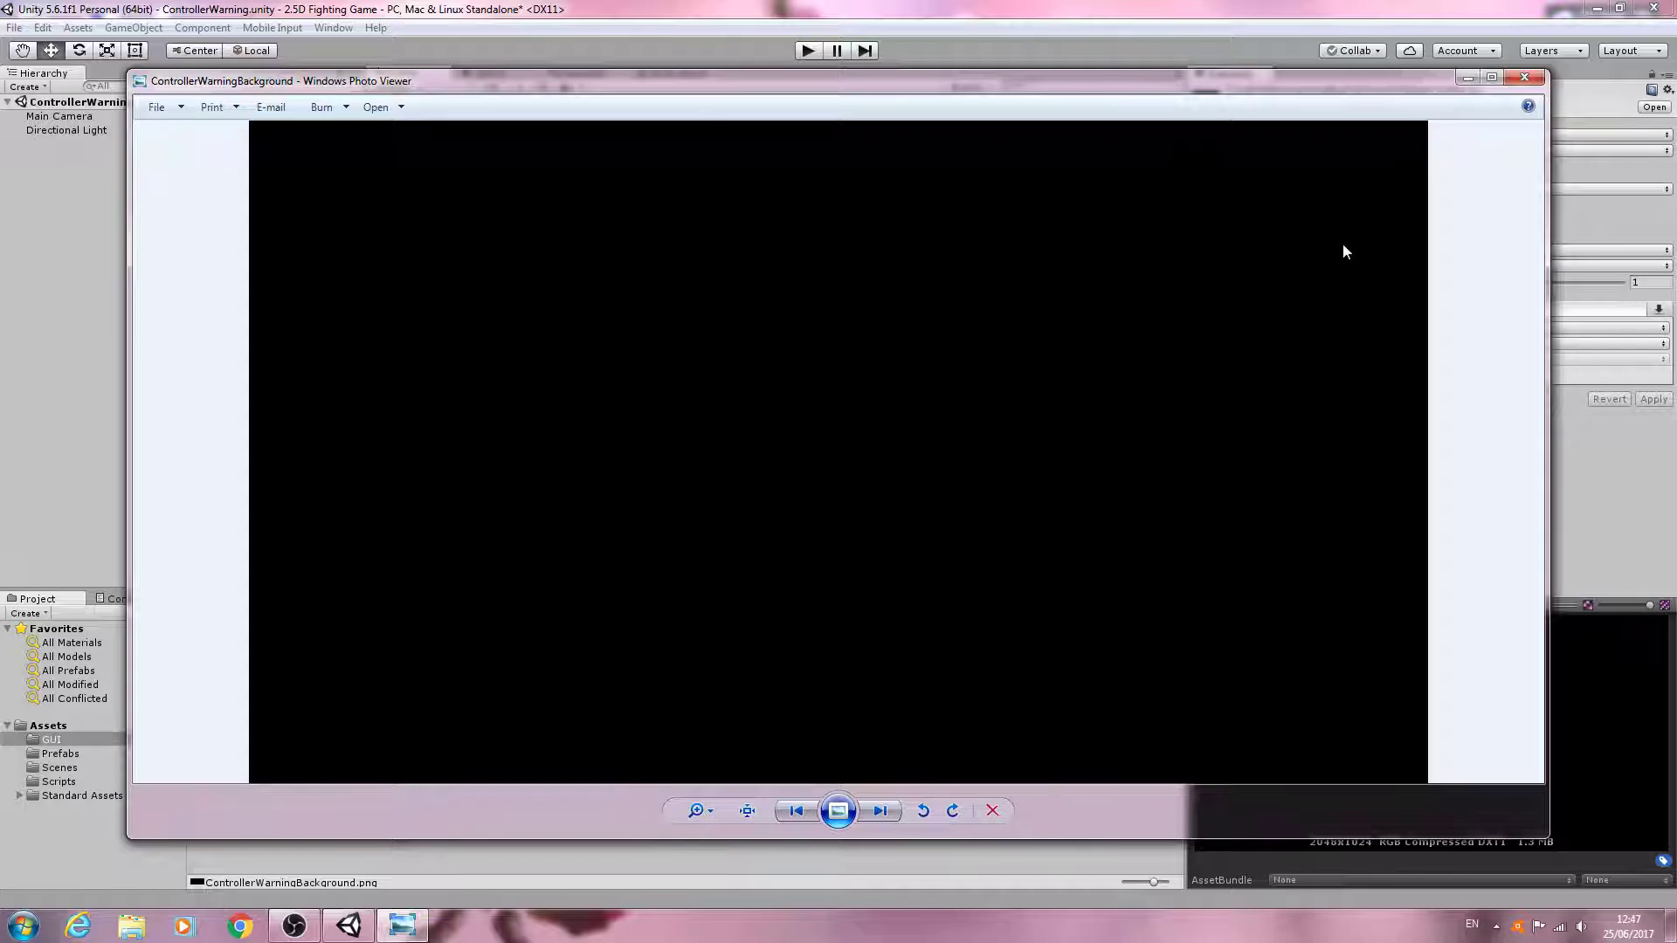
left_click(1523, 79)
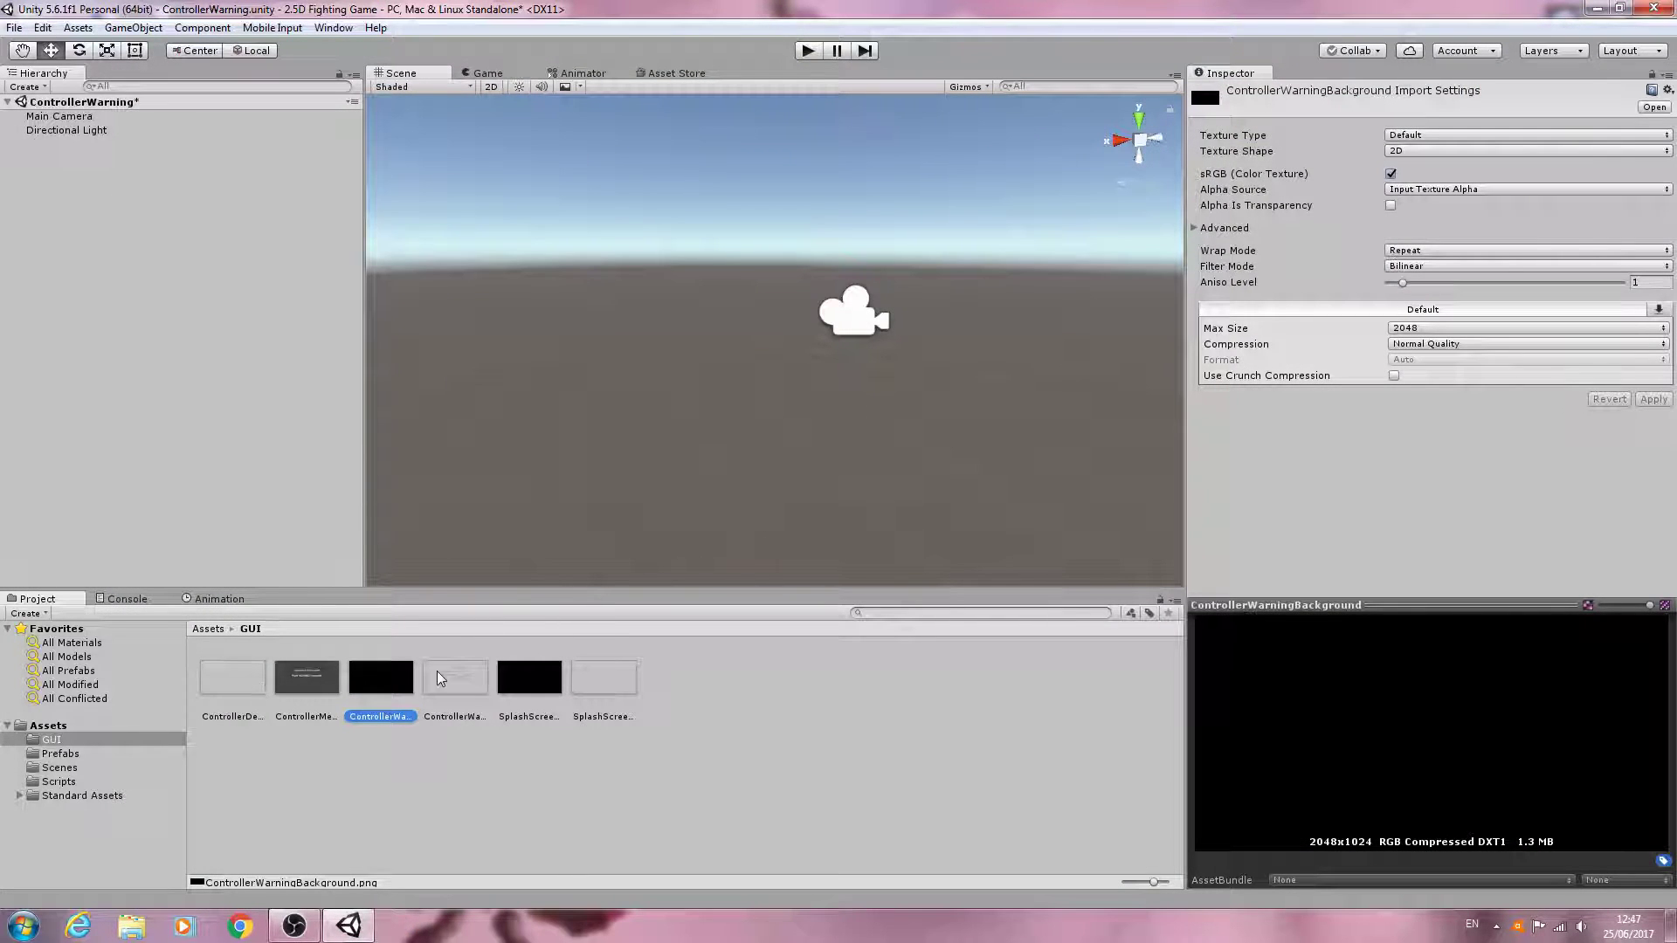
left_click(454, 678)
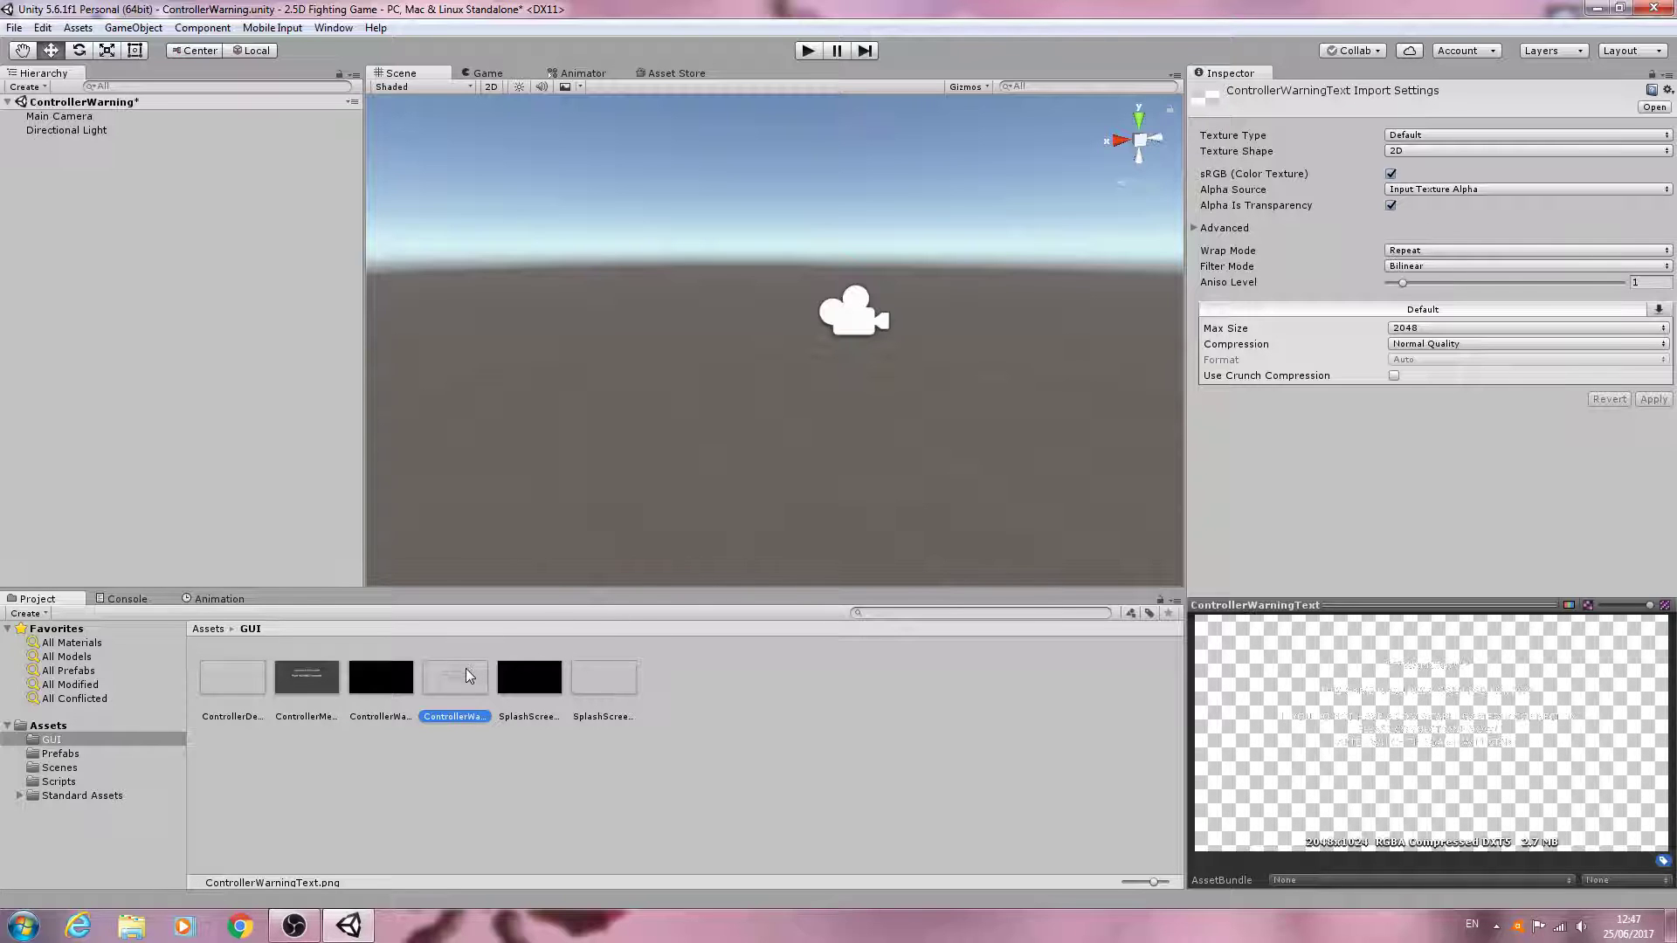
left_click(232, 677)
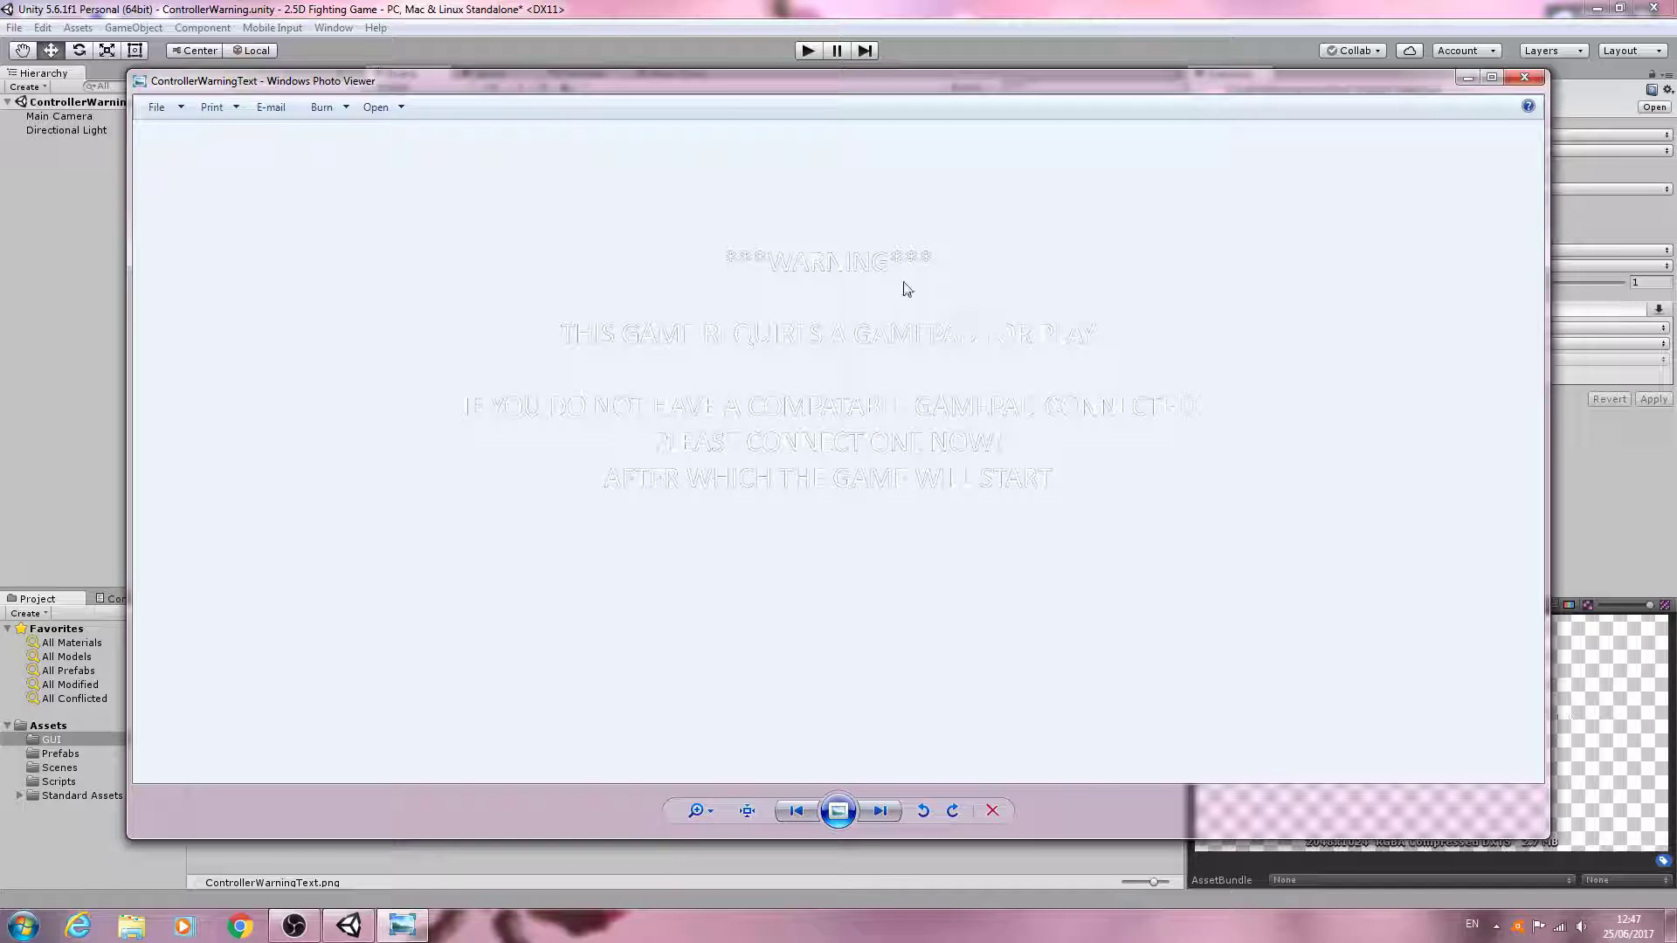
mouse_move(894, 279)
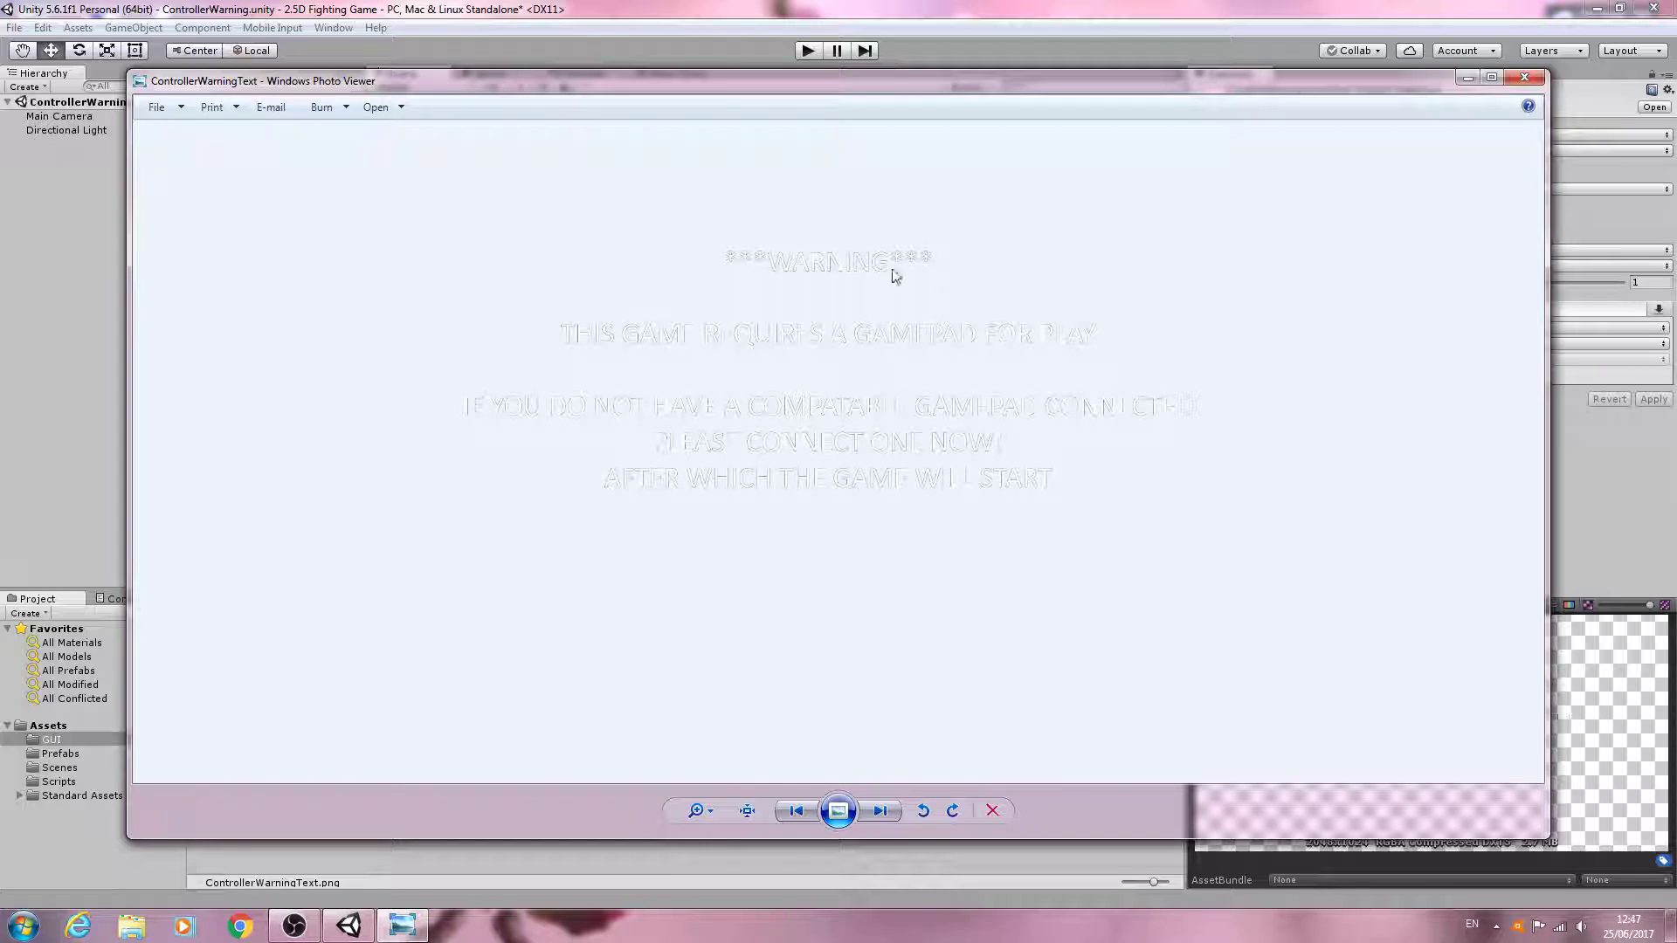
mouse_move(1039, 349)
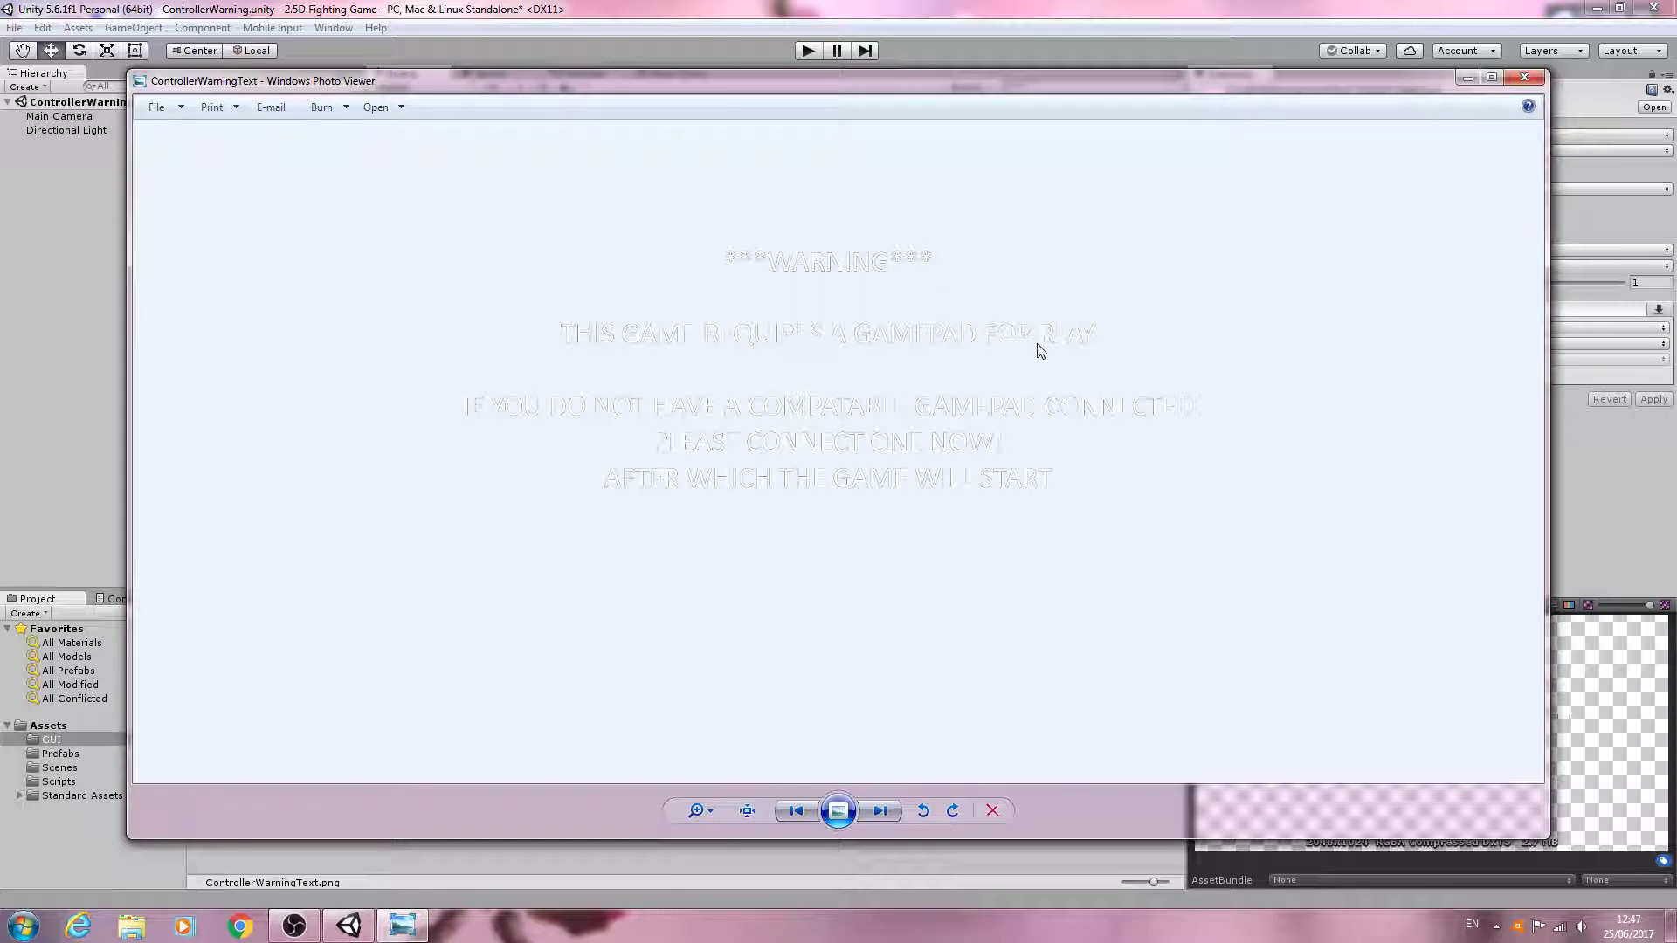
mouse_move(793, 419)
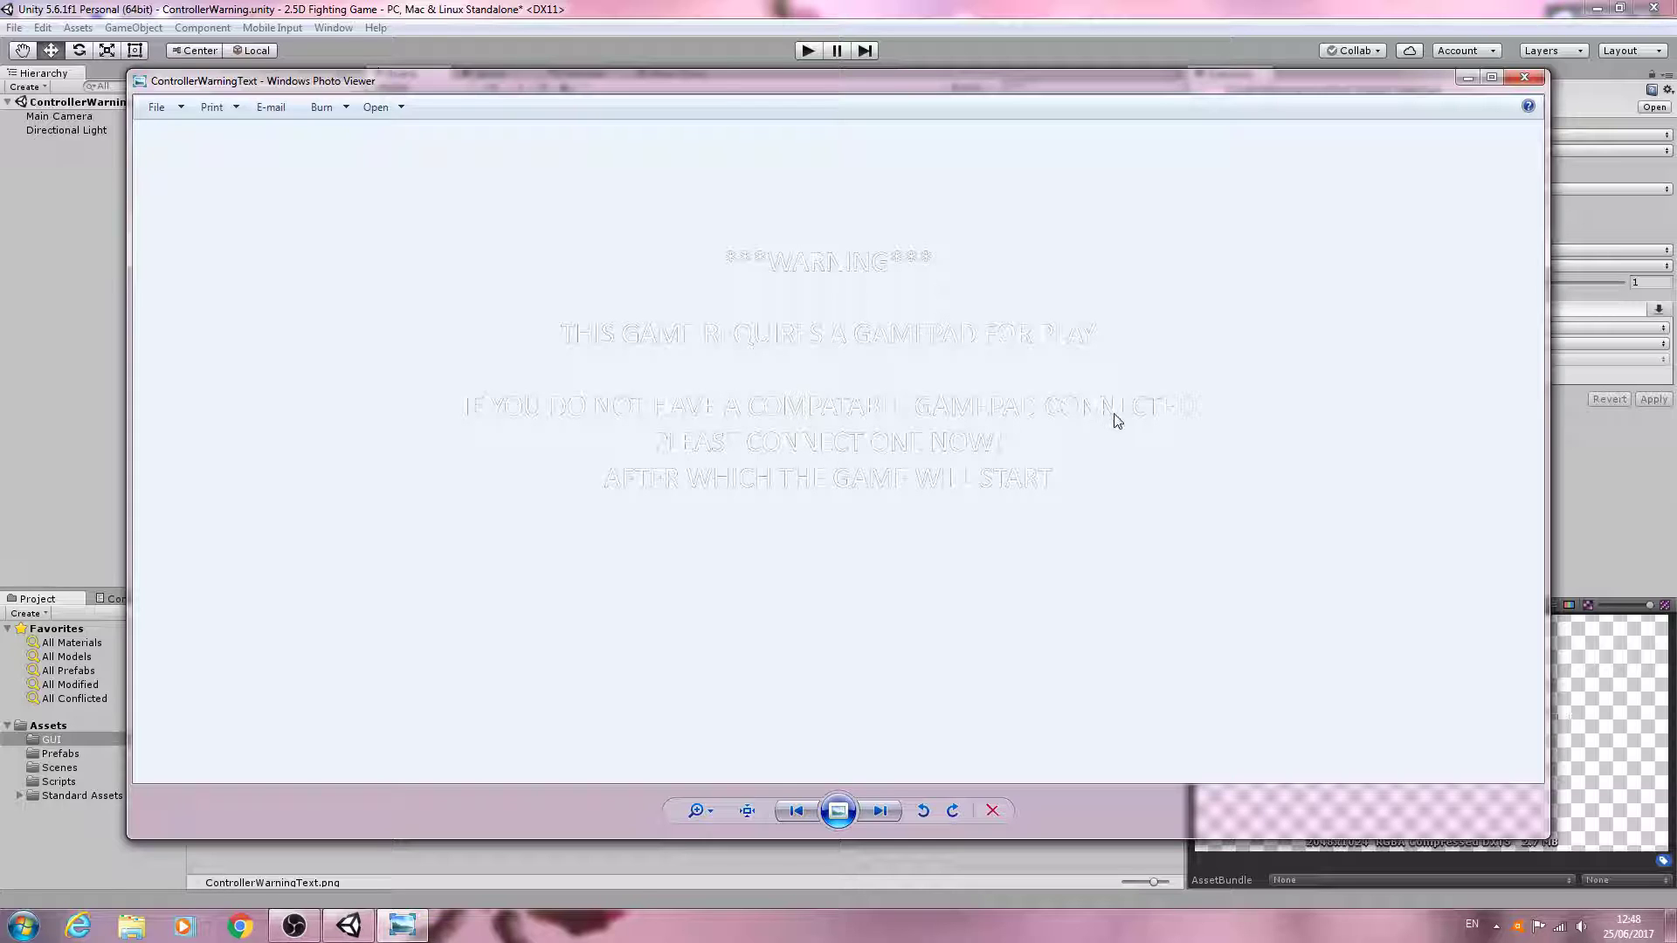
mouse_move(1006, 454)
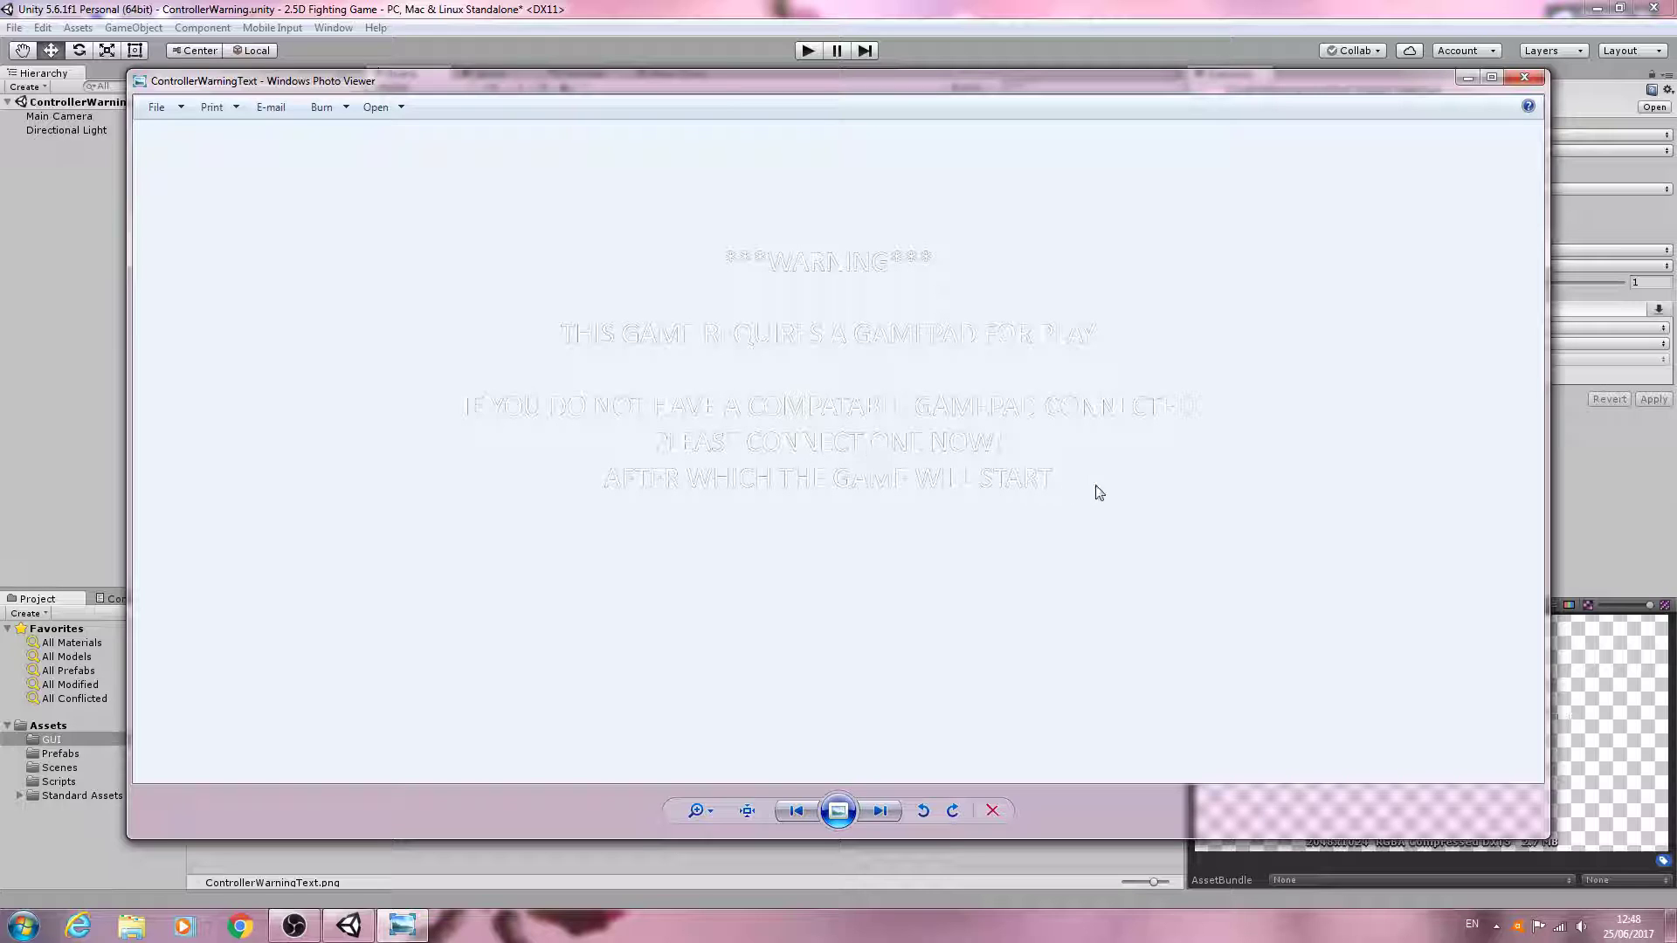
mouse_move(583, 613)
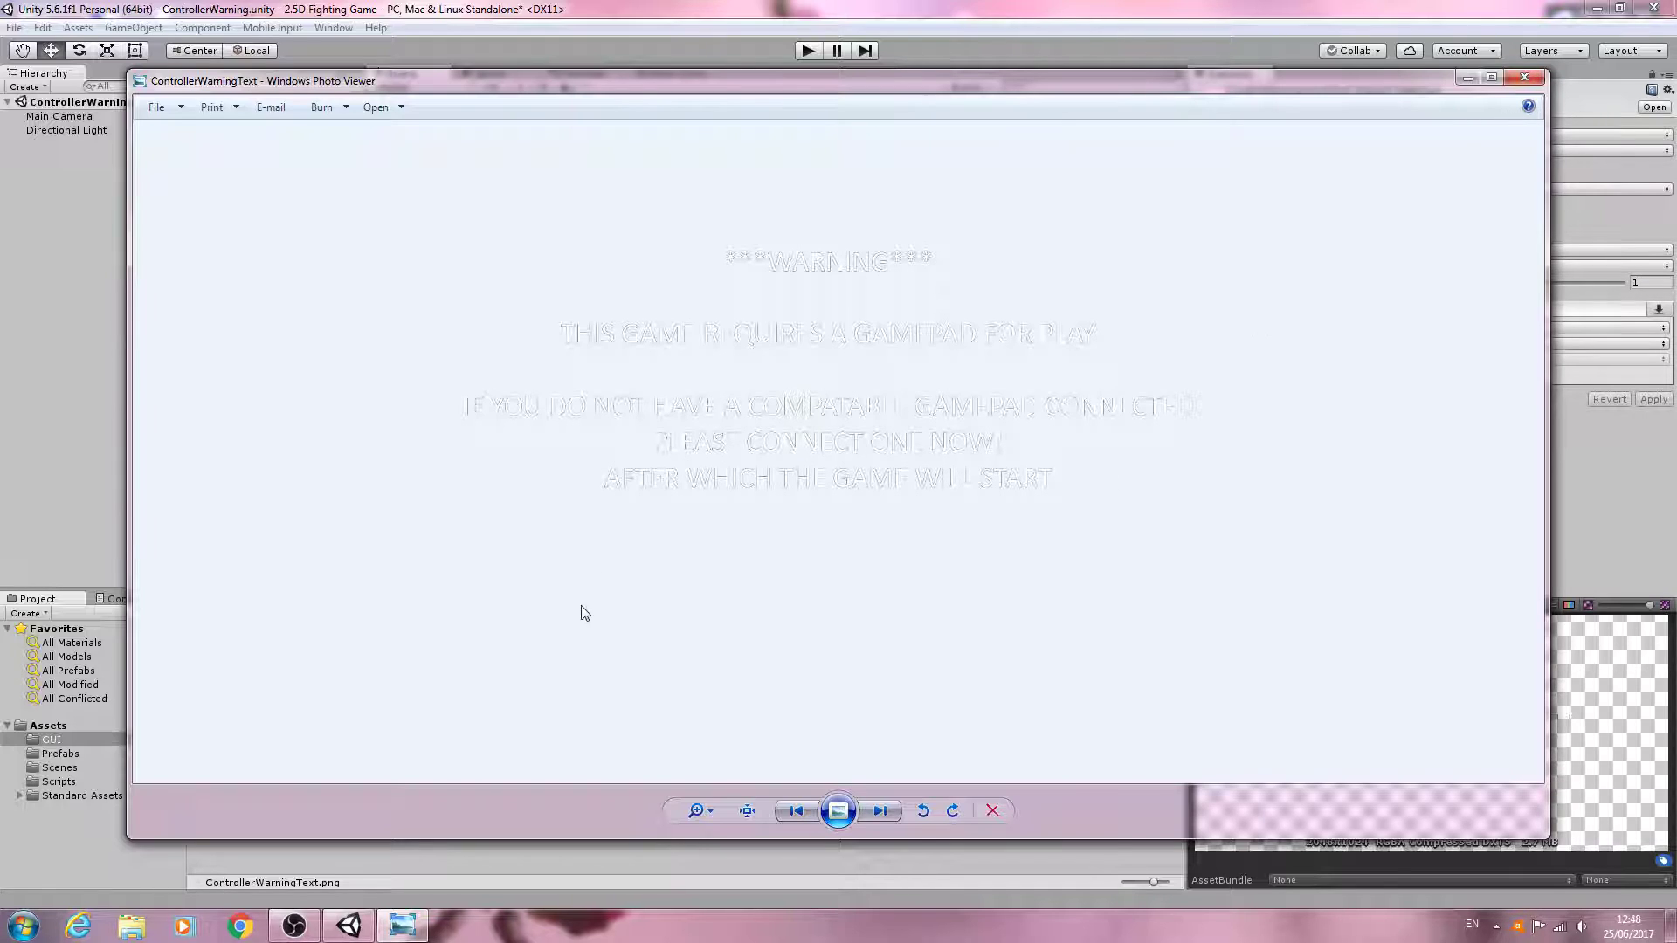
mouse_move(525, 723)
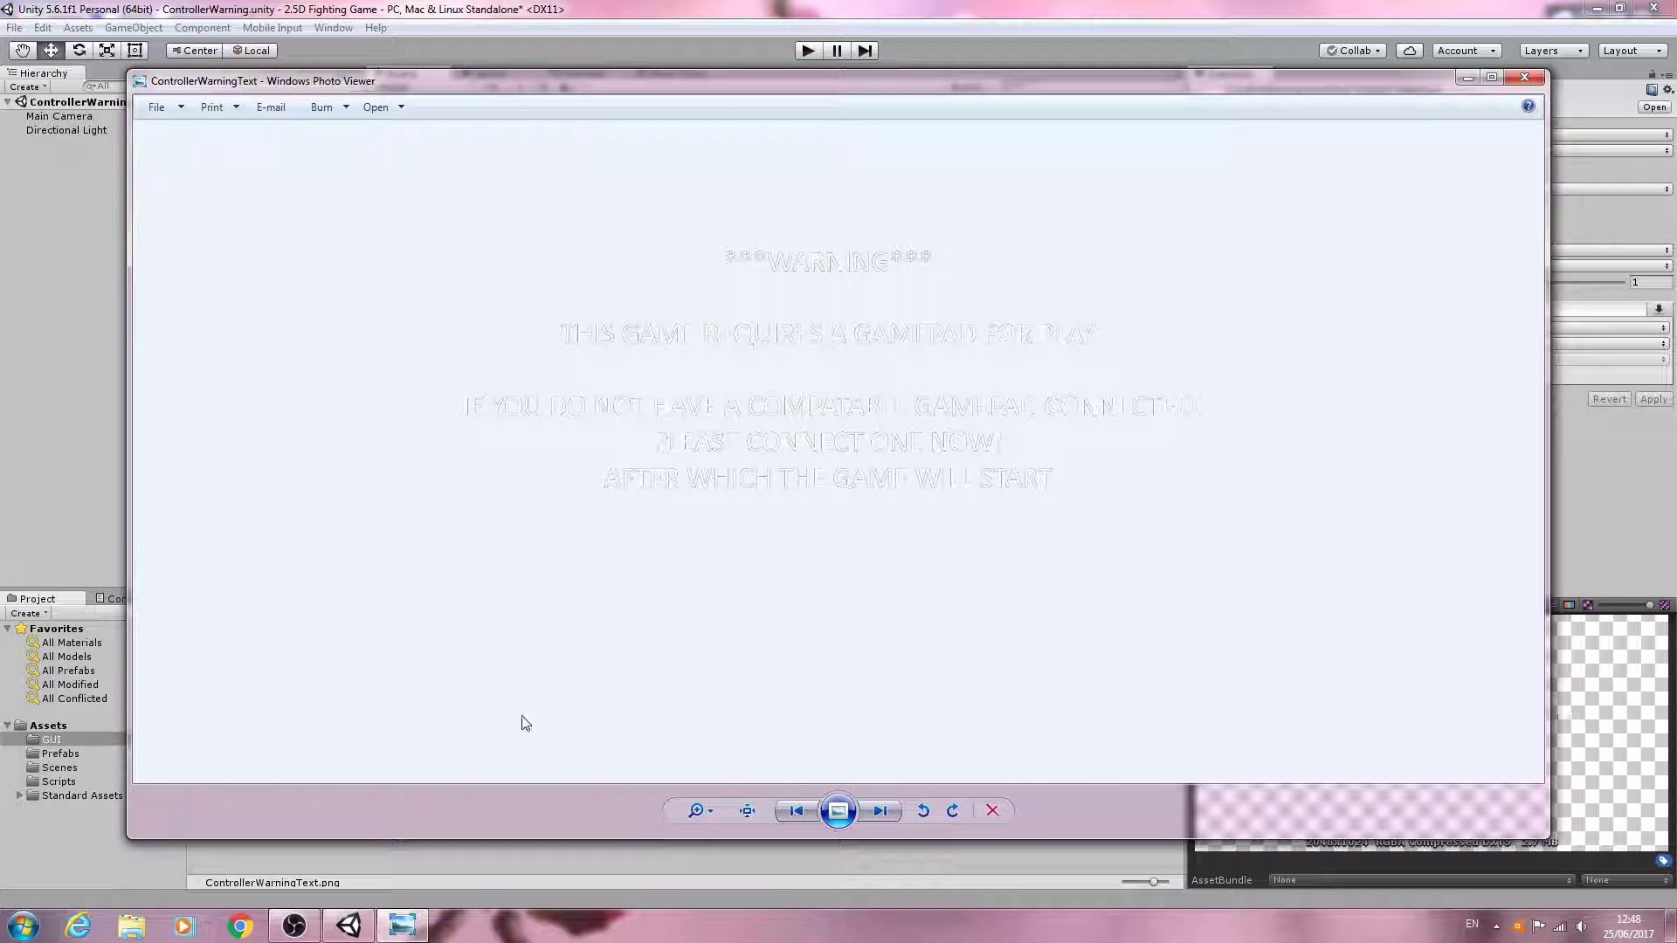
mouse_move(1460, 147)
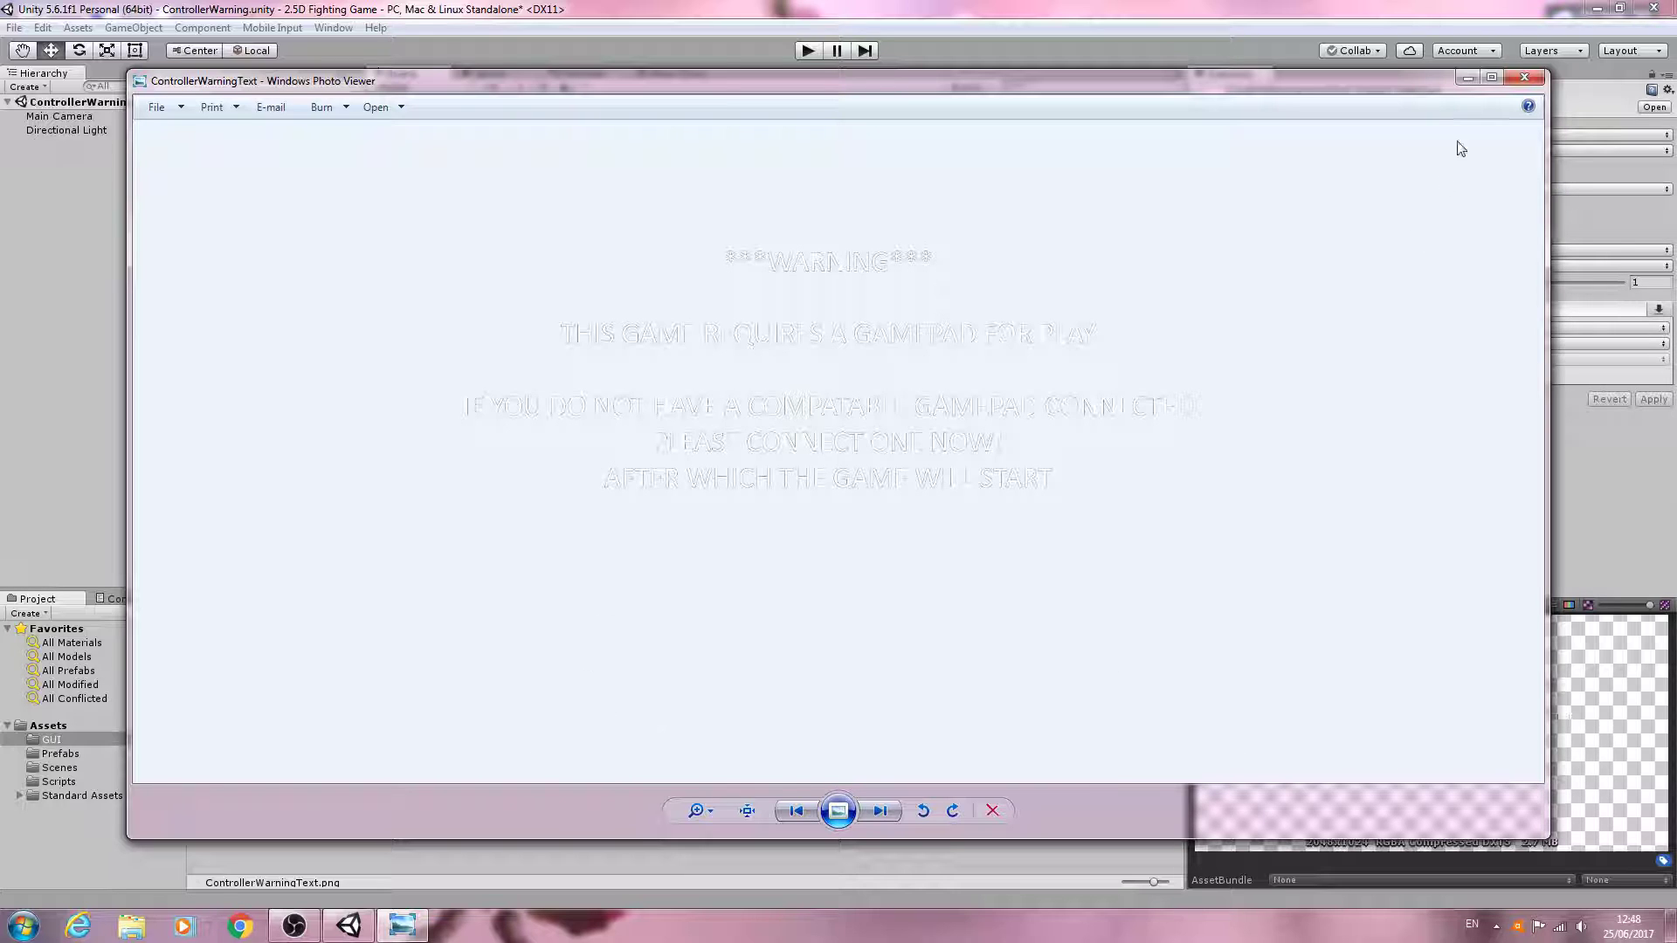
Close the ControllerWarningText image preview to return to Unity.
left_click(1523, 77)
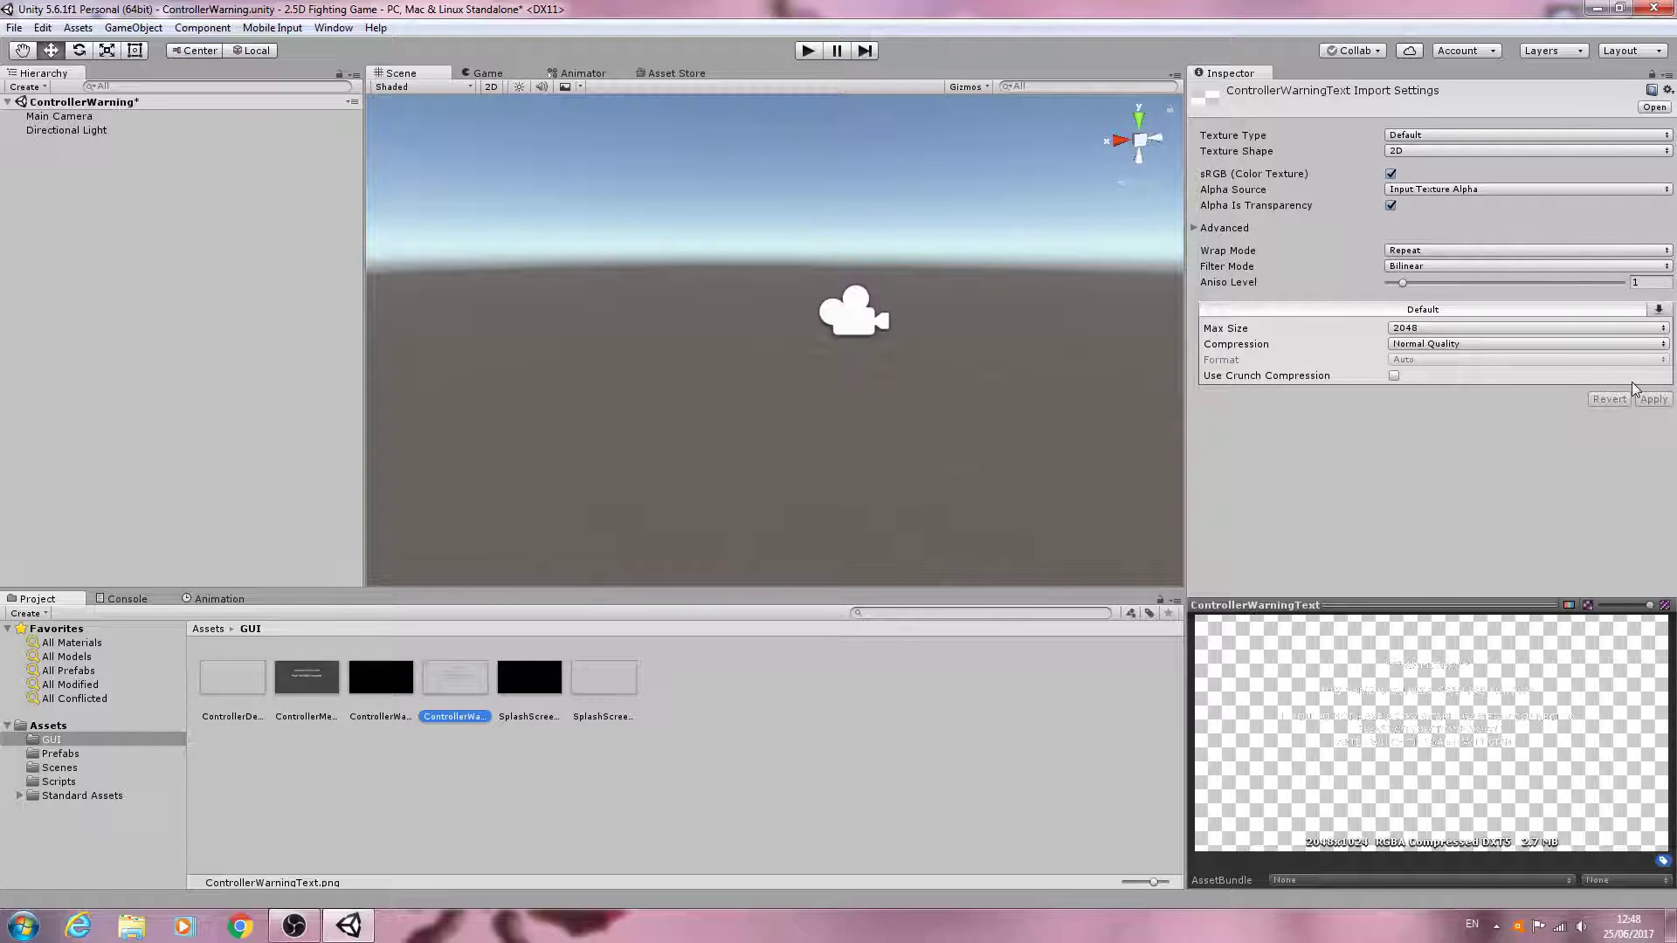
mouse_move(248, 697)
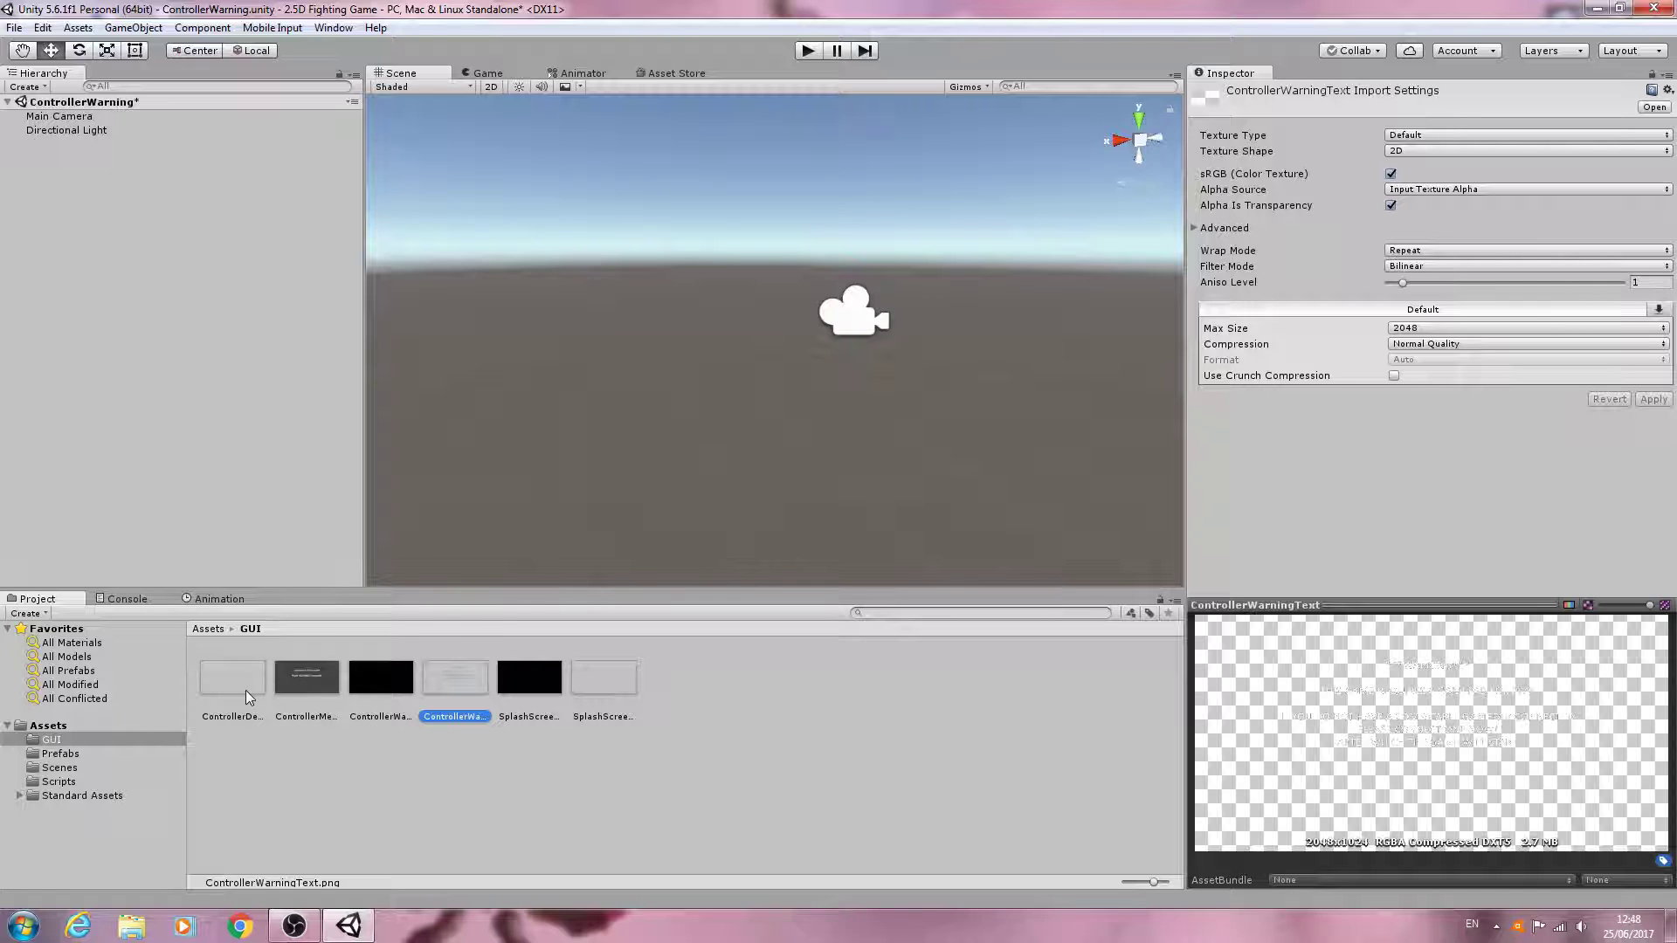
Open the ControllerDetectedText image from the GUI folder in the image viewer.
left_click(232, 678)
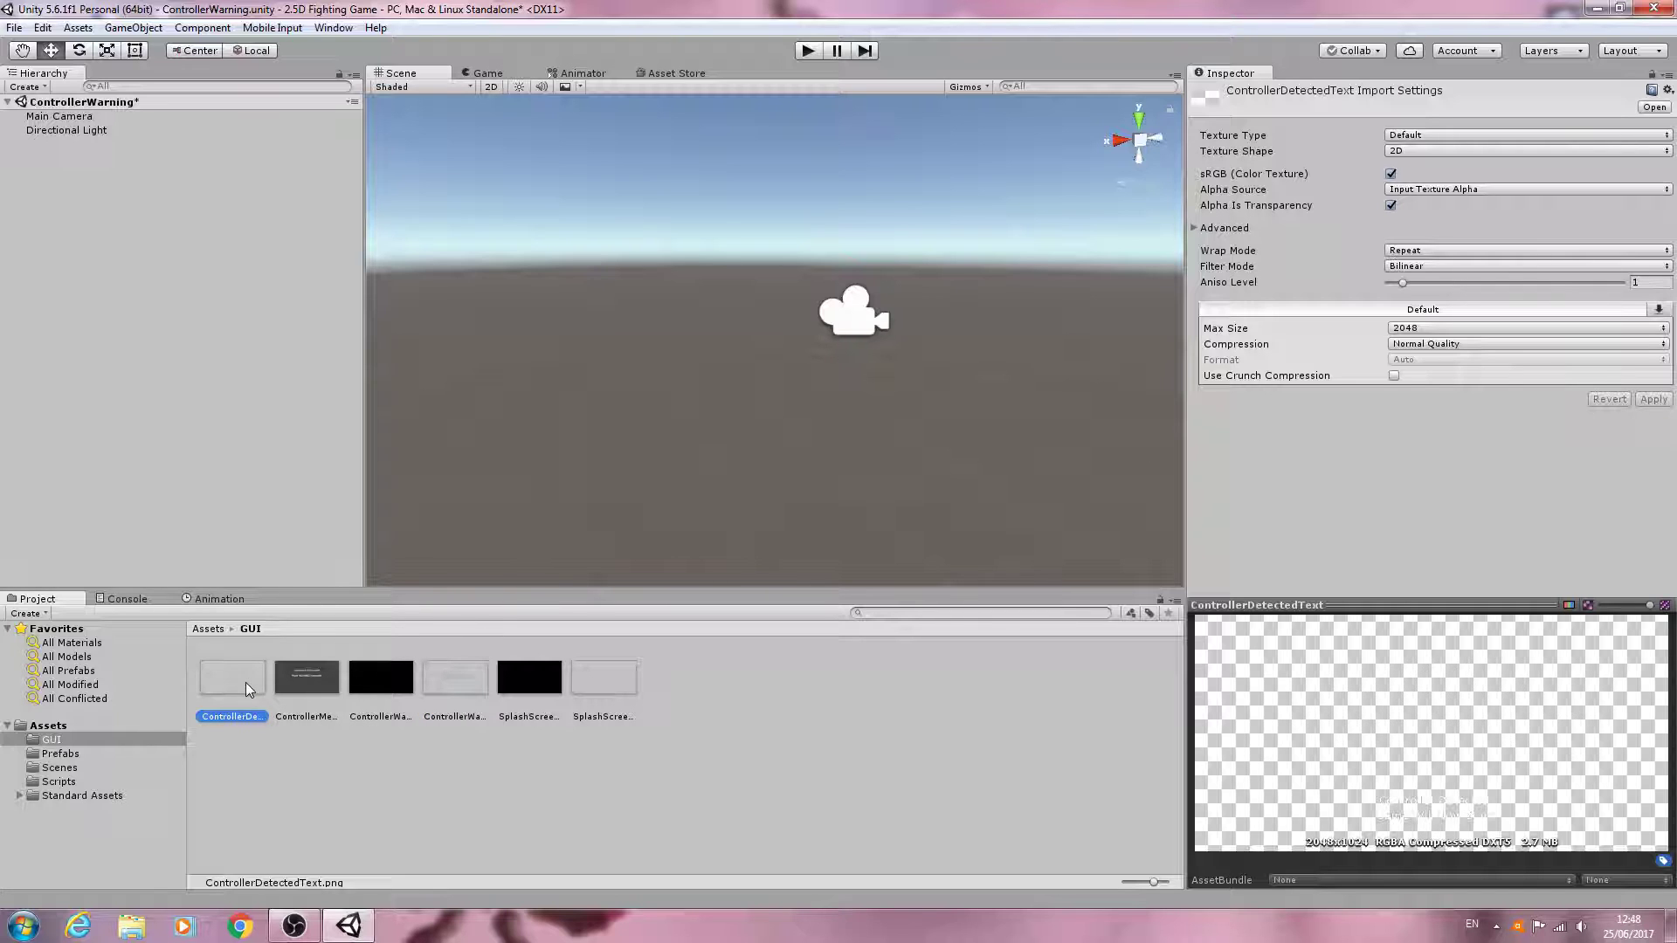
double_click(232, 677)
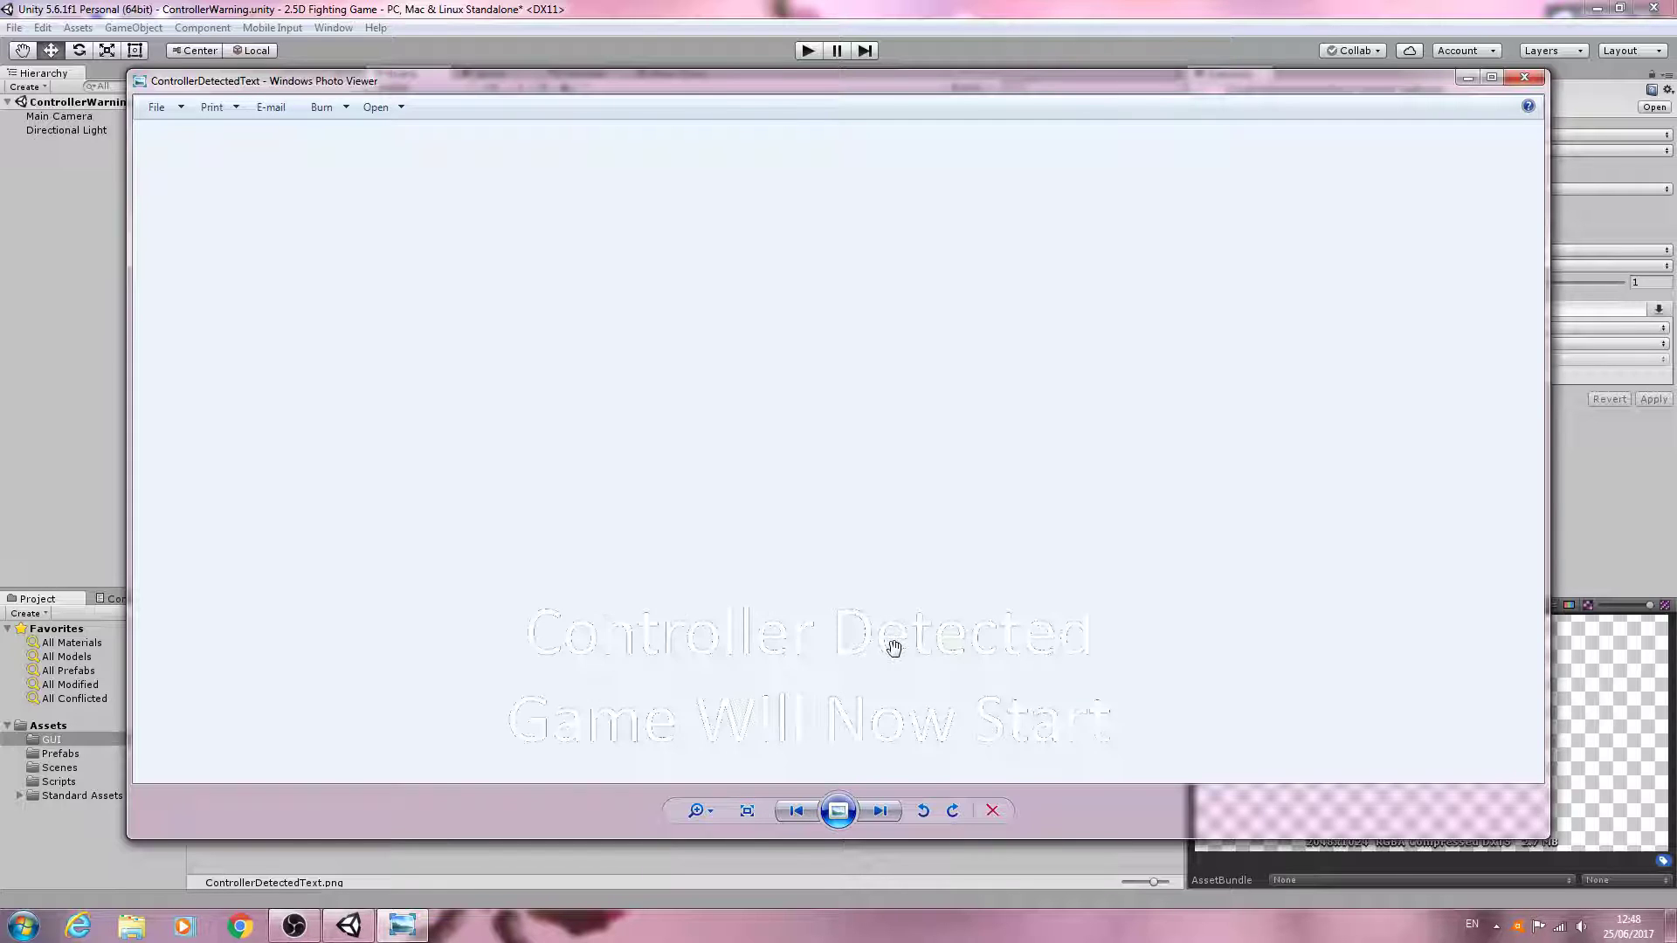
mouse_move(583, 645)
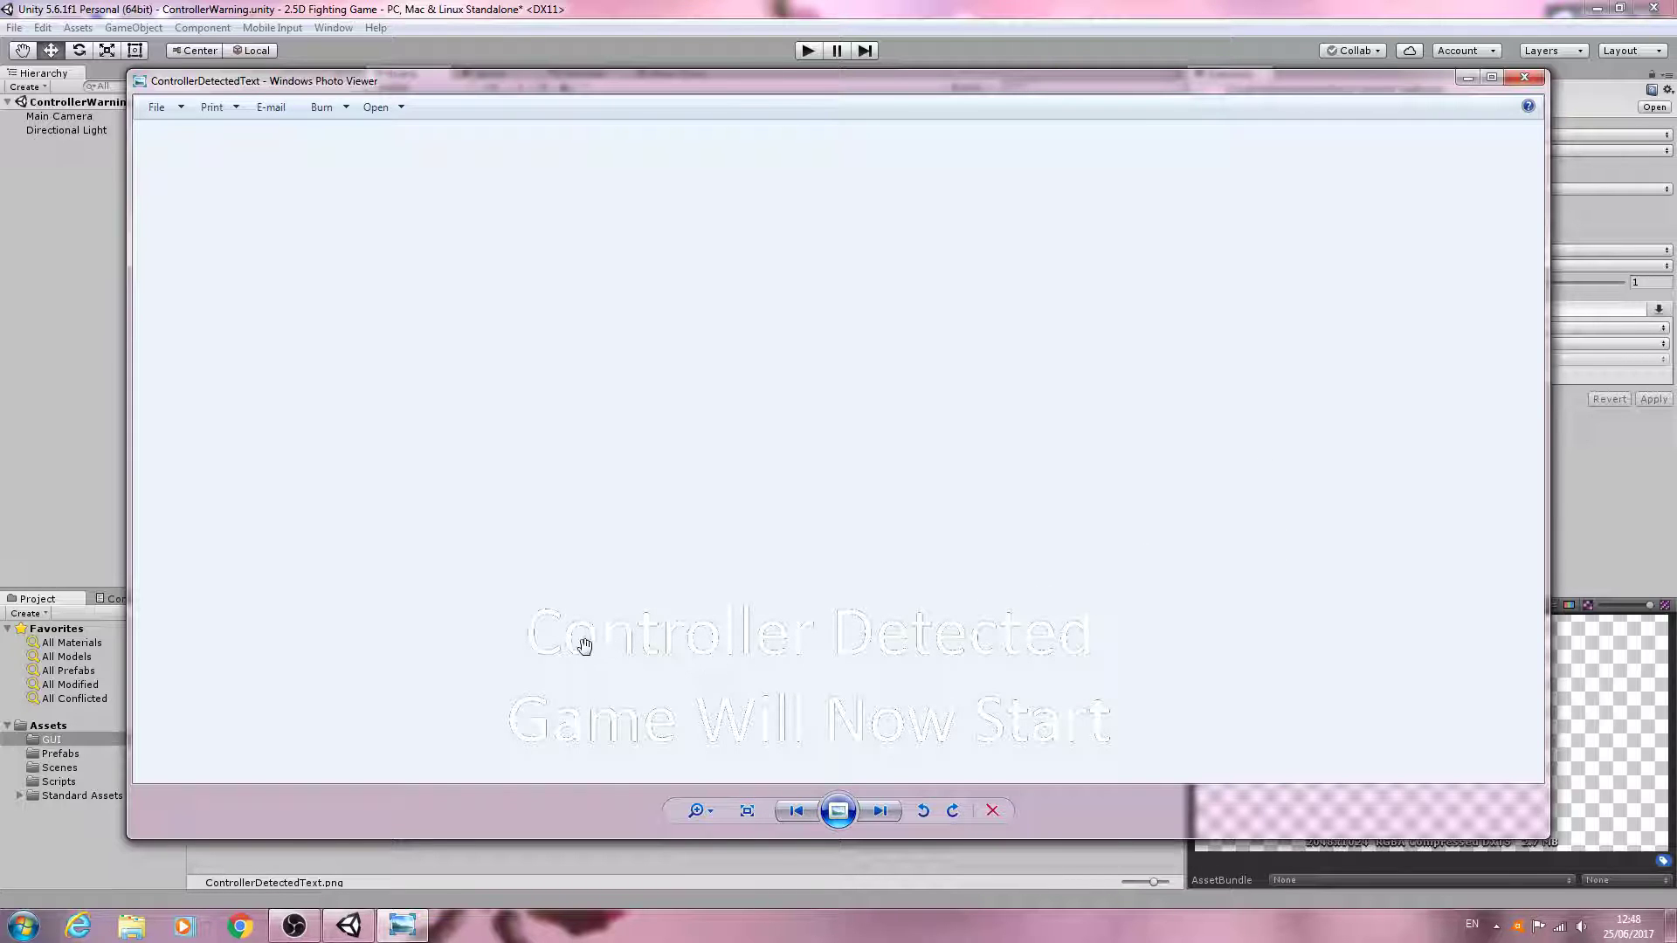
mouse_move(636, 728)
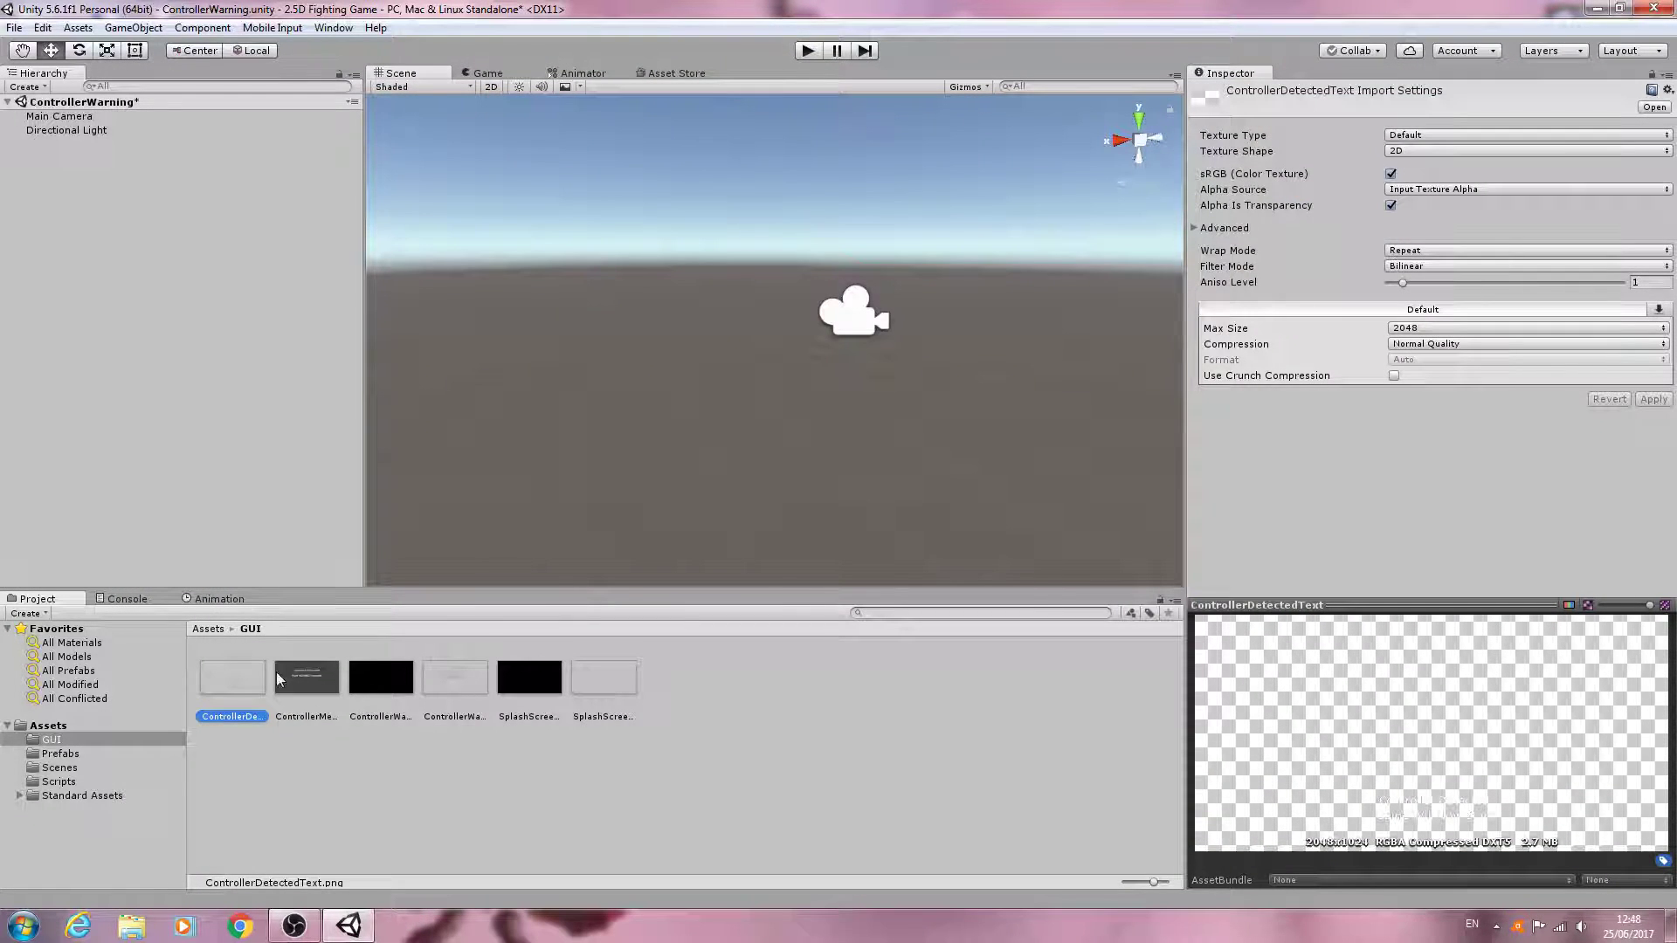
Assign ControllerWarningText and ControllerDetectedText to the Main Camera script's warning and detected text slots.
left_click(63, 115)
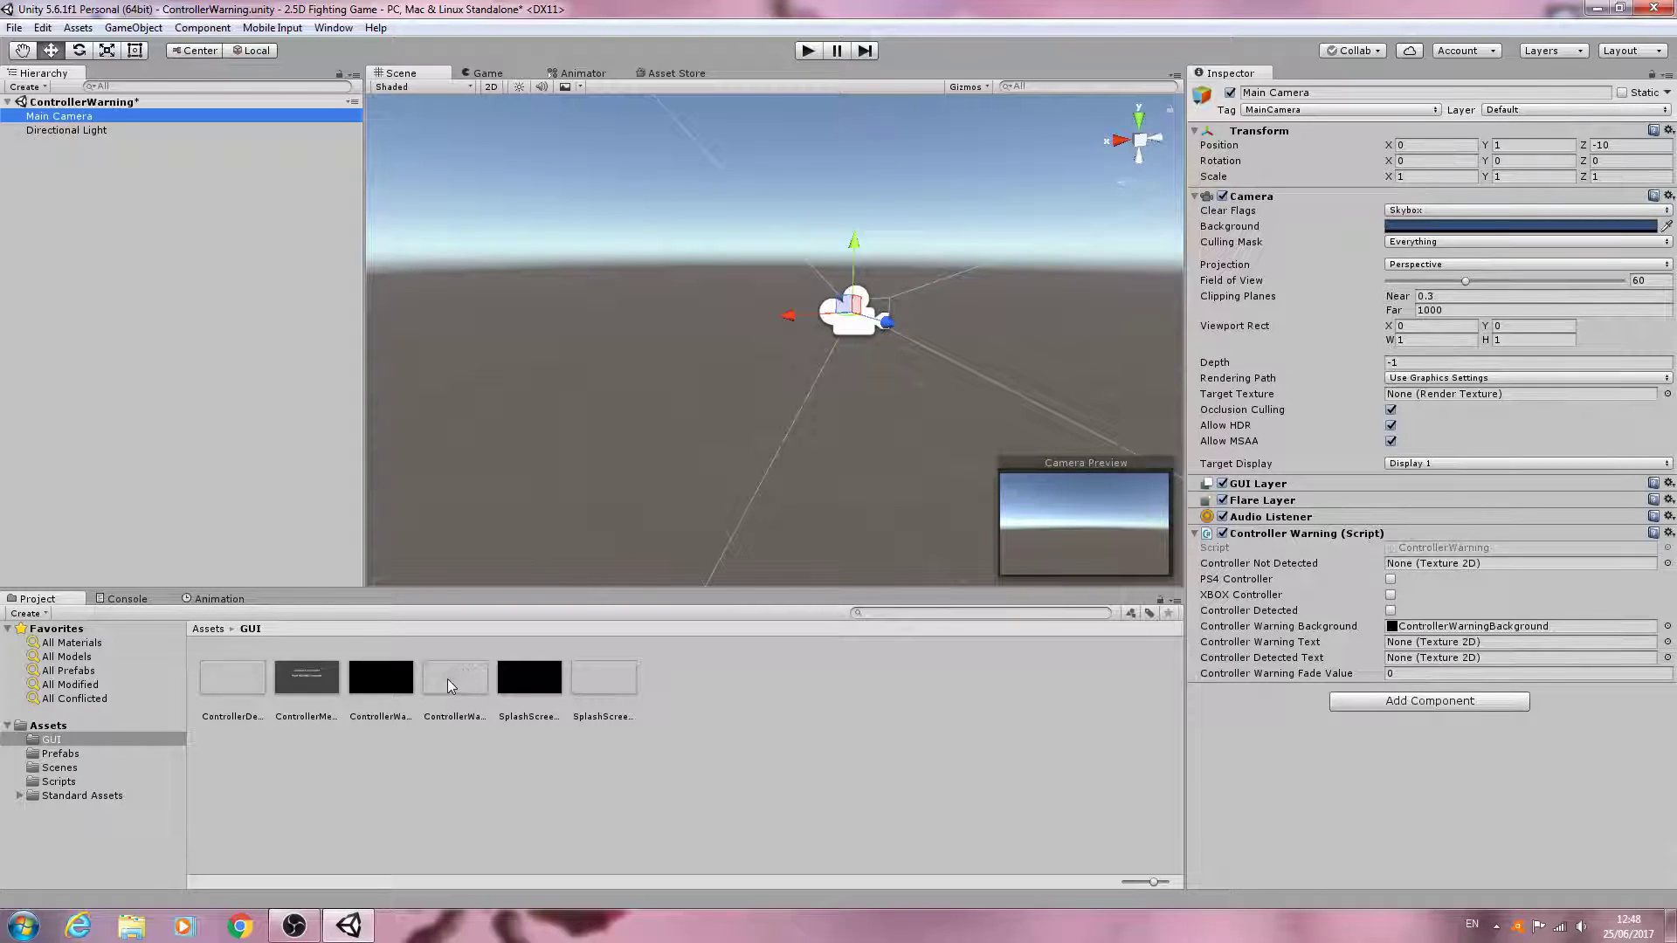
left_click(454, 677)
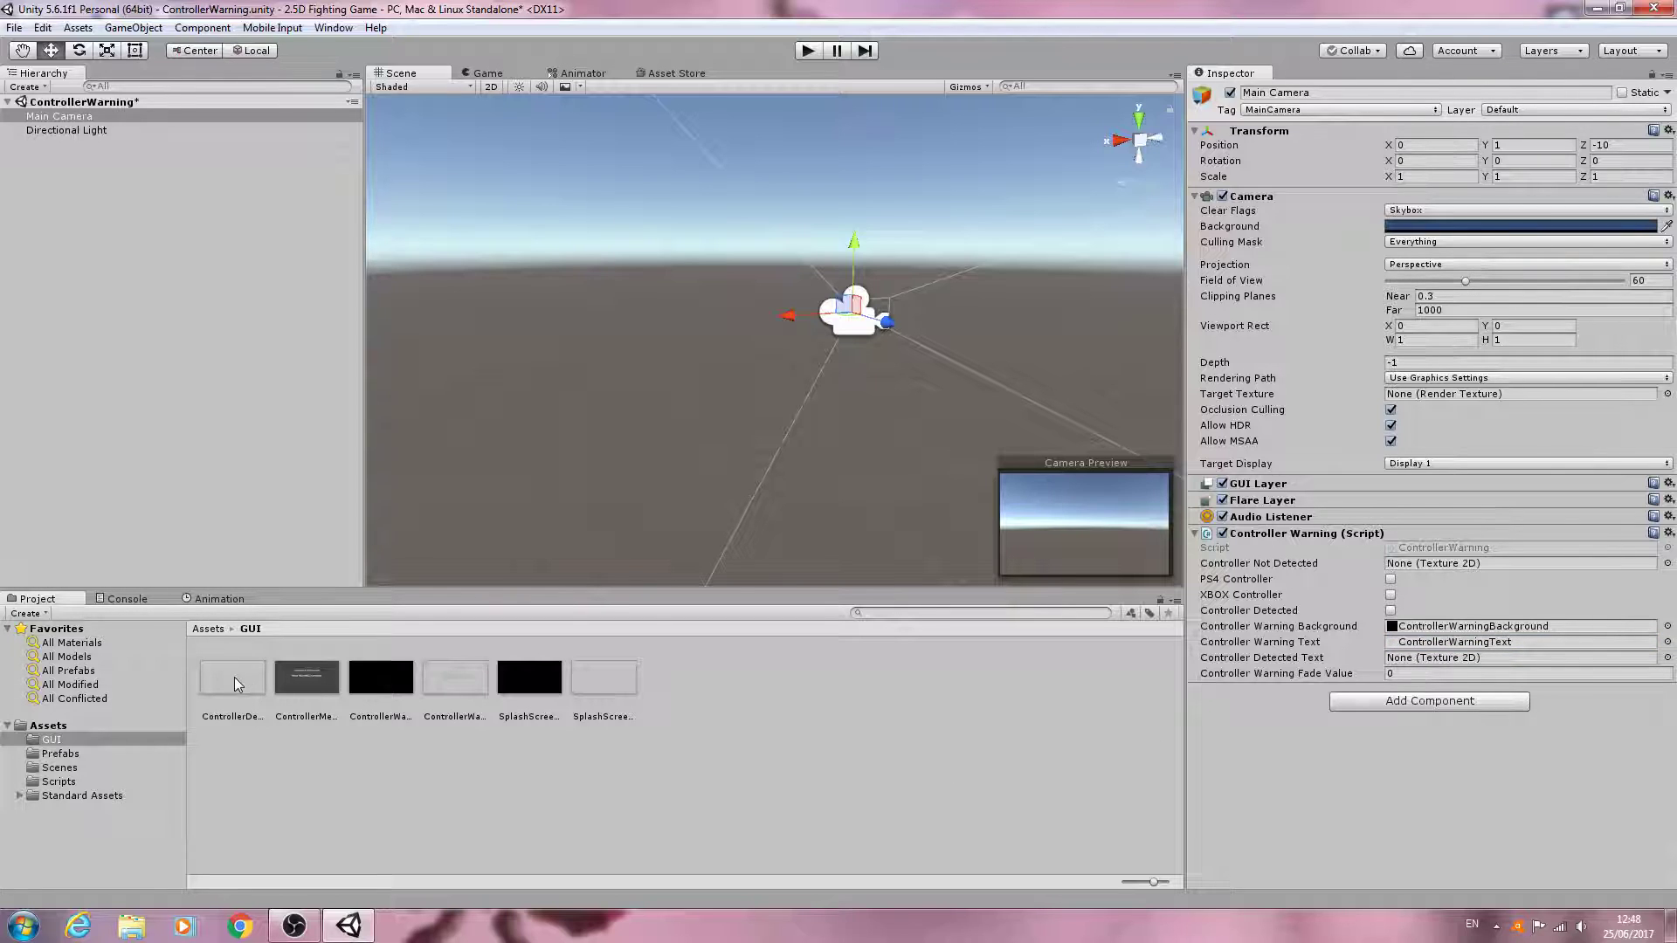
left_click(1518, 657)
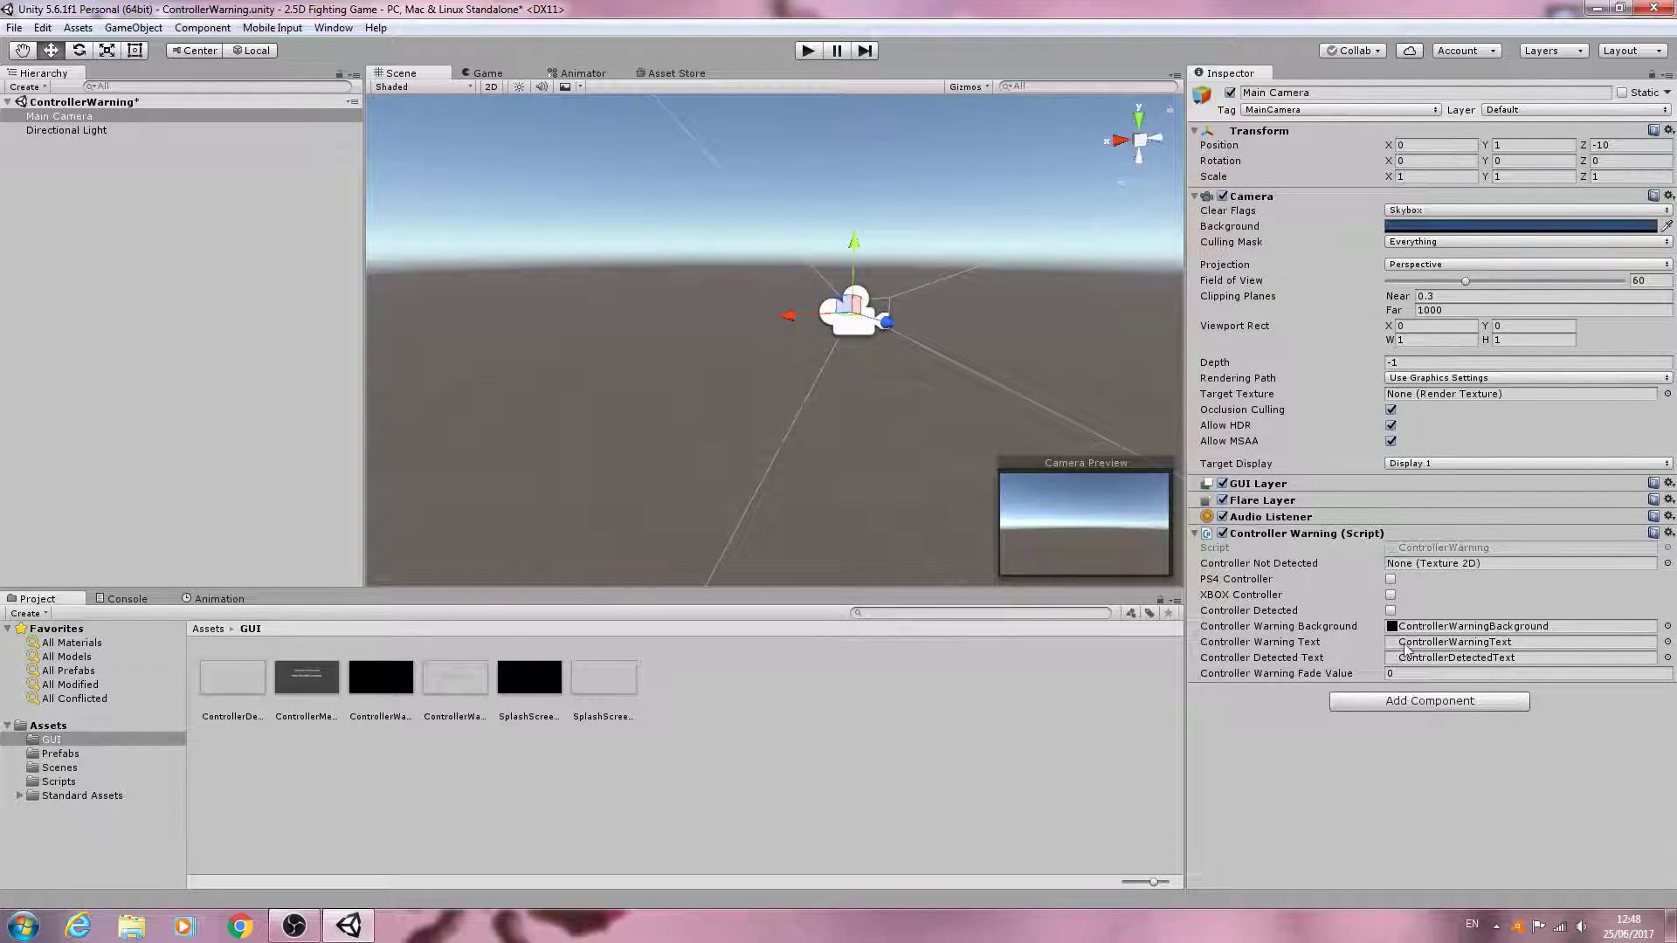
left_click(59, 766)
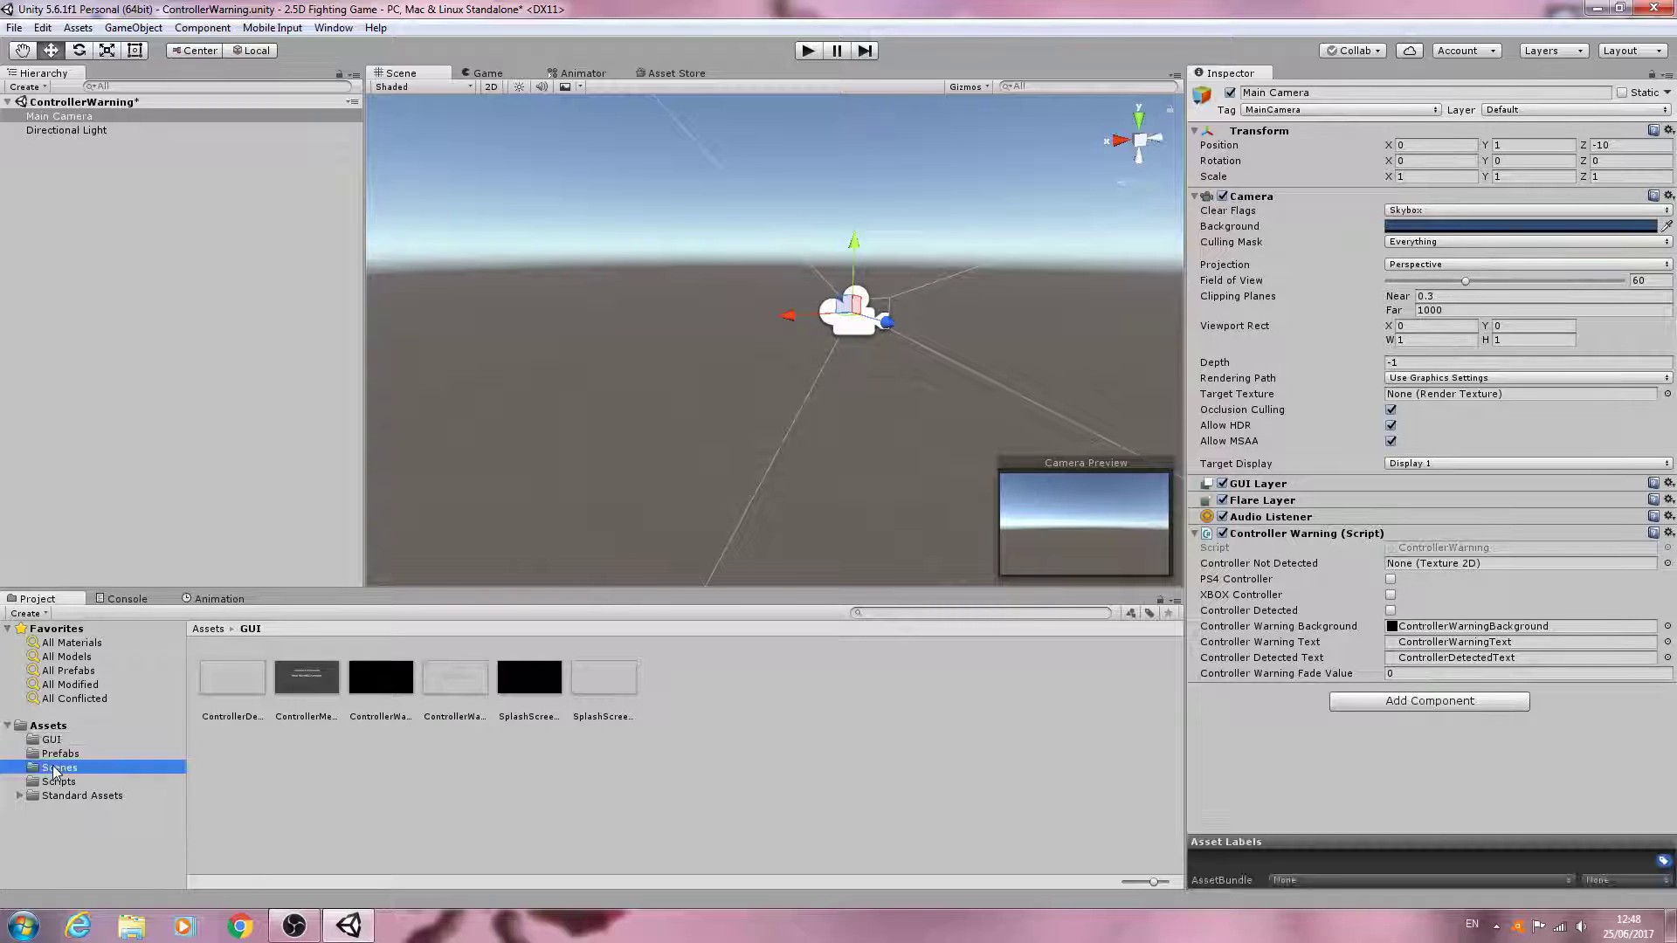
Switch to the Splash Screen scene, saving the modified ControllerWarning scene when prompted.
left_click(380, 678)
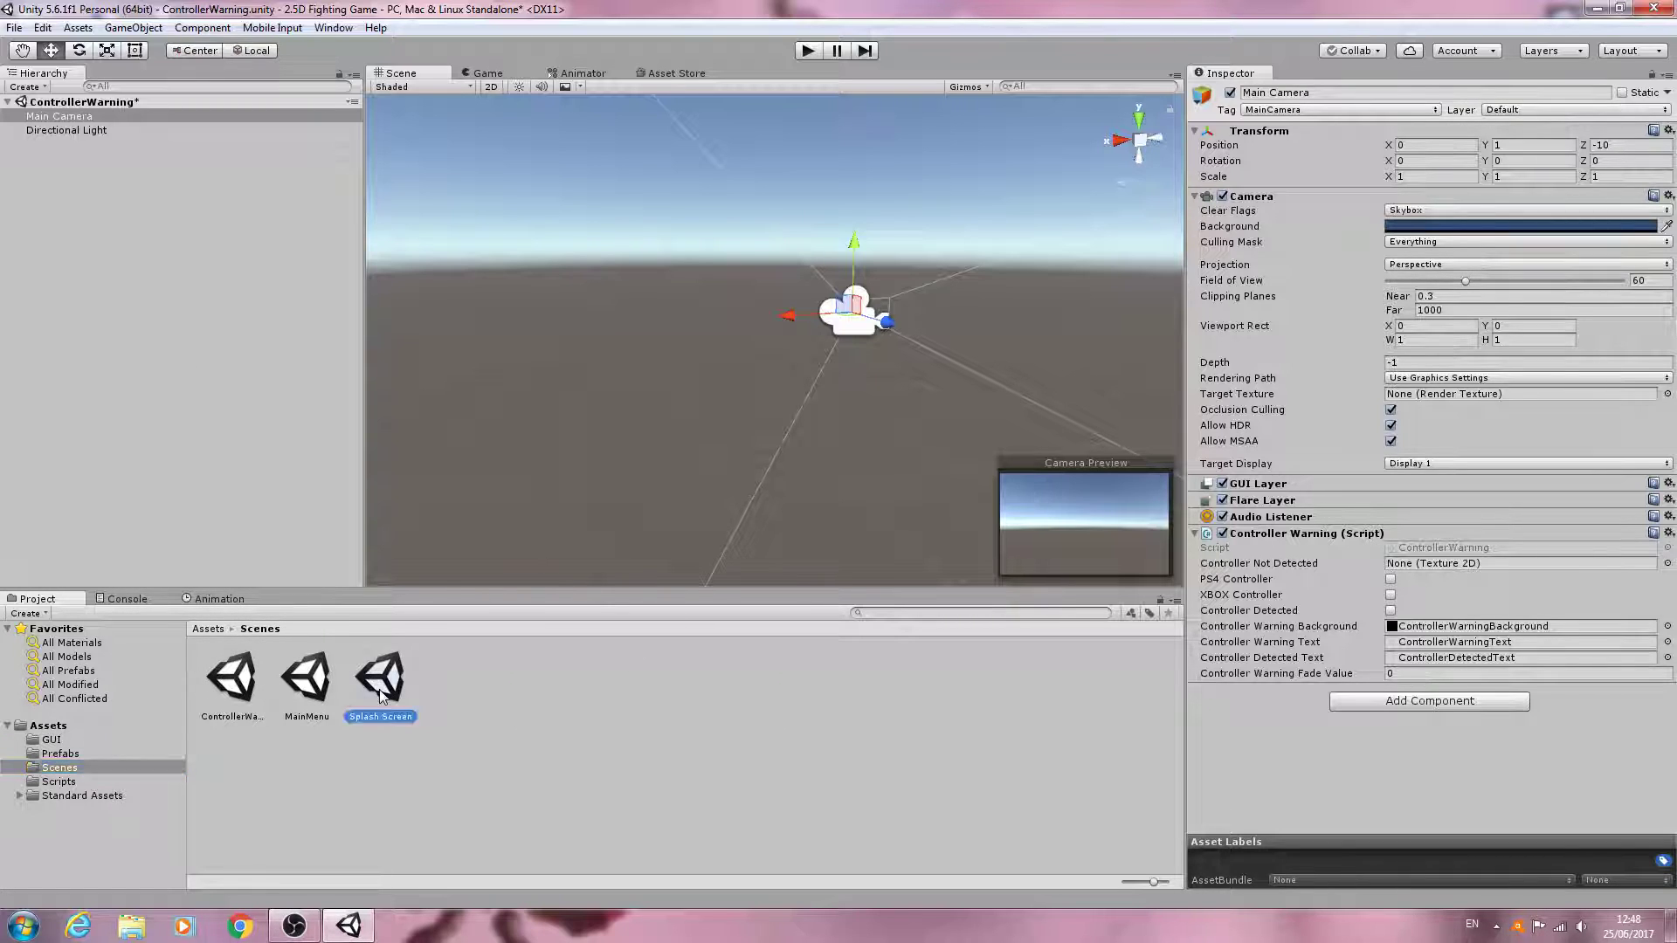
double_click(381, 680)
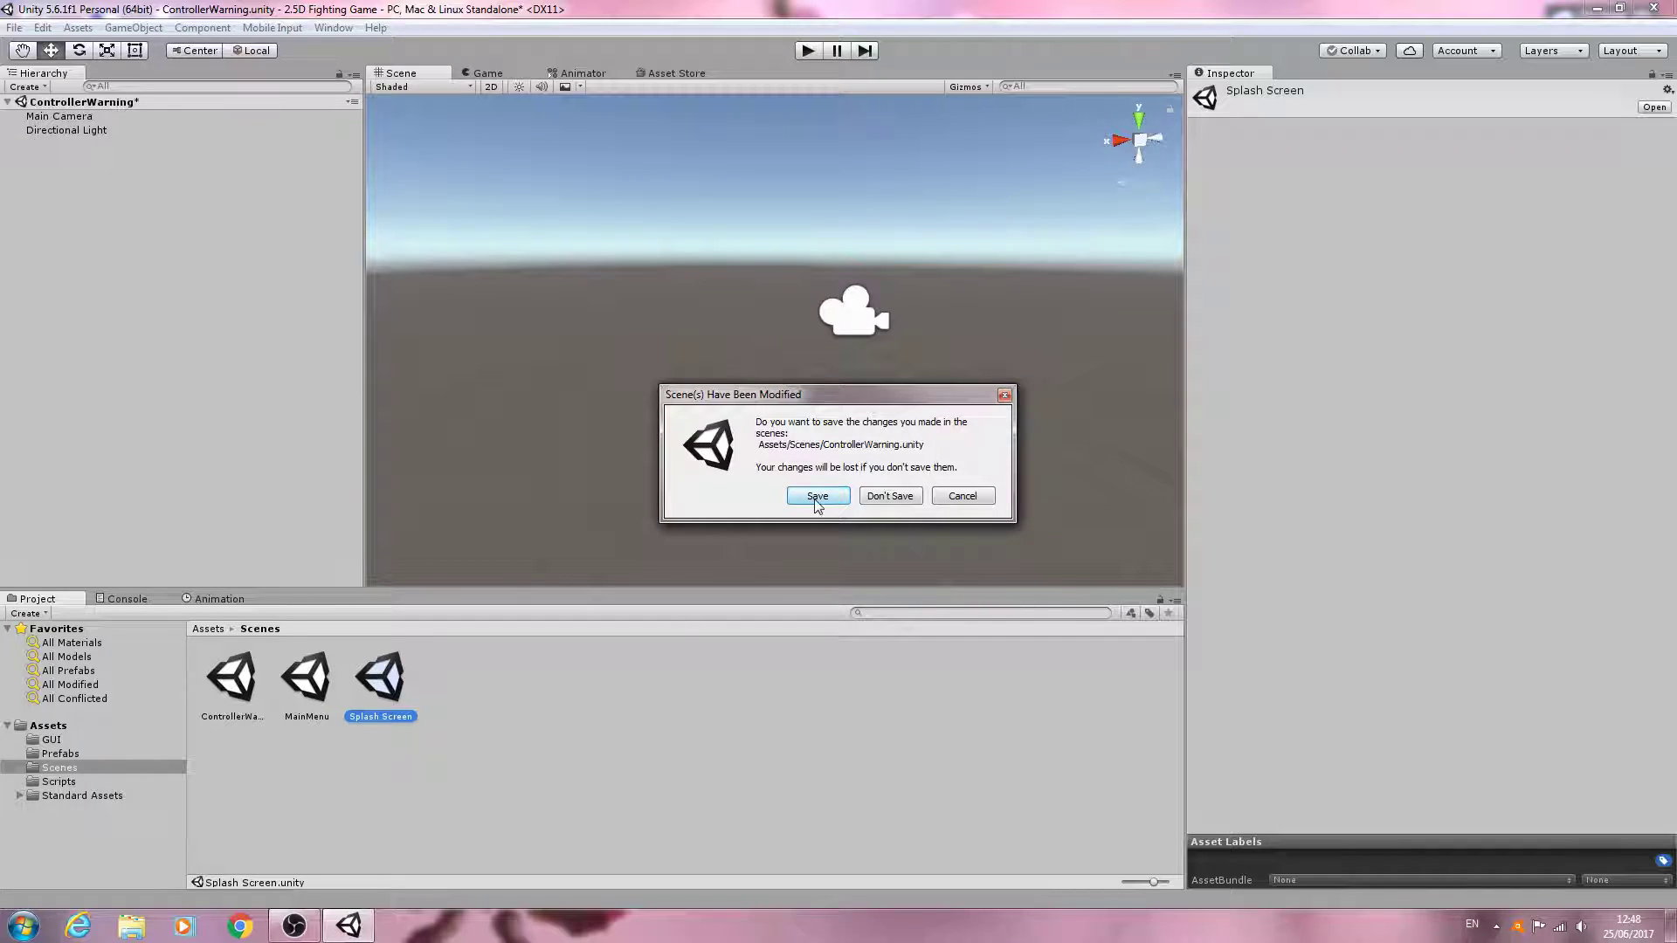
left_click(818, 496)
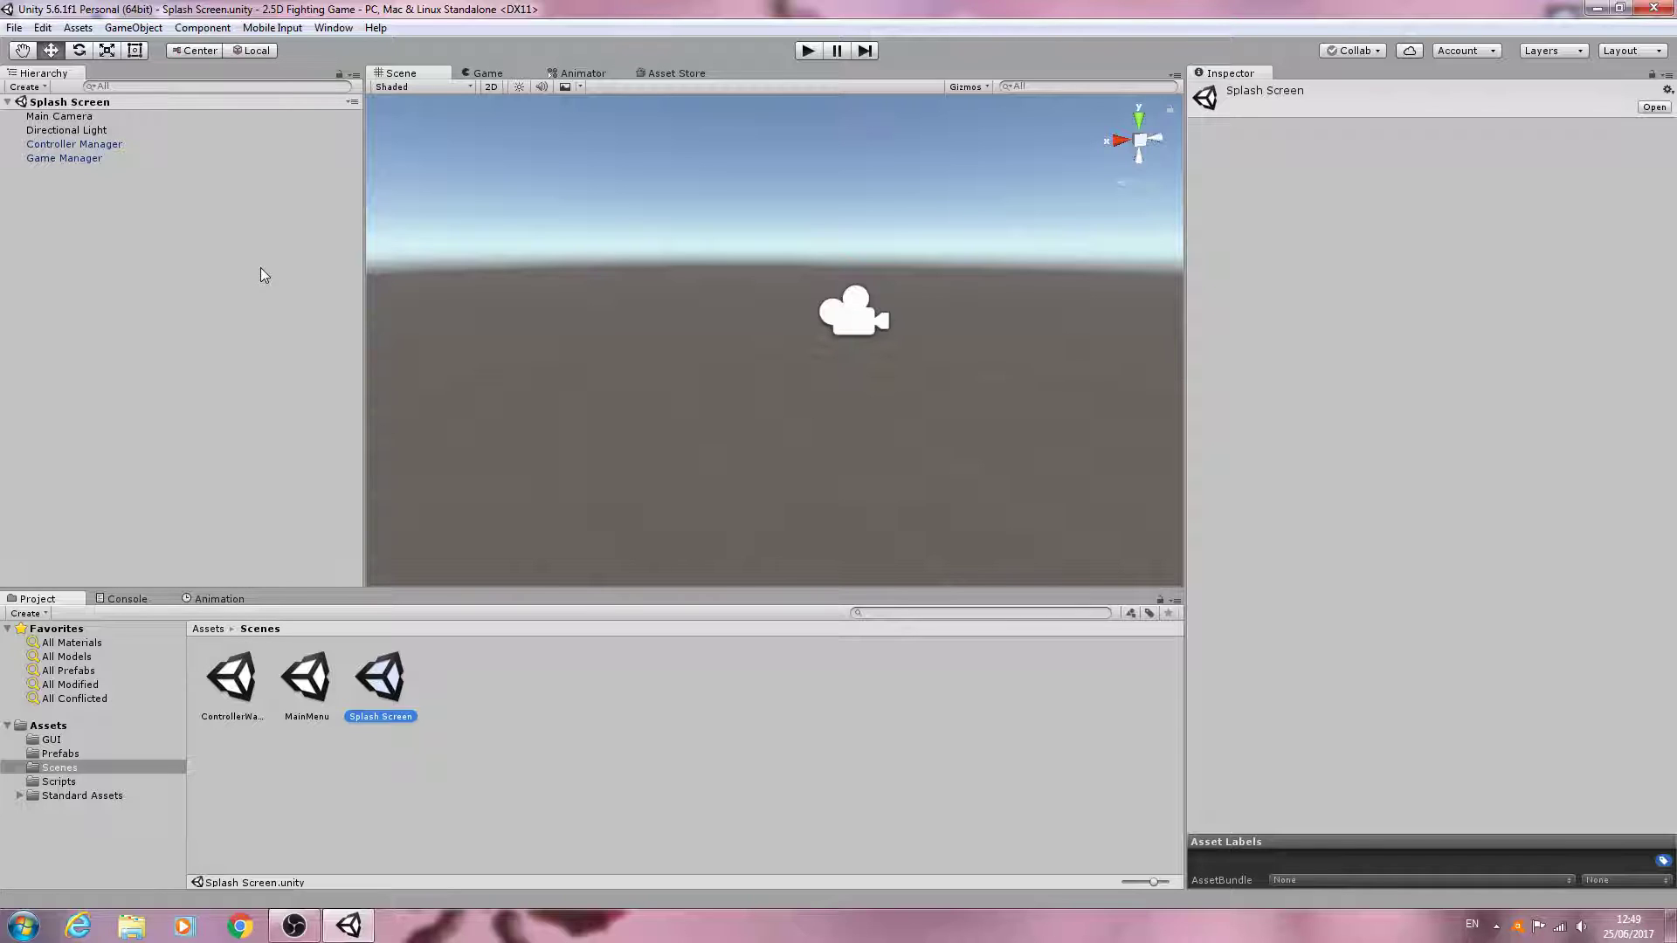
mouse_move(642, 510)
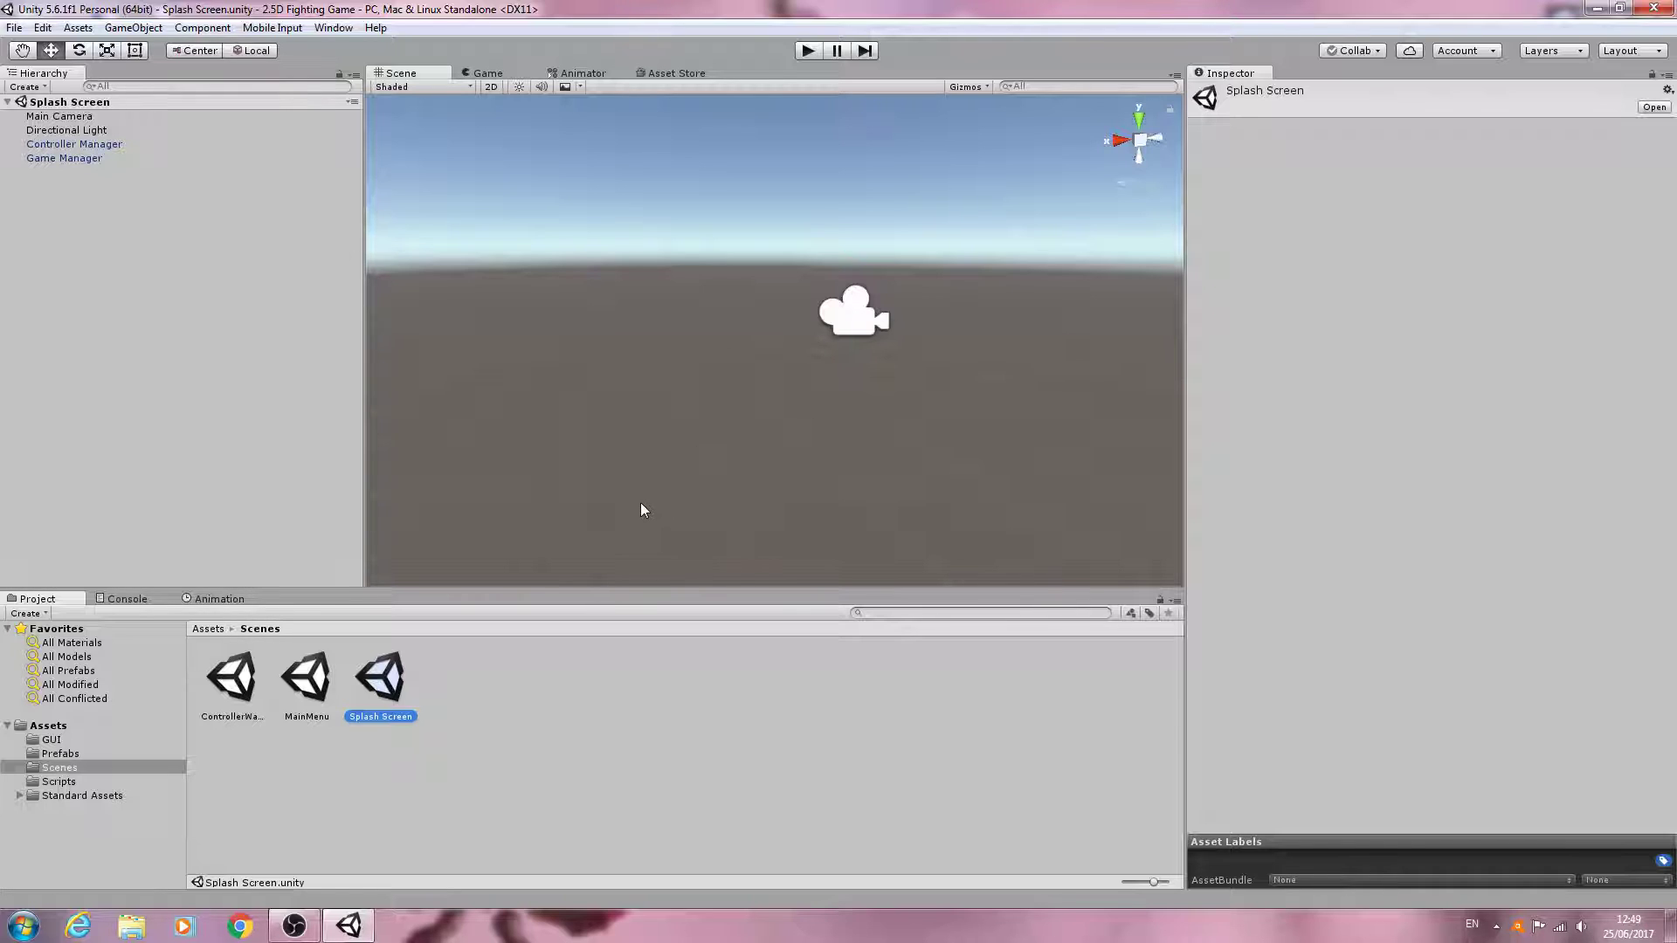
mouse_move(882, 535)
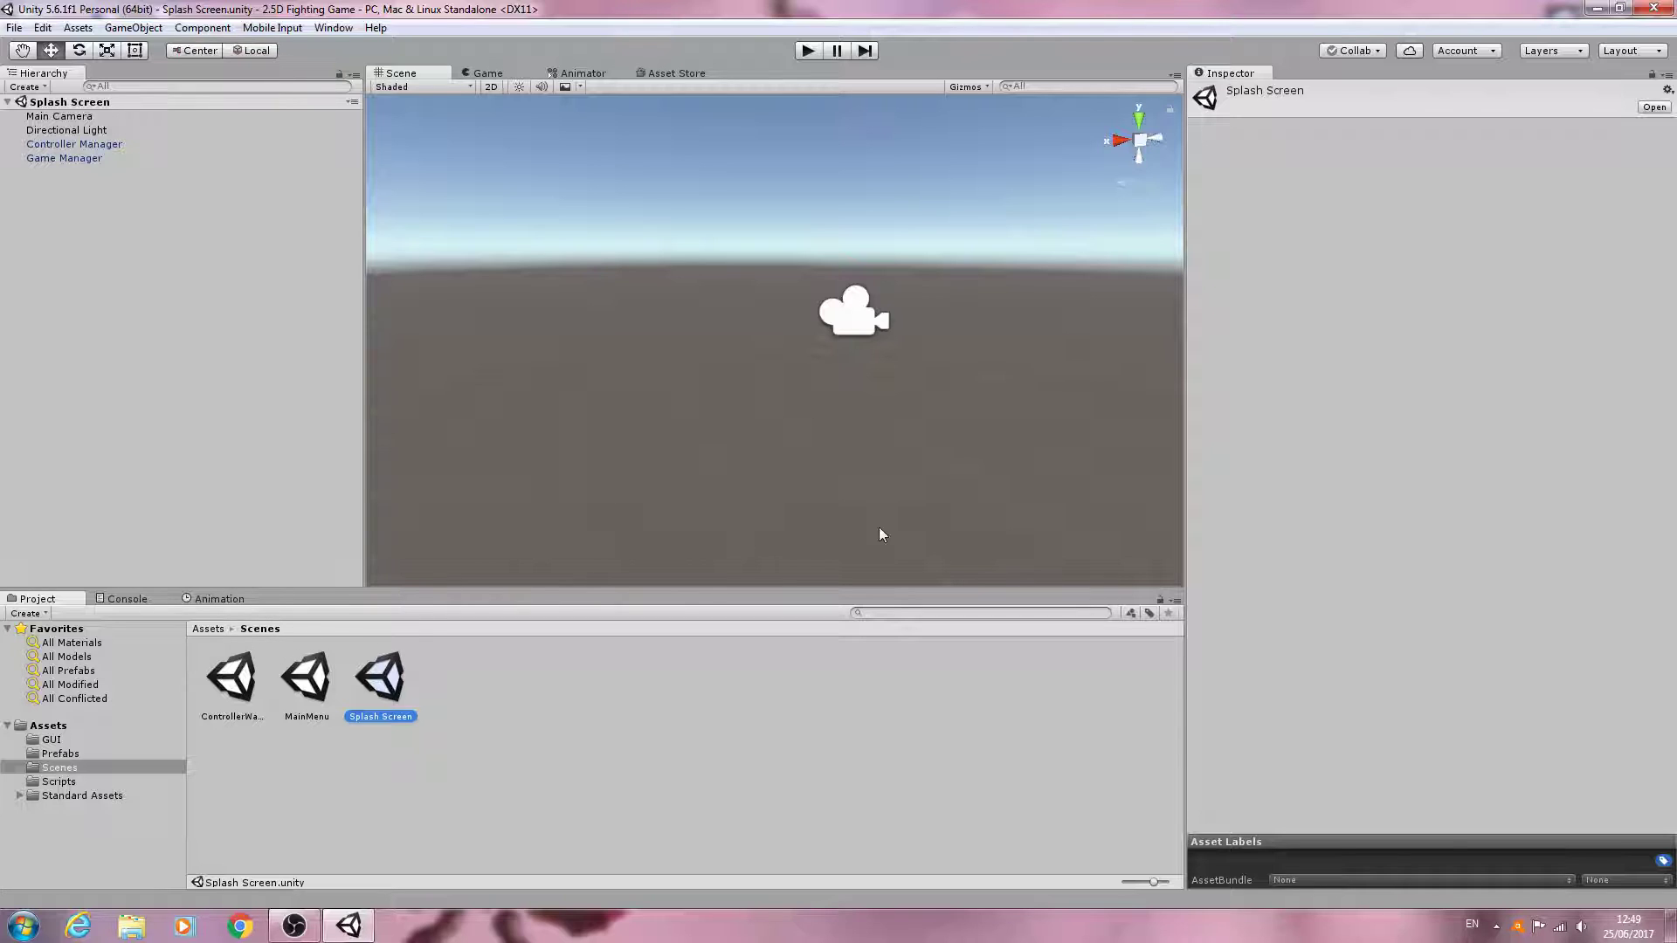
mouse_move(735, 307)
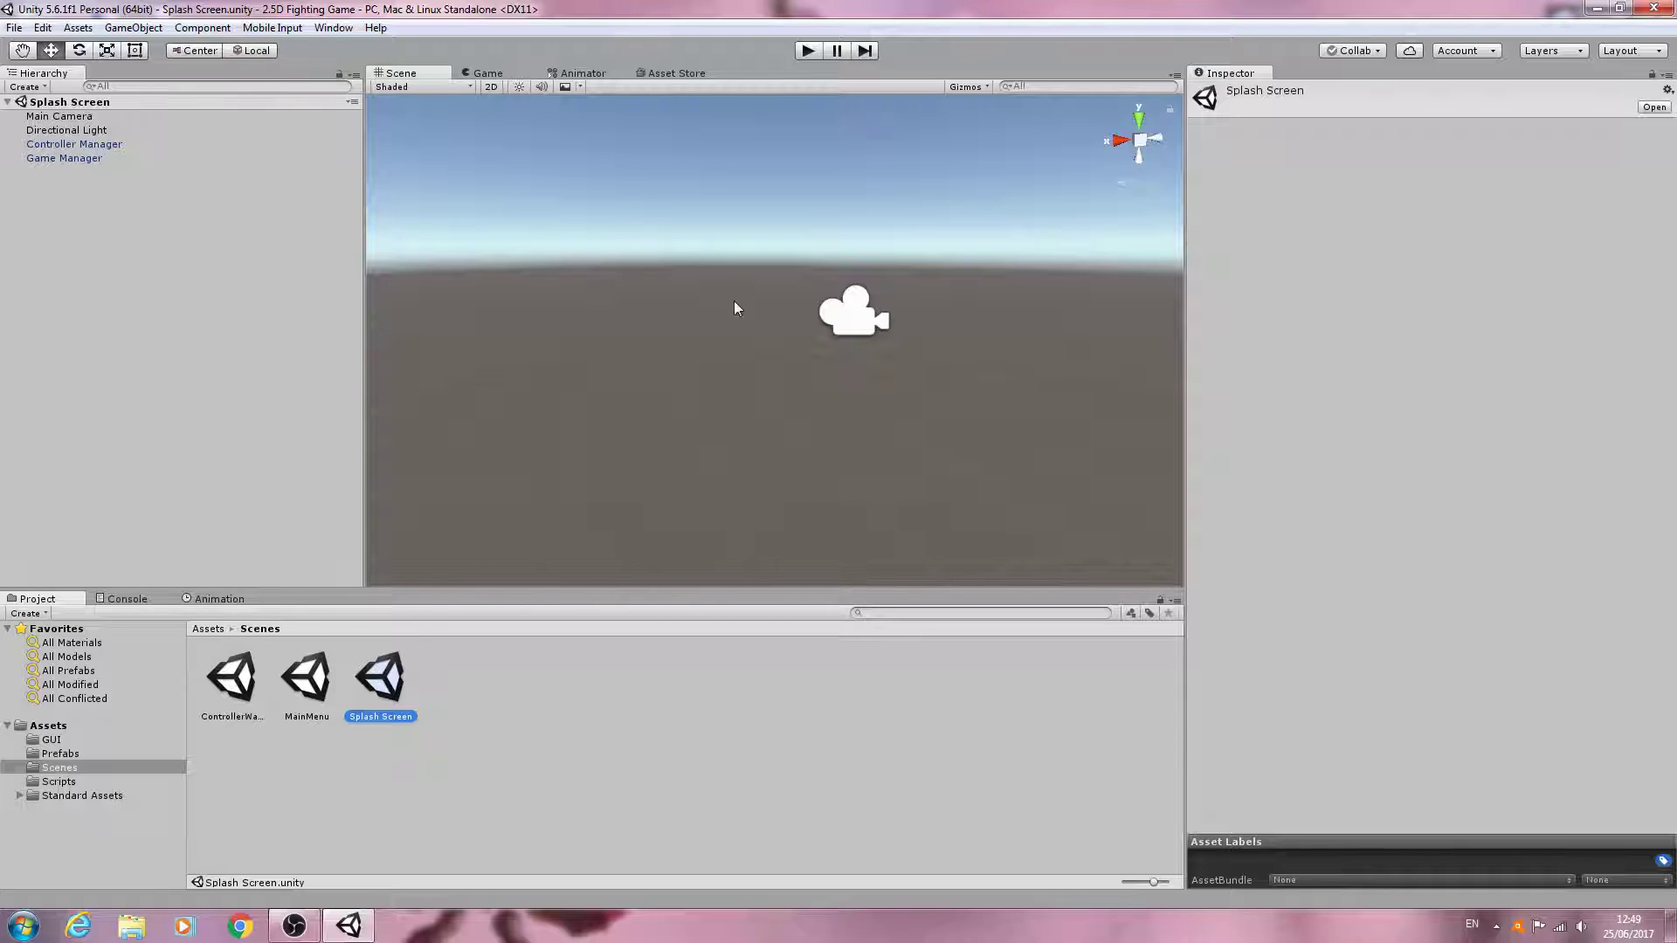
mouse_move(611, 211)
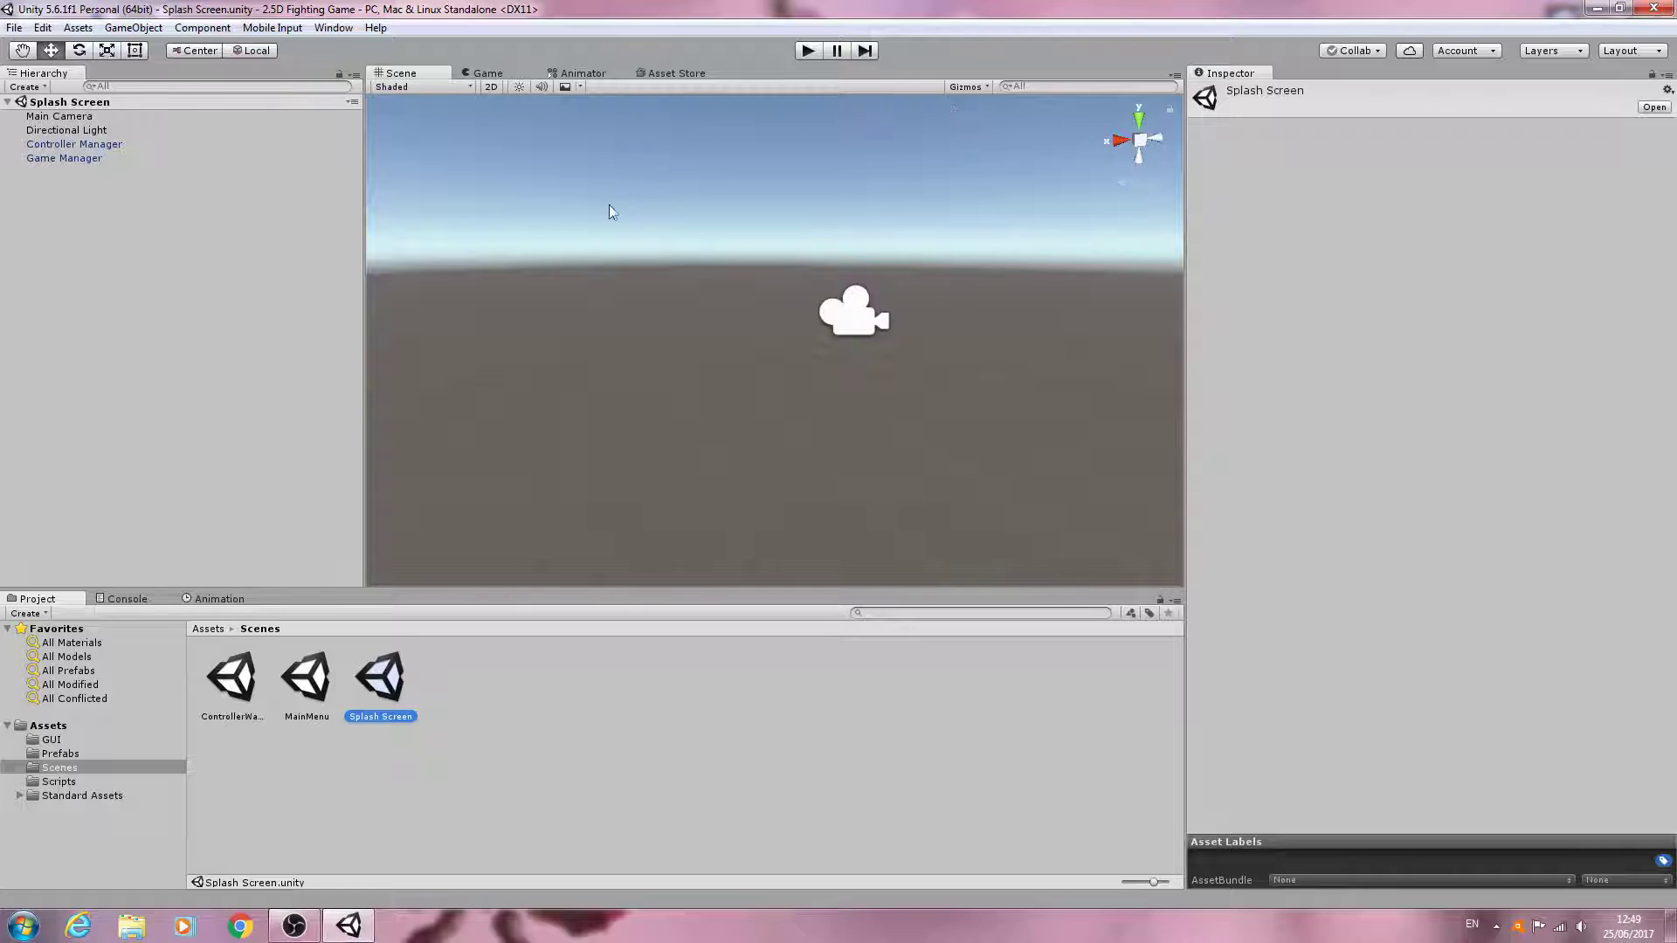
mouse_move(950, 359)
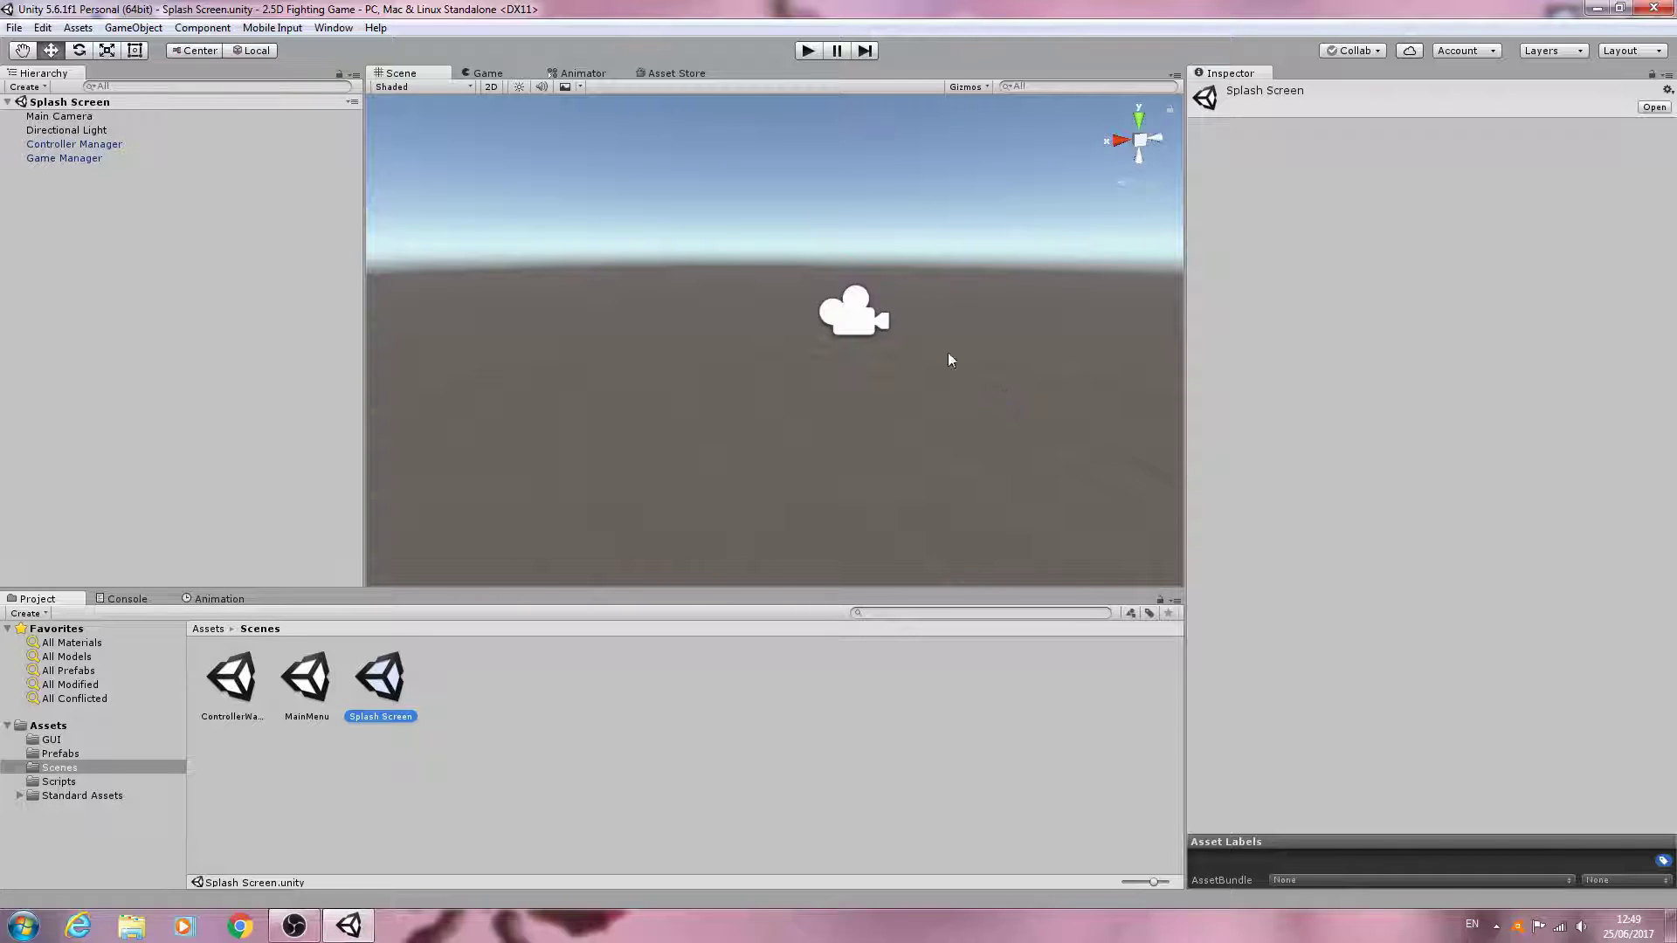
mouse_move(824, 521)
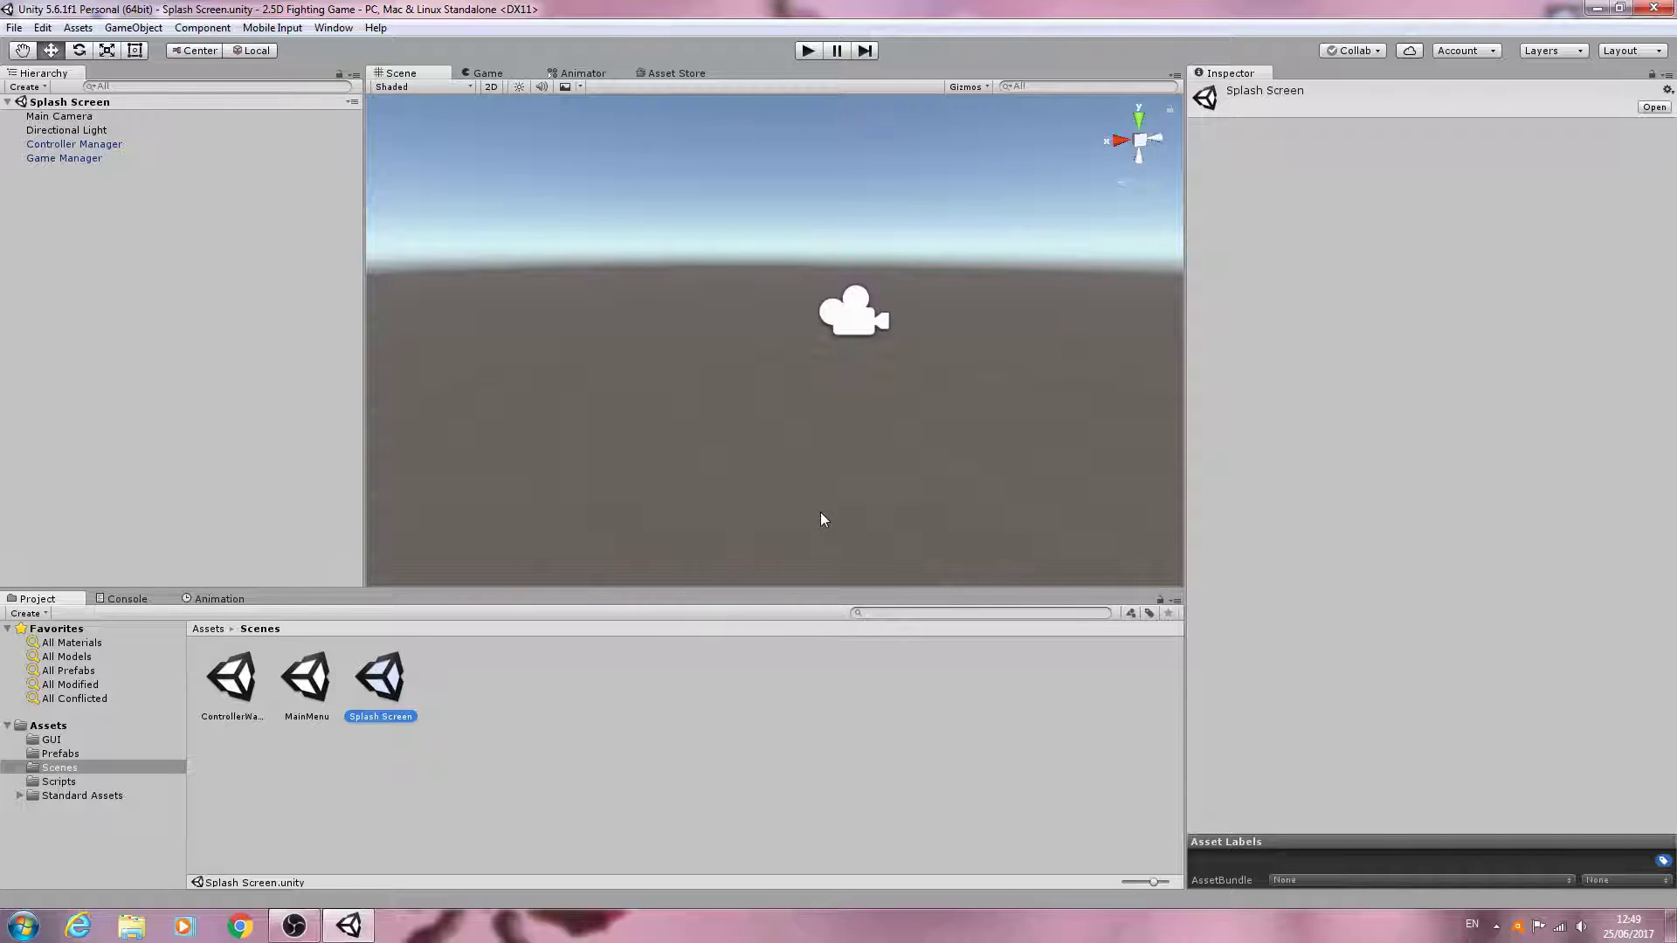
mouse_move(629, 557)
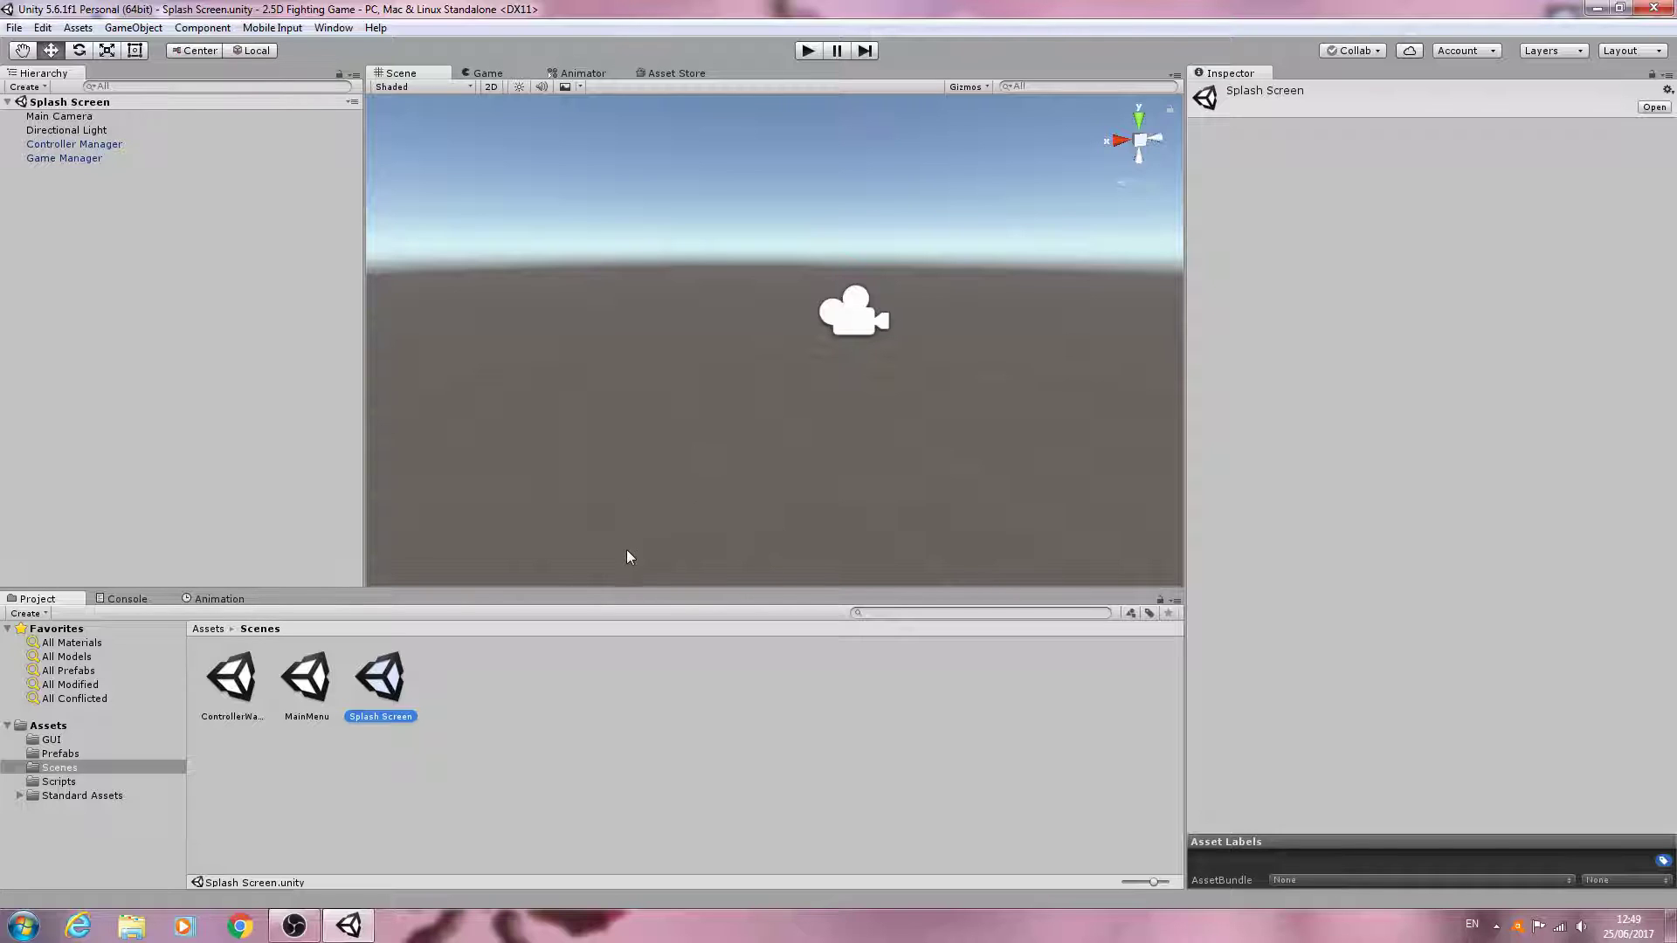
mouse_move(231, 641)
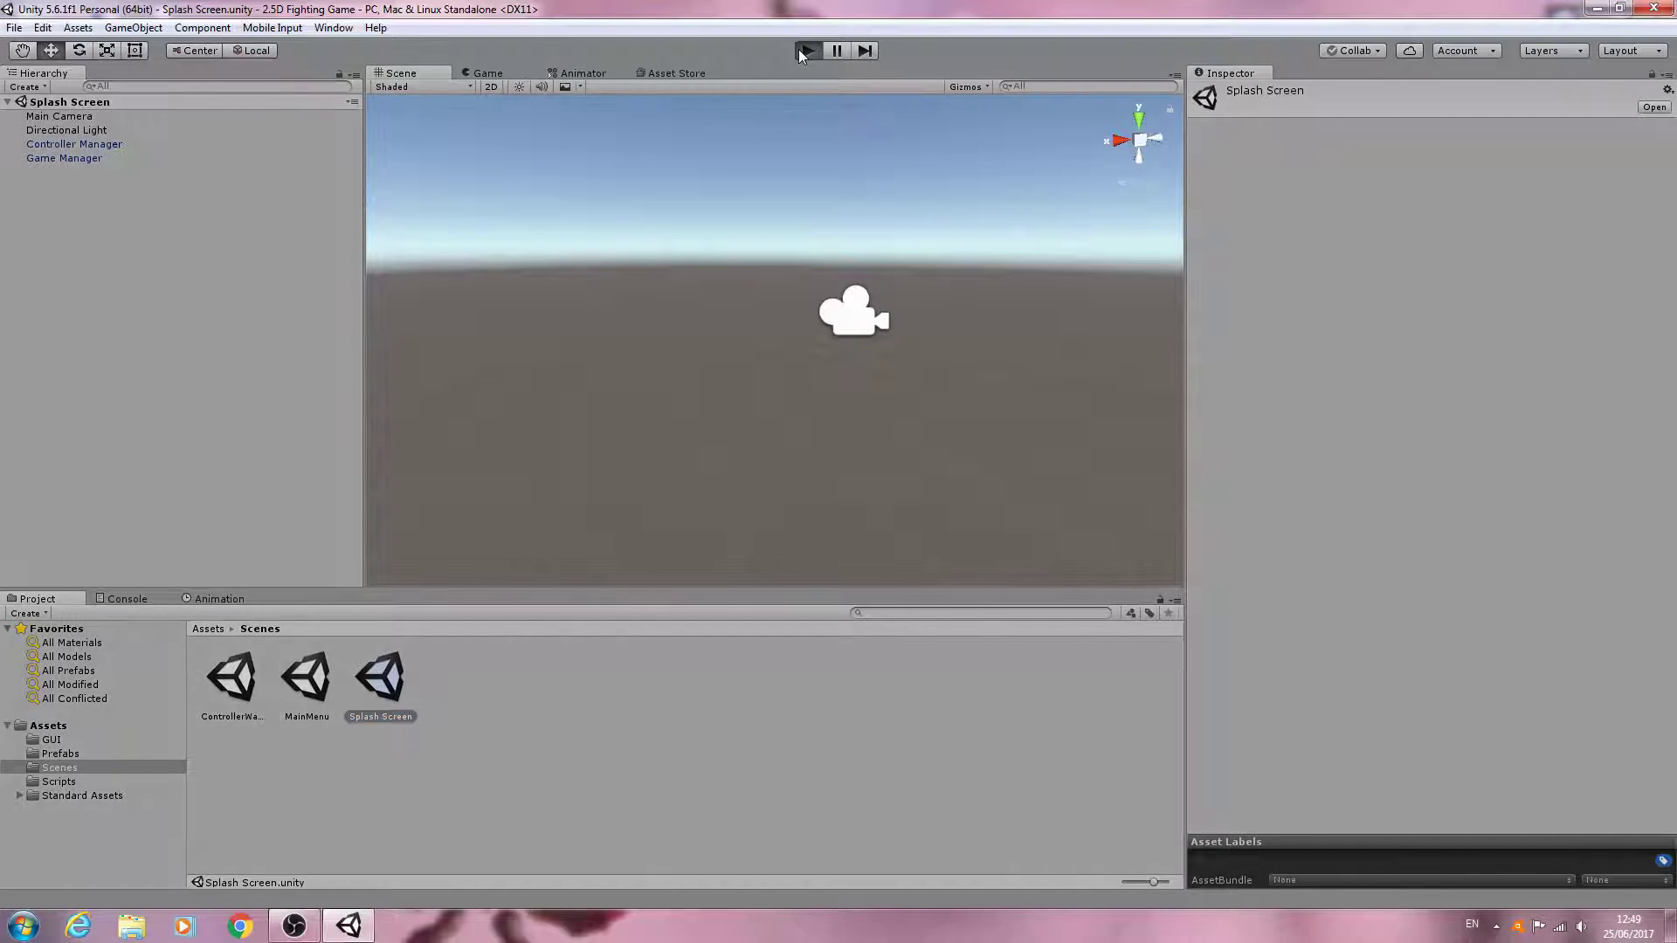
Play the game from the splash screen through the controller warning to the MainMenu scene.
left_click(807, 49)
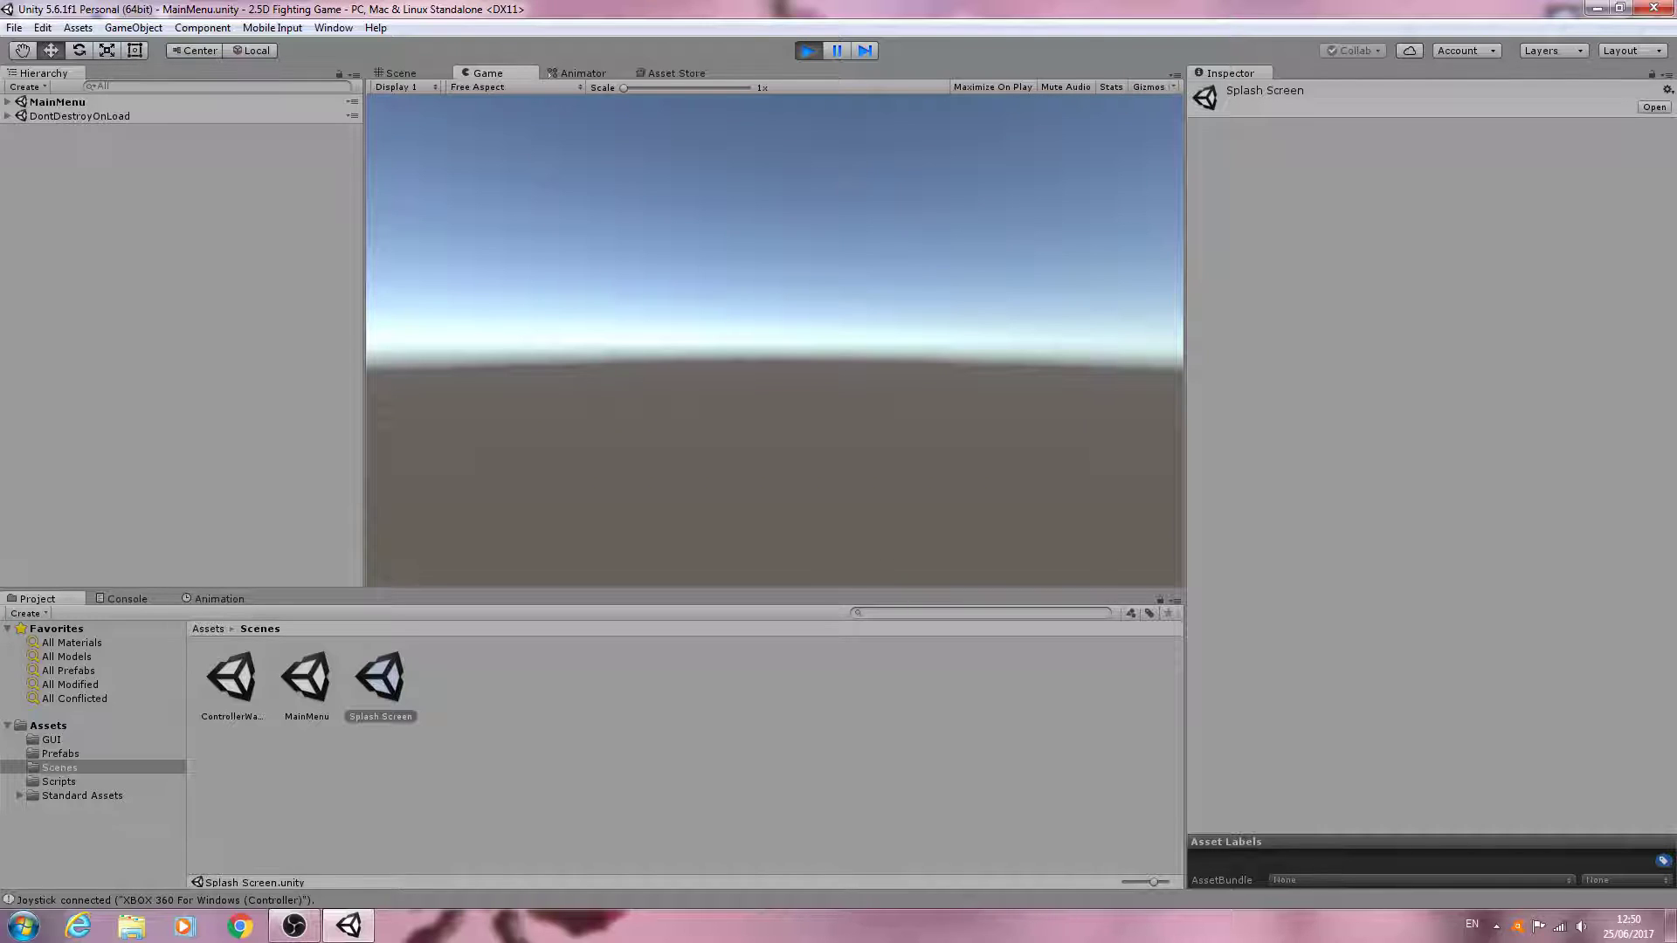
left_click(807, 49)
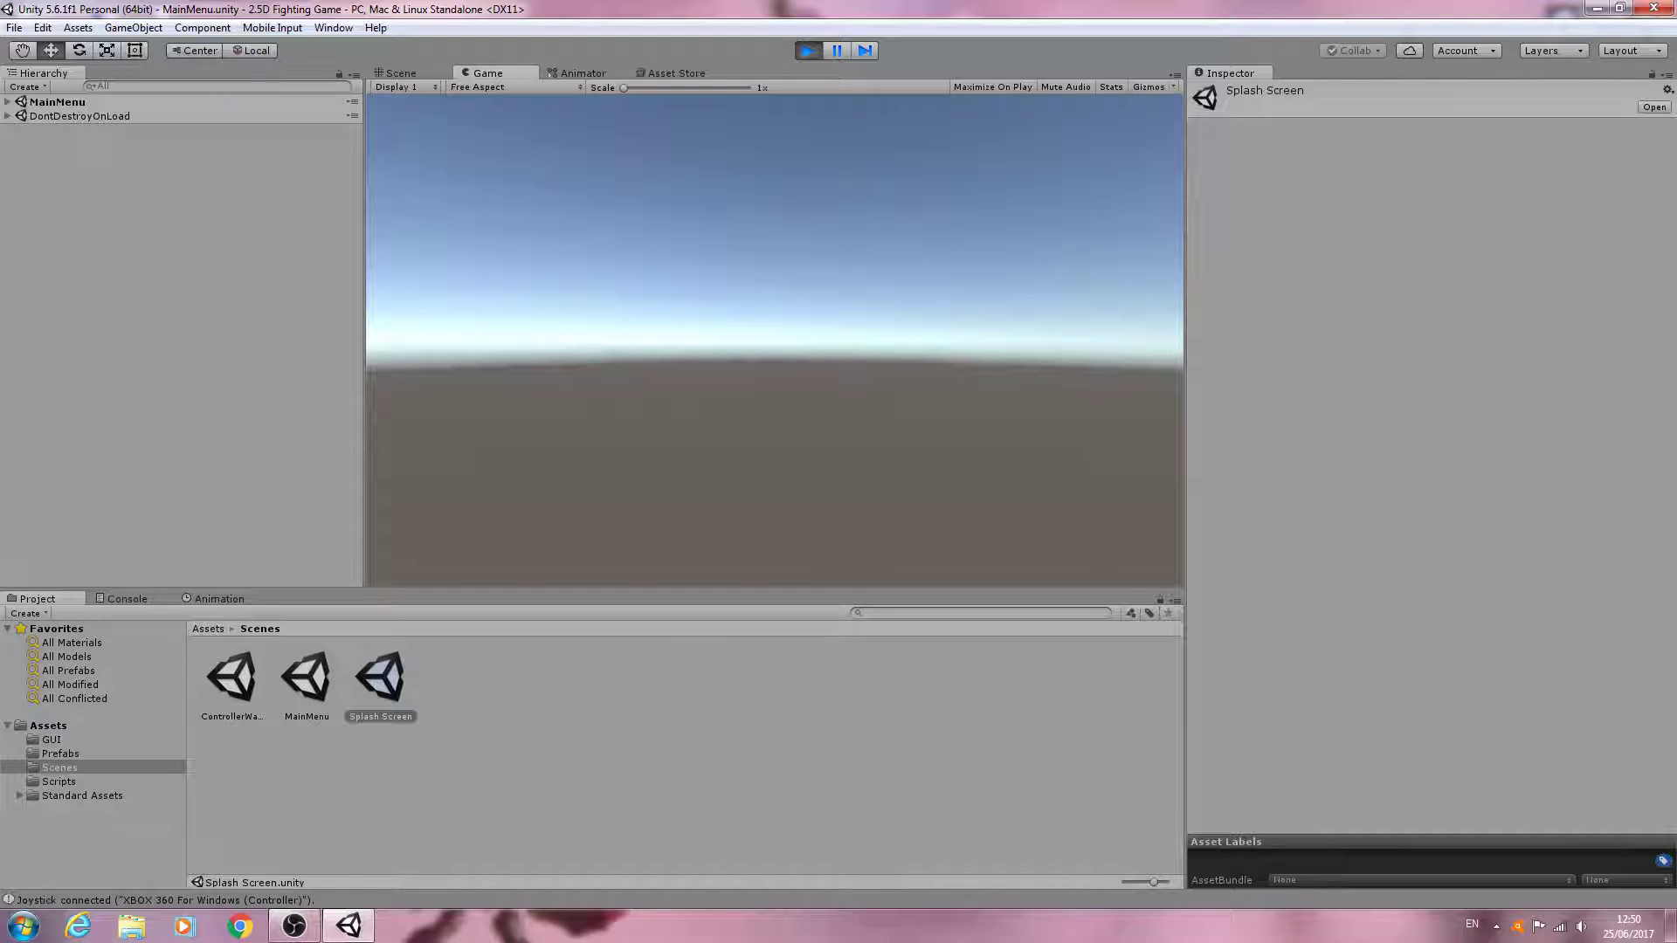
mouse_move(1203, 128)
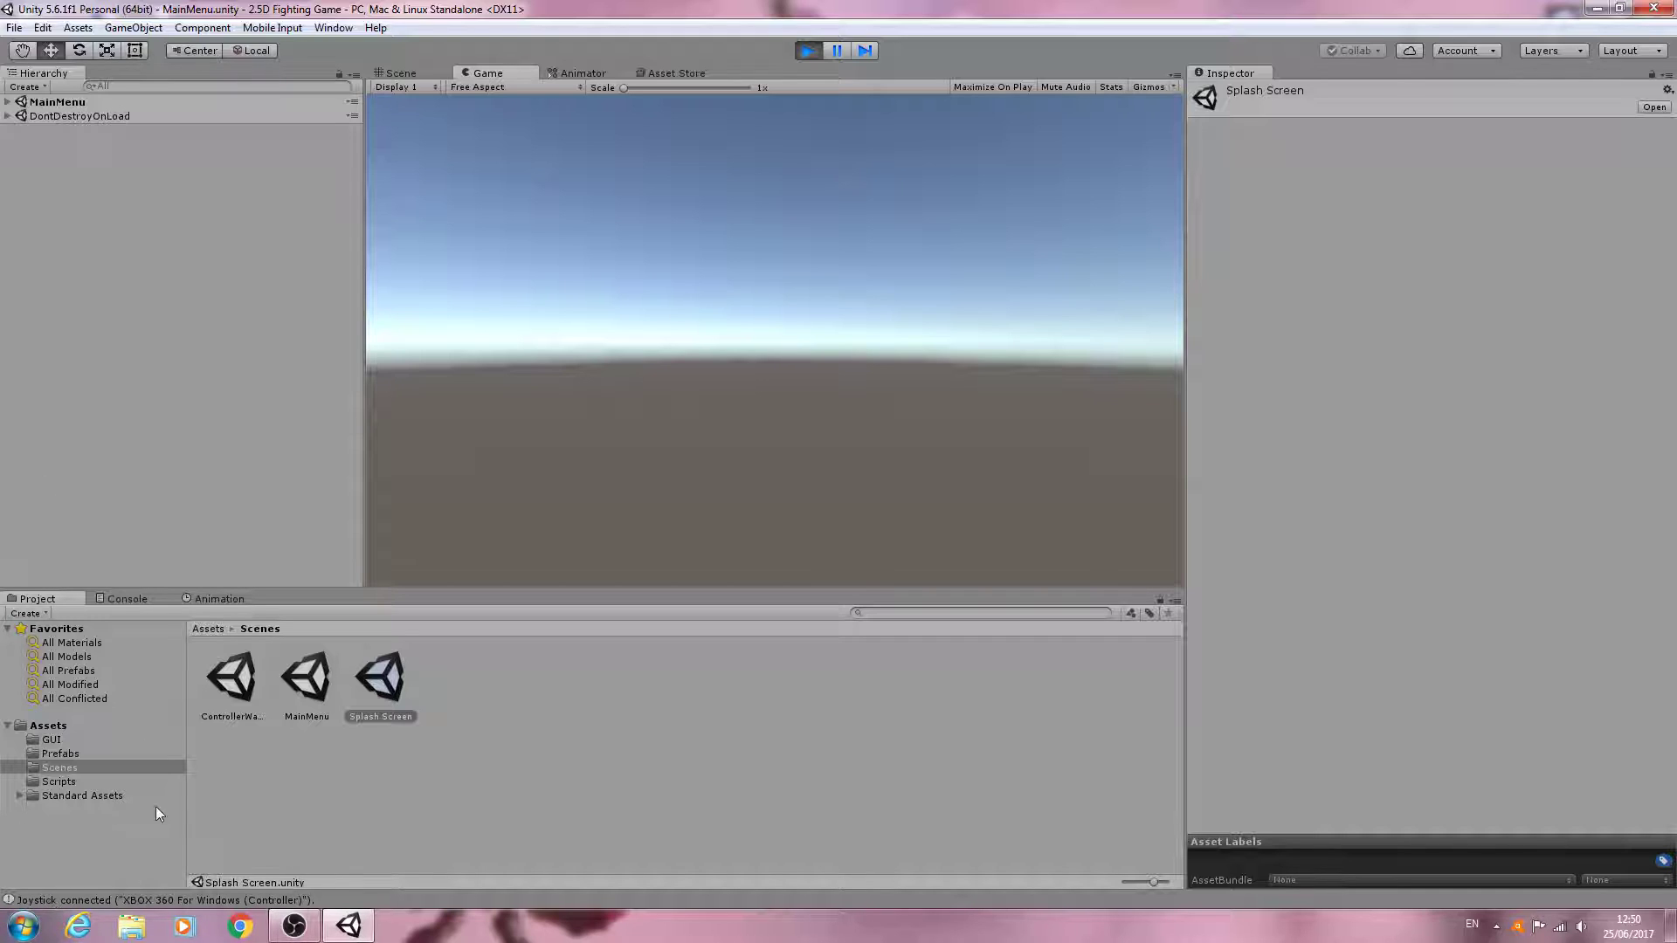
left_click(125, 597)
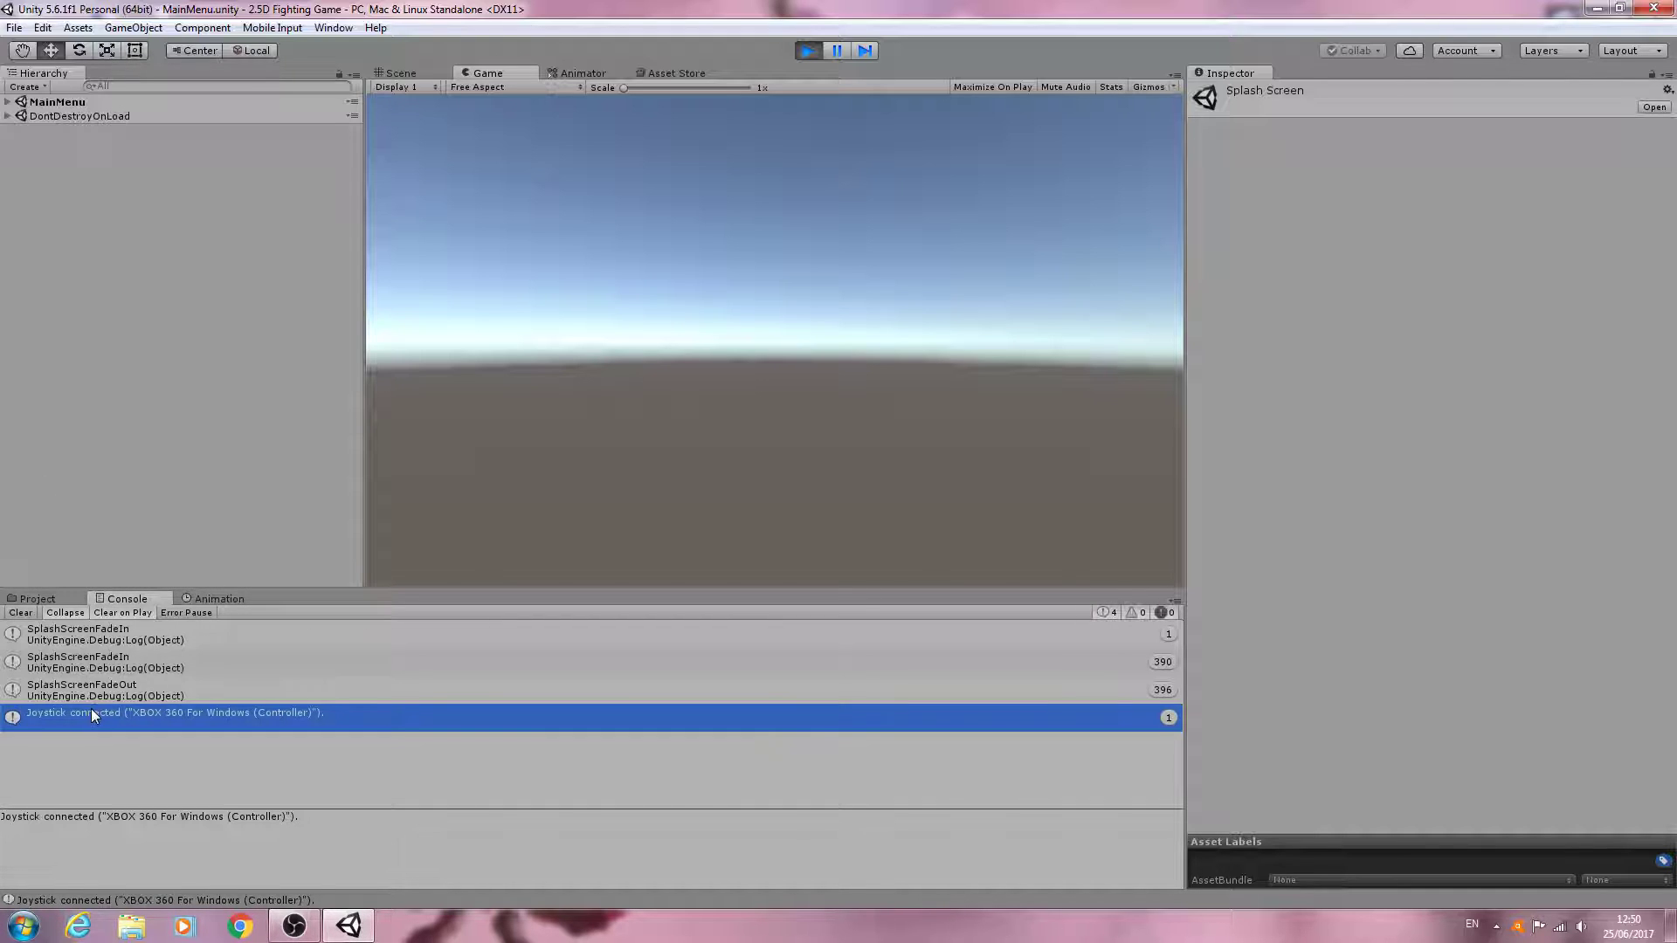
mouse_move(605, 721)
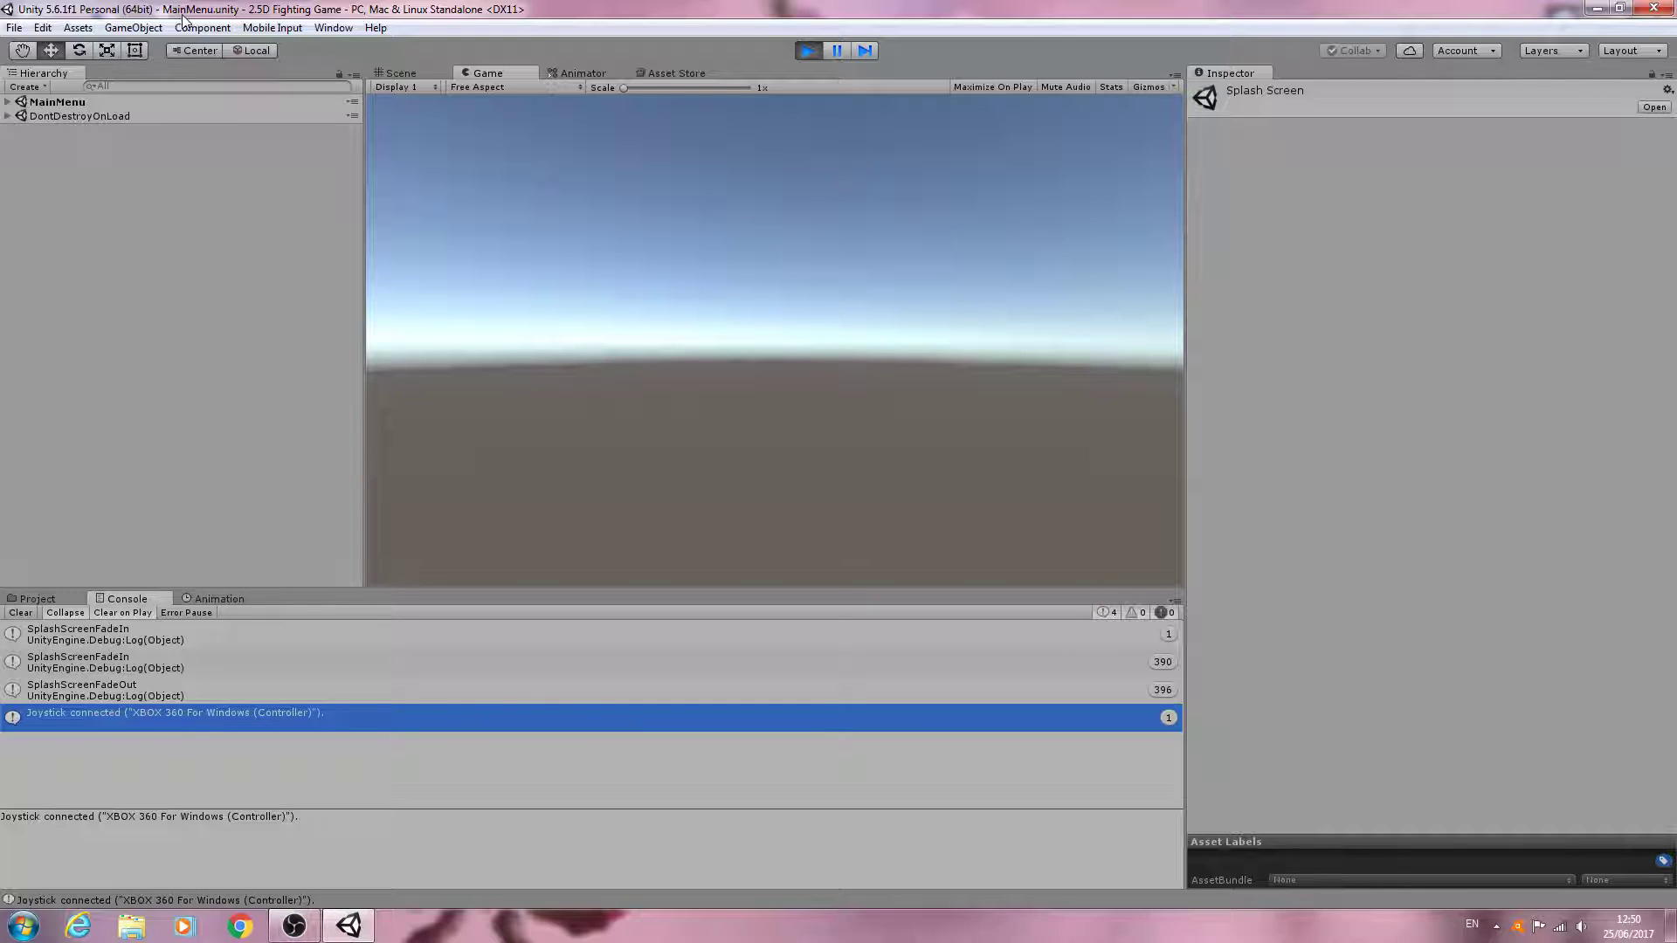
mouse_move(63, 569)
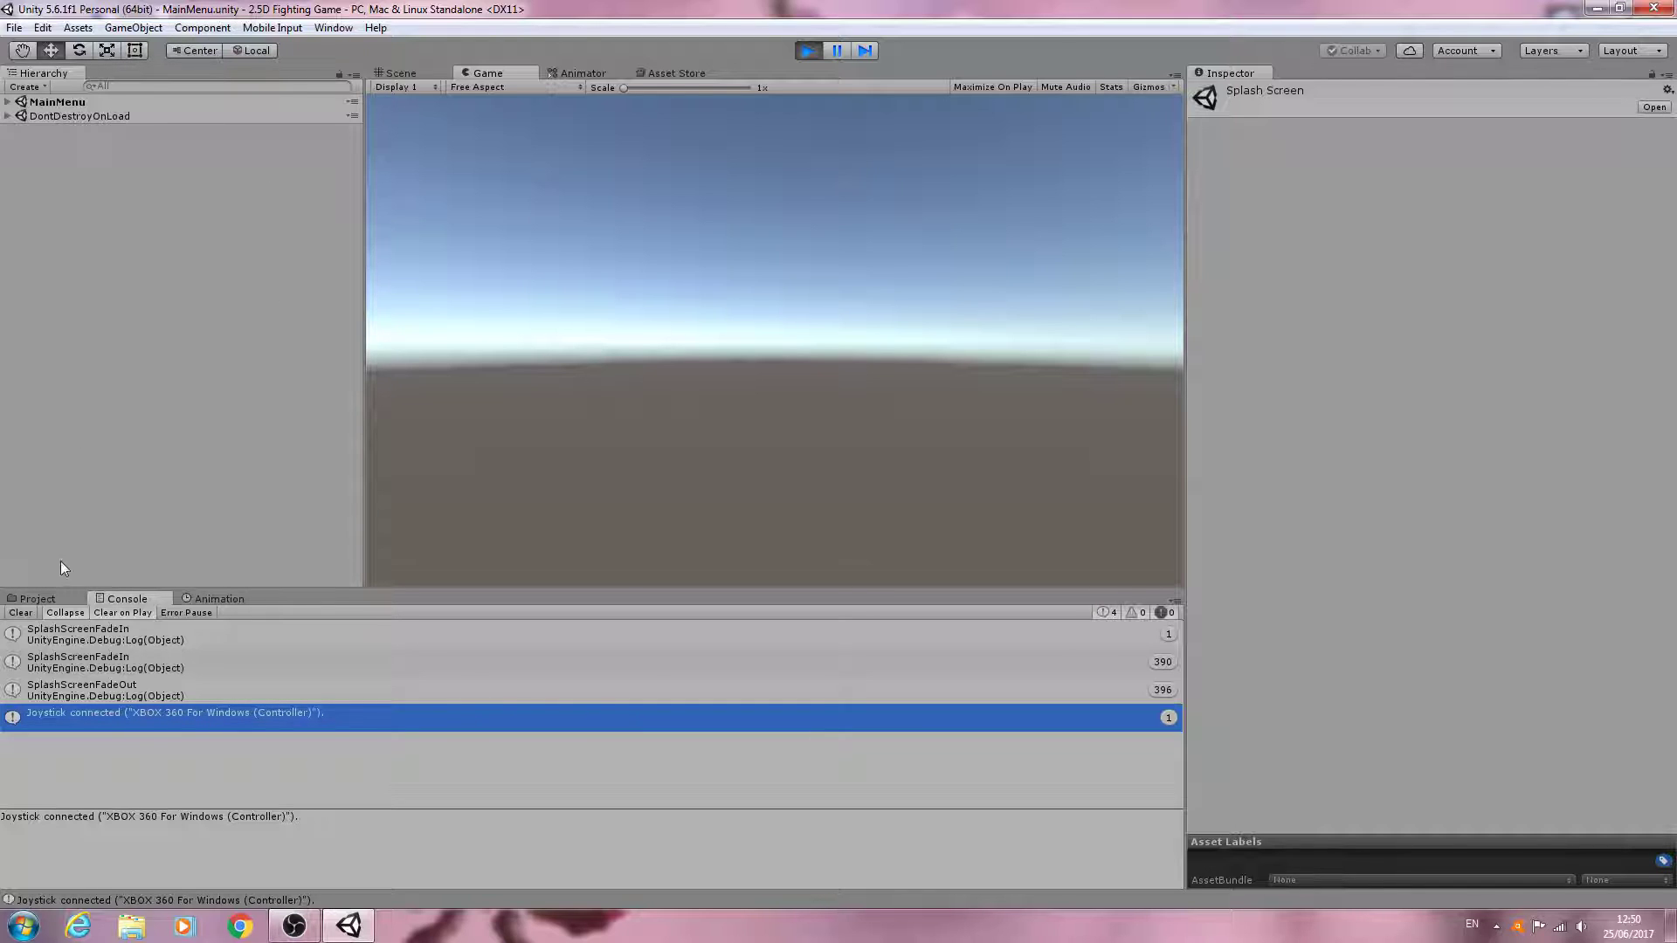
left_click(34, 597)
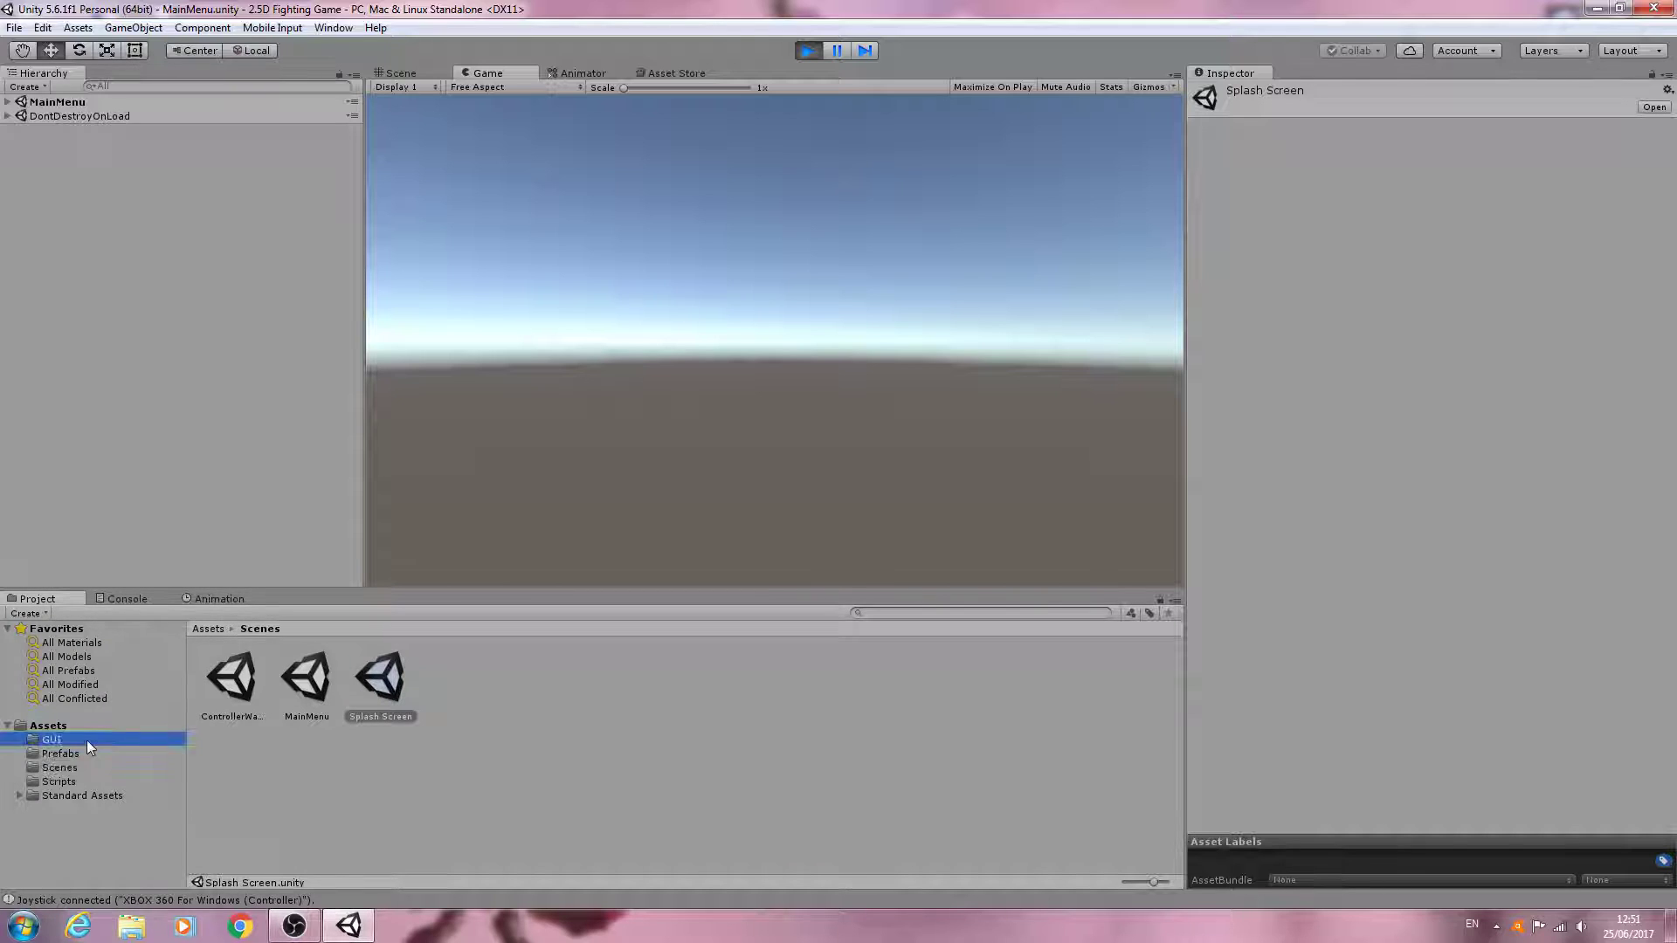
Preview the ControllerWarningText, ControllerDetectedText, SplashScreenText and ControllerWarningBackground textures in Assets/GUI.
left_click(50, 739)
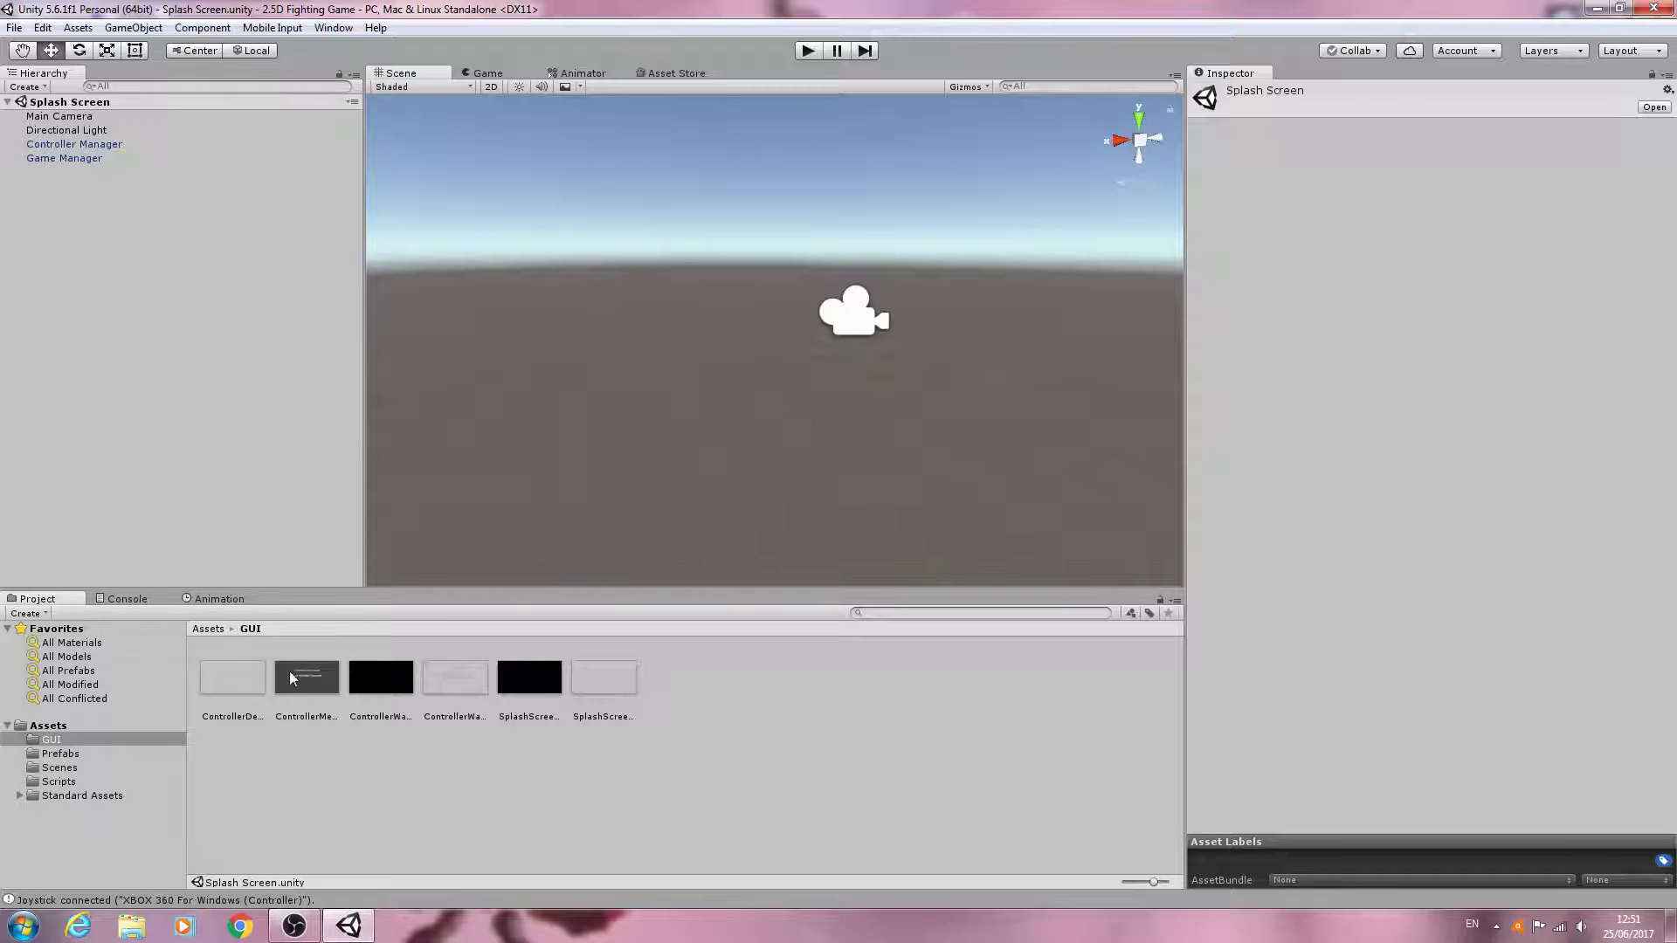
left_click(454, 678)
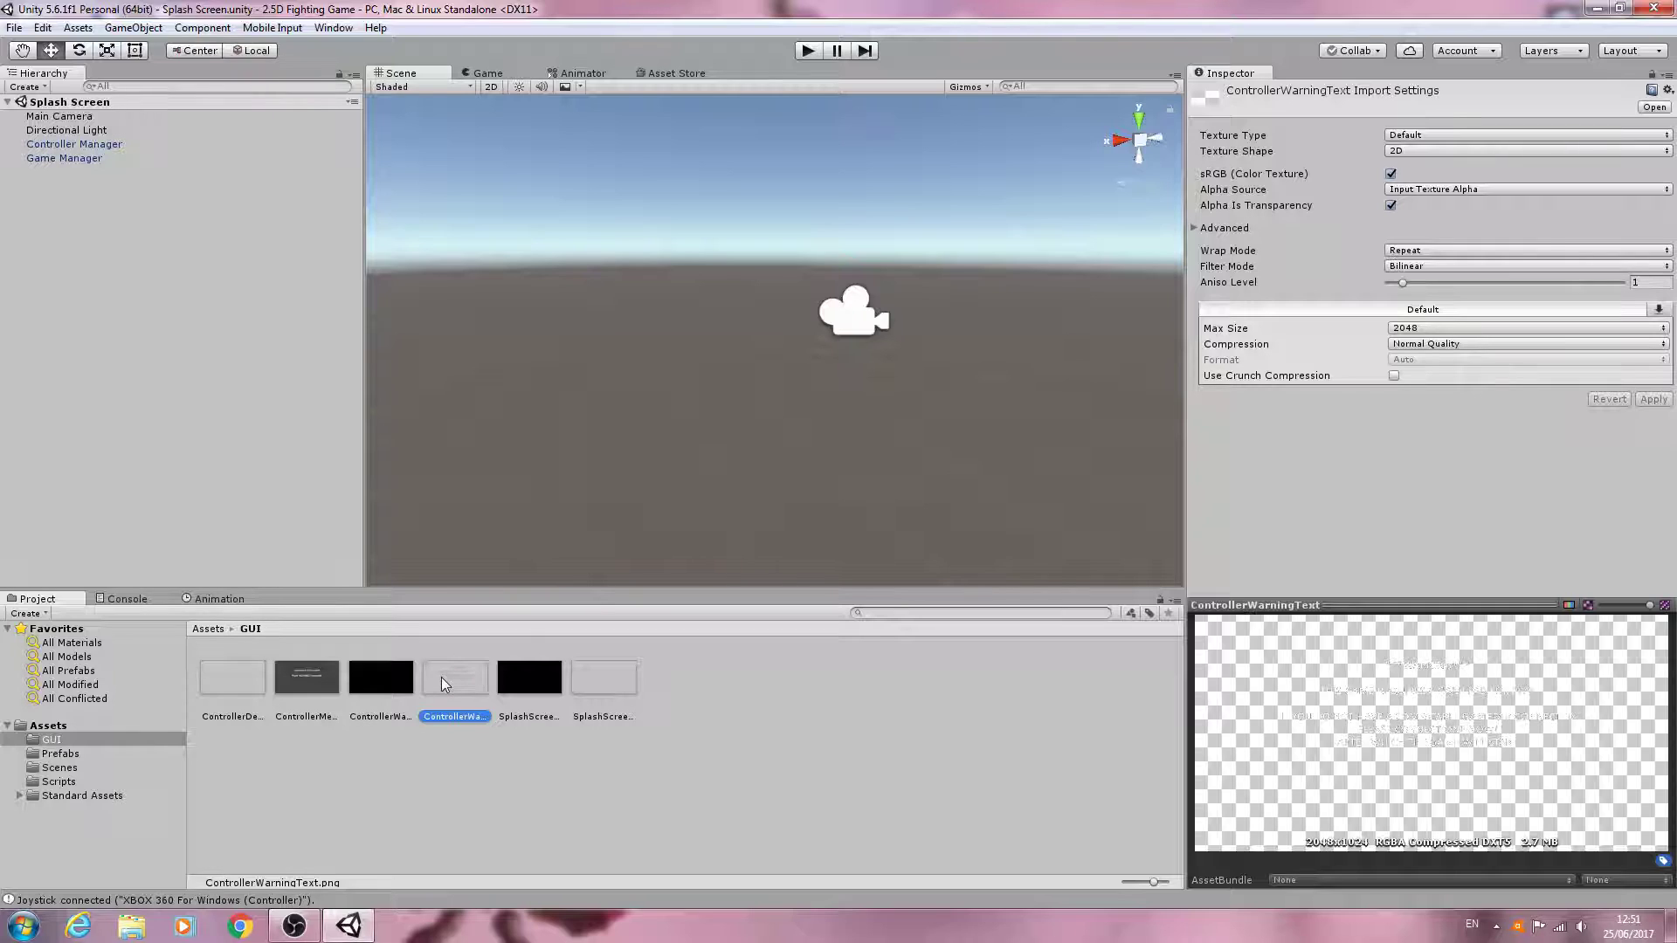
mouse_move(473, 703)
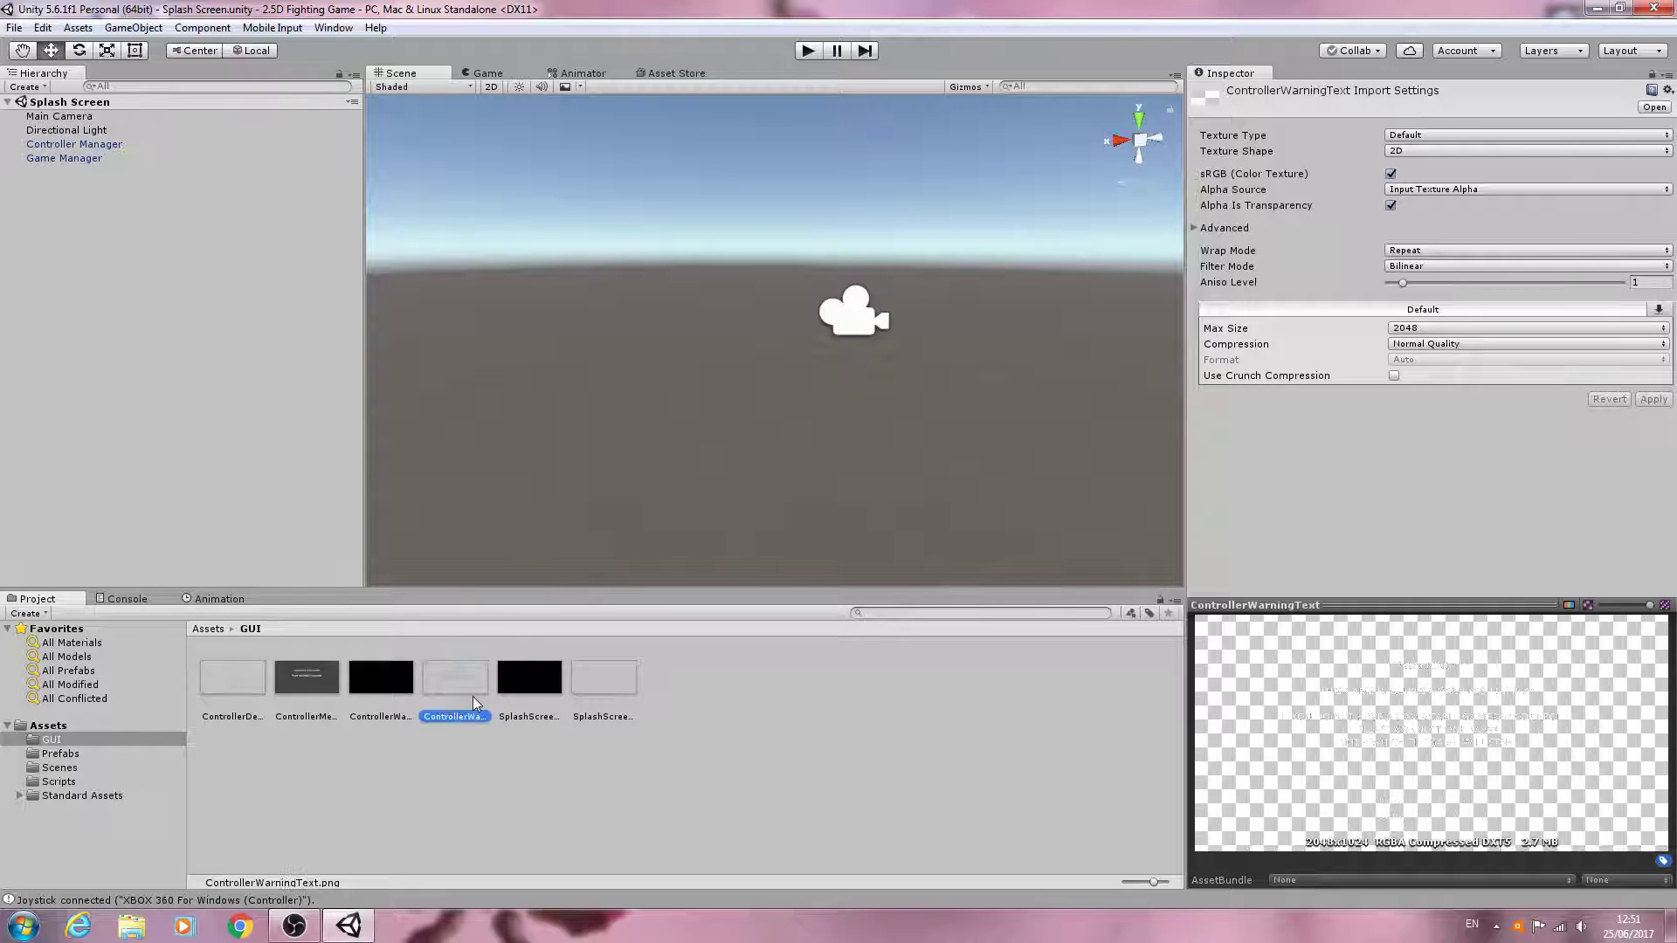
mouse_move(492, 681)
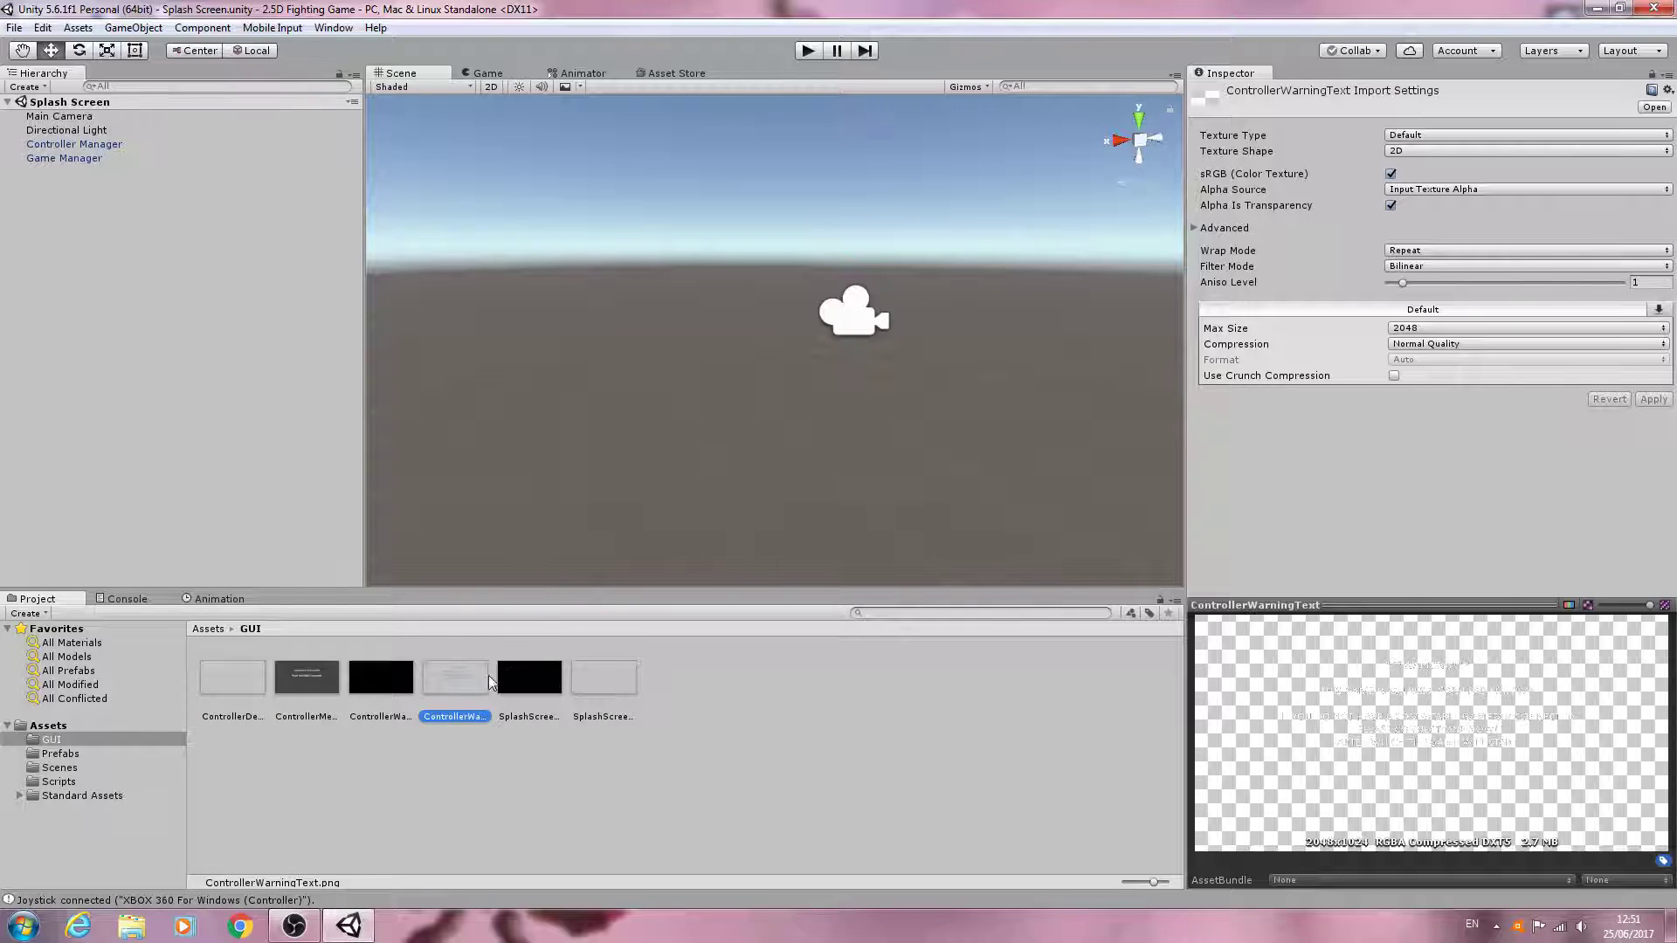
mouse_move(657, 726)
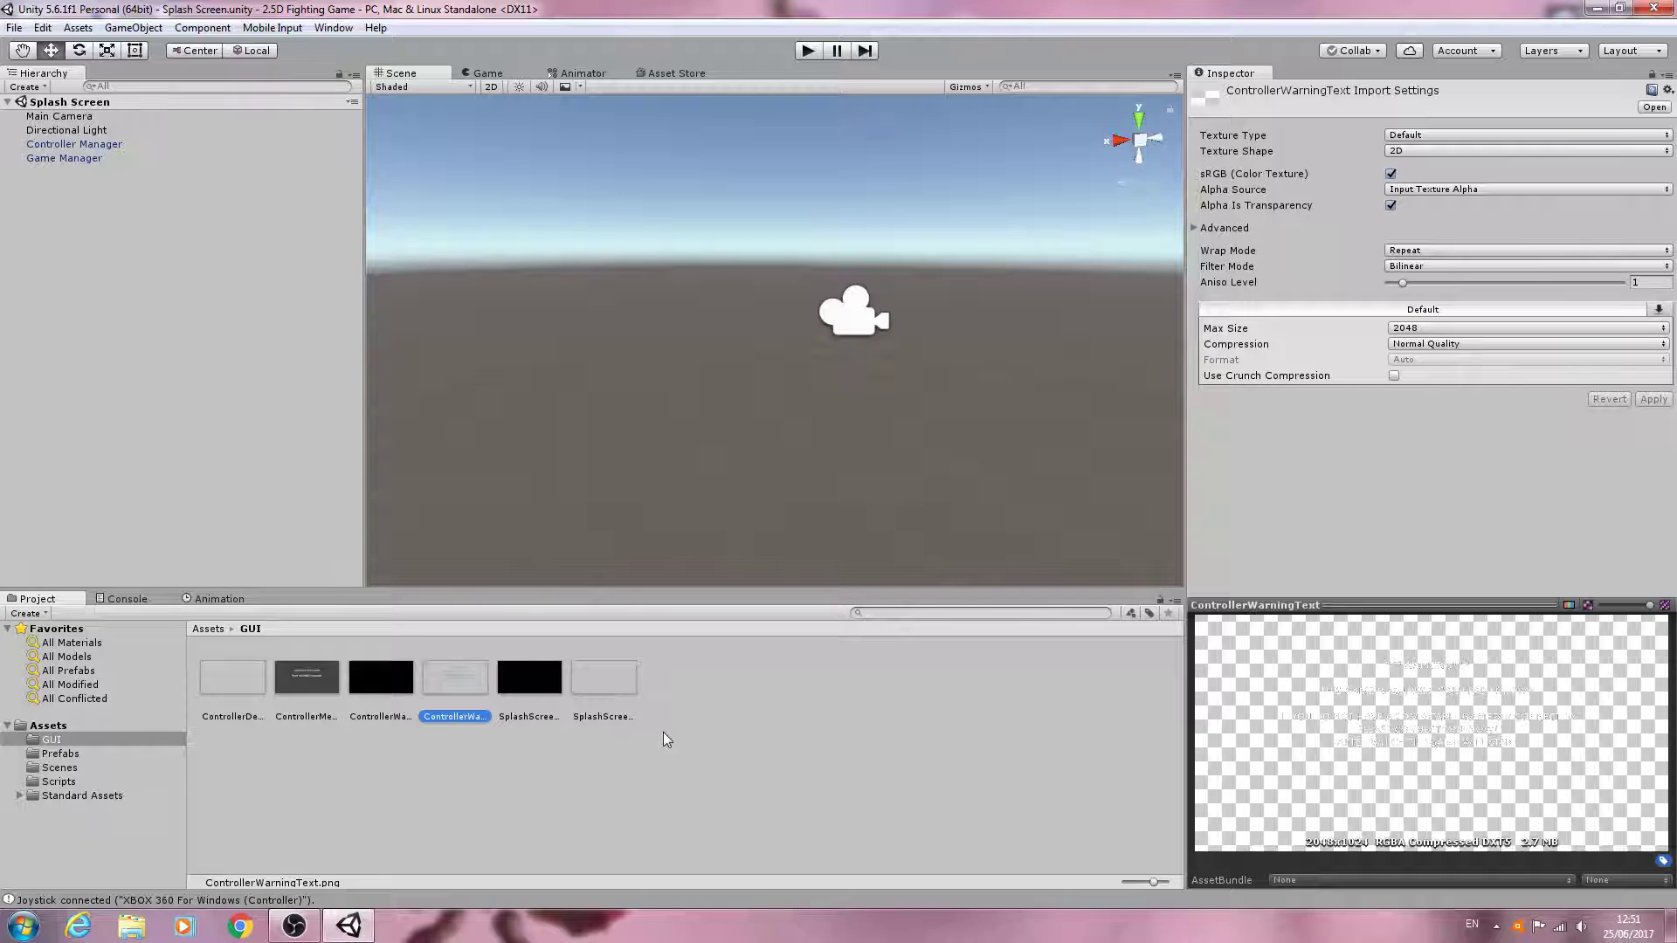
left_click(305, 678)
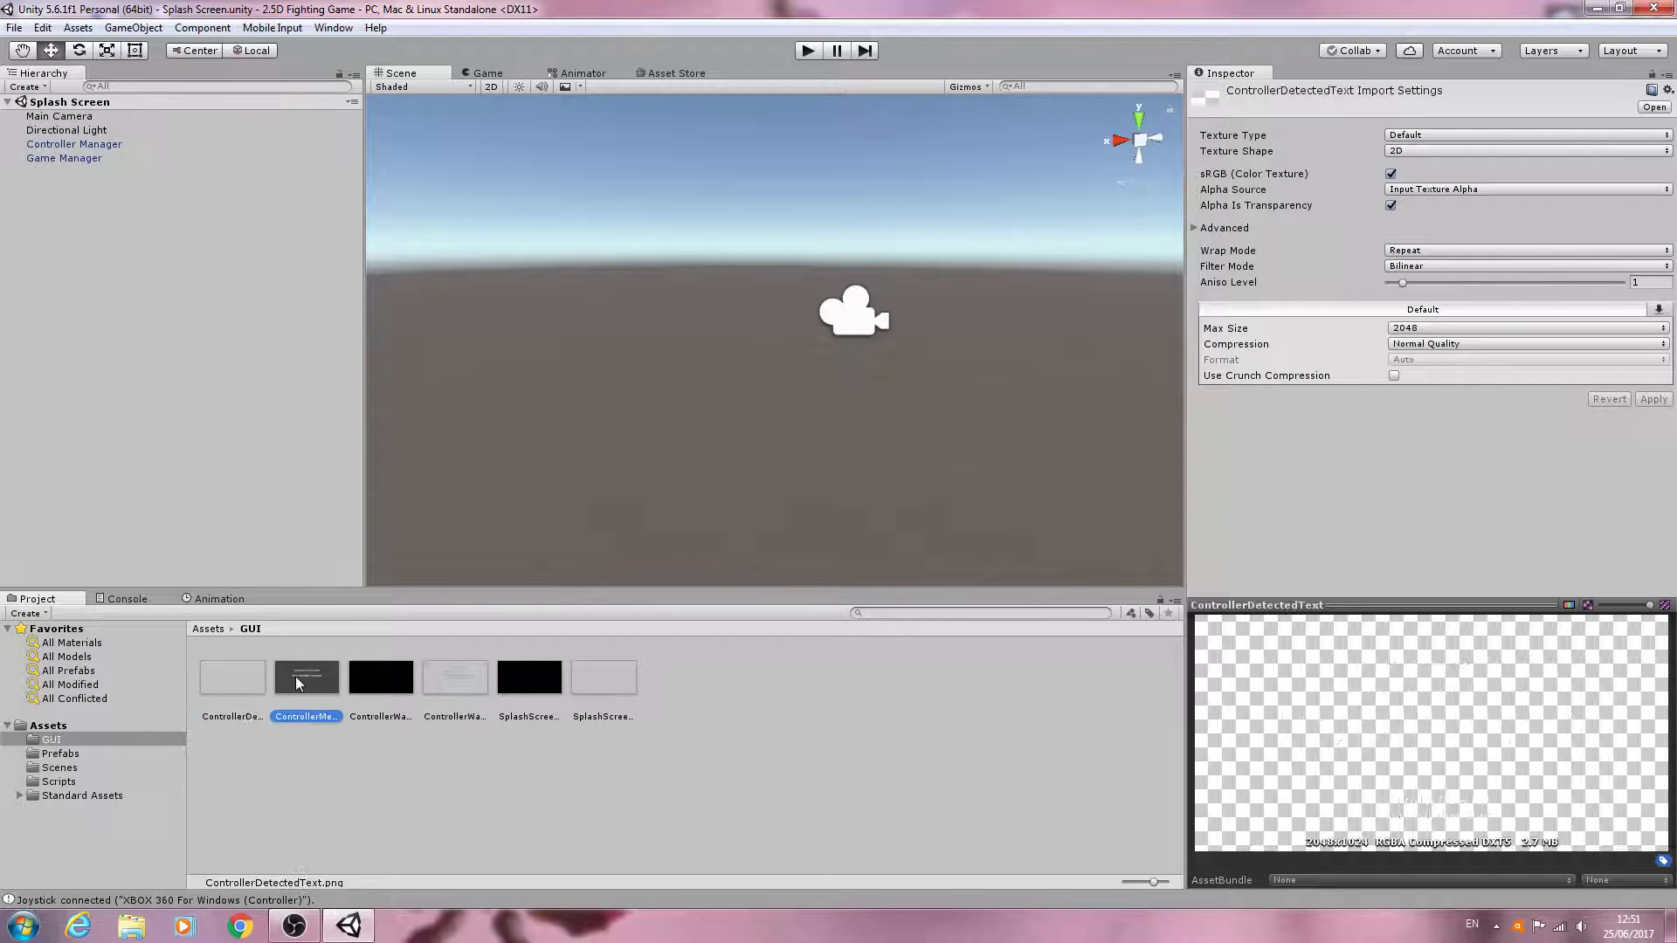
left_click(604, 677)
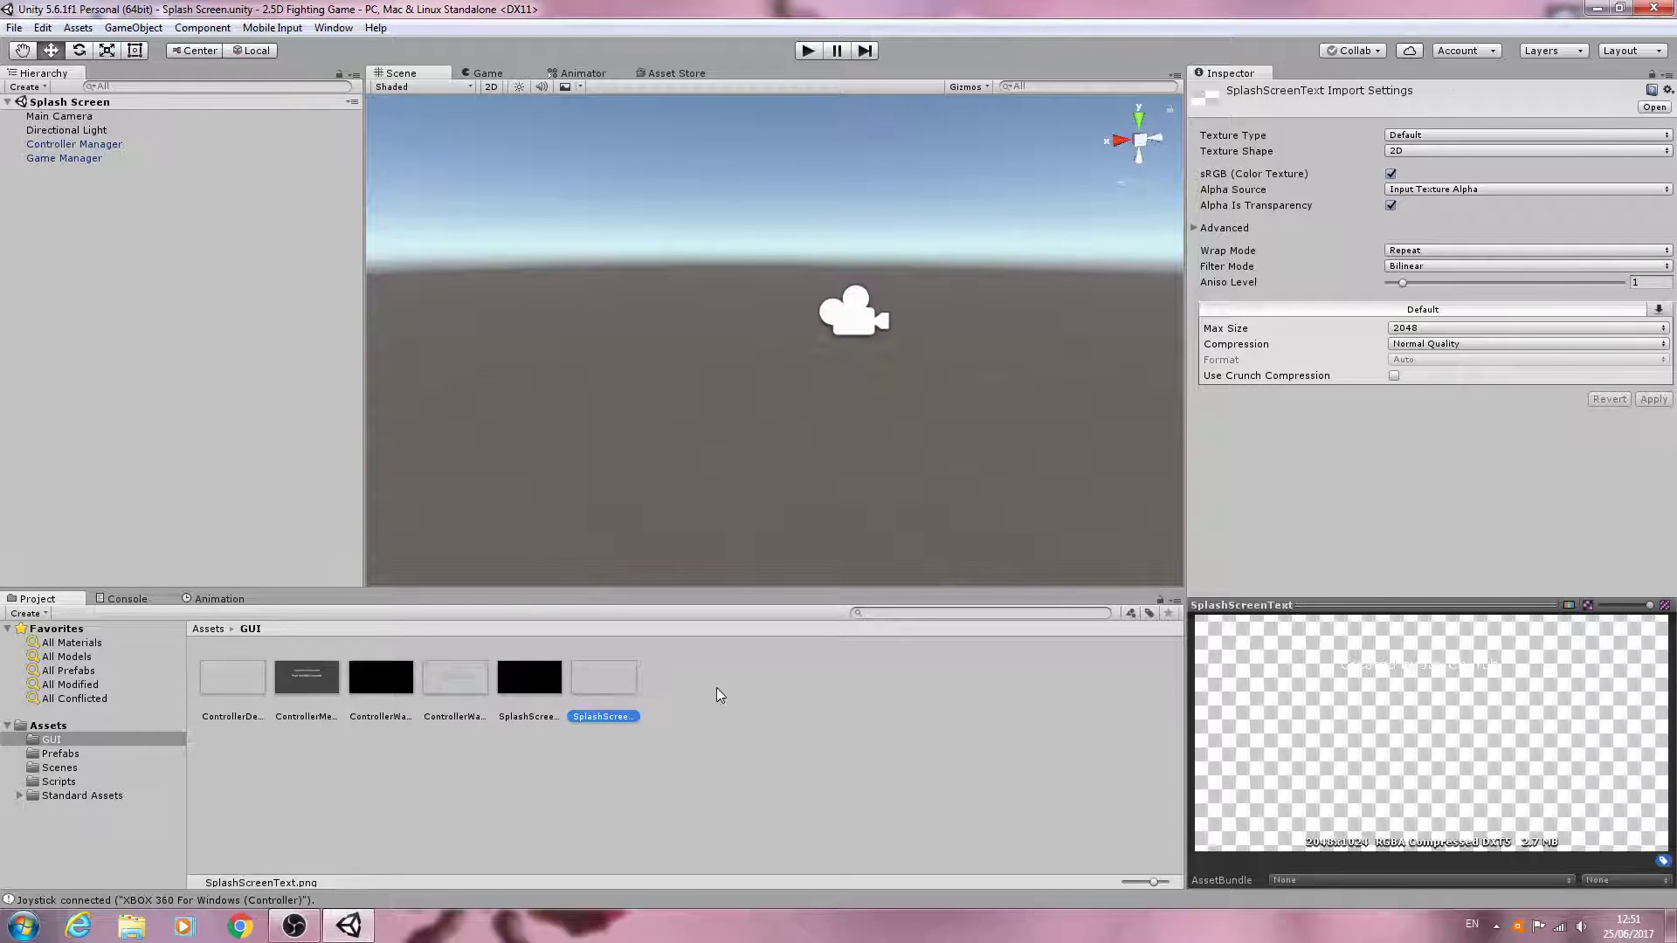
left_click(719, 714)
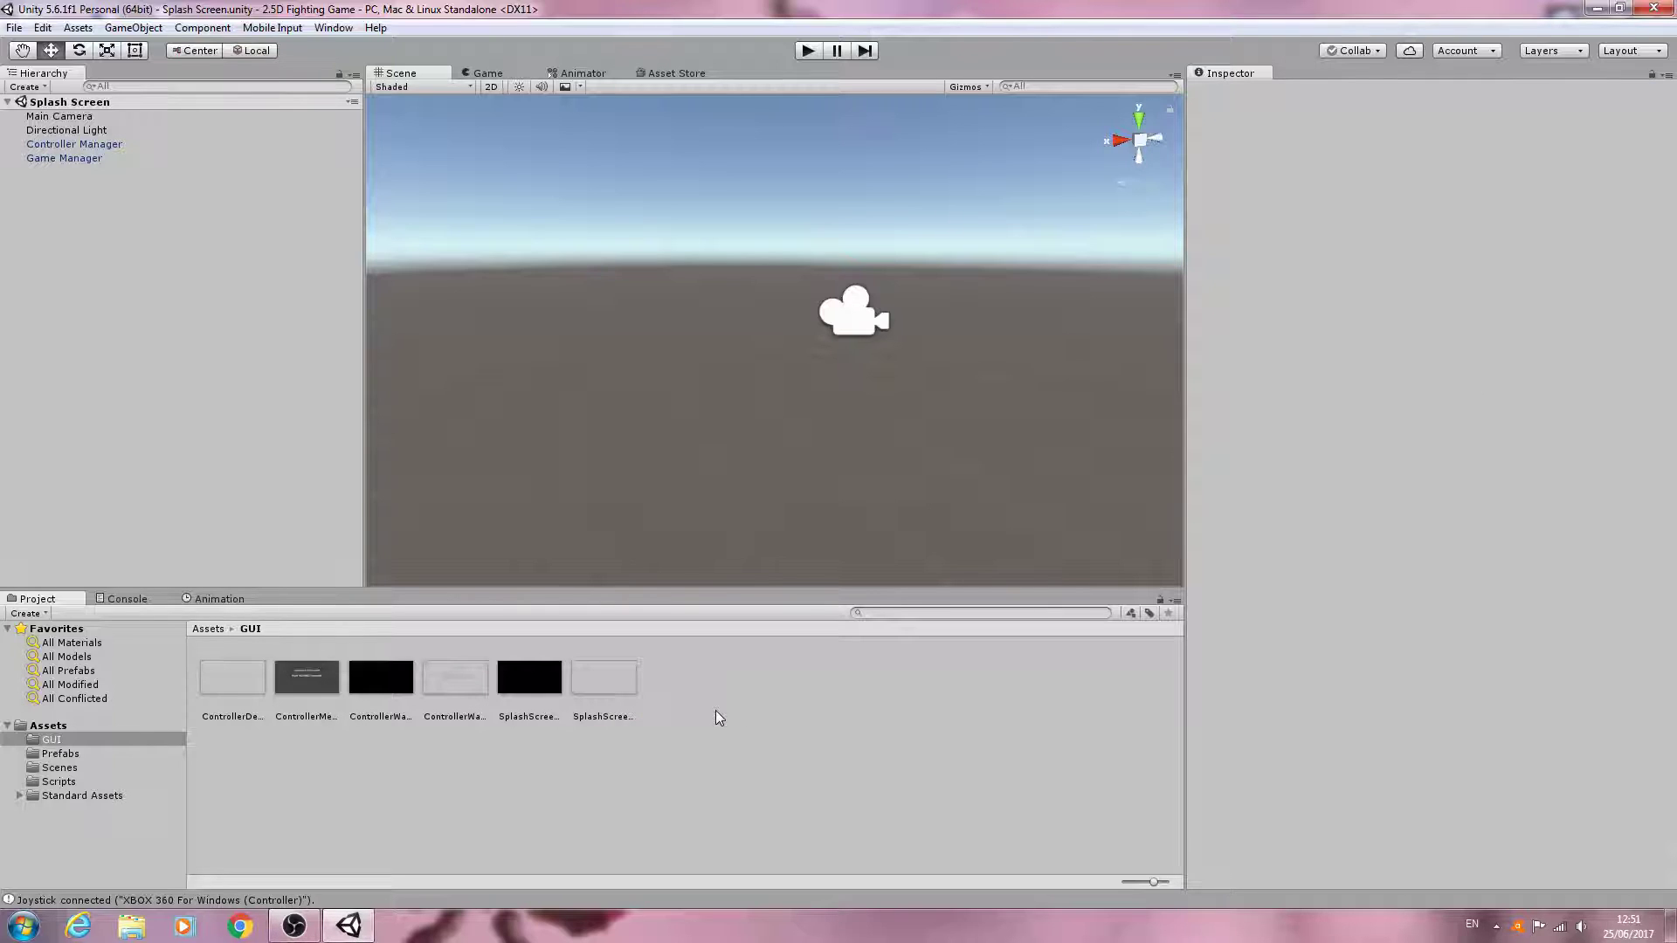
mouse_move(686, 716)
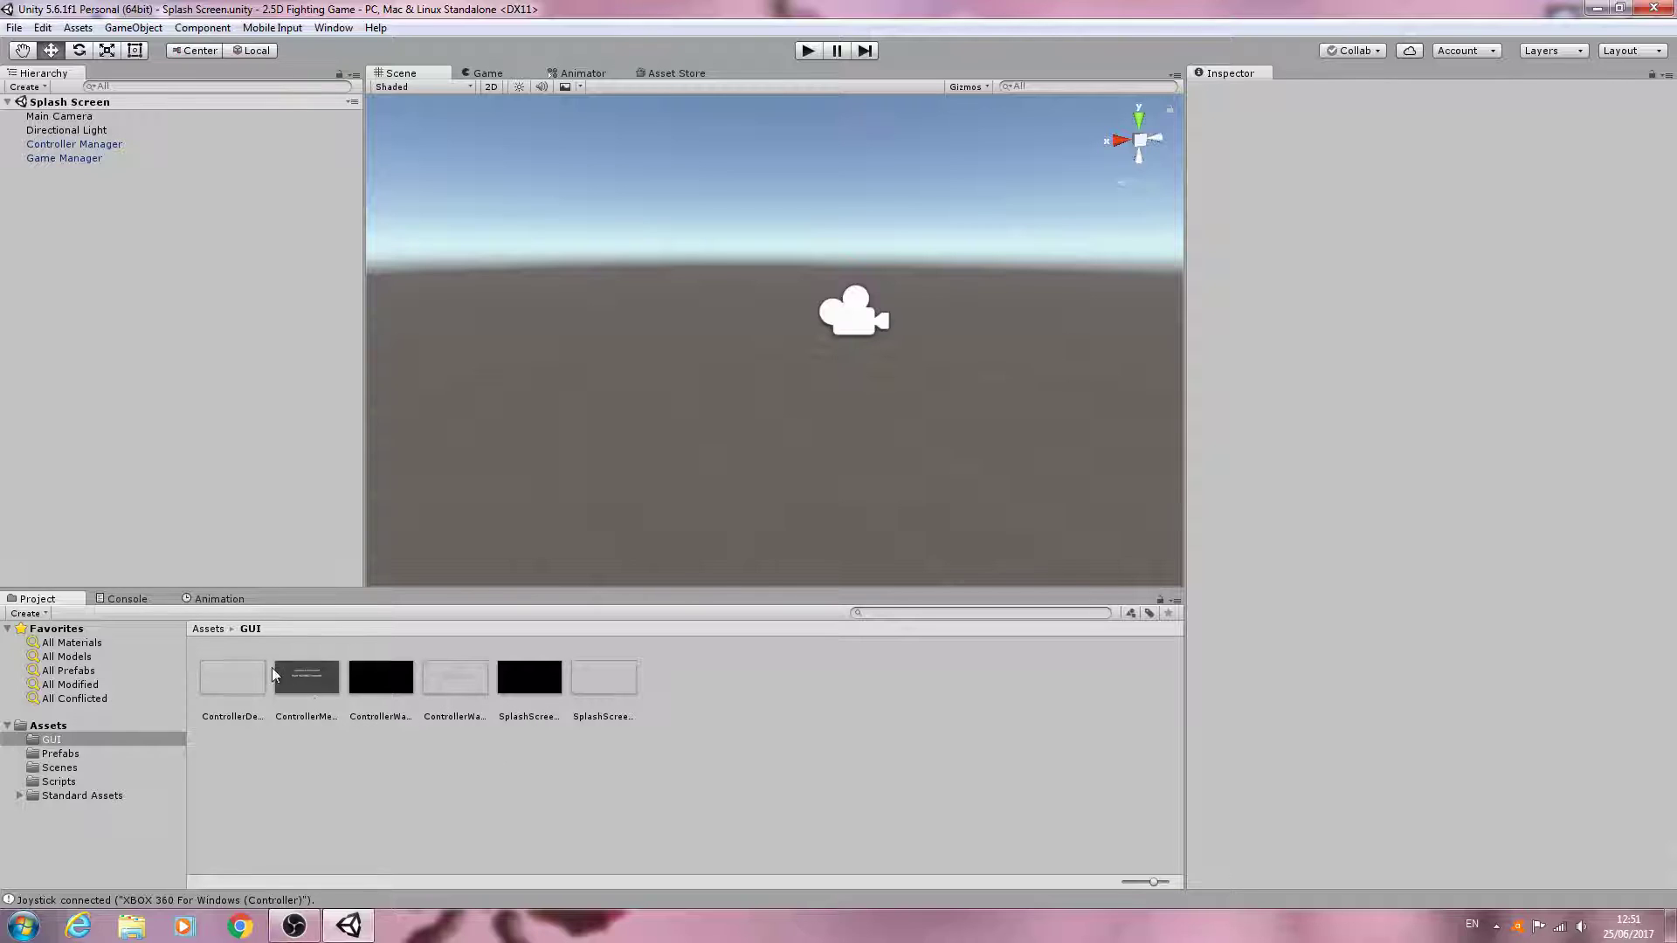
left_click(381, 678)
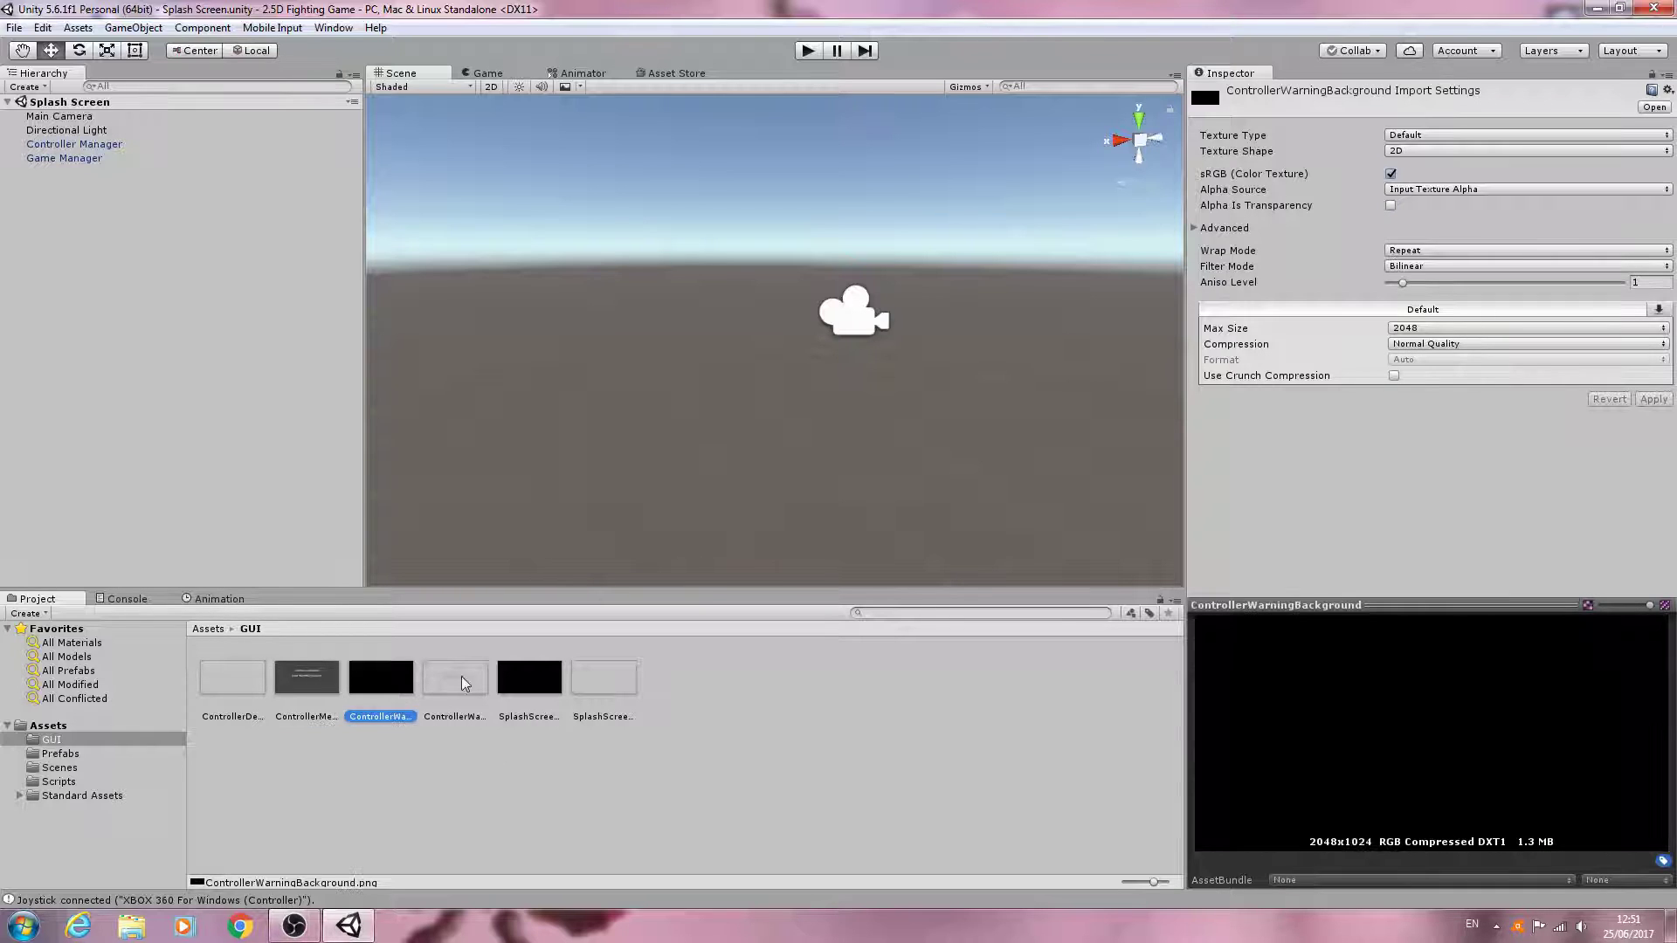
left_click(847, 659)
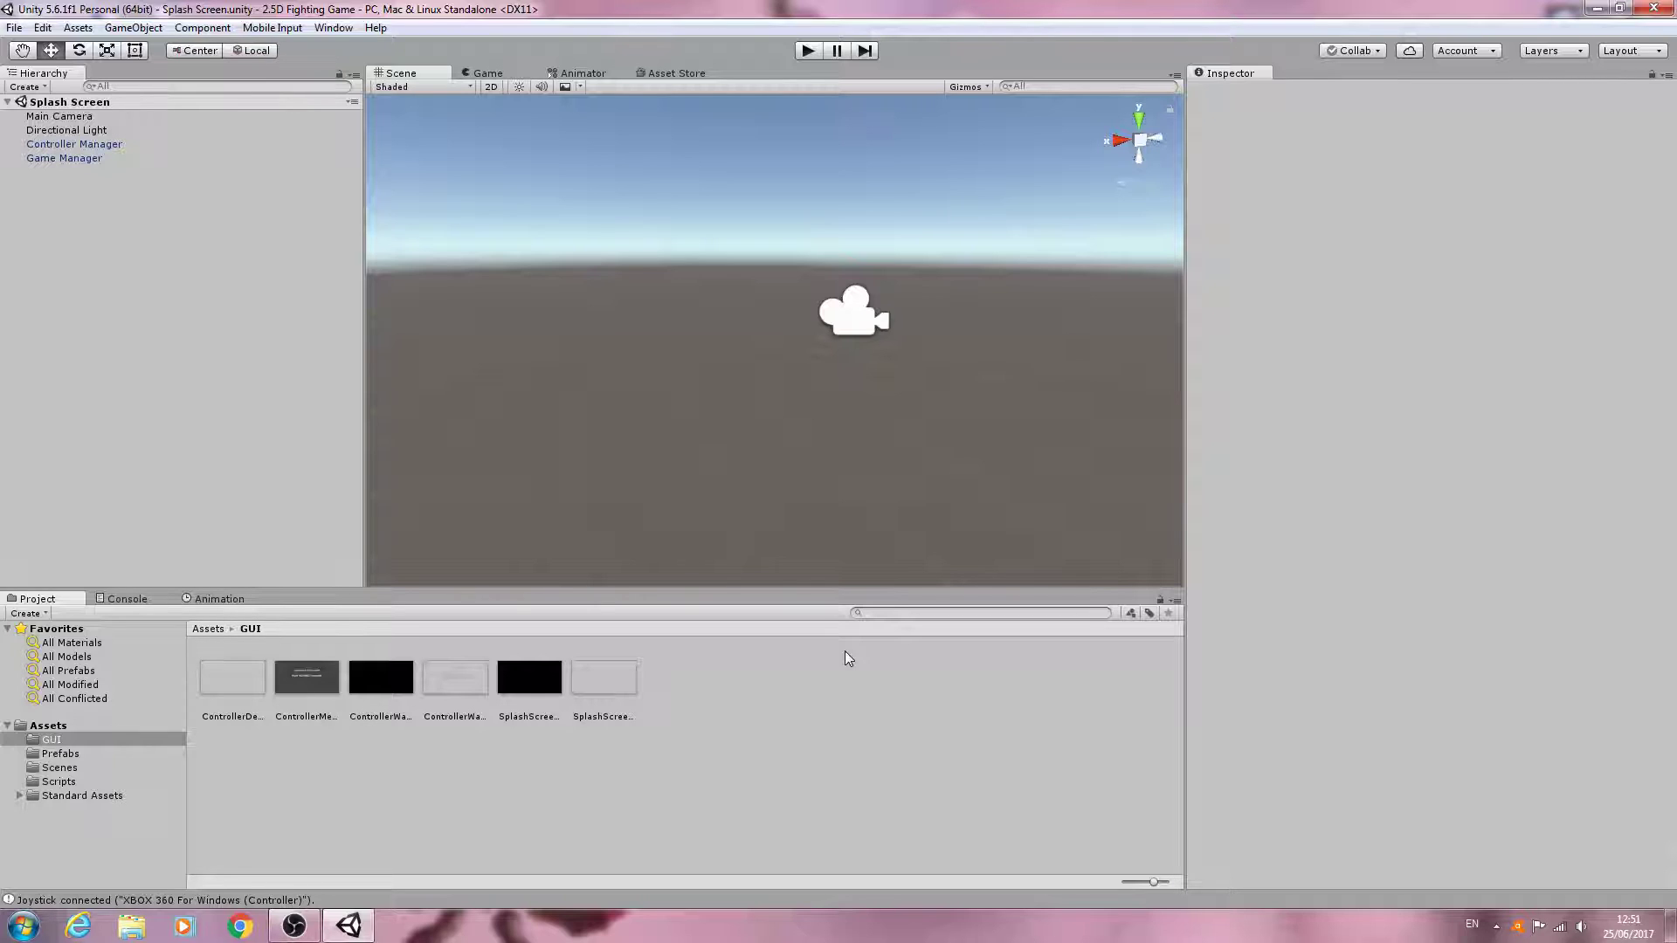
mouse_move(92, 776)
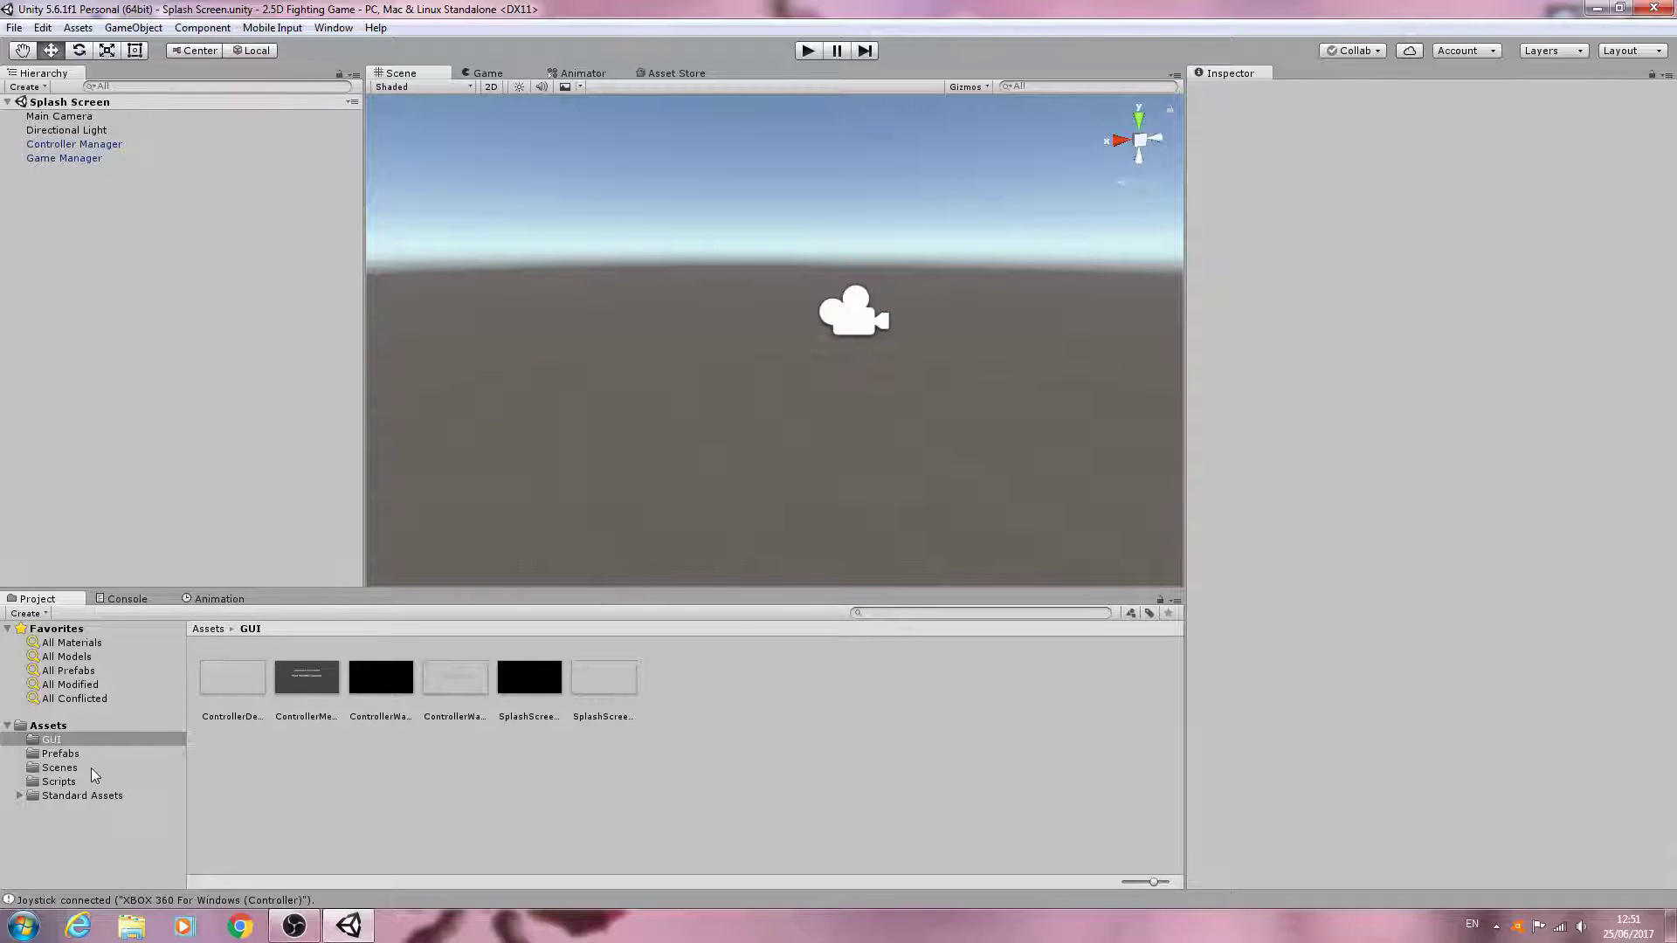
Load the MainMenu scene from Assets/Scenes and select its Main Camera in the Hierarchy.
left_click(59, 766)
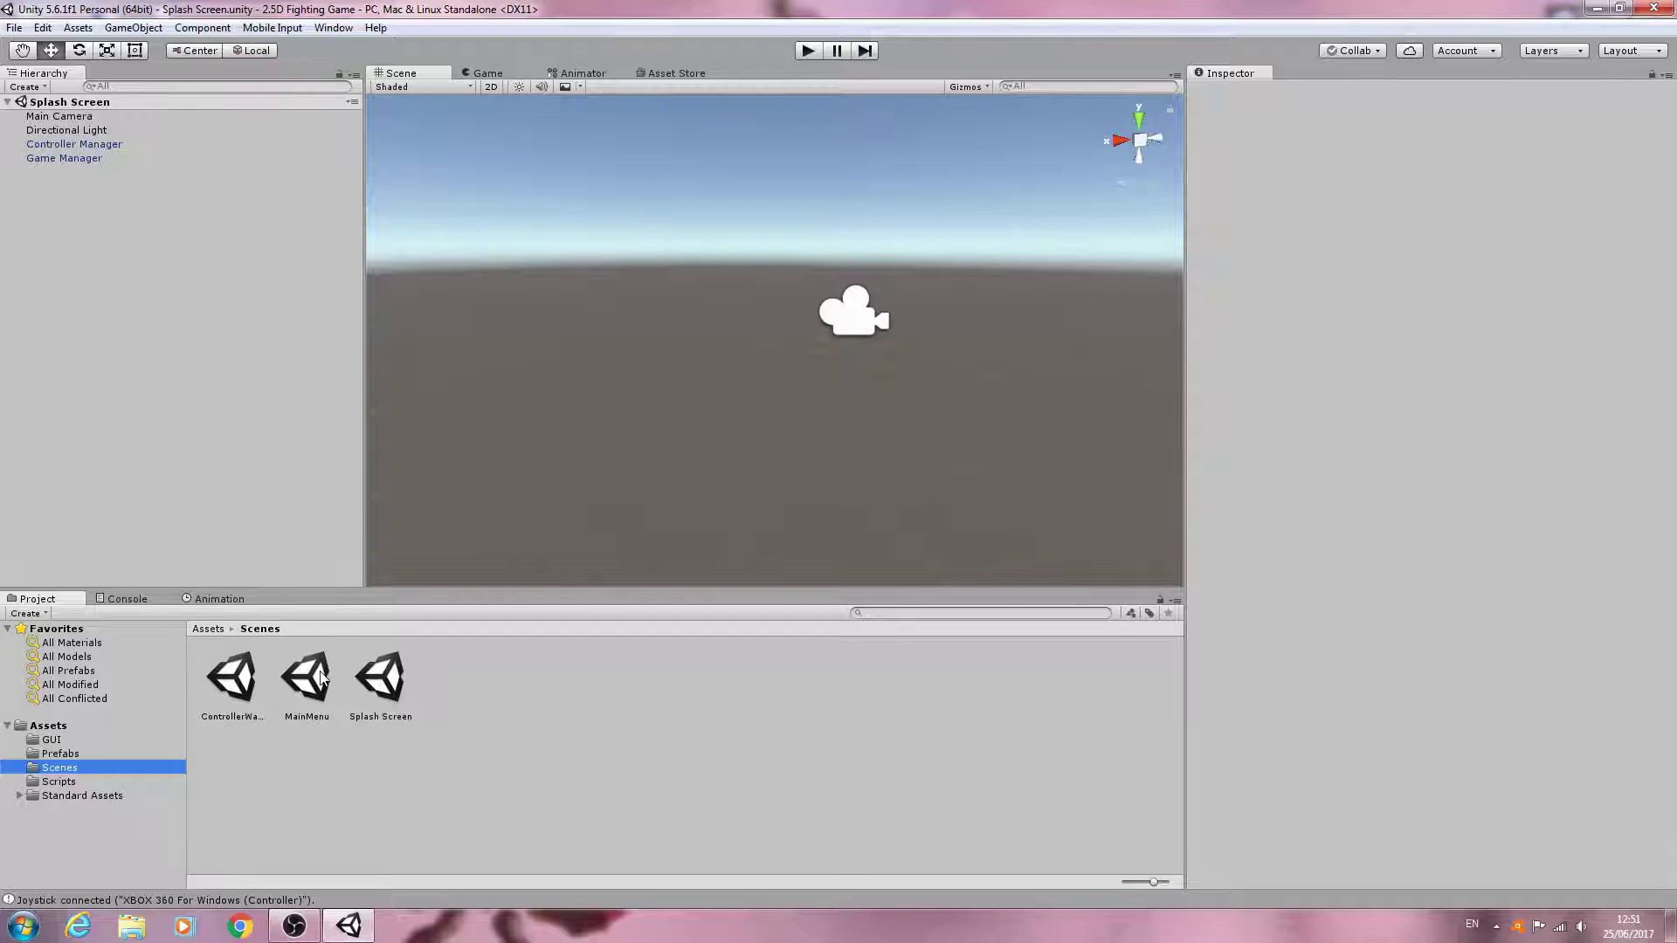
double_click(306, 678)
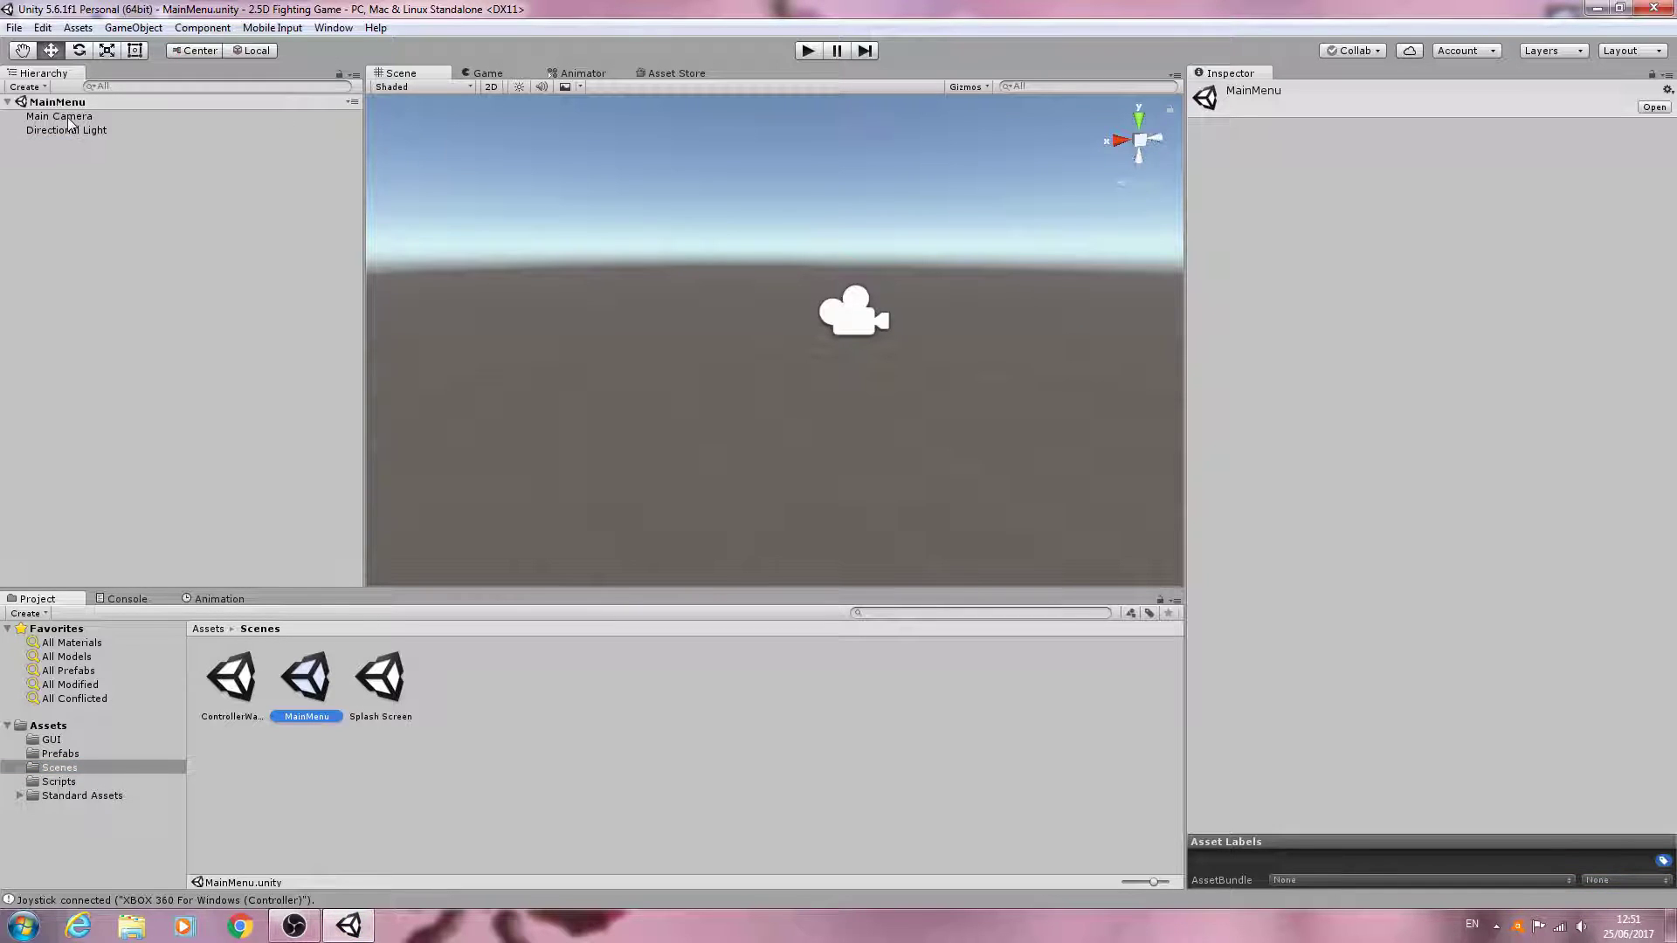
left_click(61, 116)
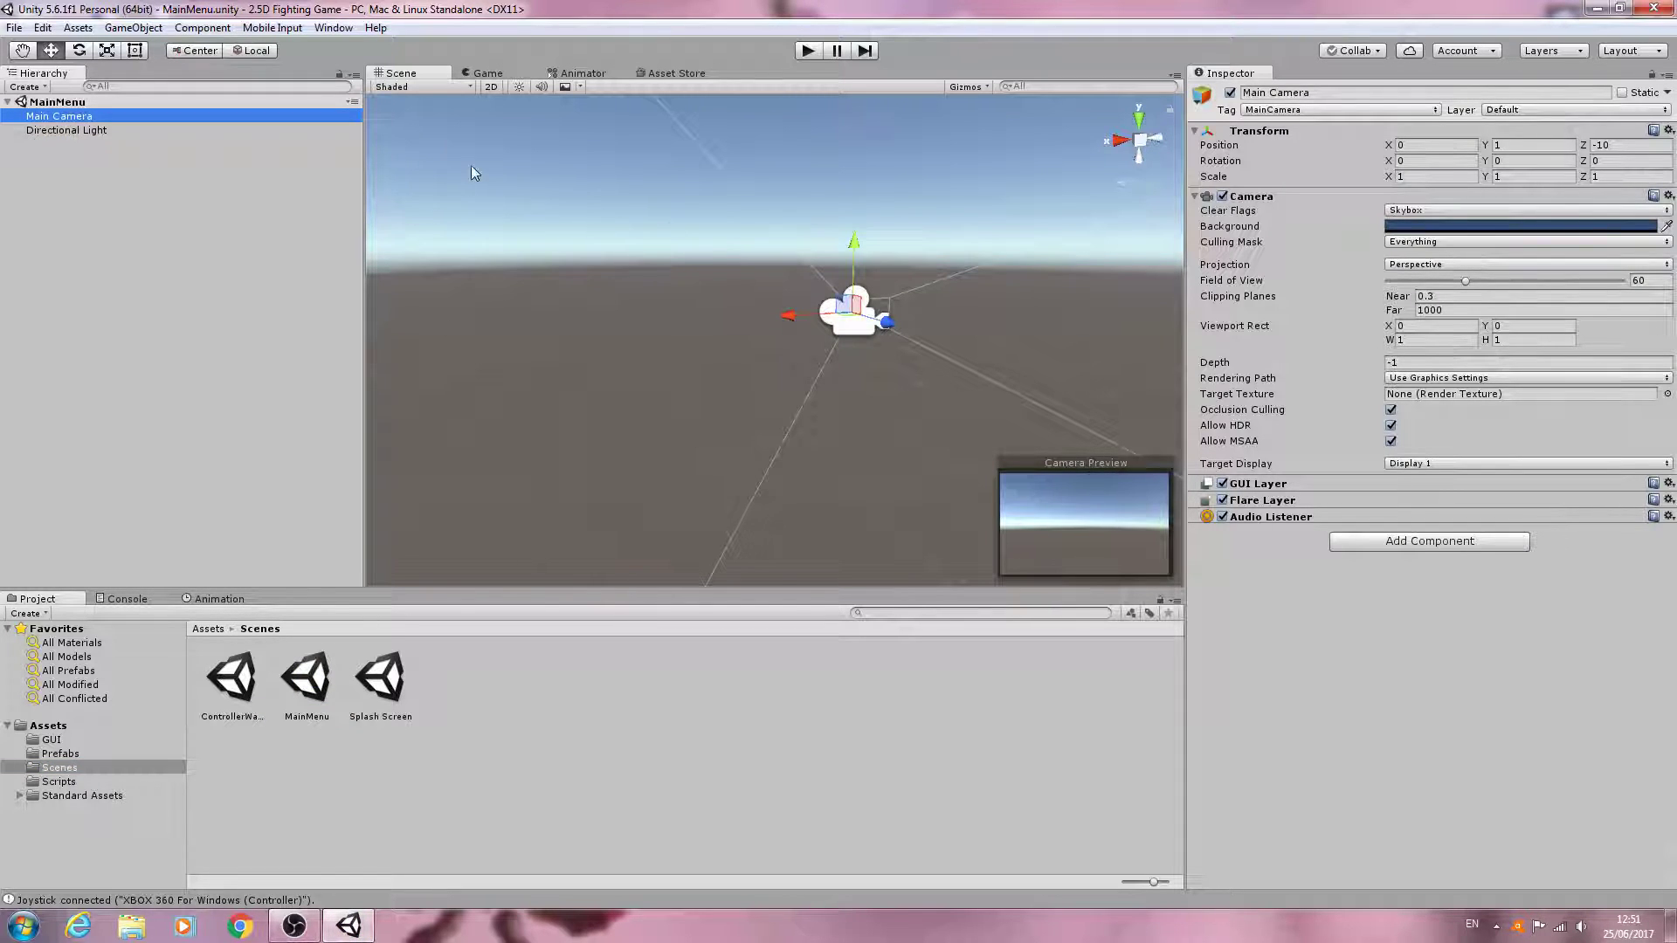
mouse_move(945, 526)
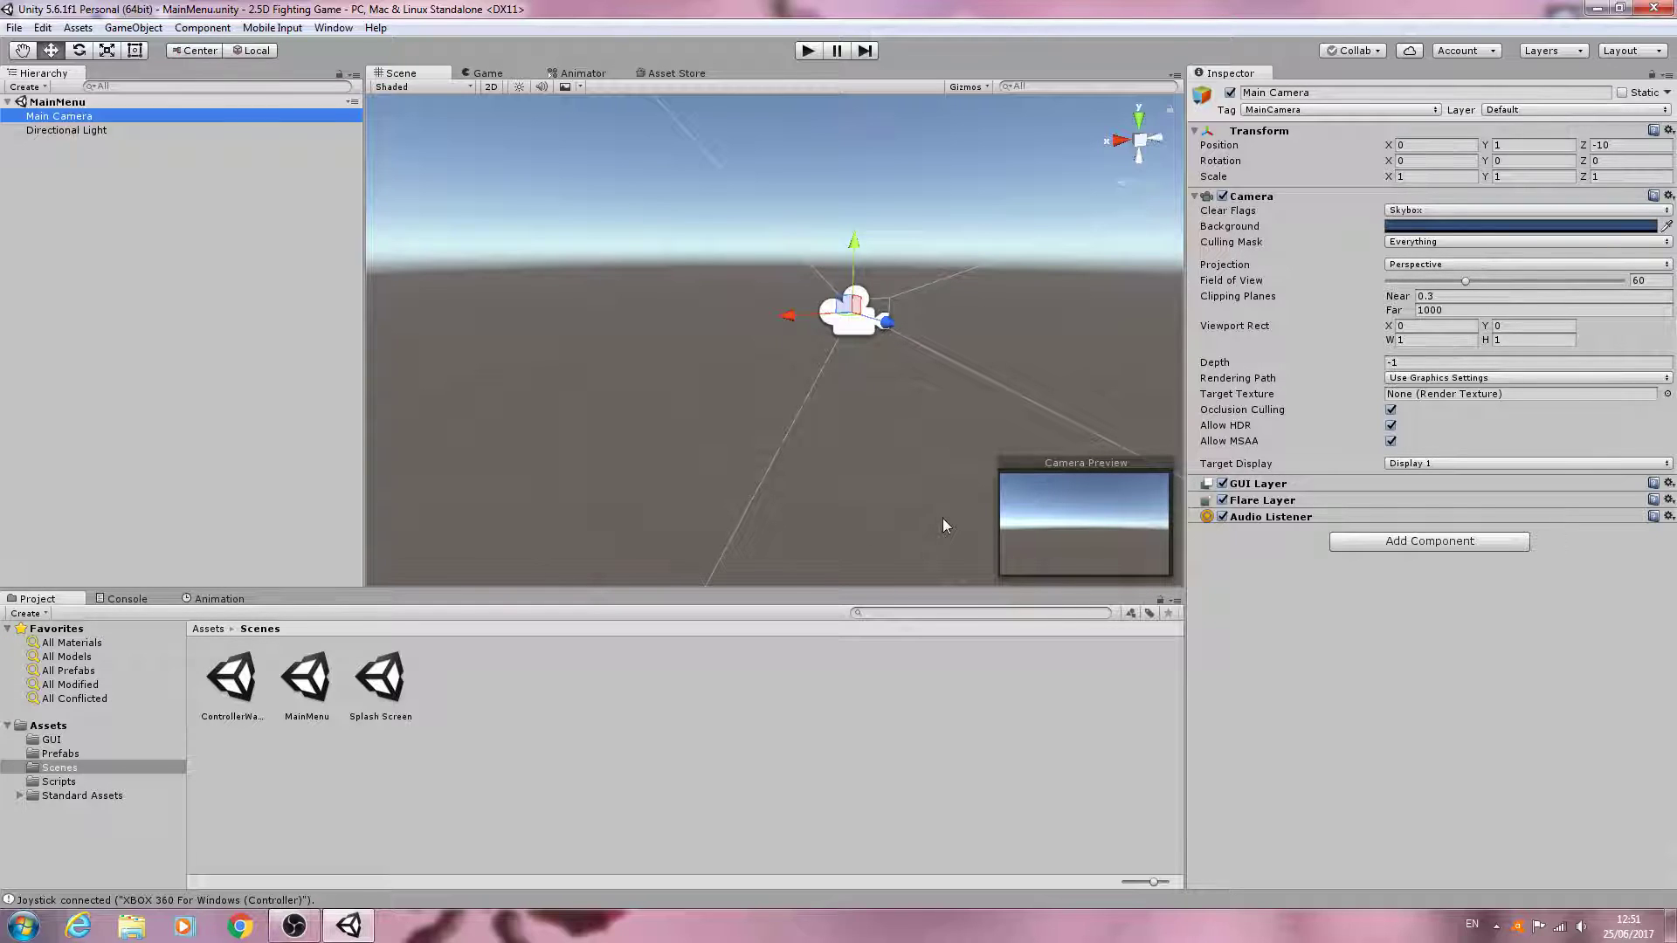
mouse_move(957, 436)
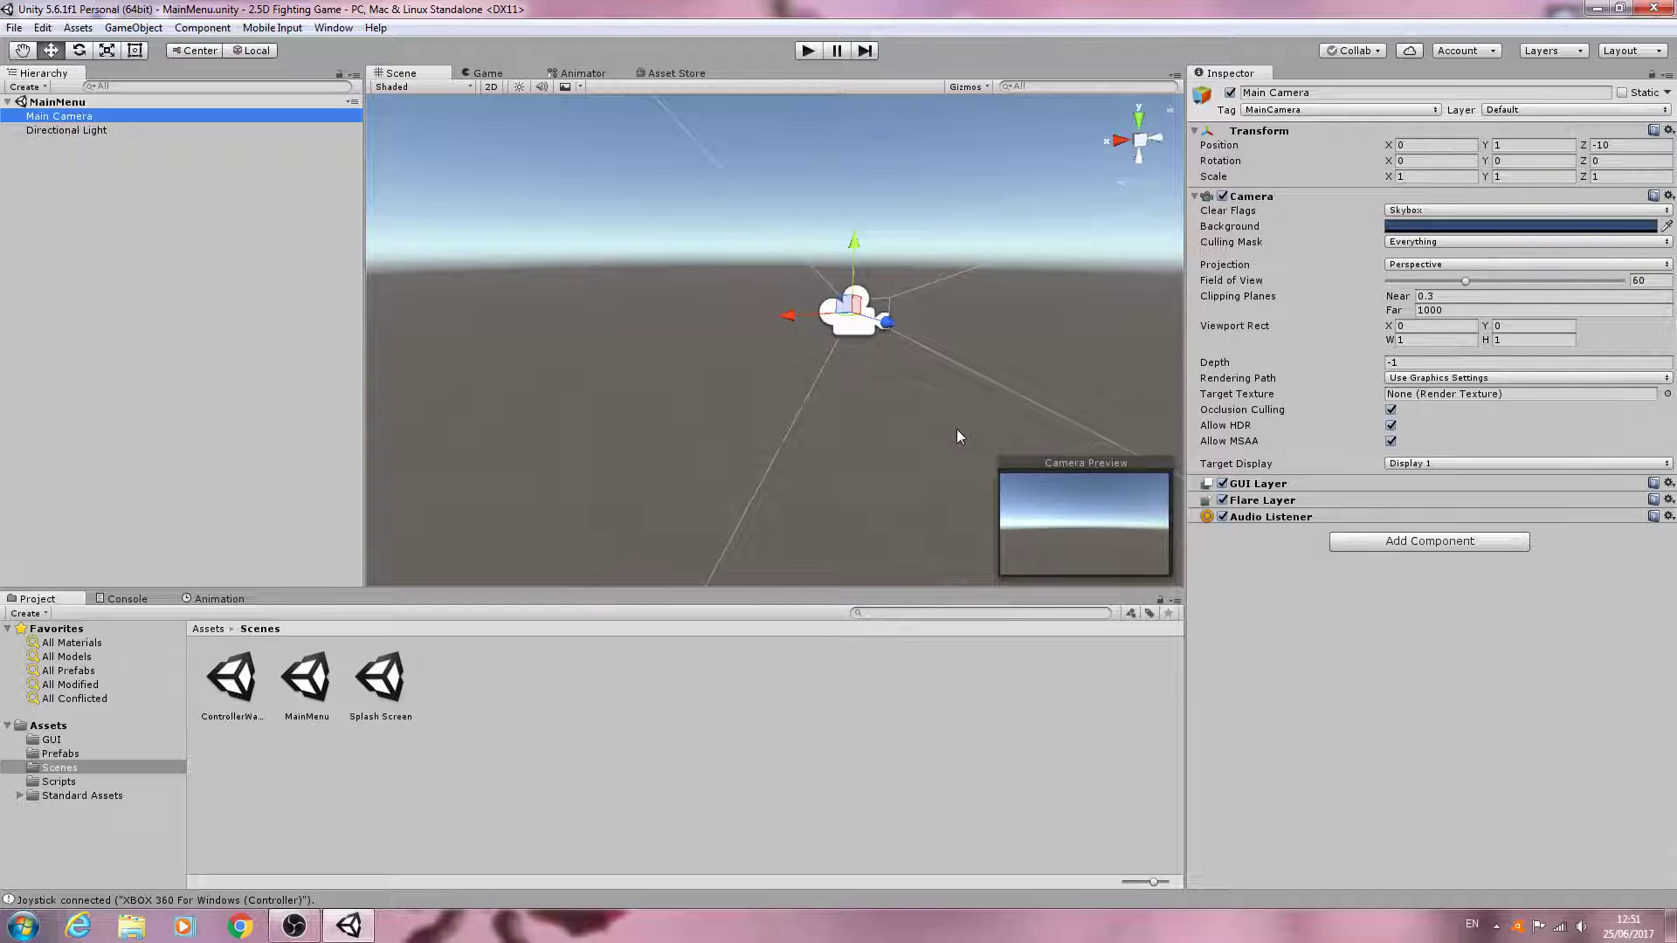